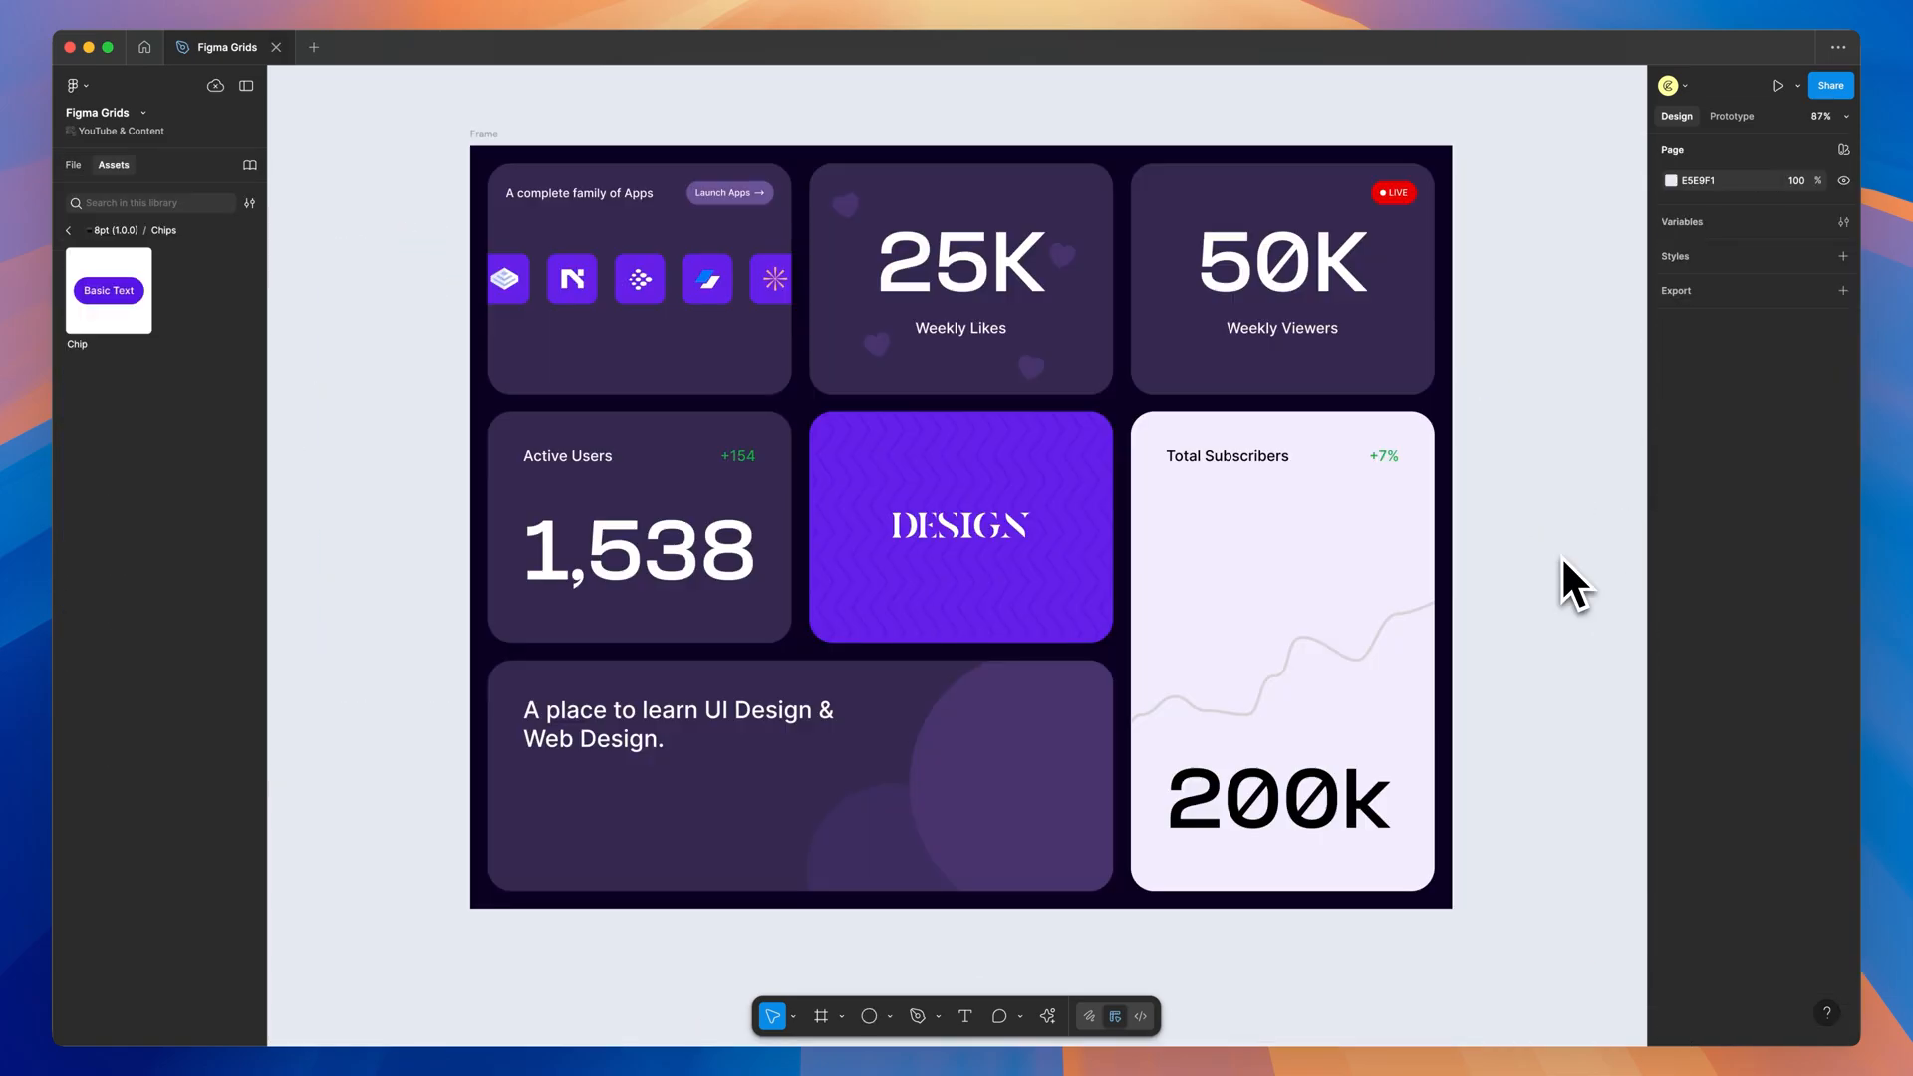
pyautogui.moveTo(1317, 562)
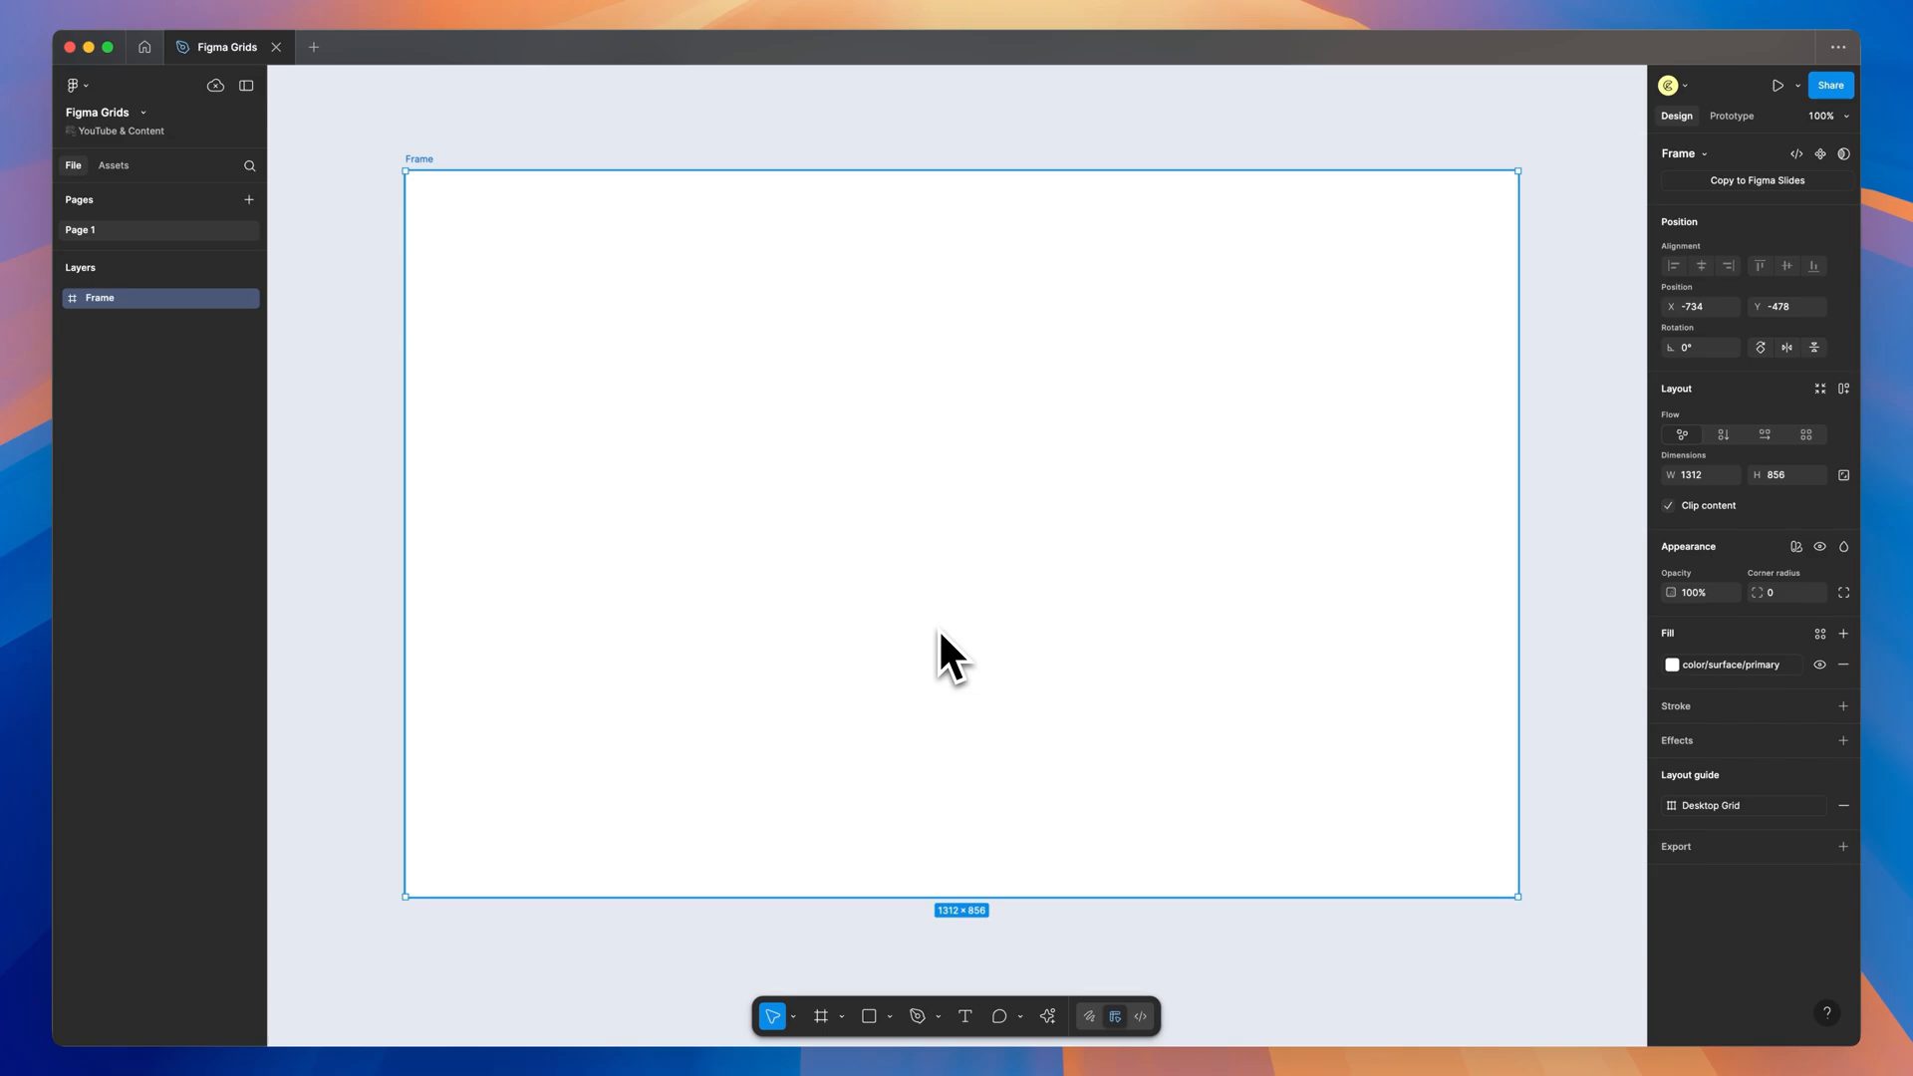
pyautogui.moveTo(1224, 570)
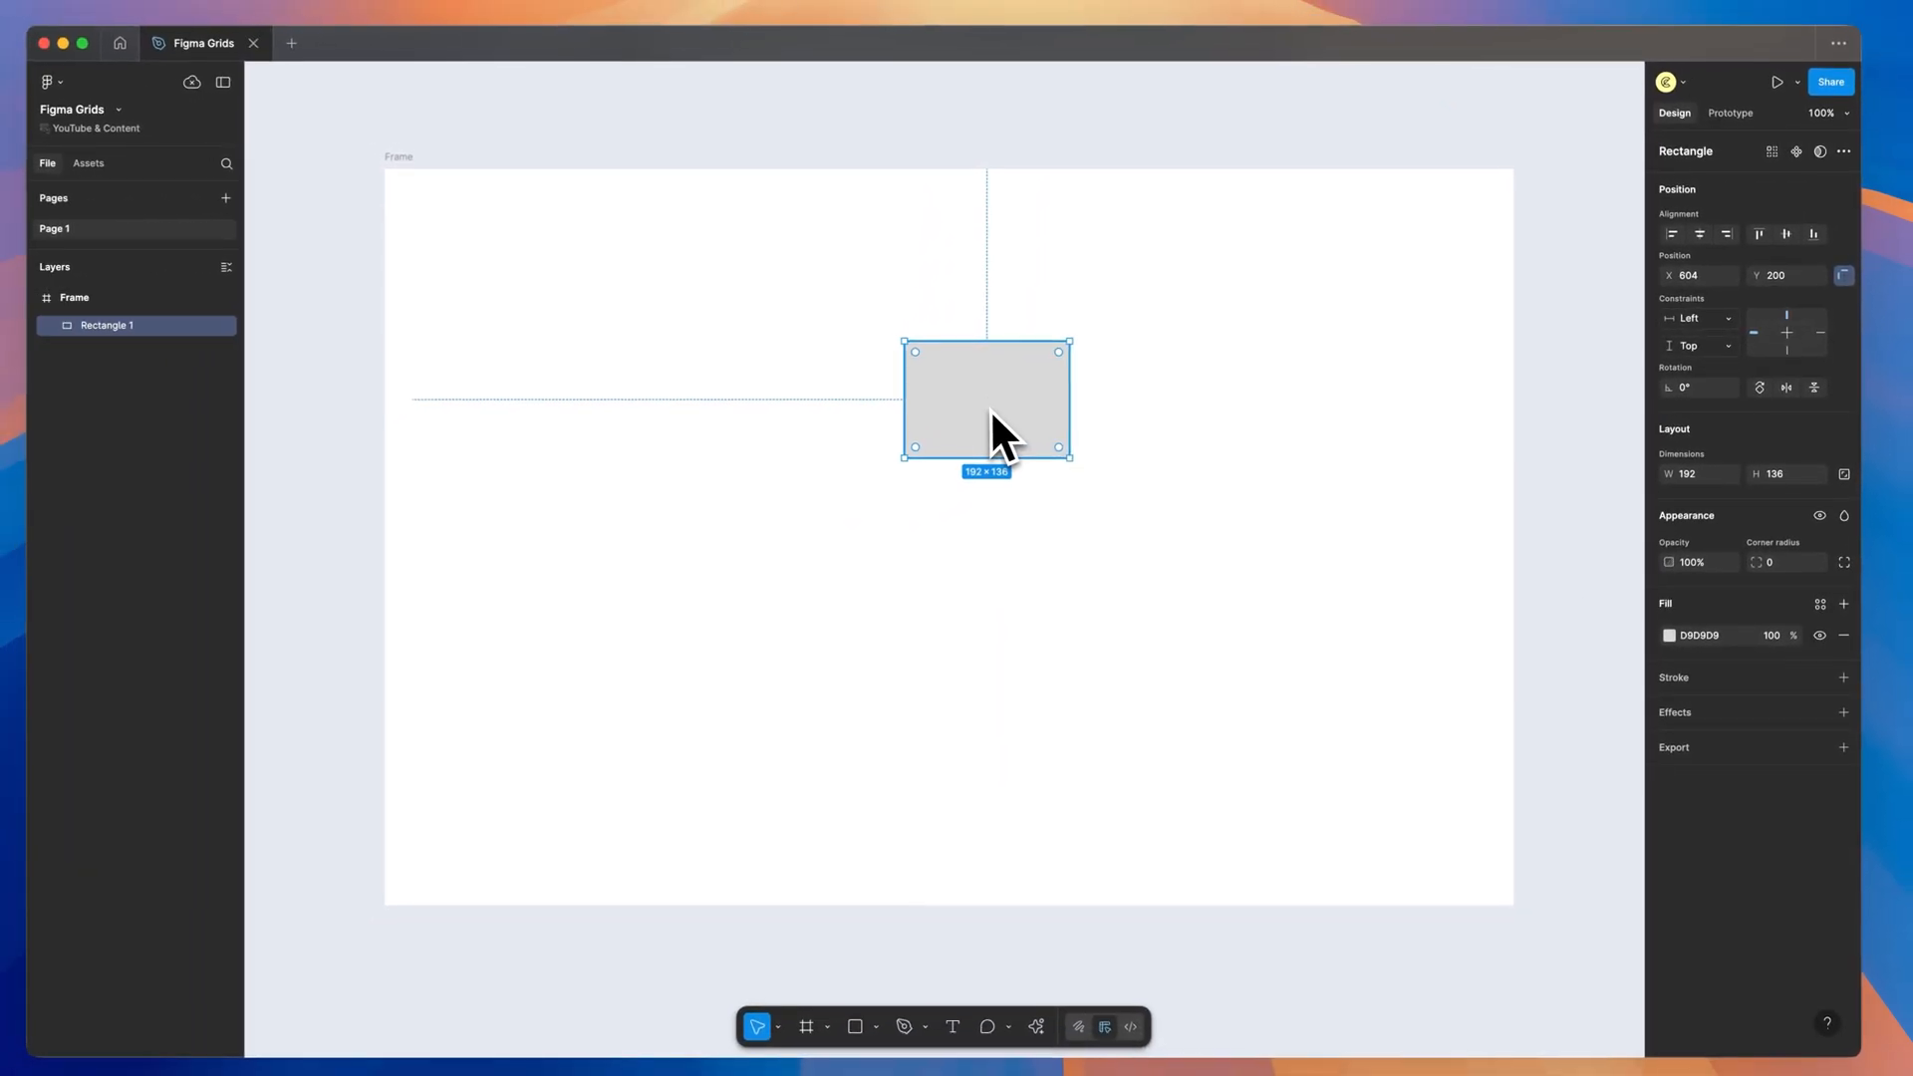
pyautogui.moveTo(986, 397); pyautogui.dragTo(1340, 289)
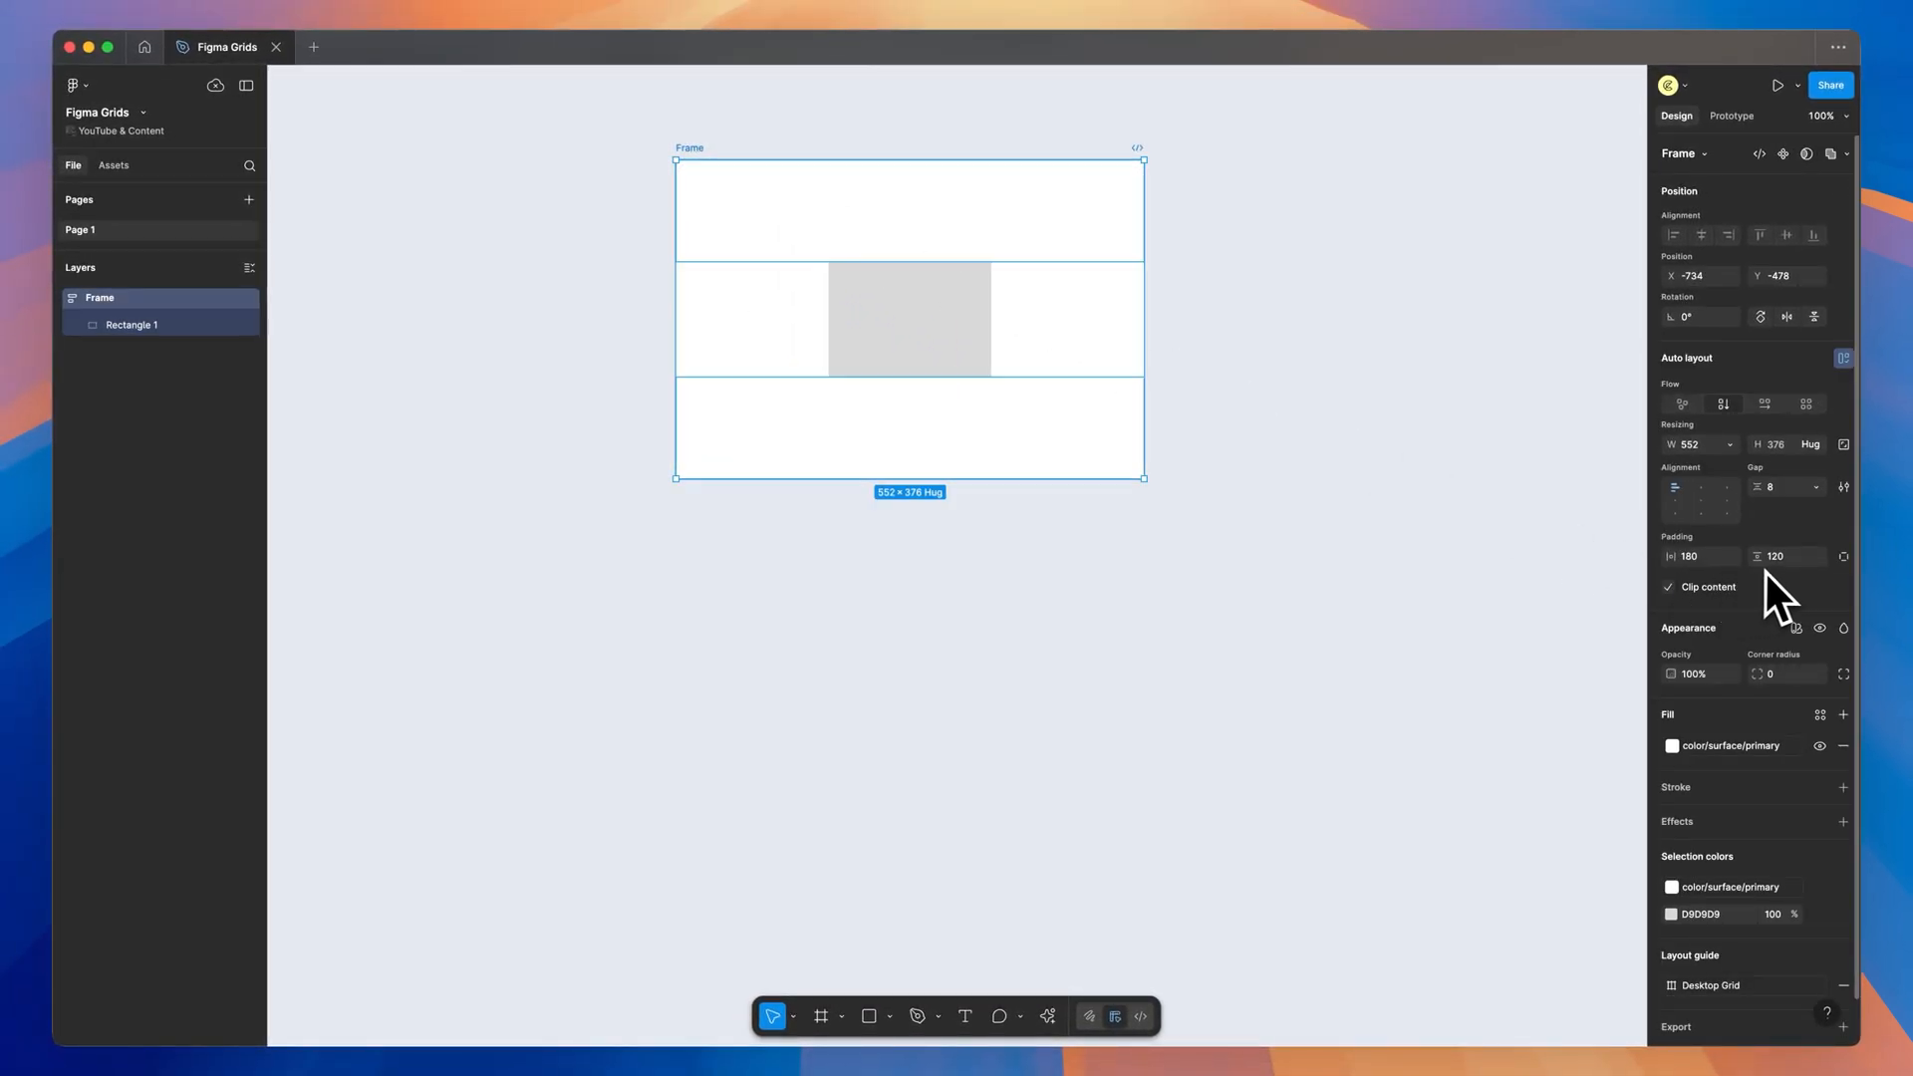
pyautogui.click(1675, 505)
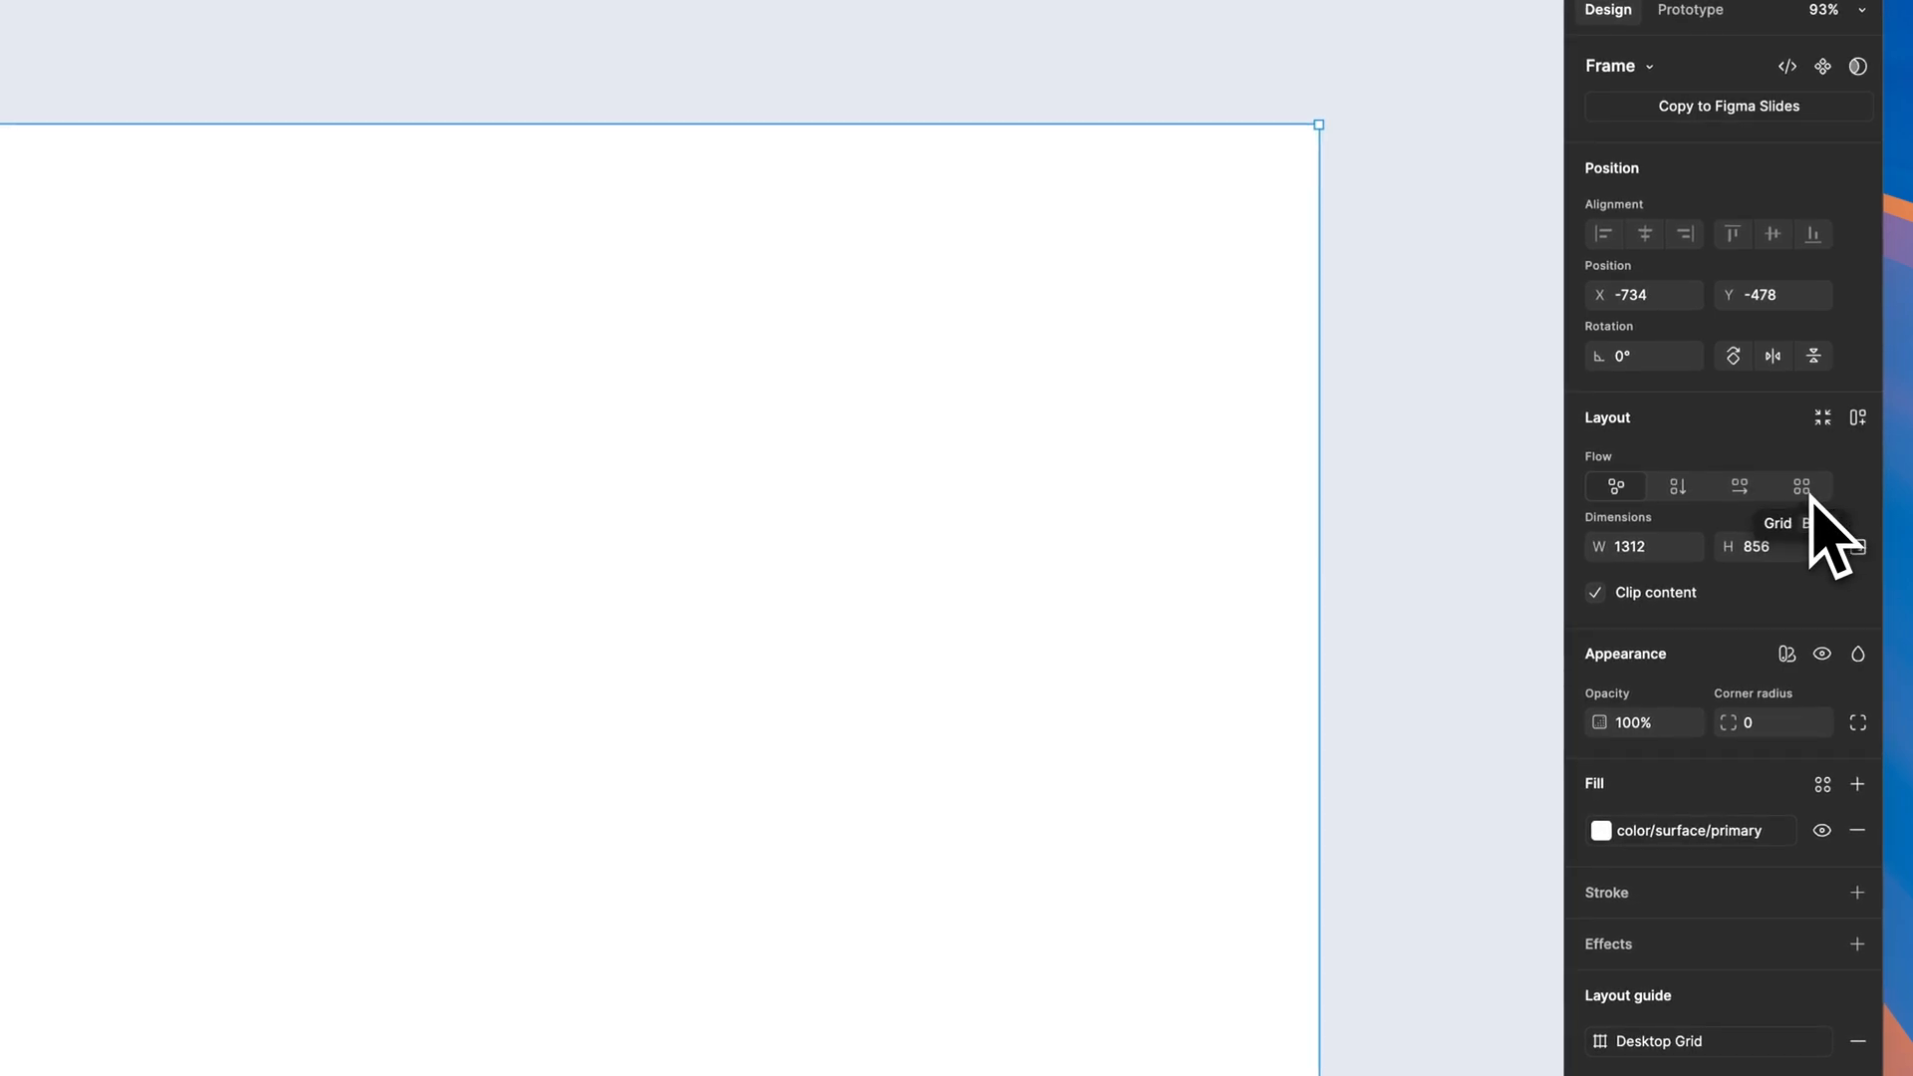
# Switch the frame to grid layout and pick the column × row count in the grid picker.
pyautogui.click(1802, 486)
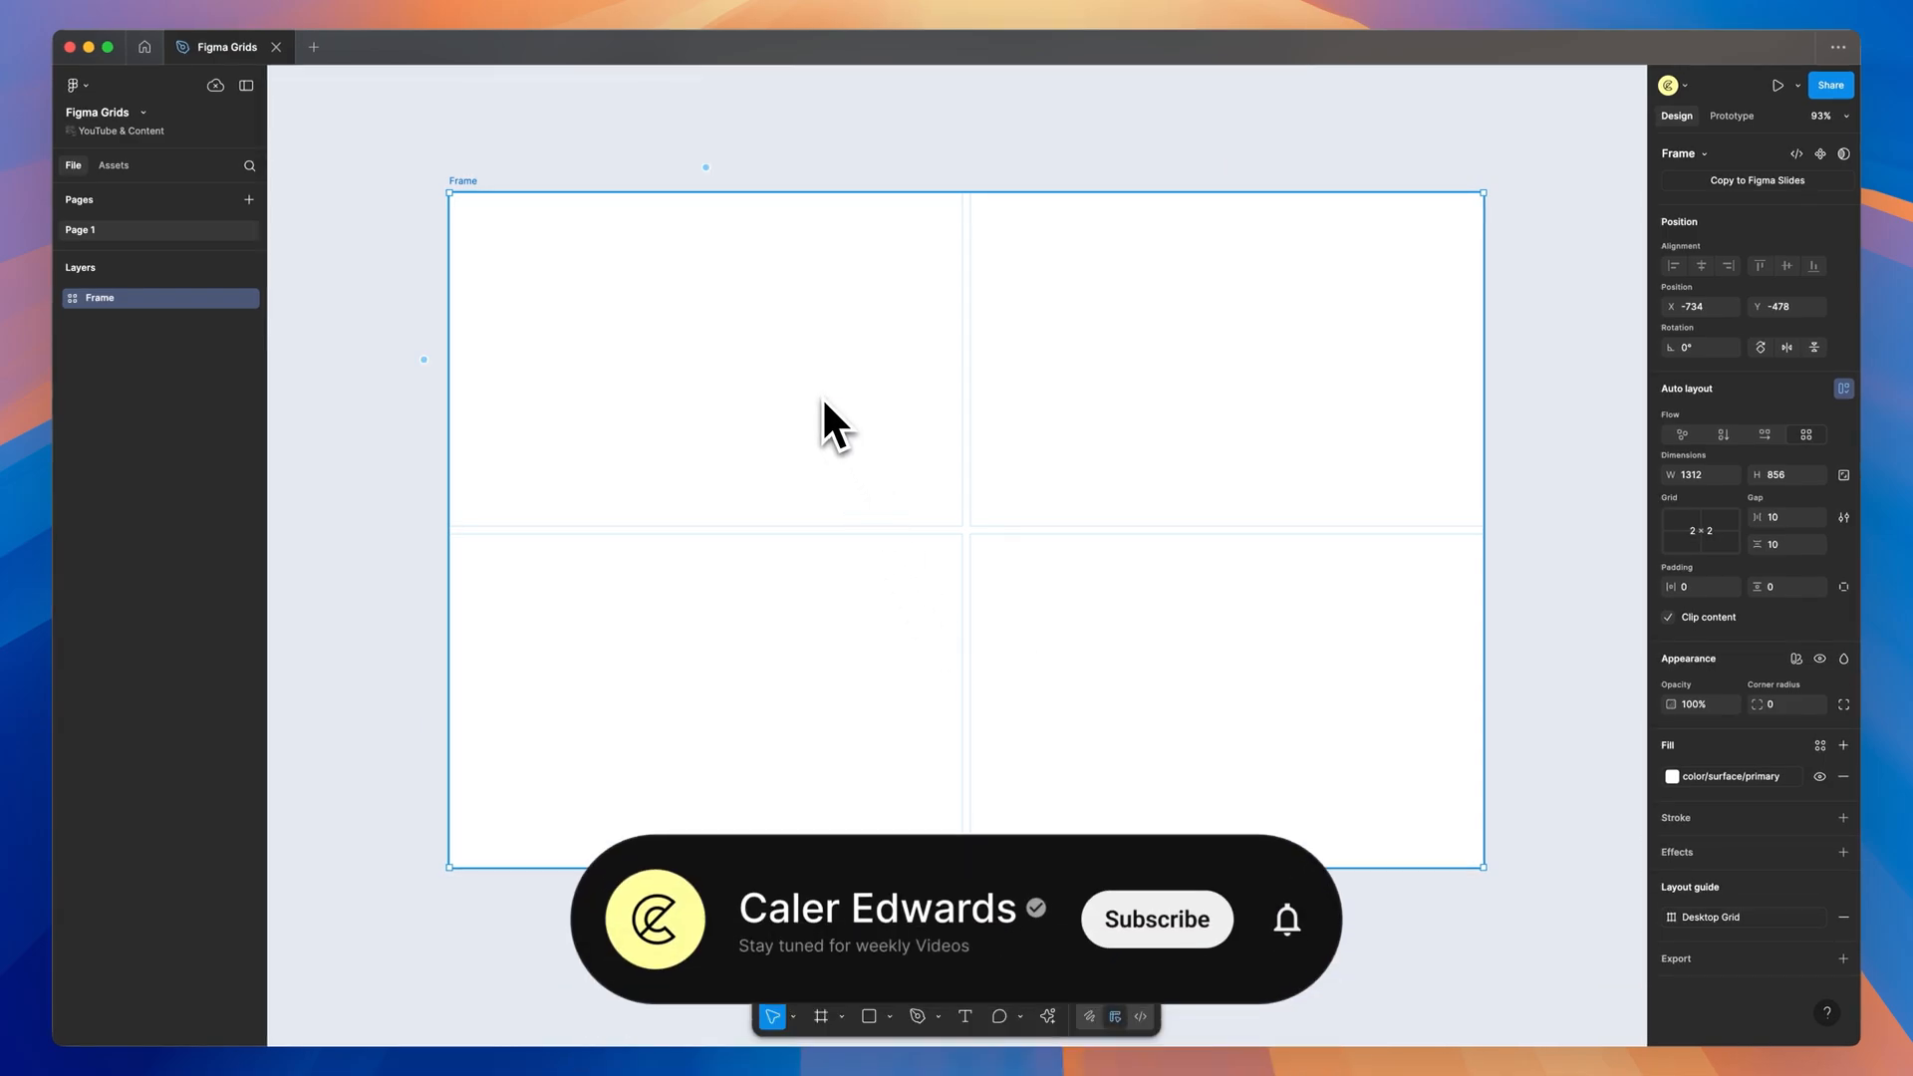
pyautogui.click(1155, 919)
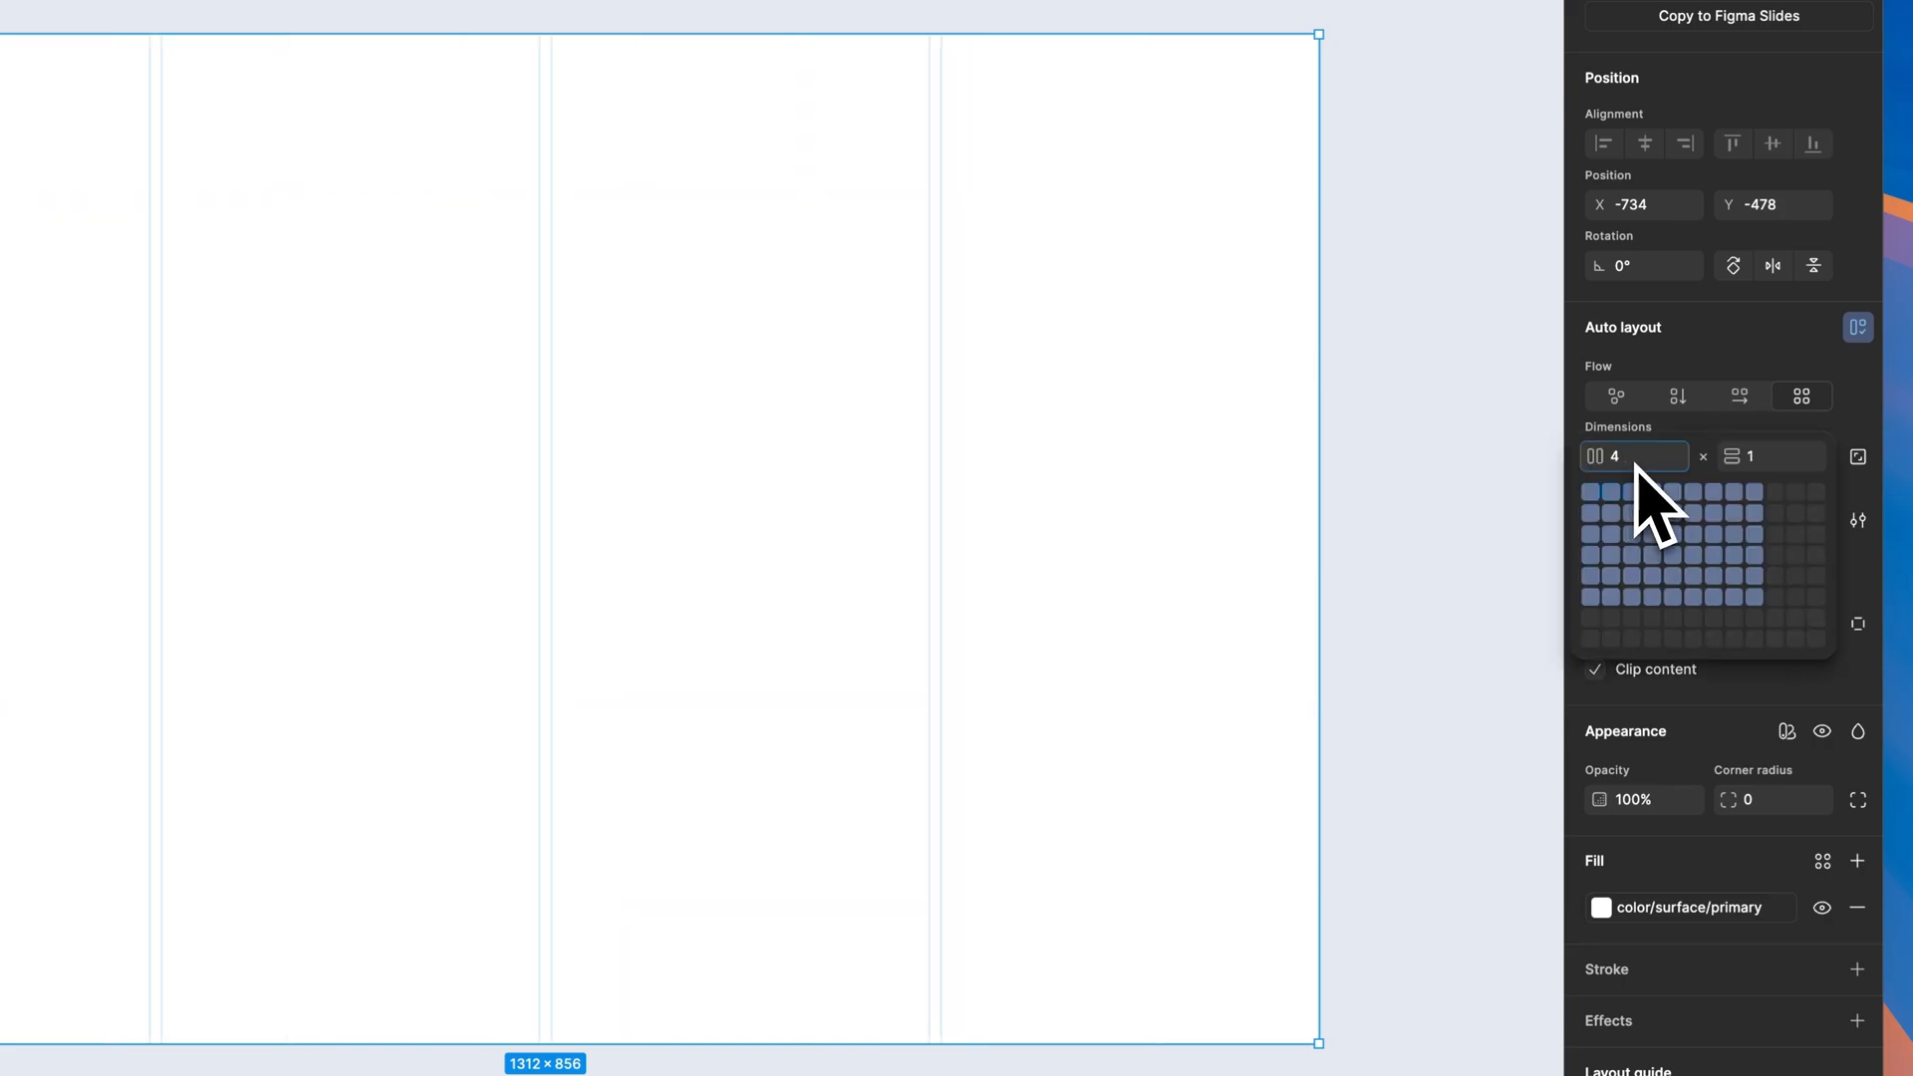
pyautogui.click(1772, 457)
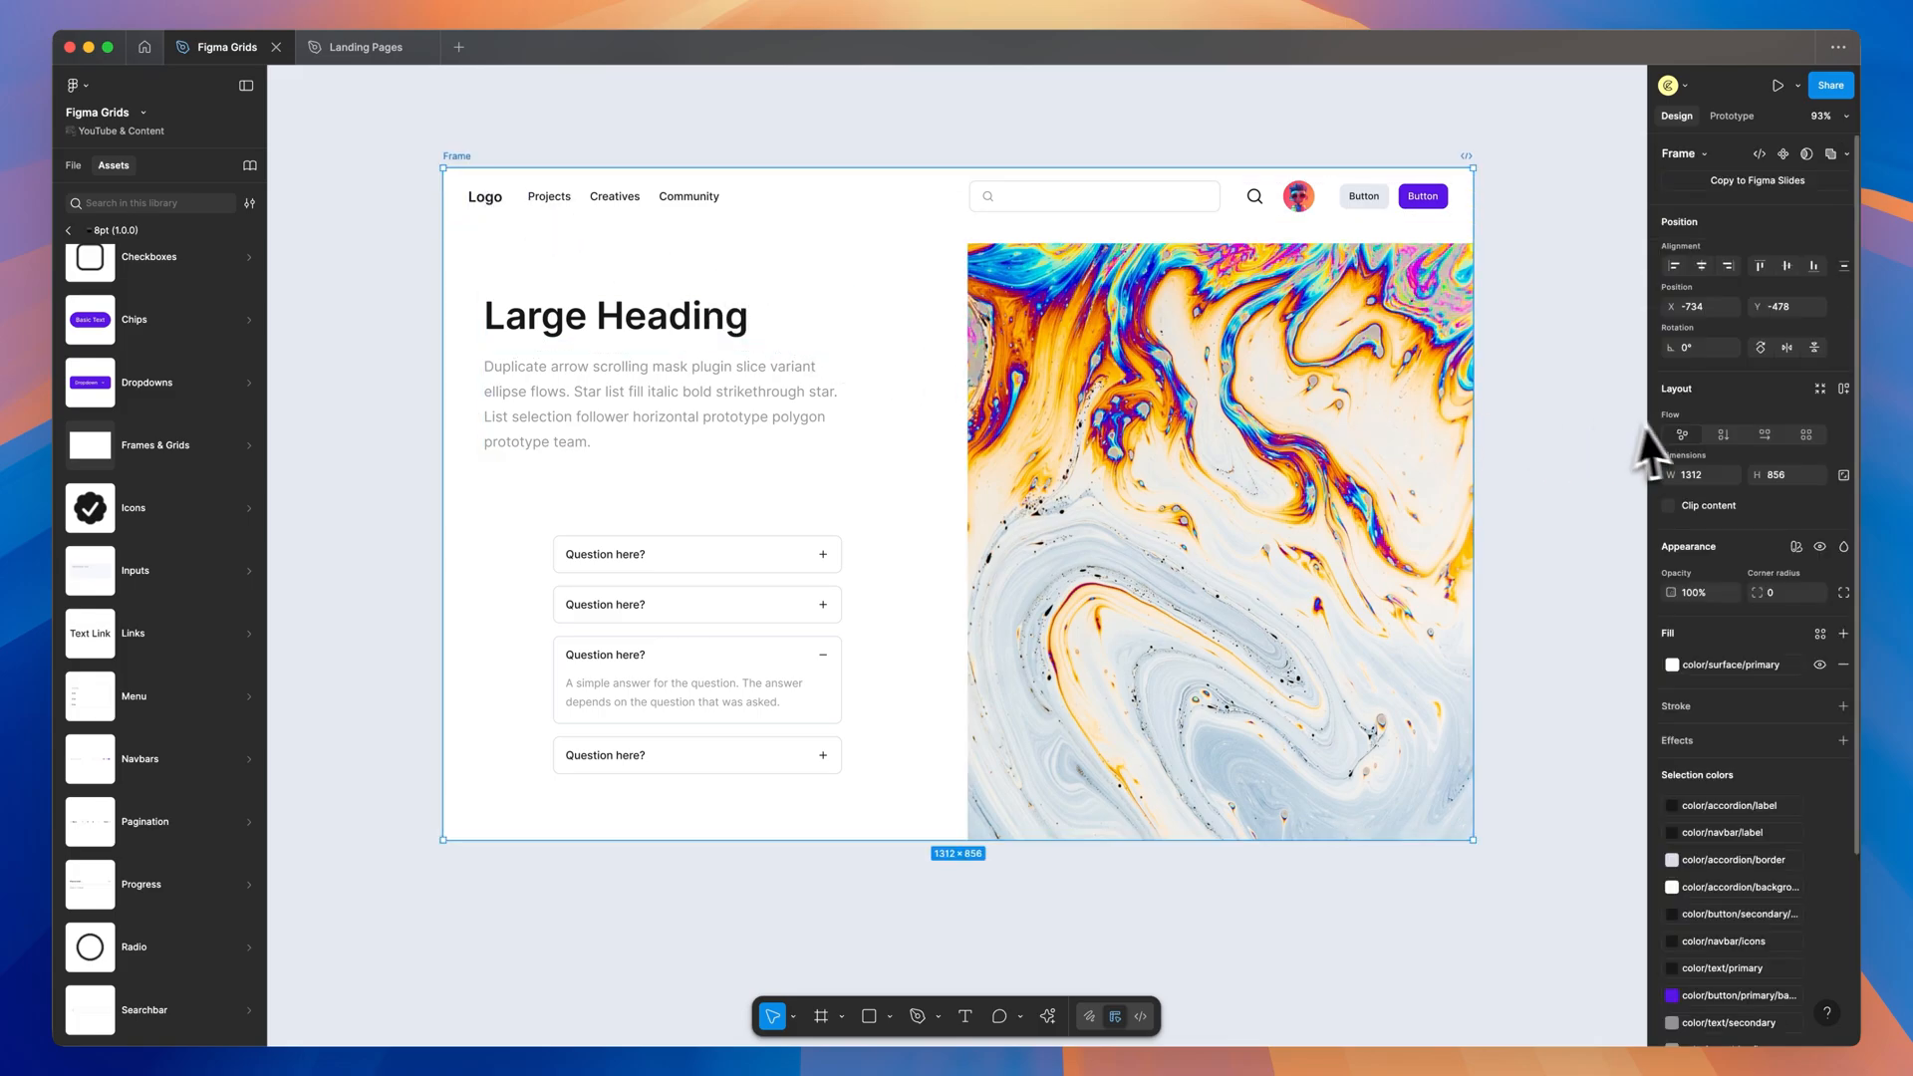
pyautogui.moveTo(1808, 434)
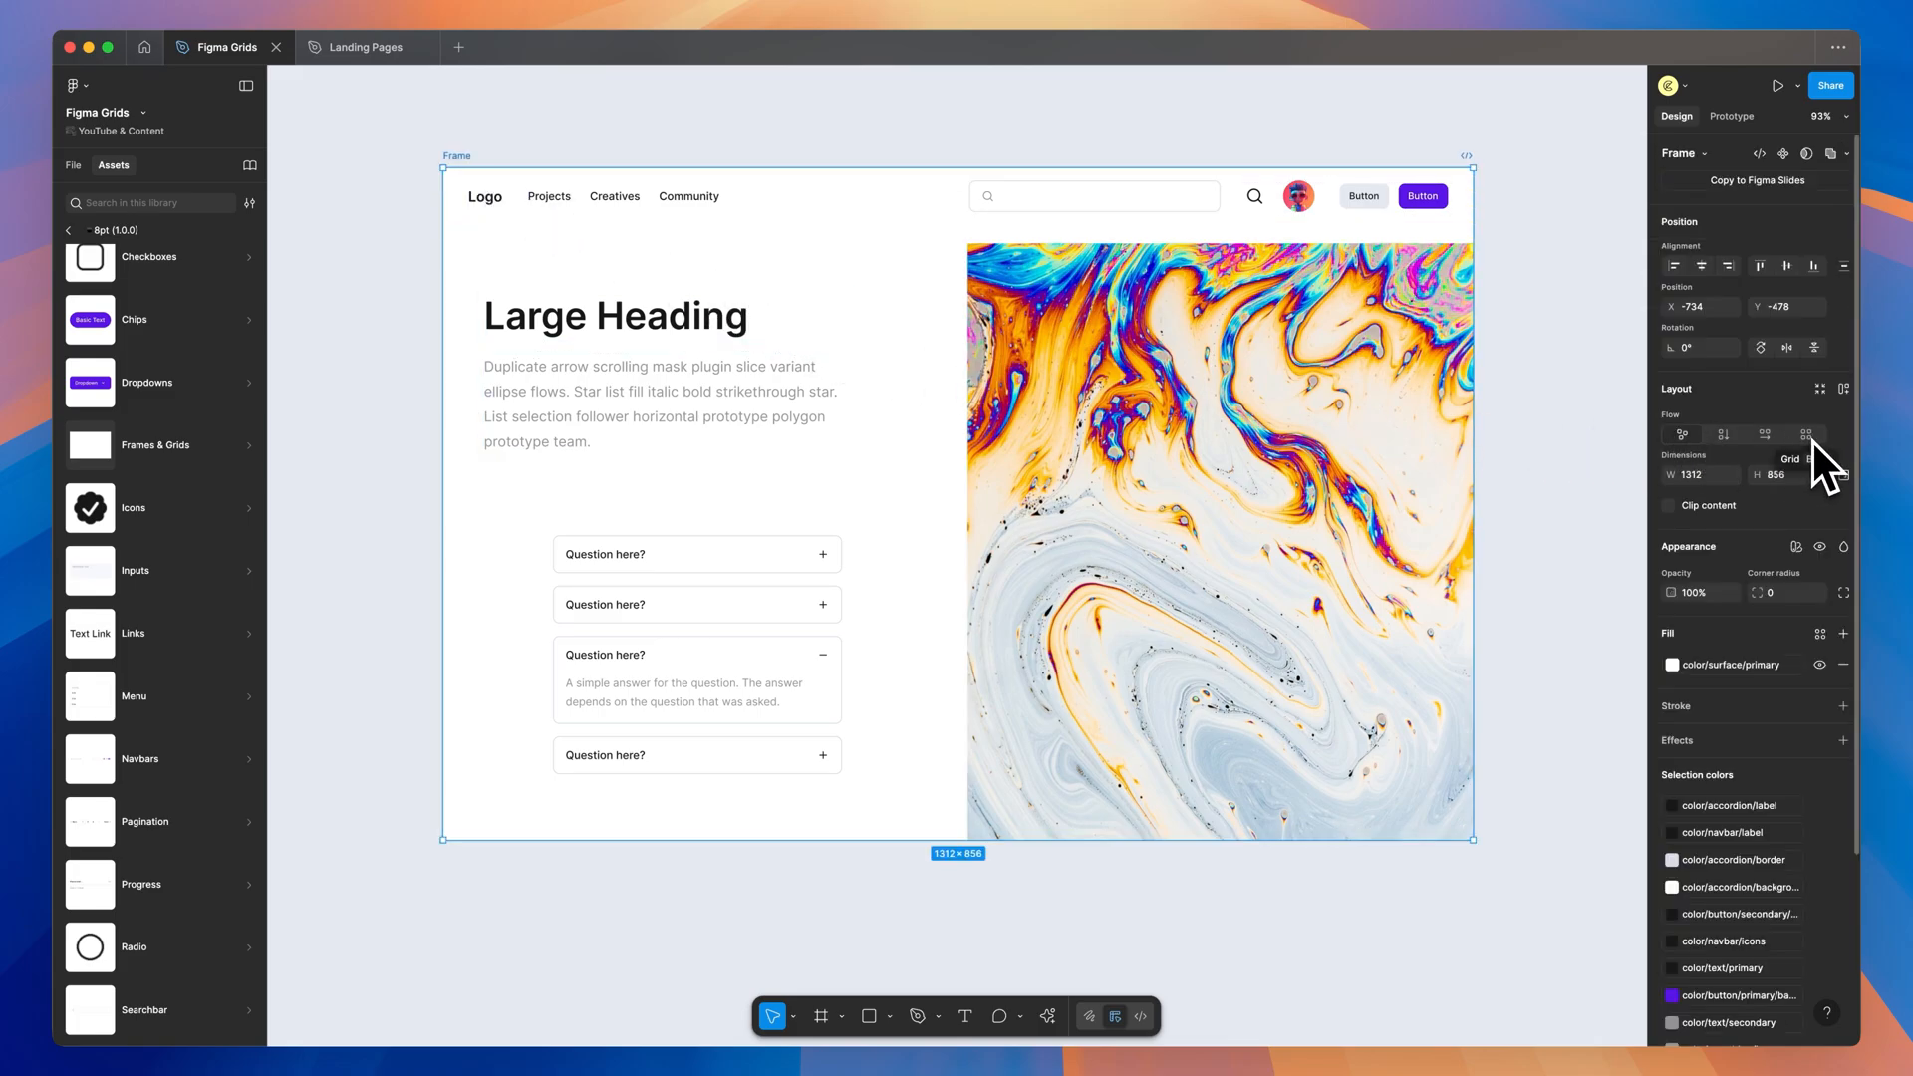
# Switch the landing page frame to a 2 × 3 grid layout with 32 gaps.
pyautogui.click(1807, 434)
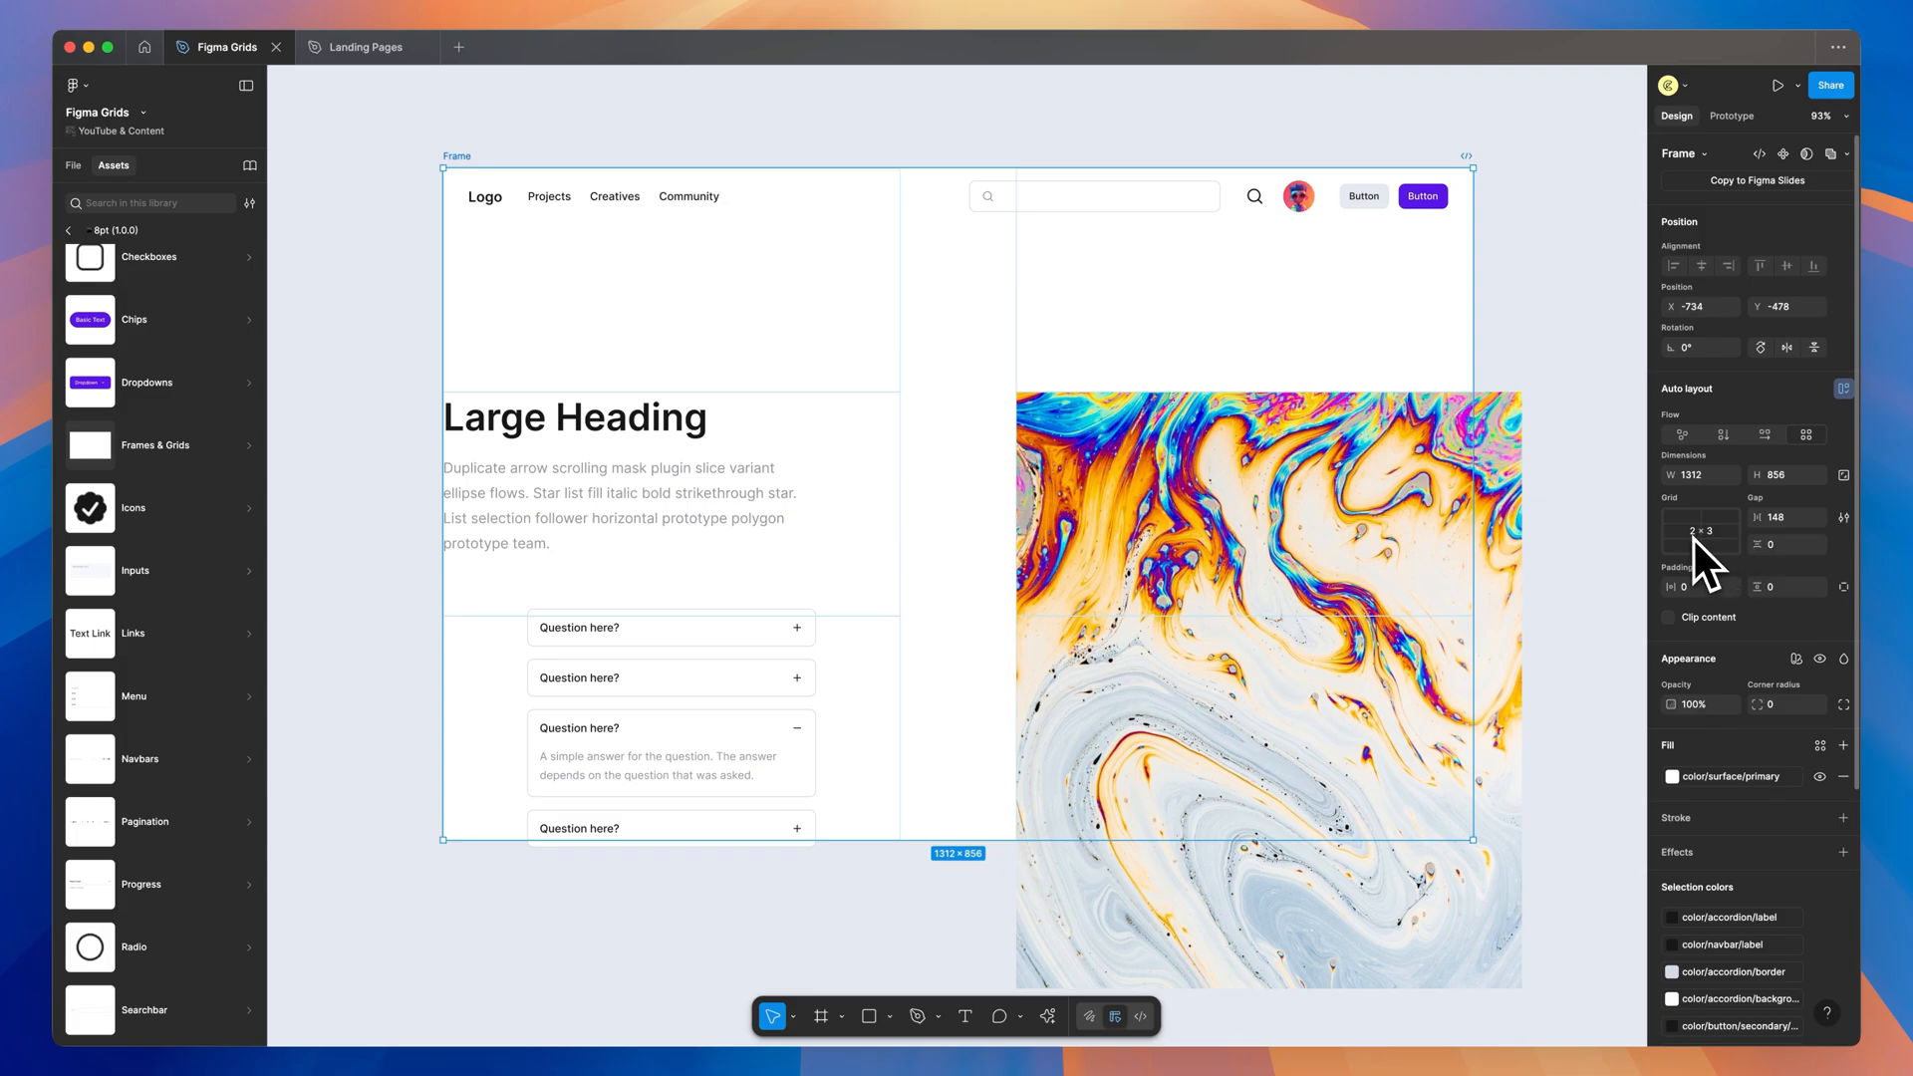
pyautogui.moveTo(1720, 564)
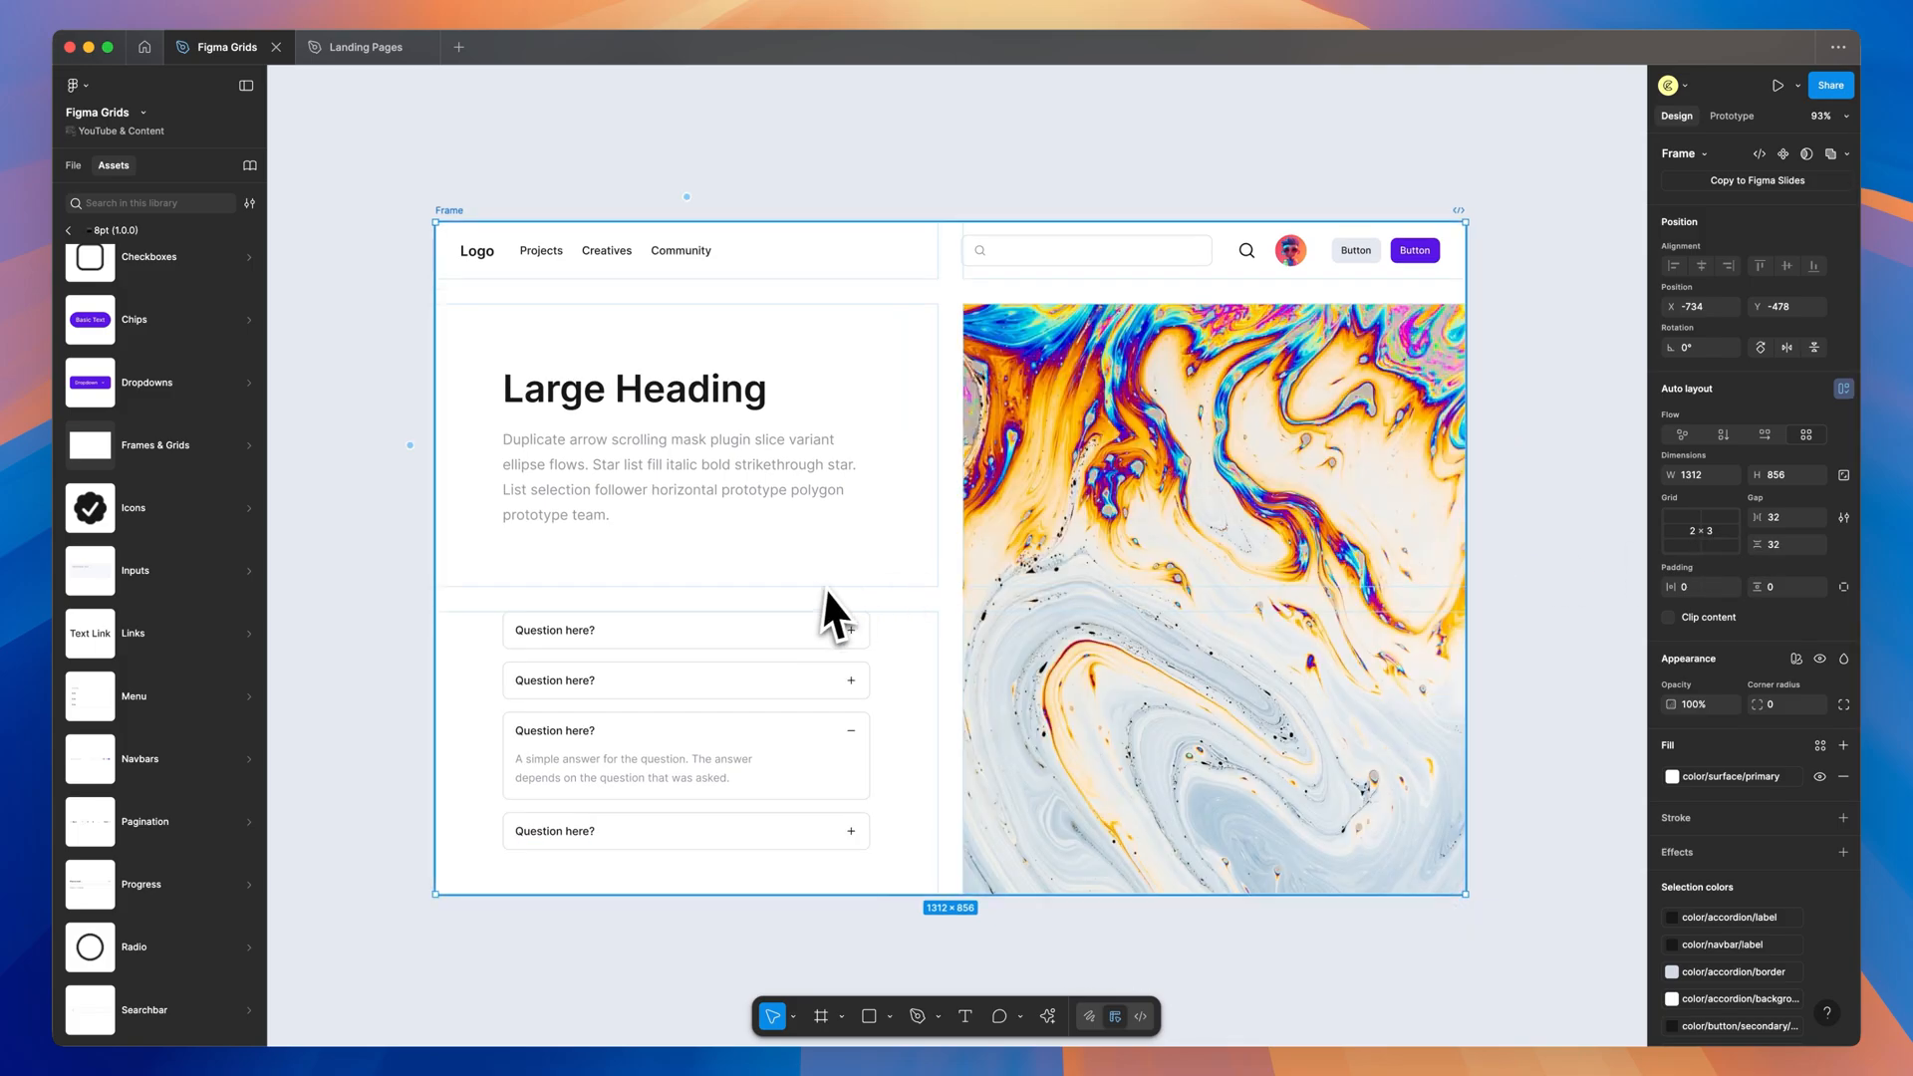
pyautogui.moveTo(965, 622)
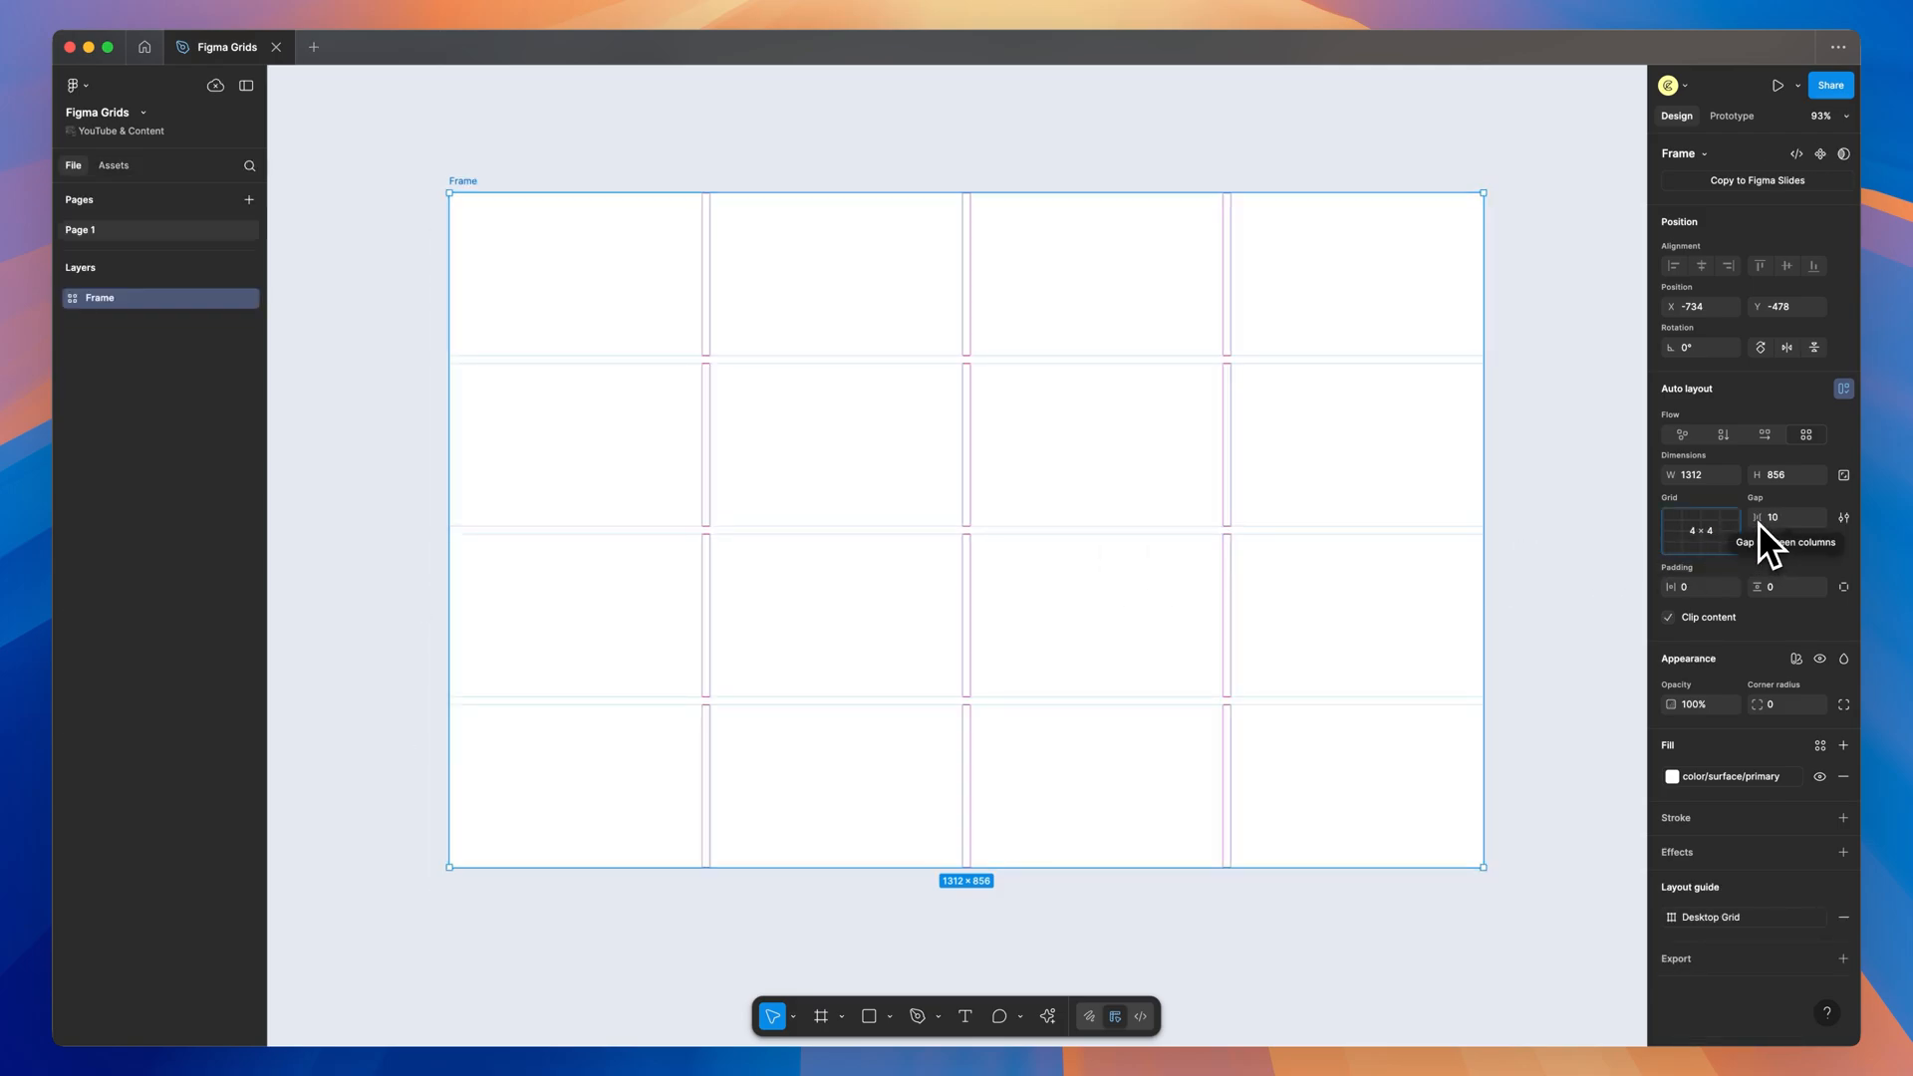
# Set grid gap to 48 and padding to 48, then raise top padding to 70.
pyautogui.moveTo(1772, 517); pyautogui.dragTo(1806, 516)
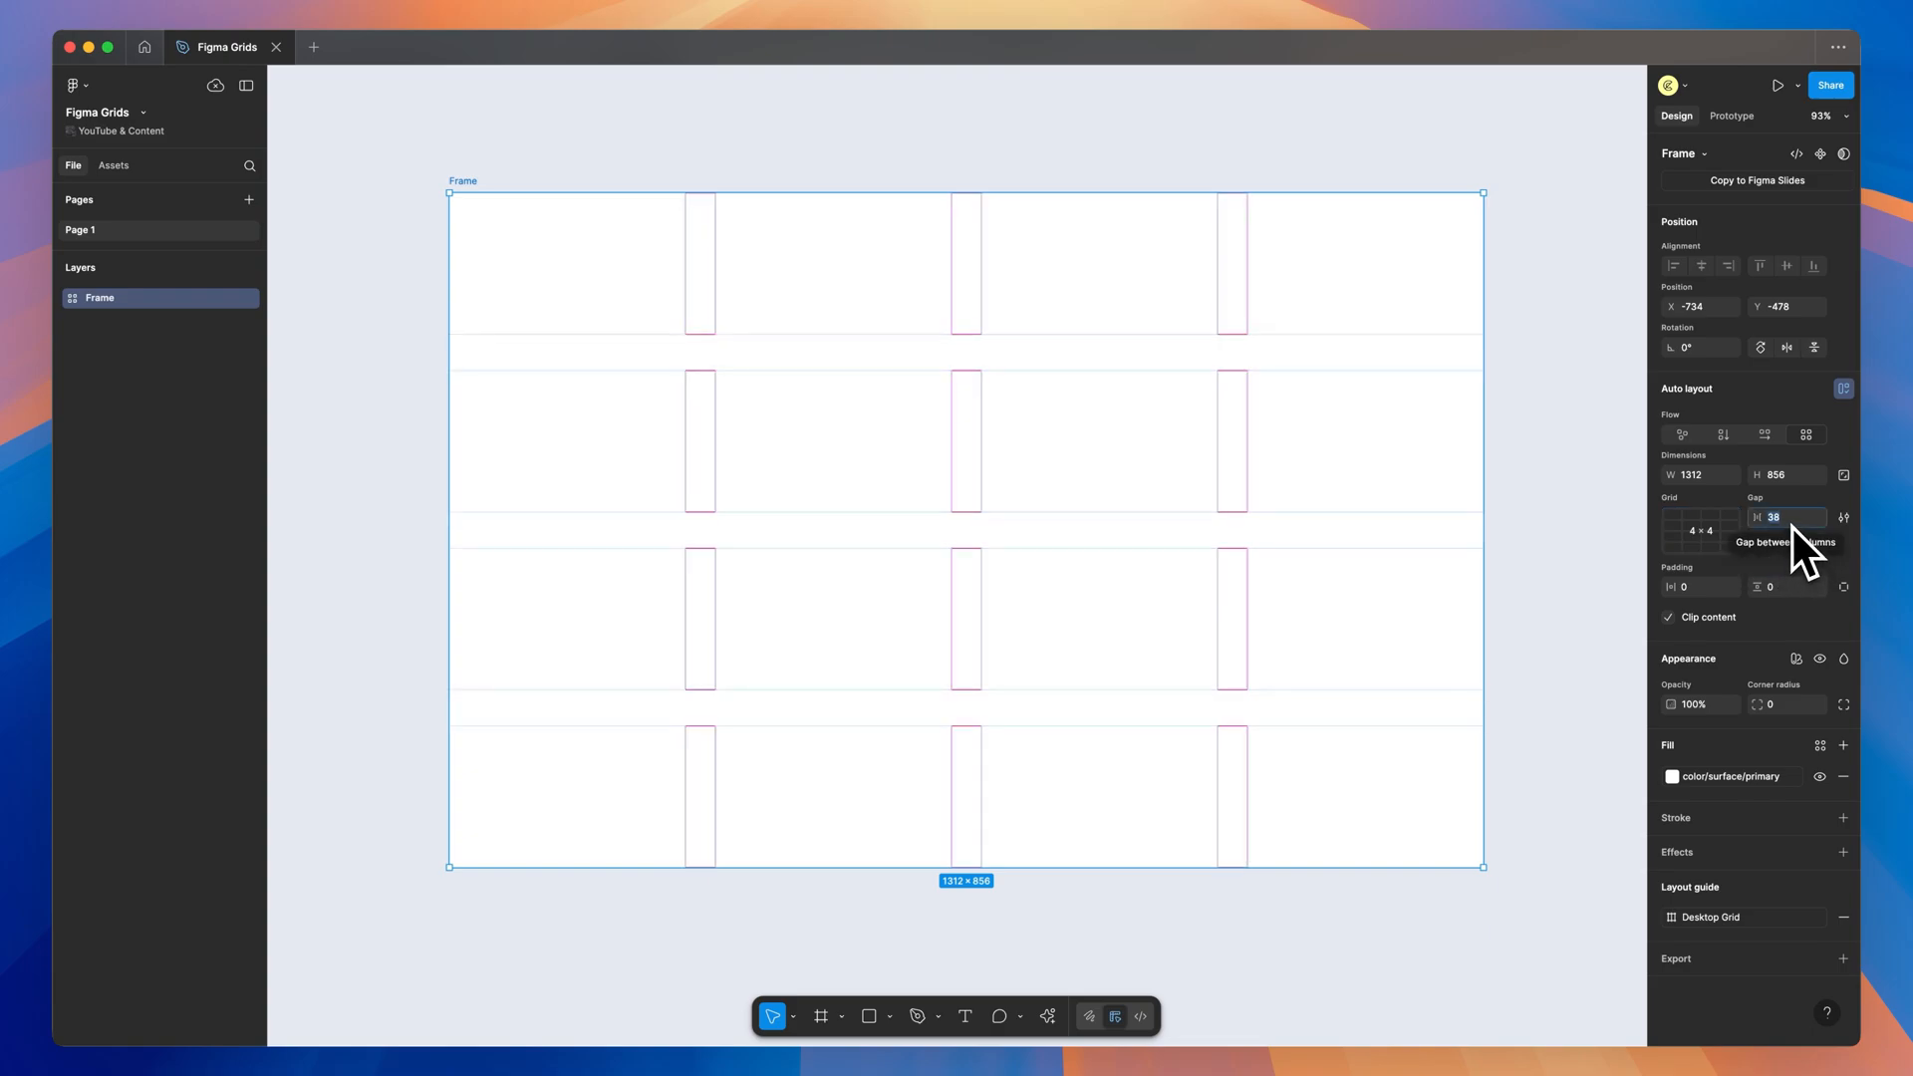
pyautogui.write('48')
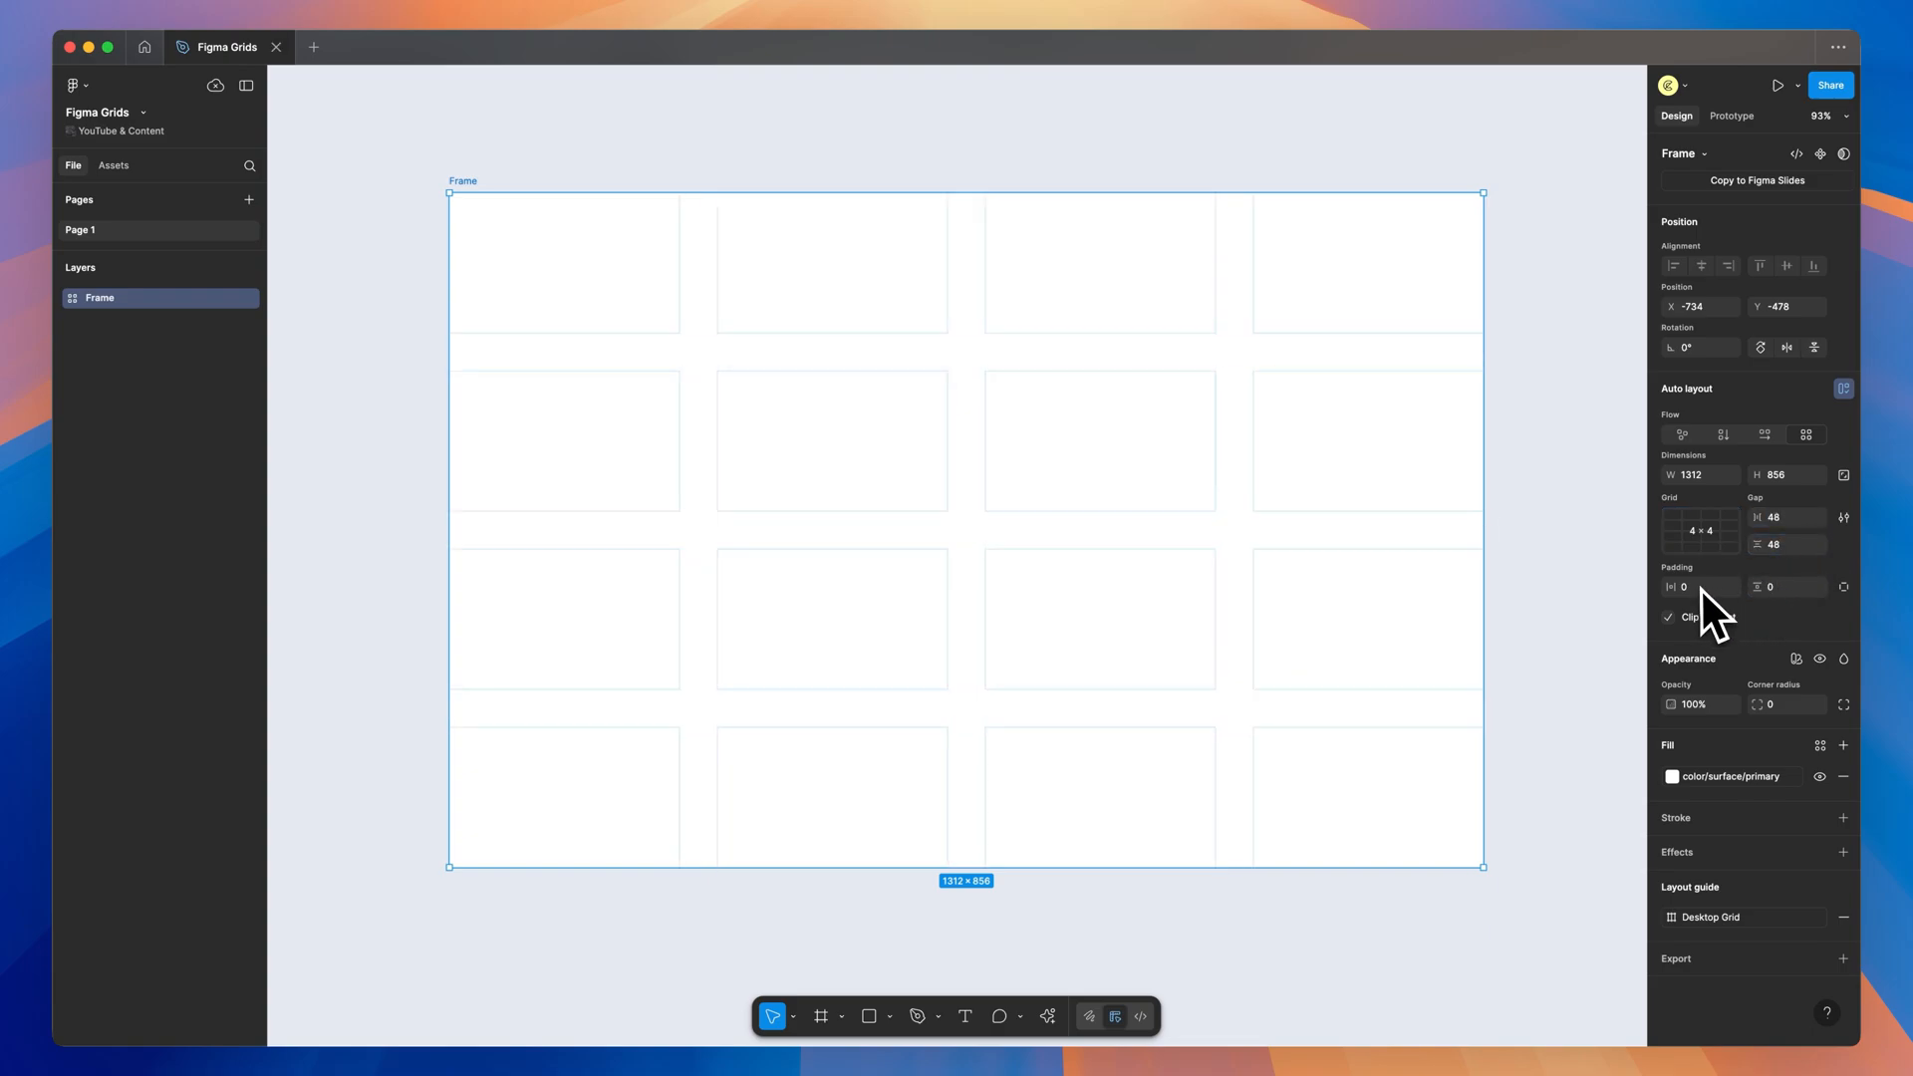
pyautogui.click(1698, 586)
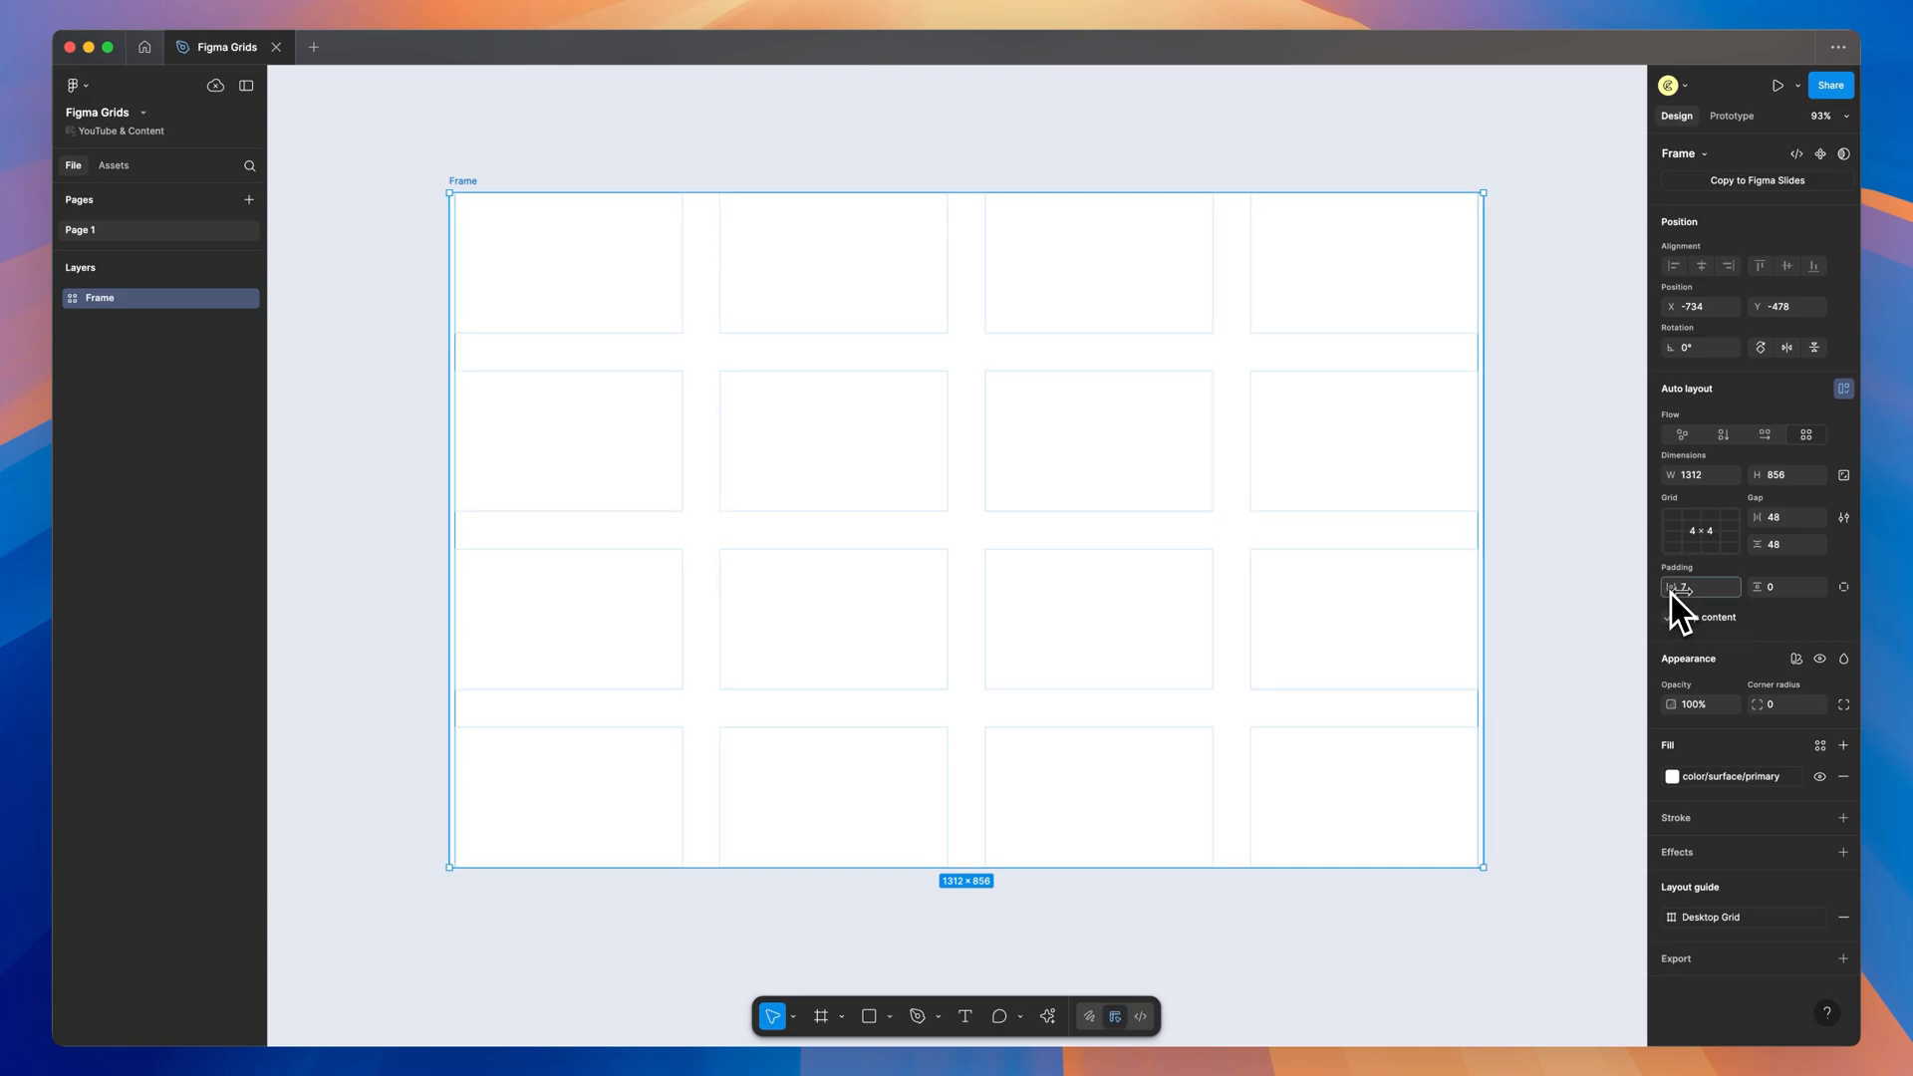
pyautogui.write('34')
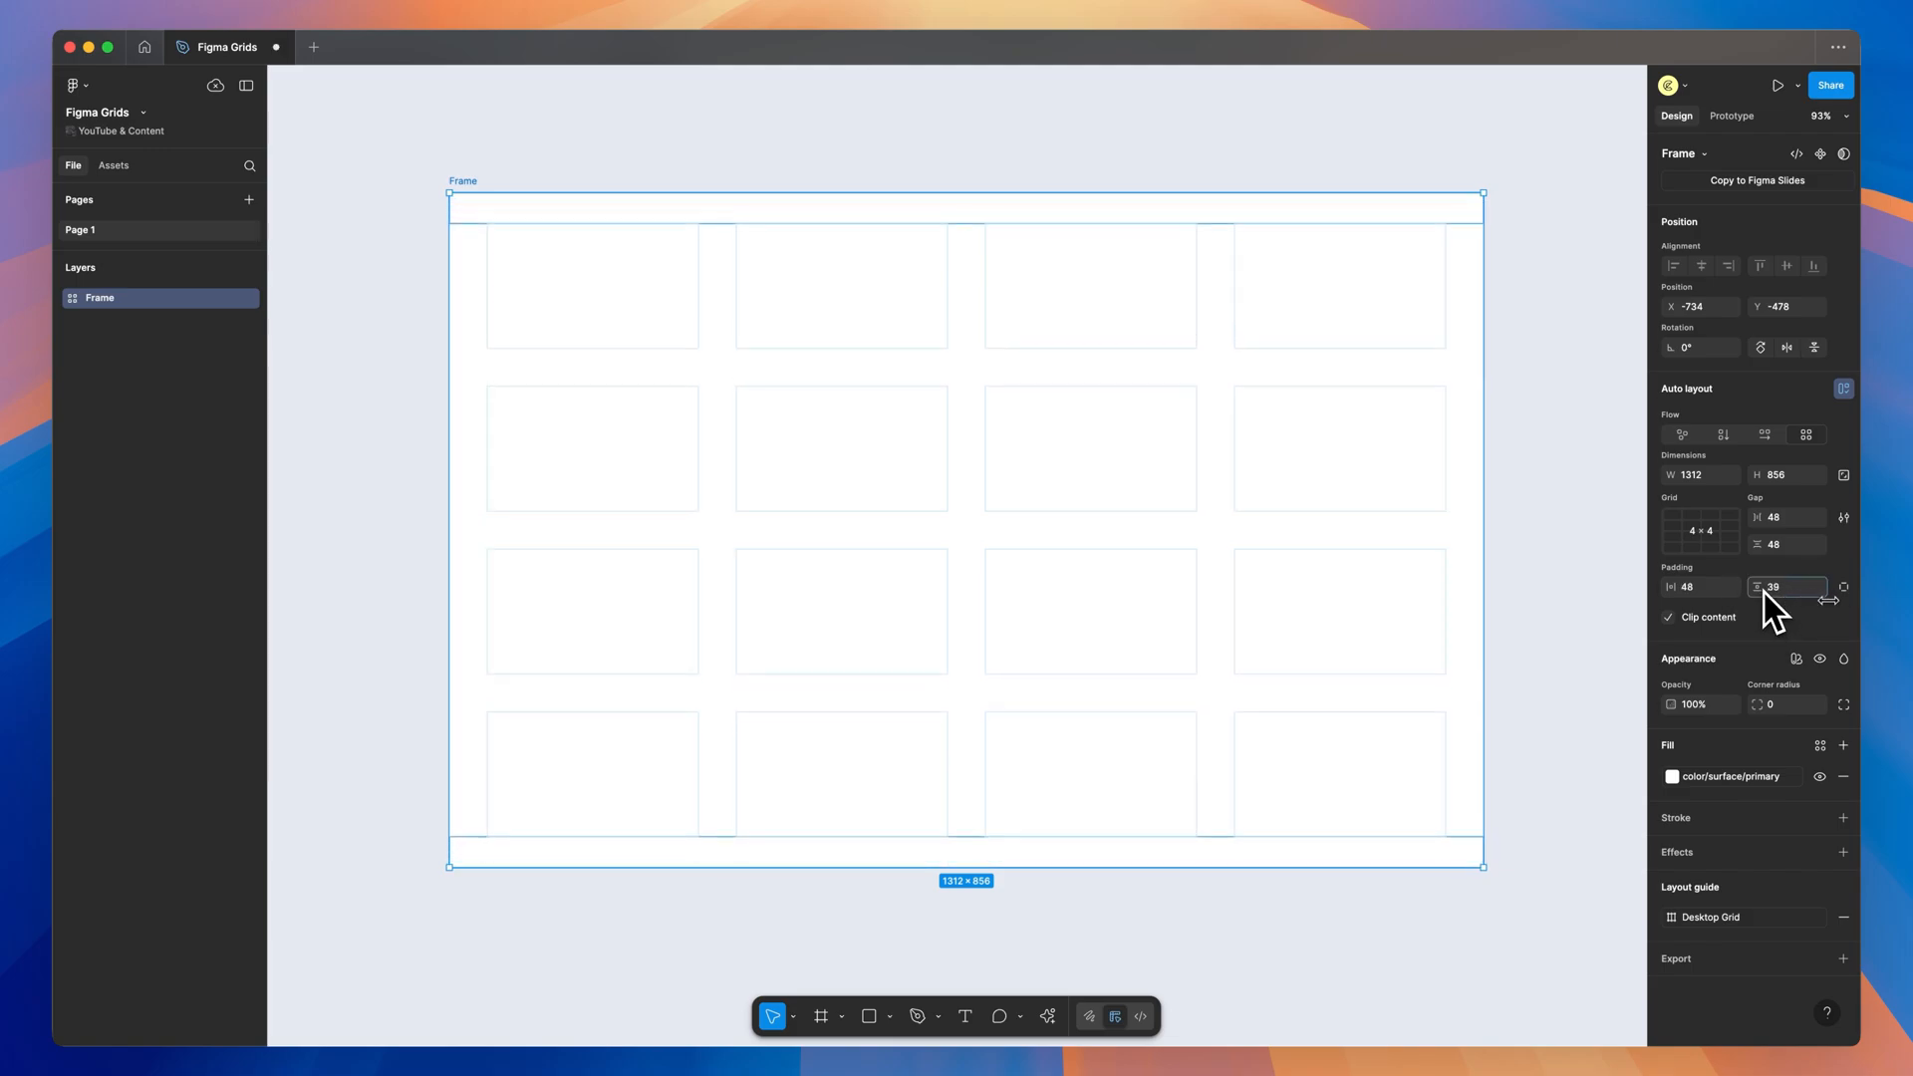
pyautogui.write('48')
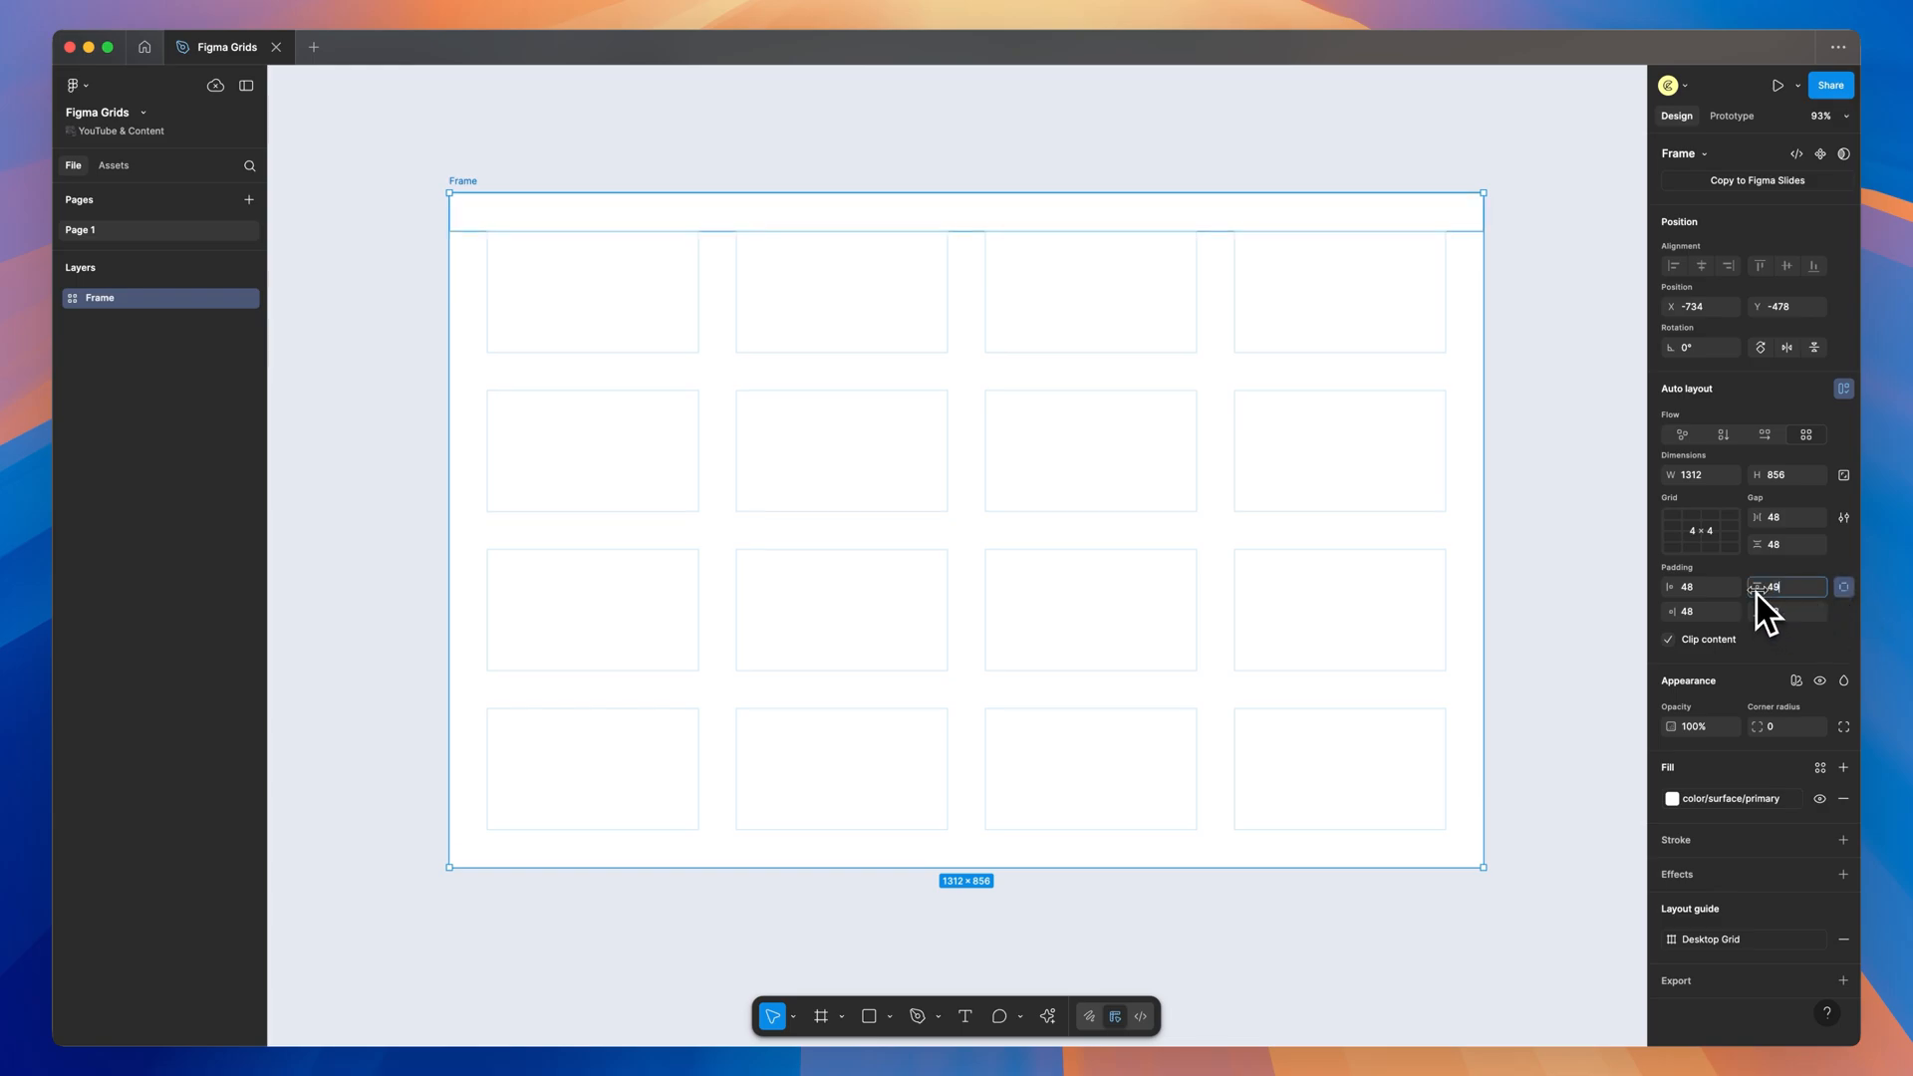
pyautogui.write('70')
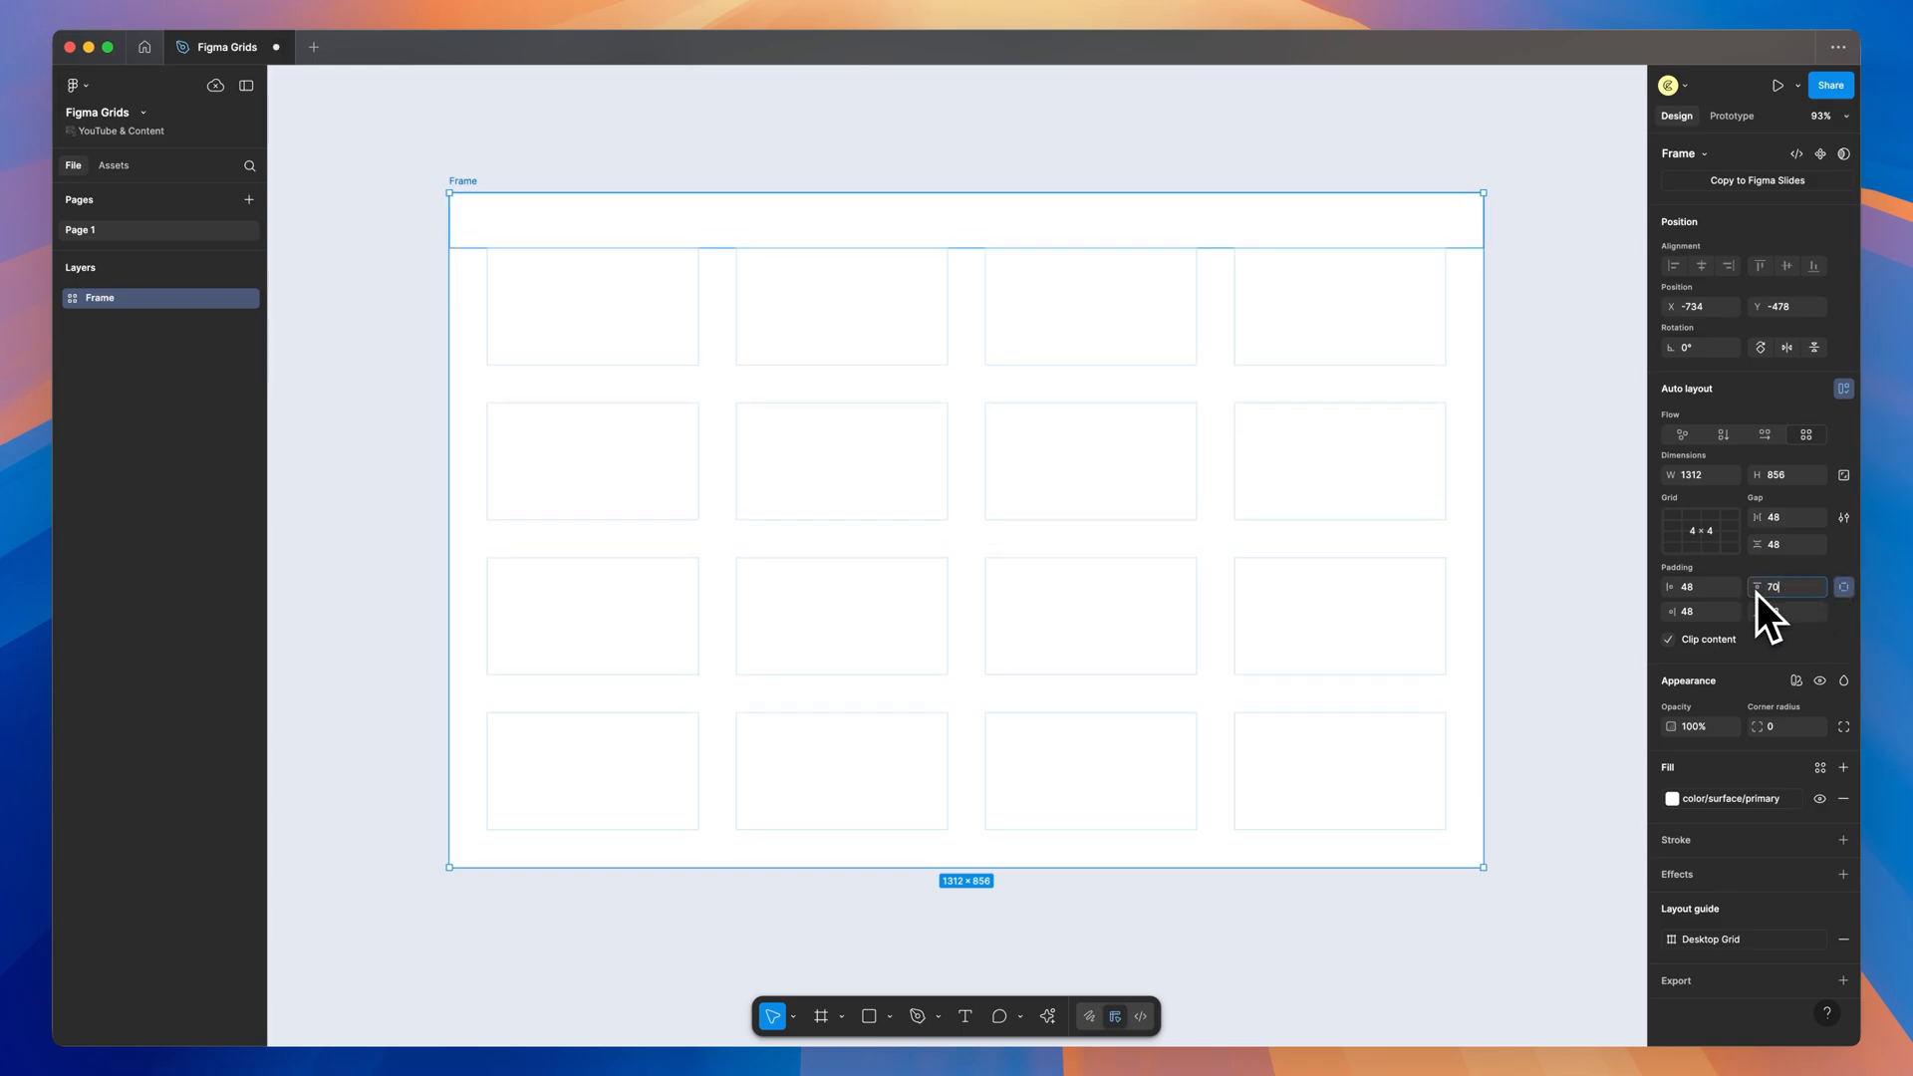
pyautogui.moveTo(1806, 622)
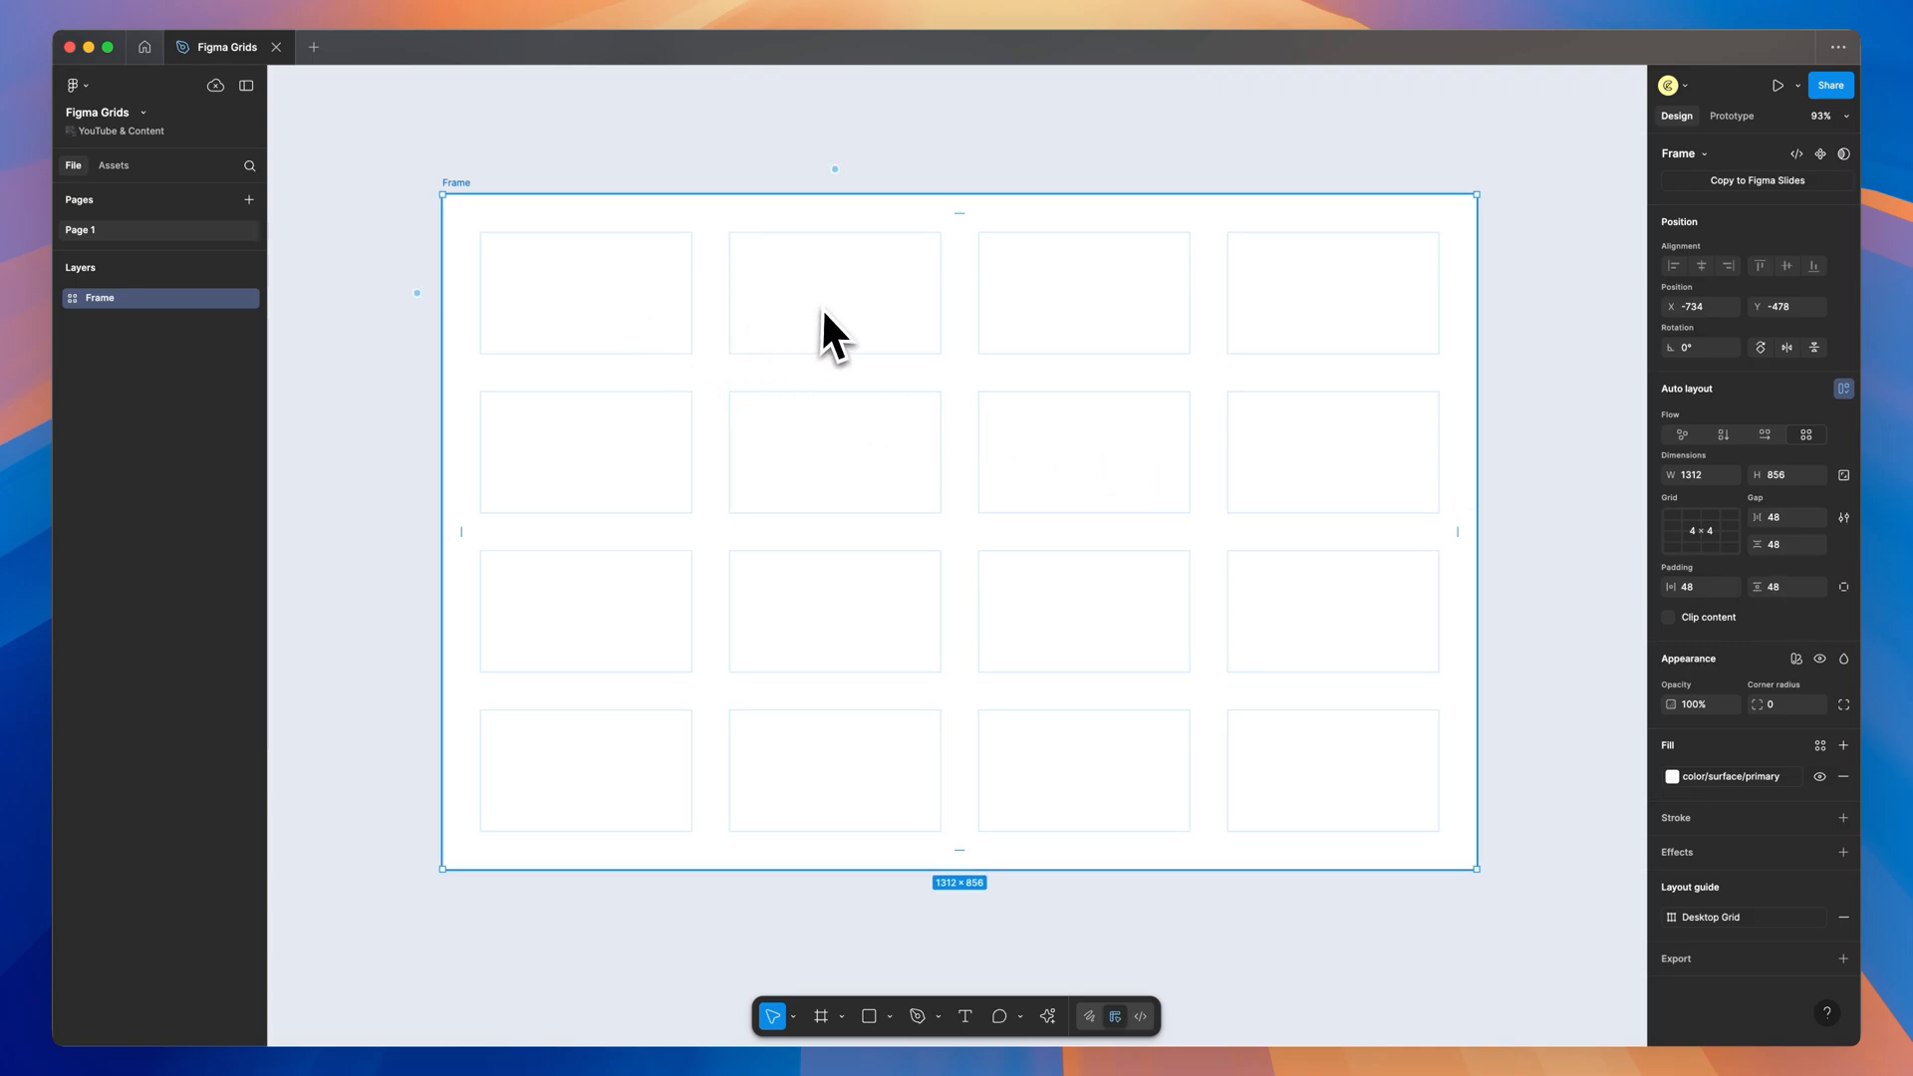
pyautogui.moveTo(1132, 341)
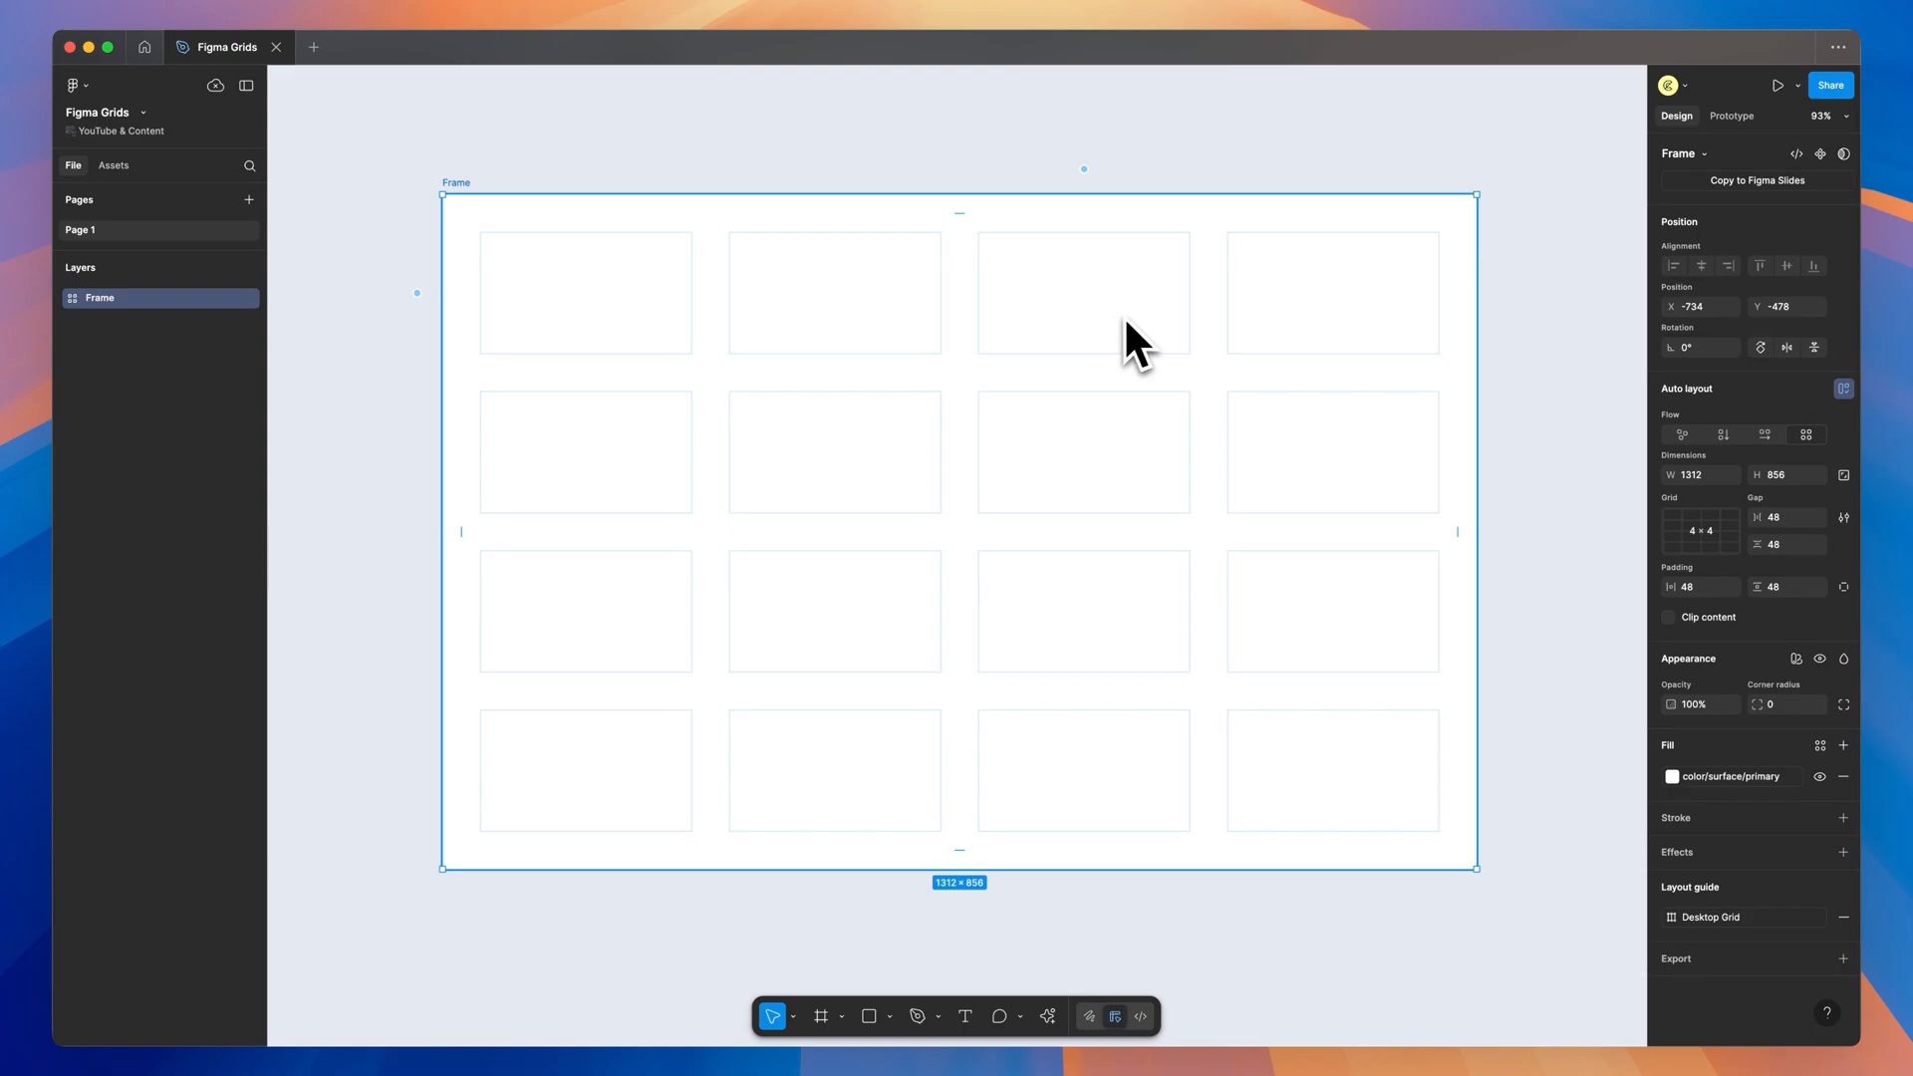
pyautogui.moveTo(849, 317)
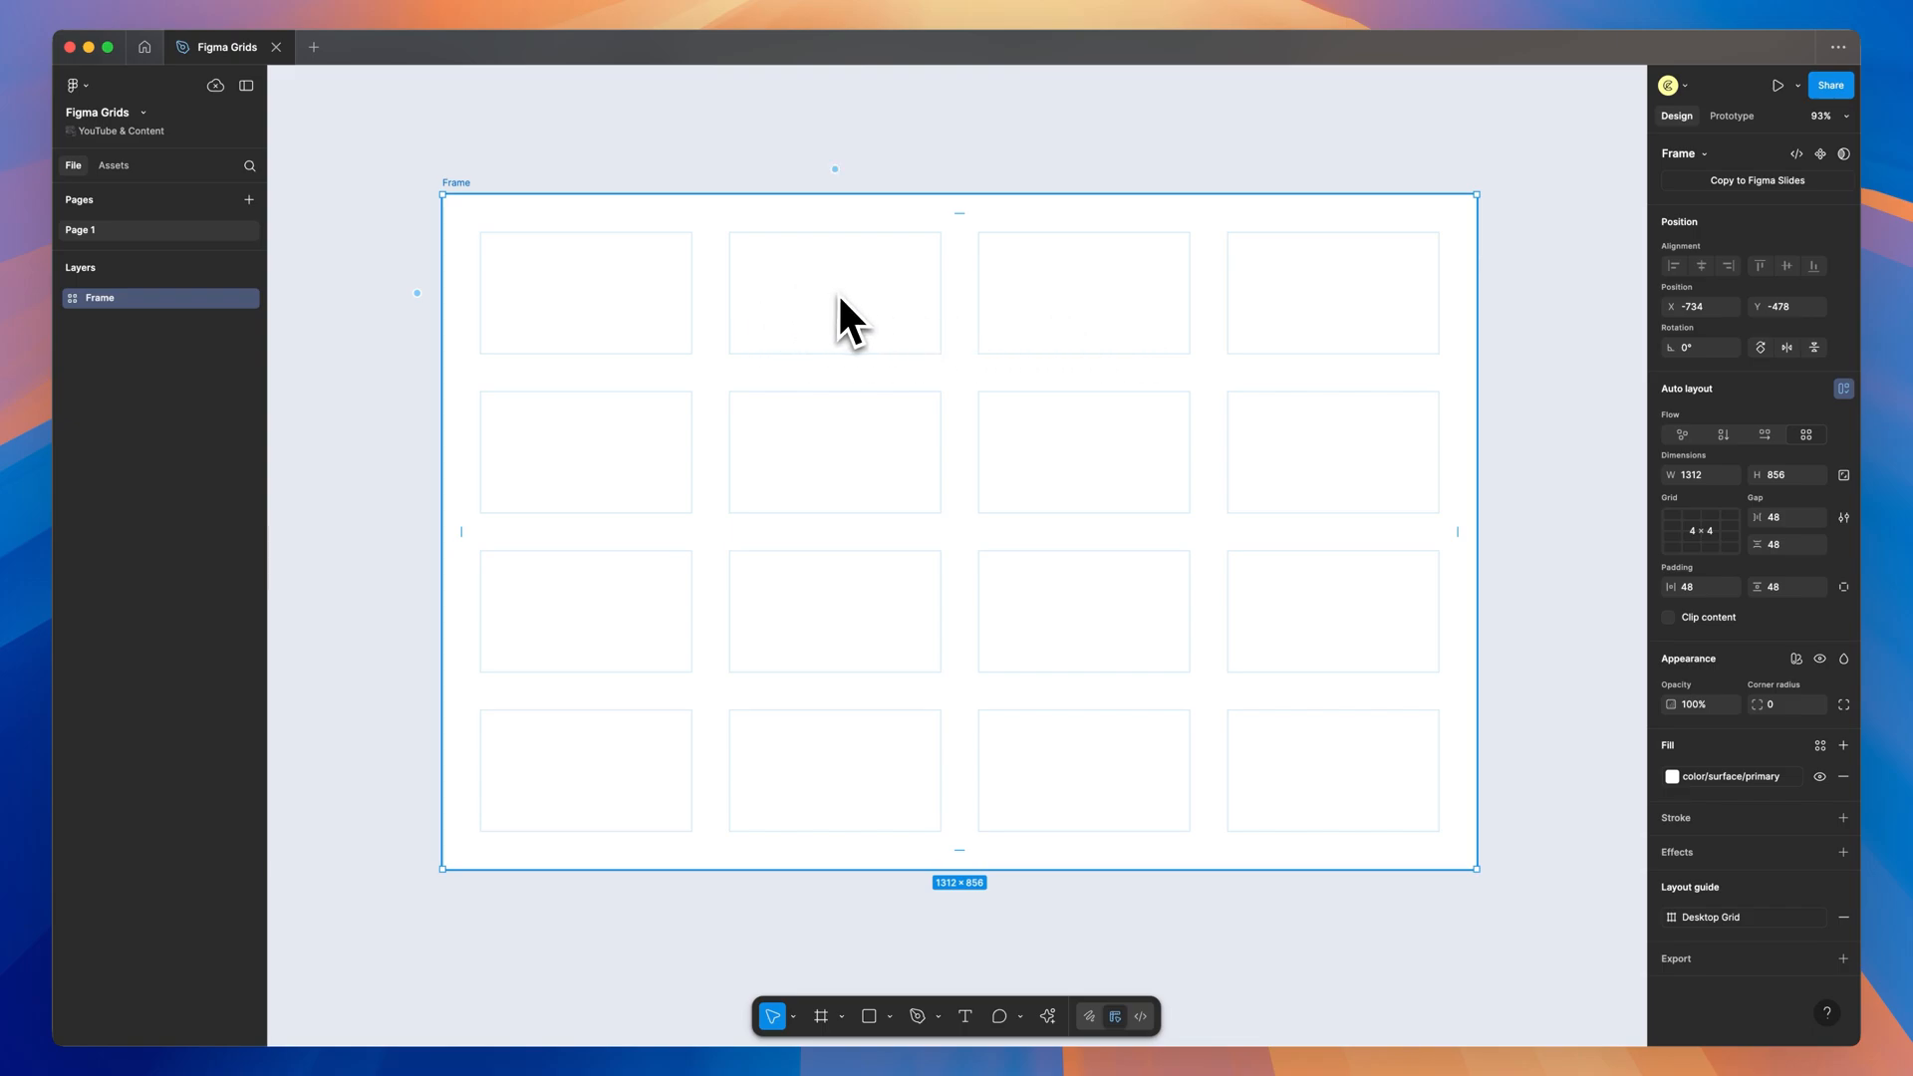
pyautogui.moveTo(863, 335)
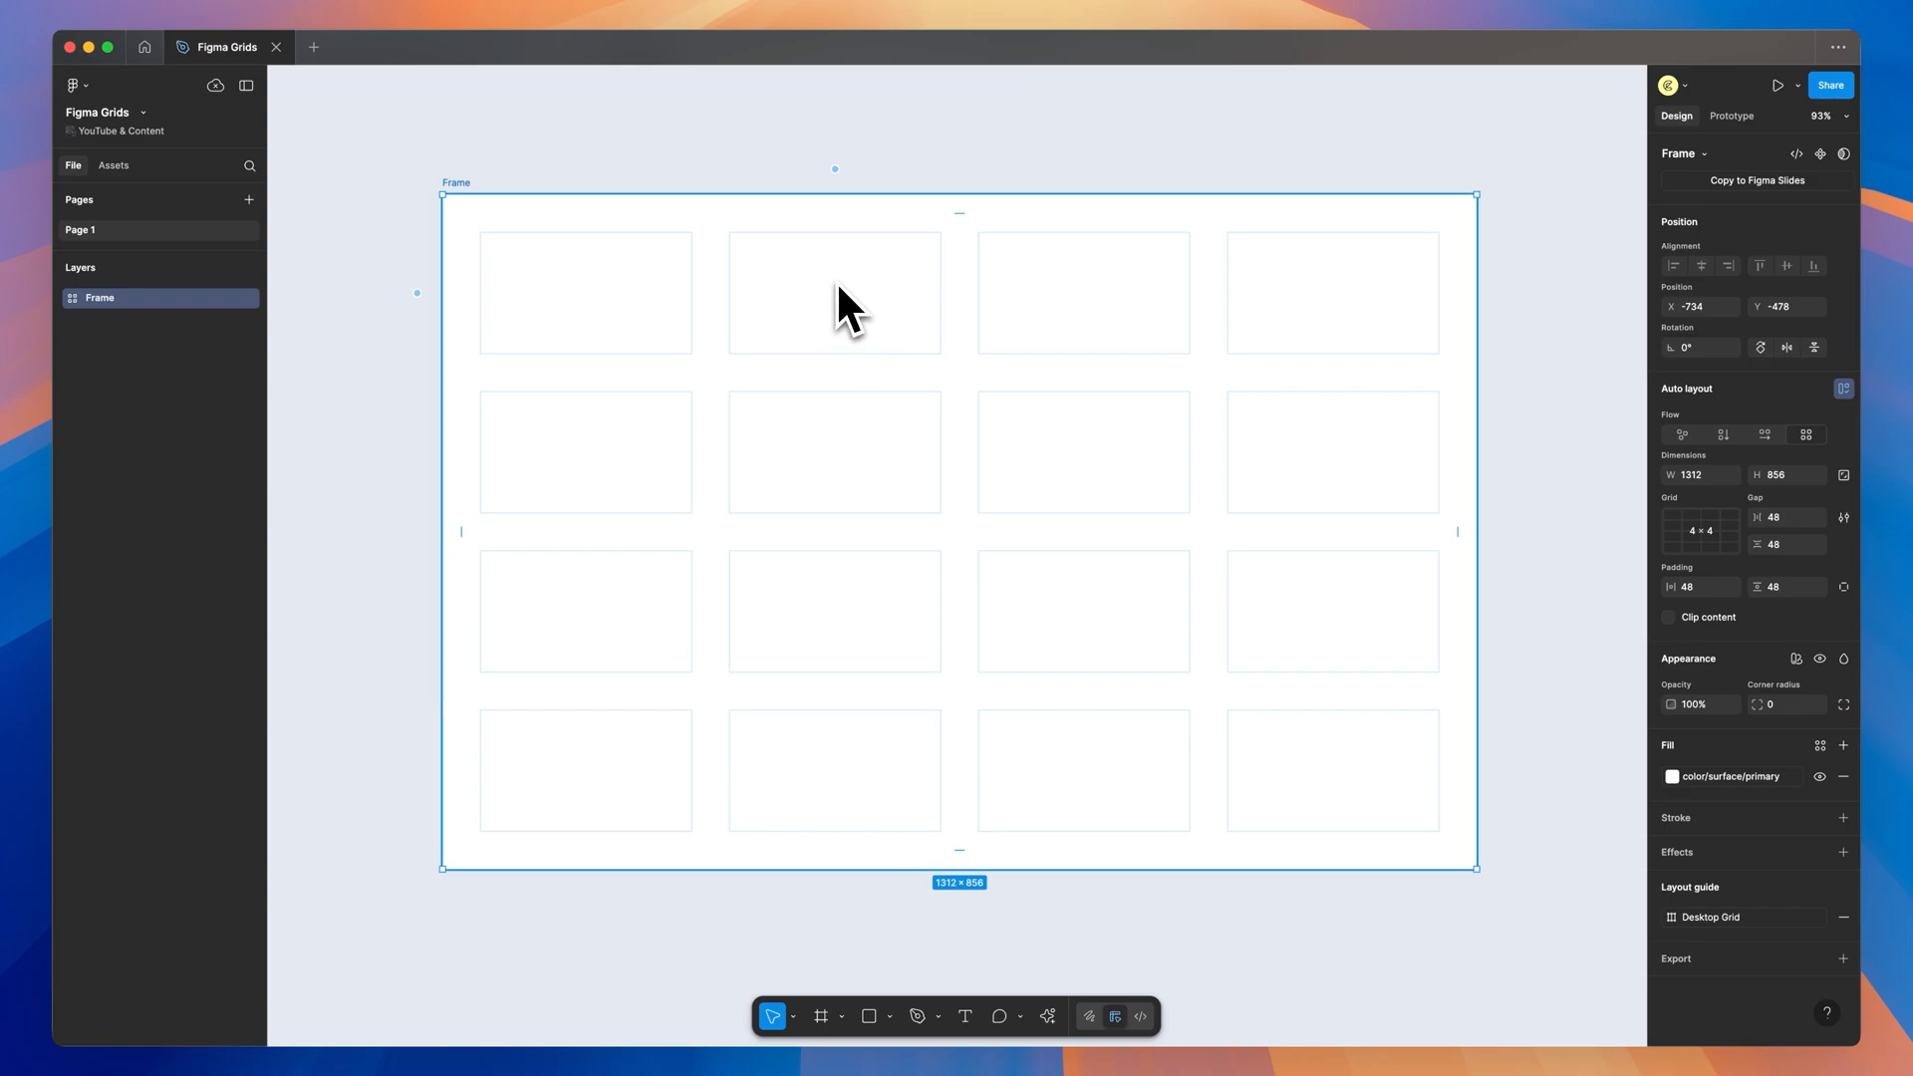
# Draw a grey child frame in the second top-row cell, aligned to its left and top edges.
pyautogui.click(823, 1014)
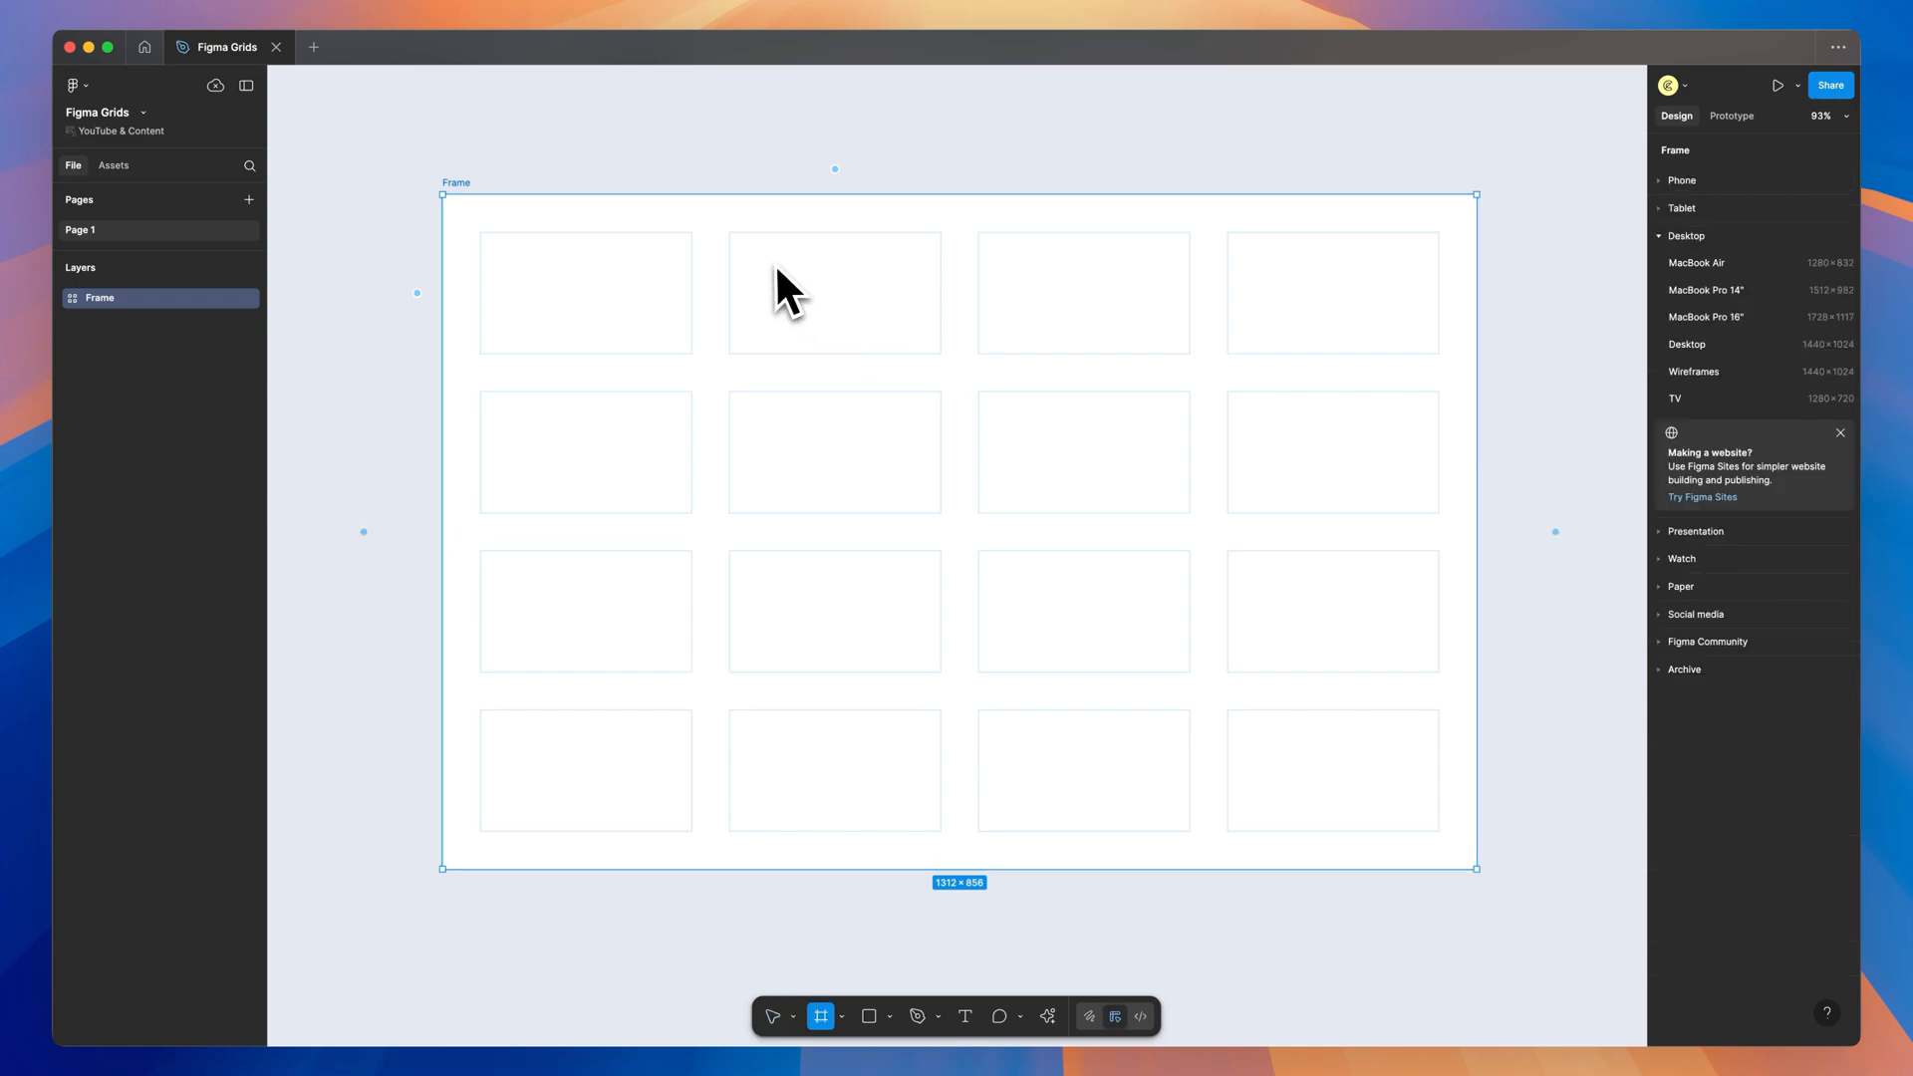
pyautogui.moveTo(729, 227); pyautogui.dragTo(911, 345)
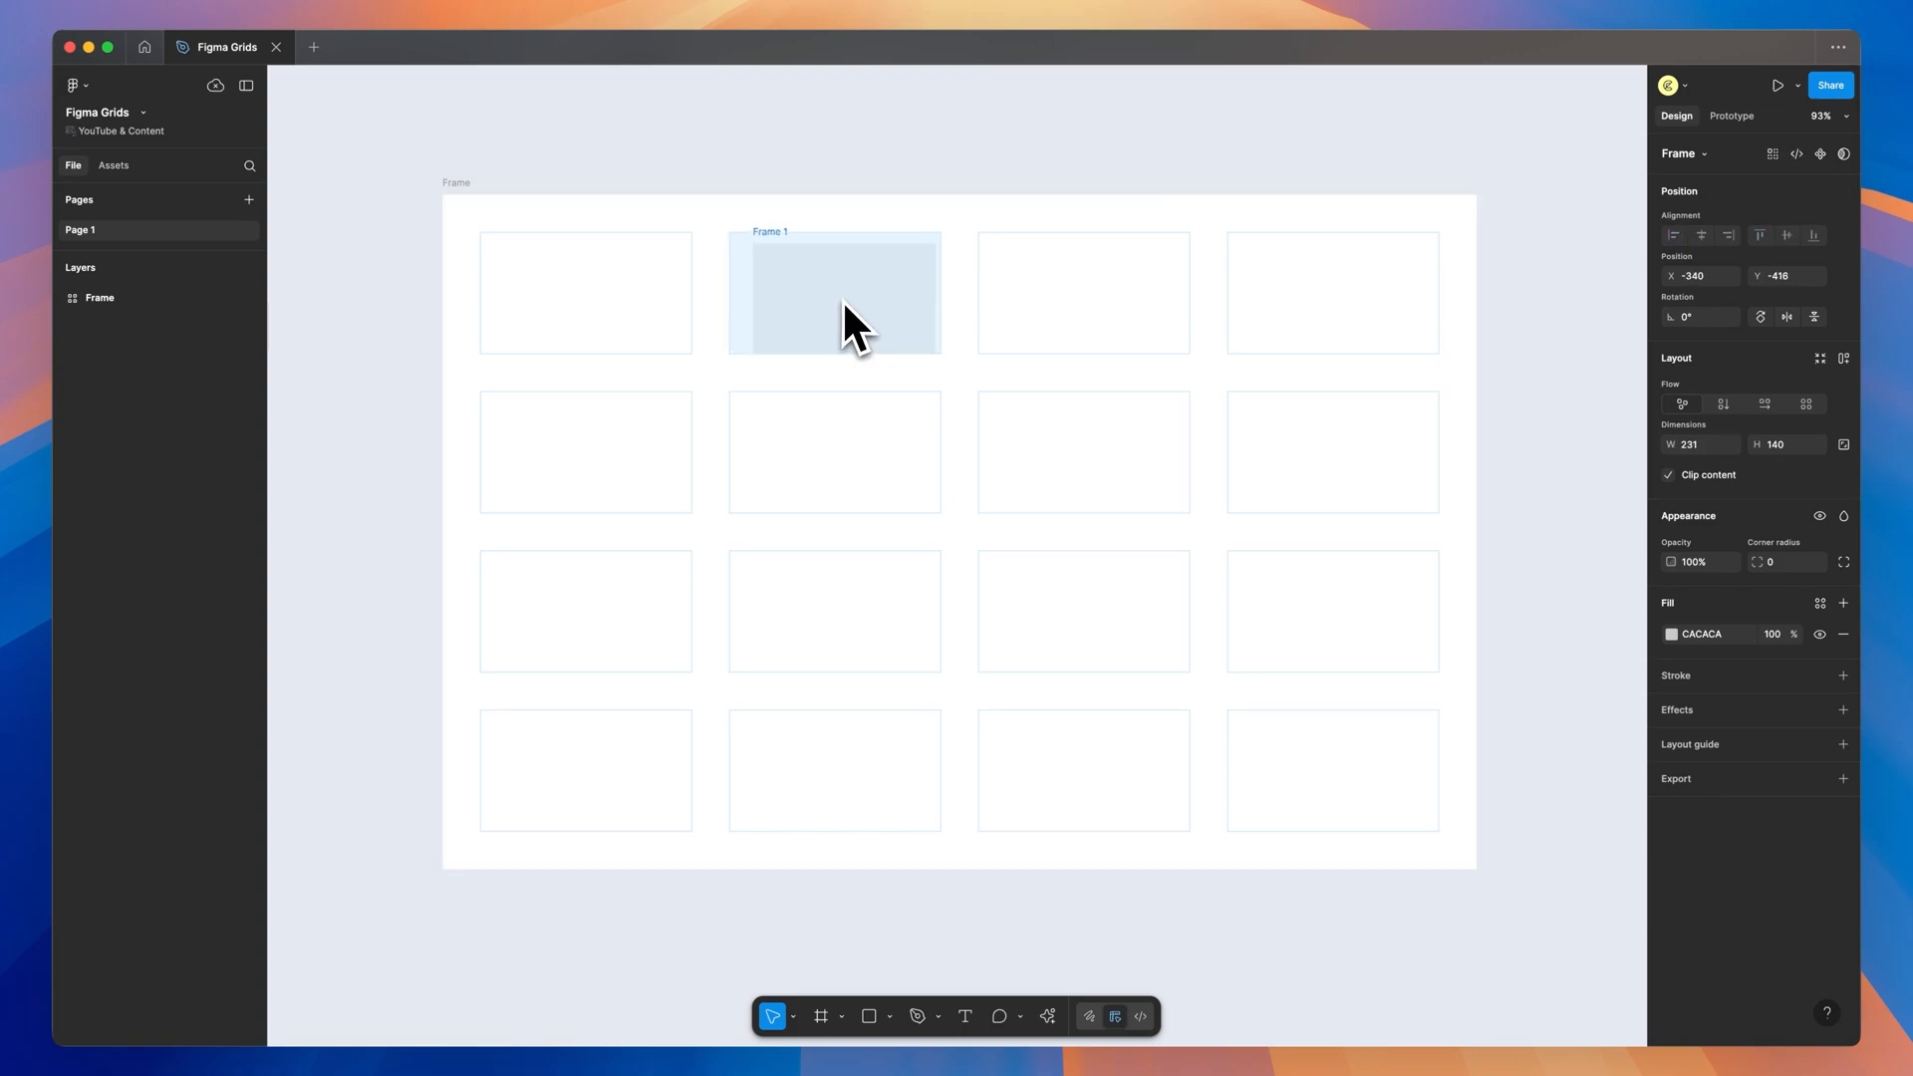
pyautogui.click(833, 293)
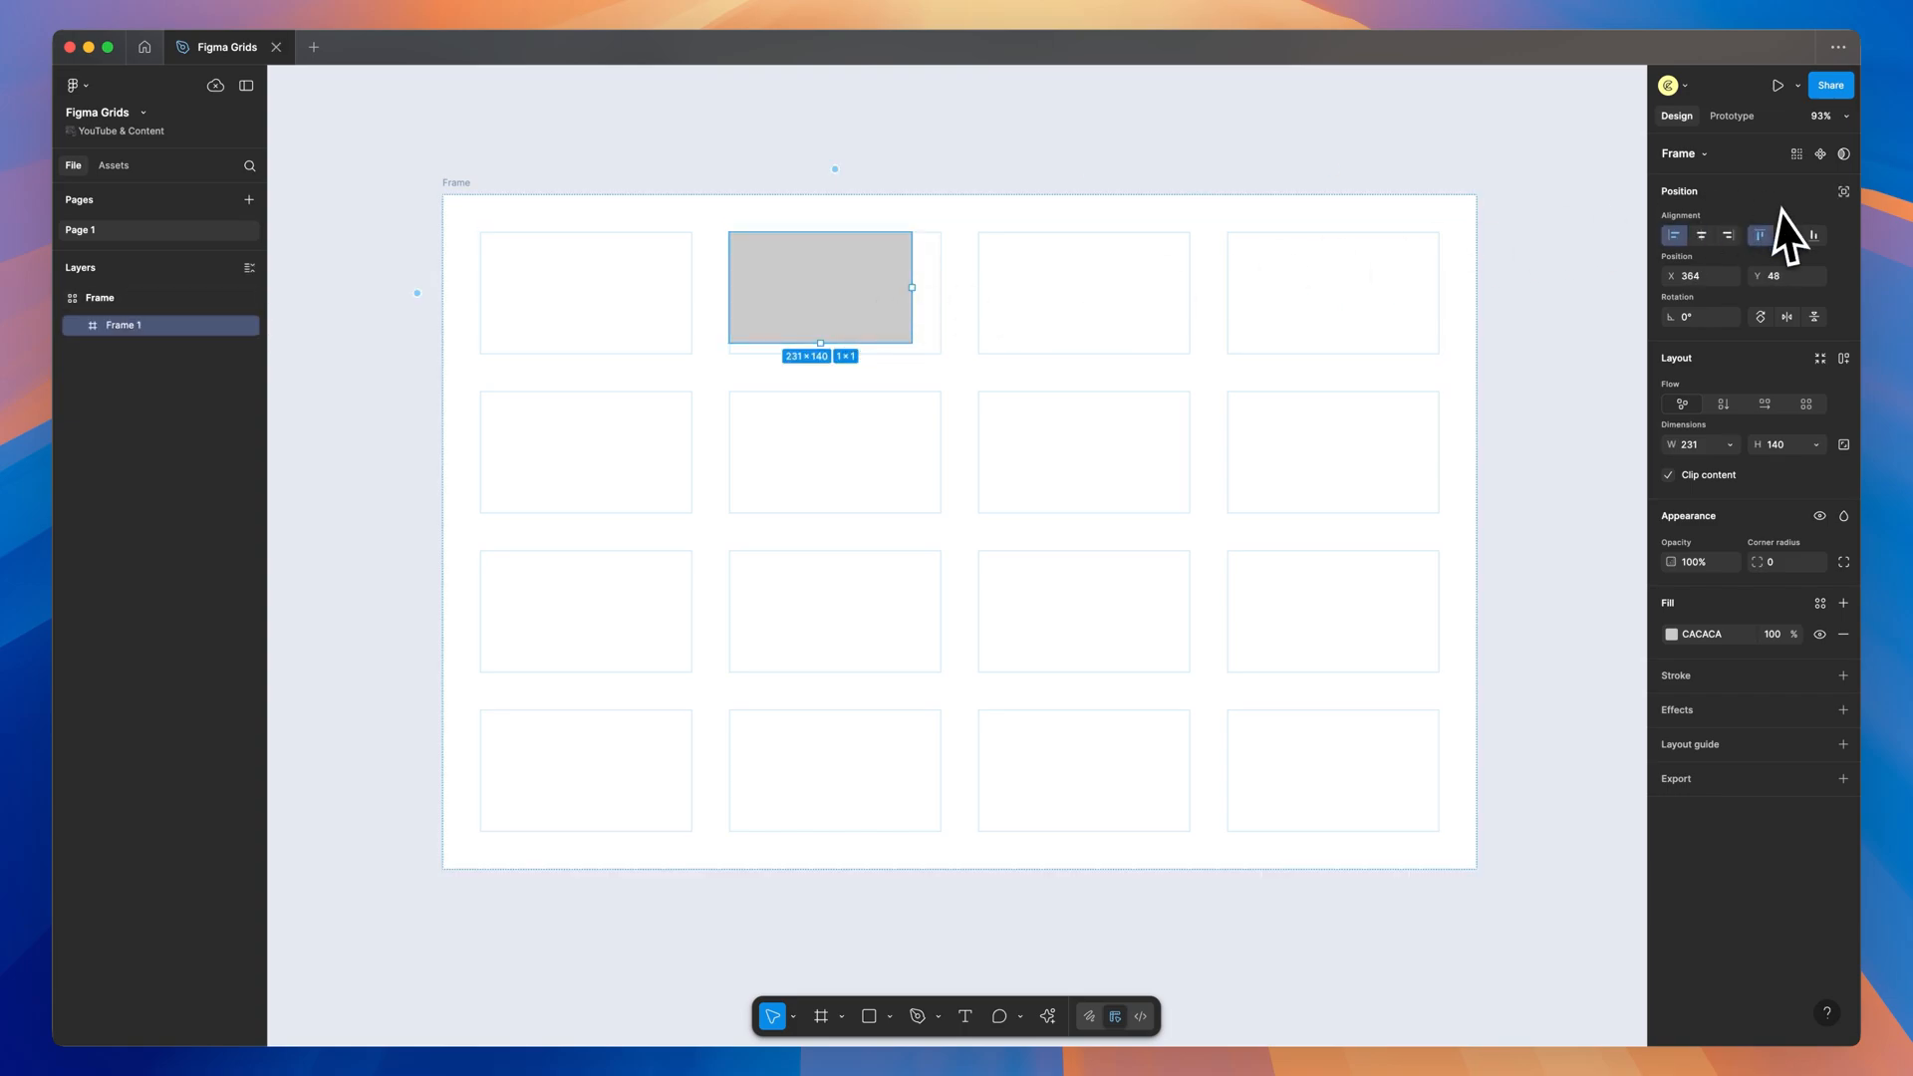
pyautogui.click(1726, 235)
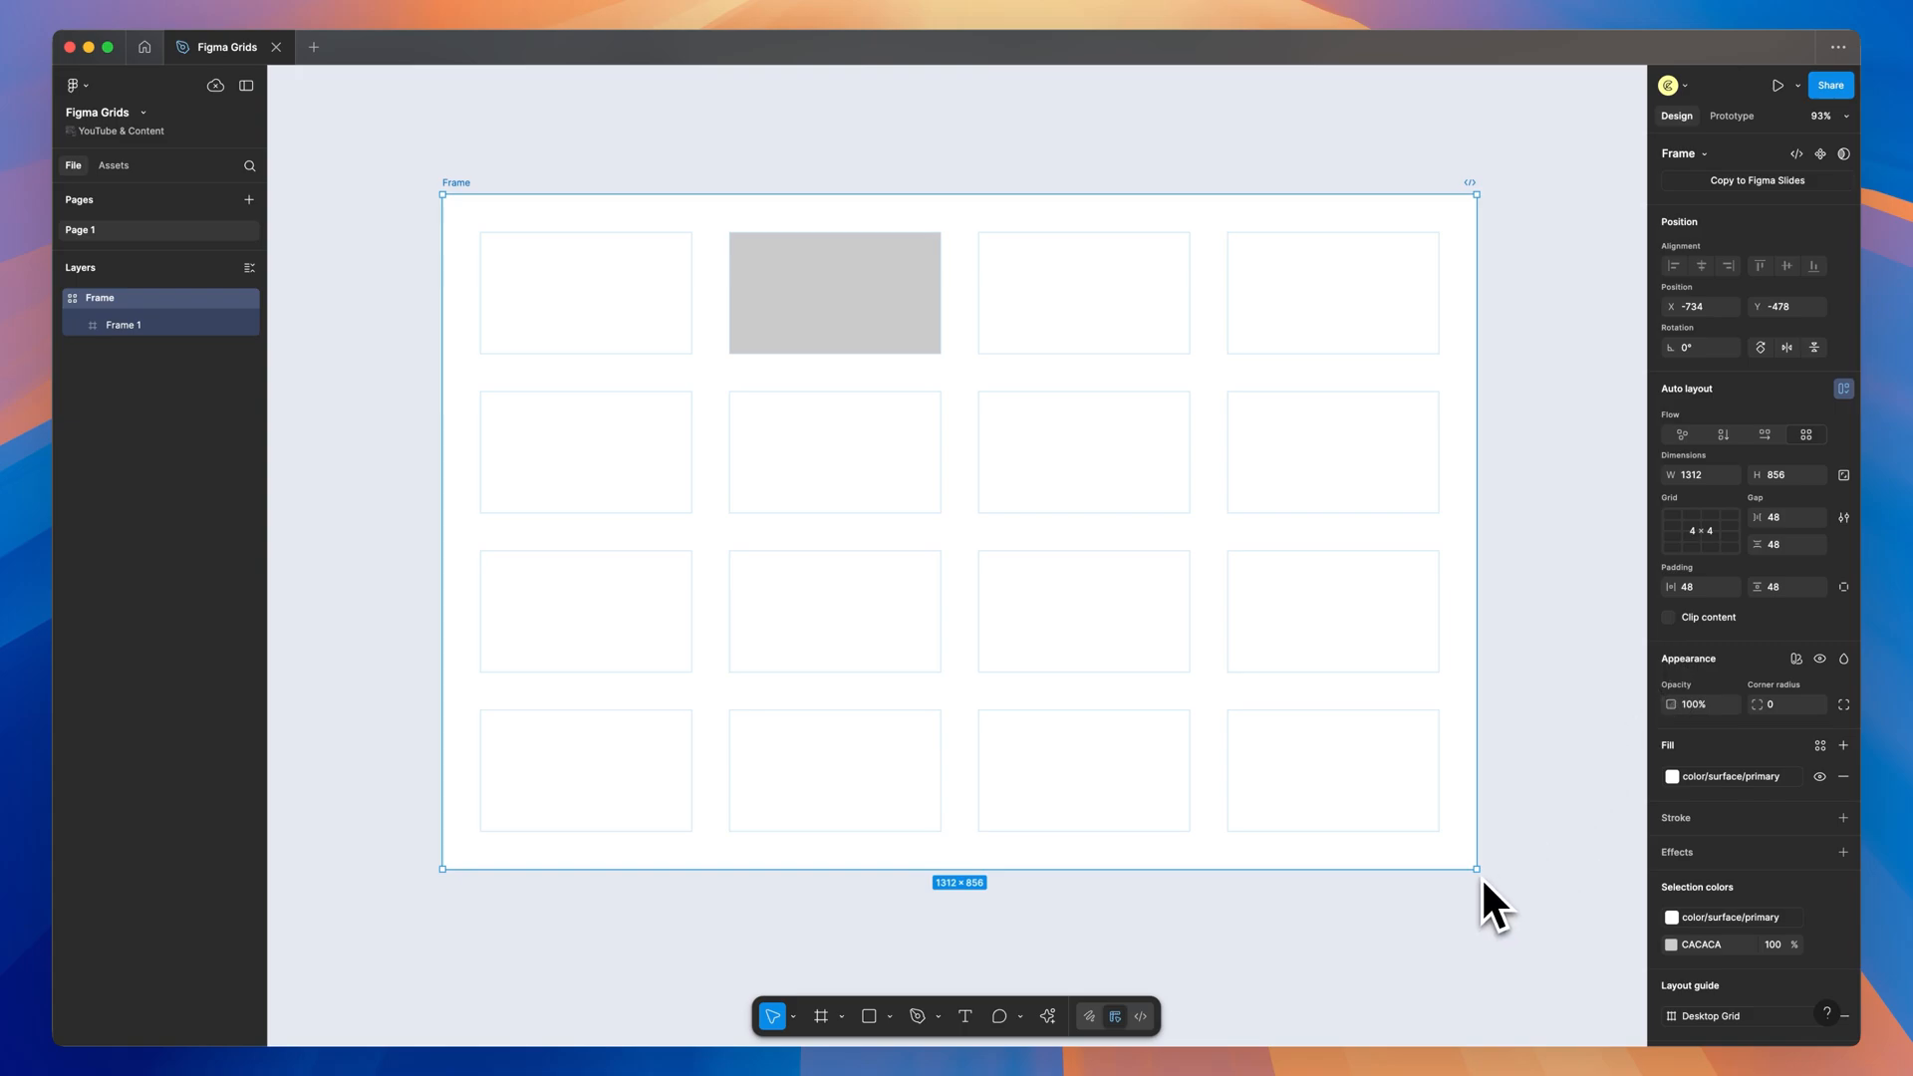
# Resize the grid frame larger and smaller so the cells stretch evenly with it.
pyautogui.moveTo(1479, 869); pyautogui.dragTo(1563, 968)
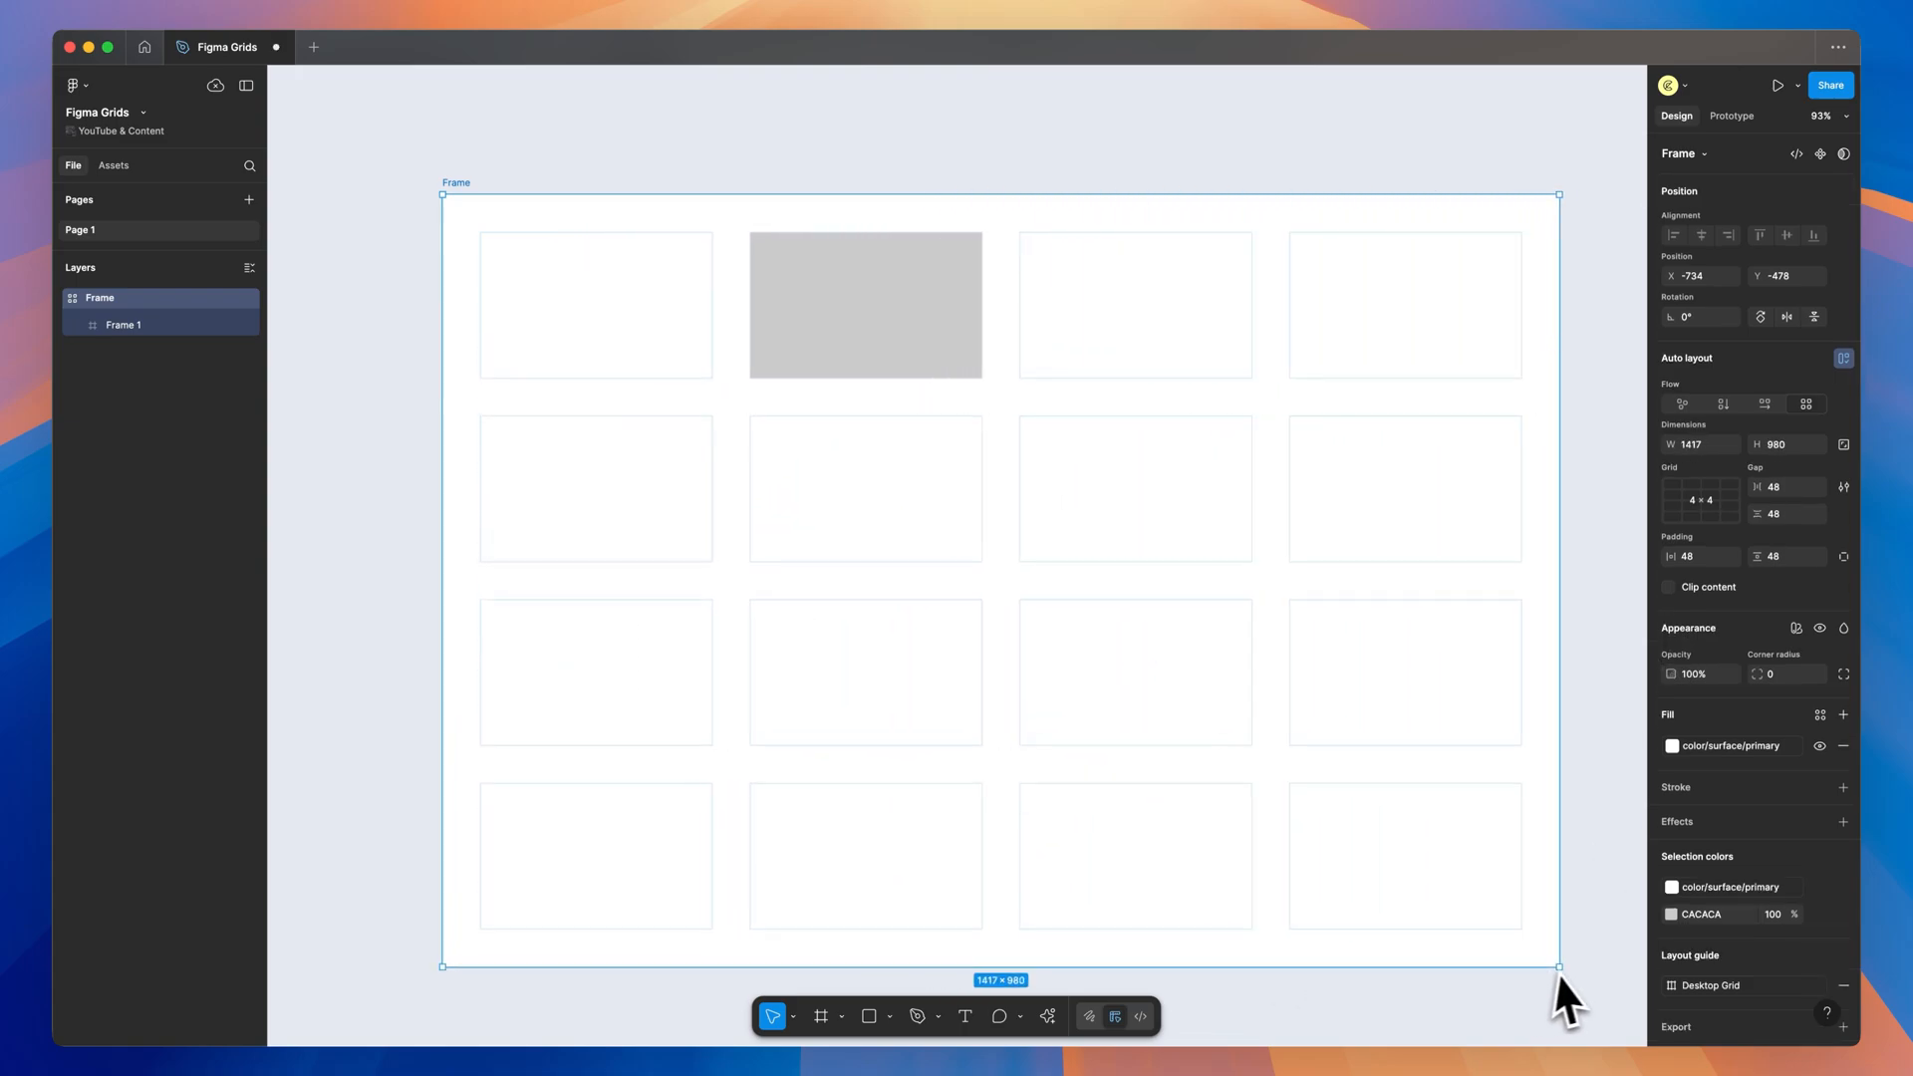
pyautogui.moveTo(1559, 965); pyautogui.dragTo(1408, 856)
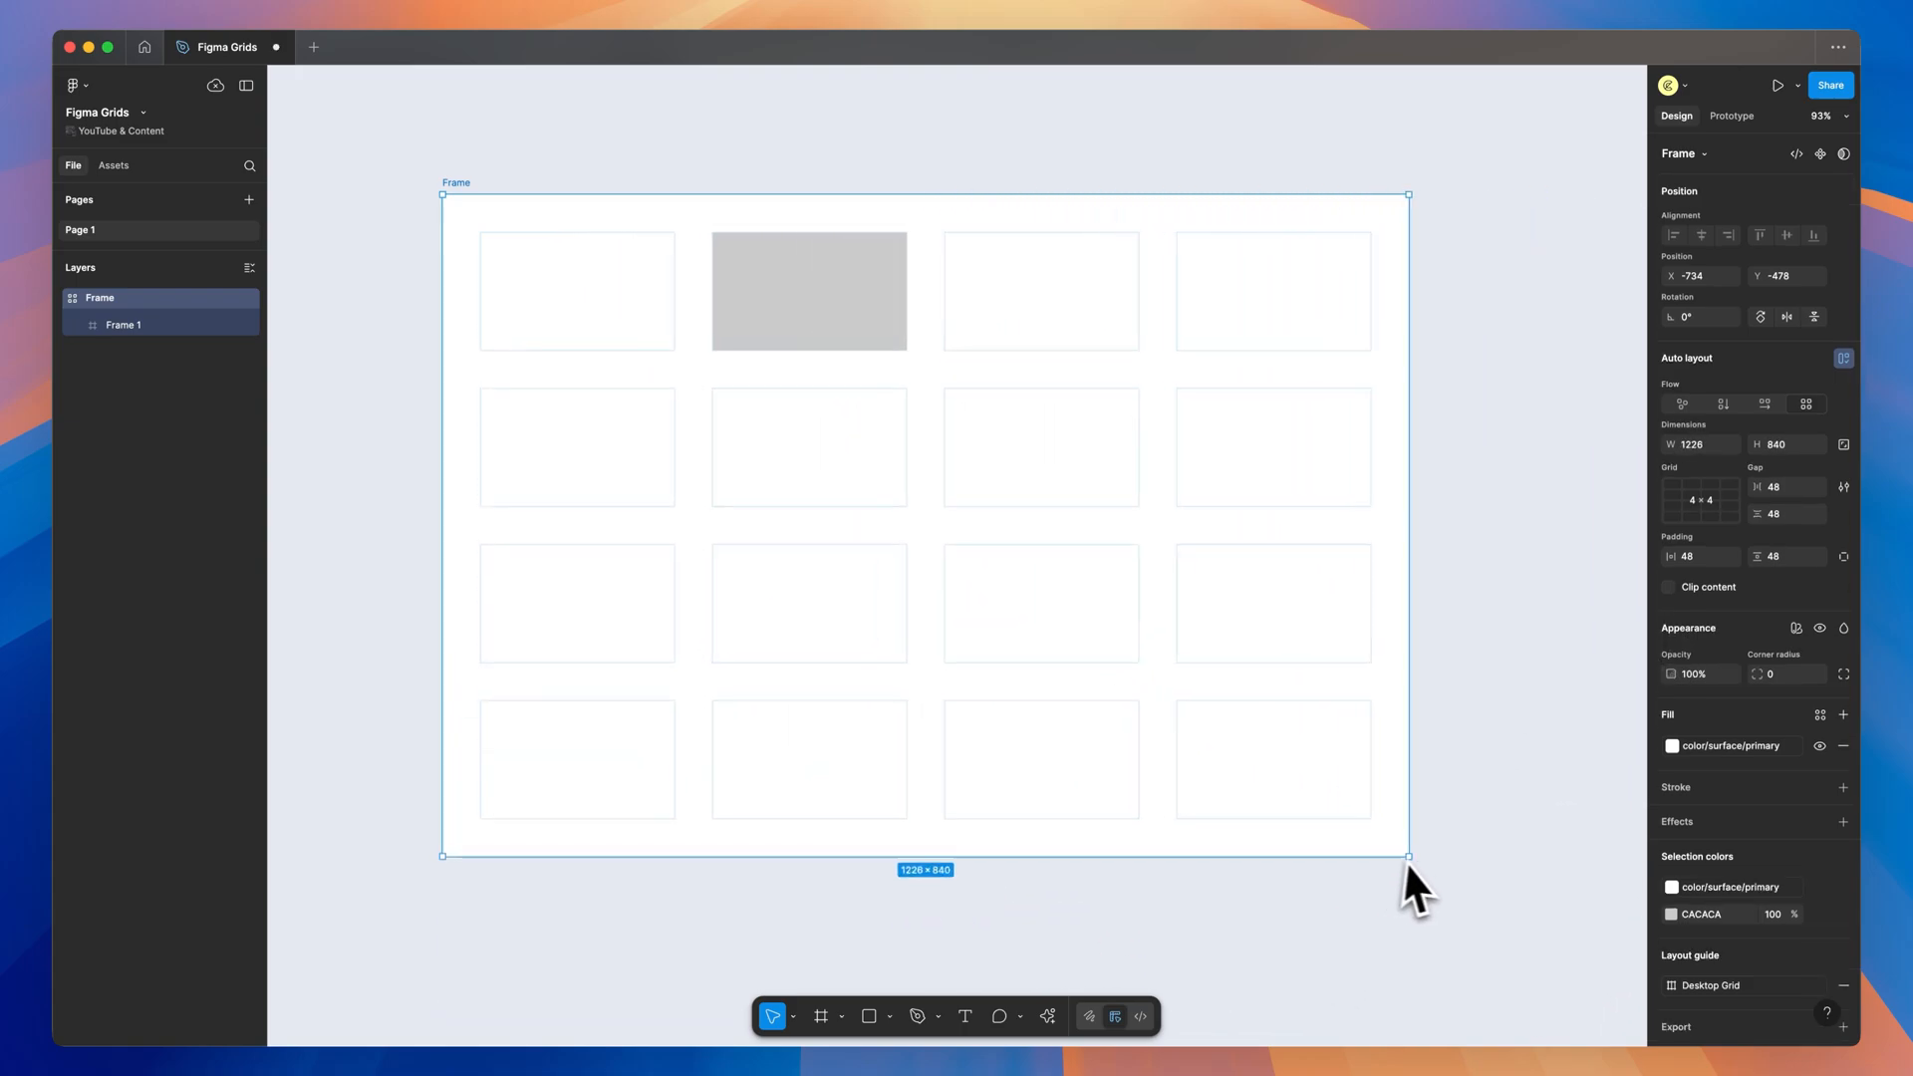
pyautogui.moveTo(1410, 855); pyautogui.dragTo(1477, 867)
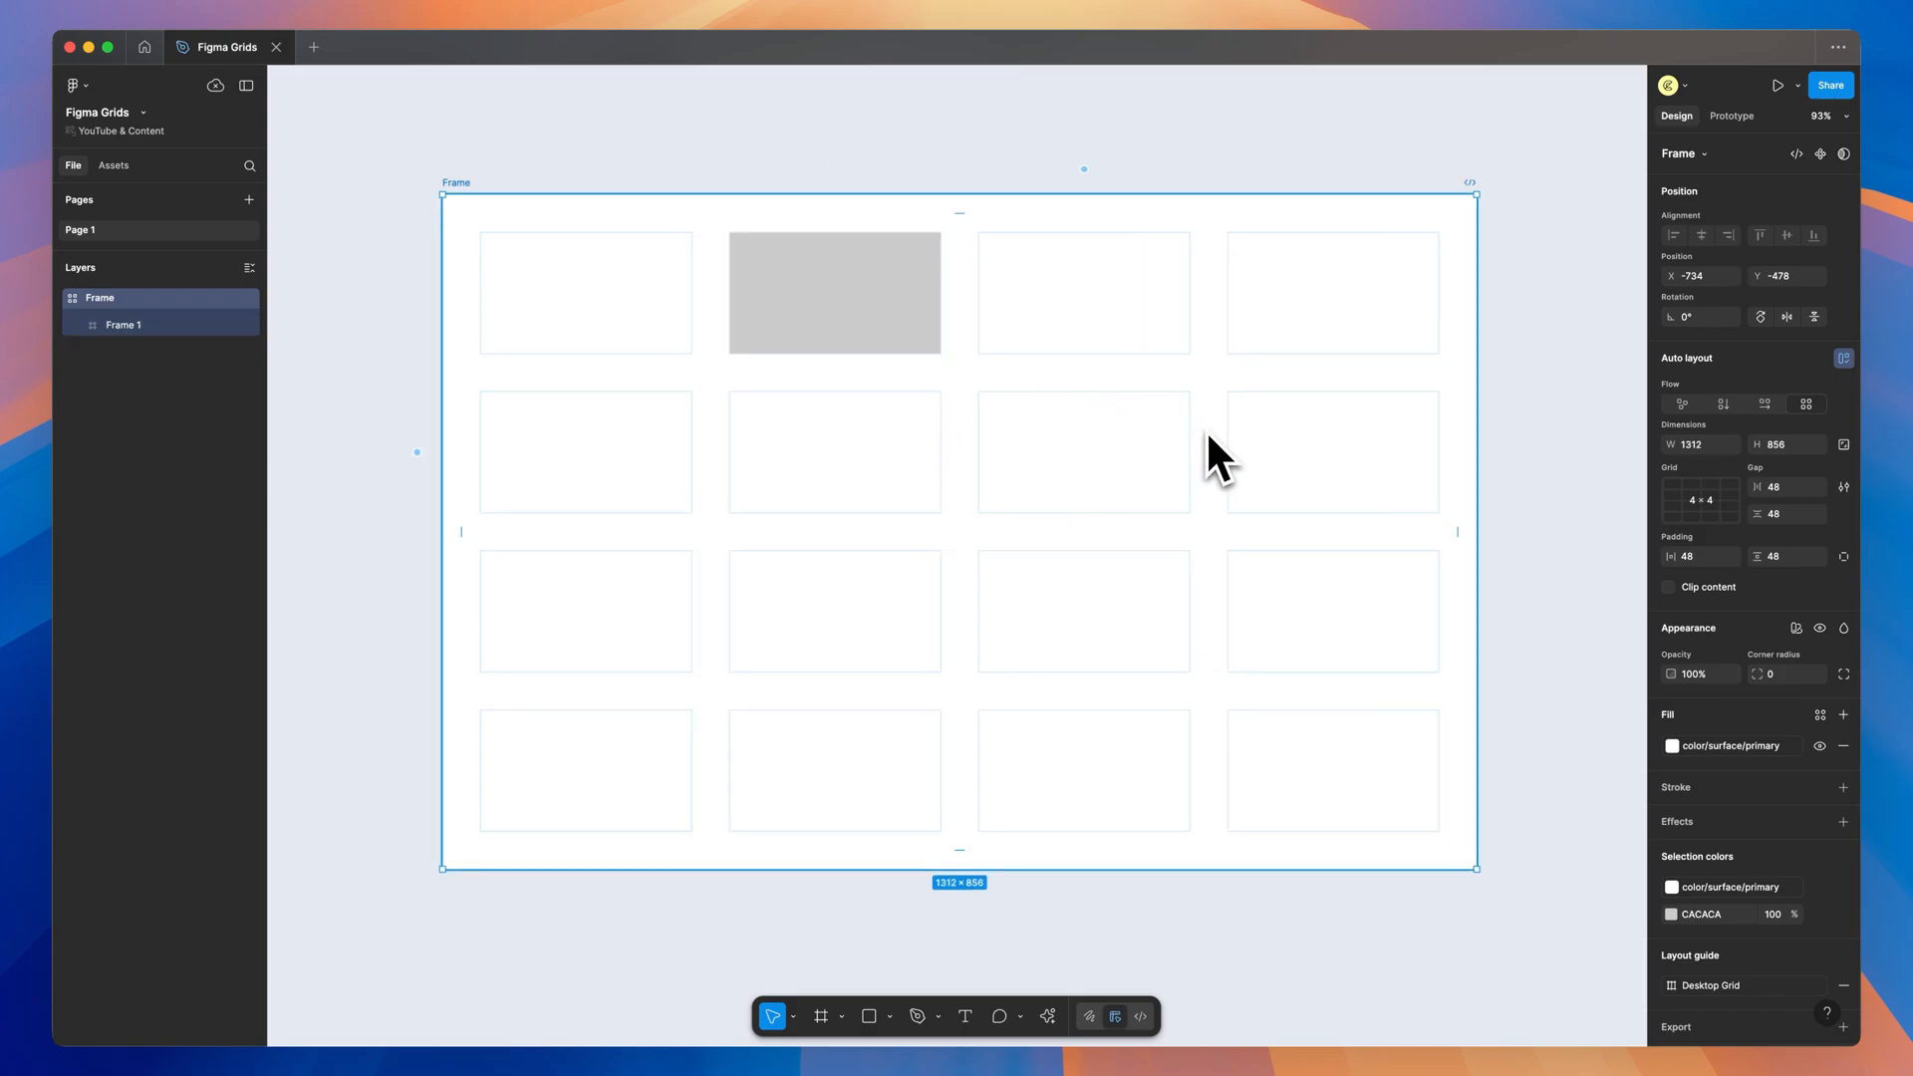
# Move the grey cell to row 2, column 3 and stretch it into a 2 × 2 block.
pyautogui.click(833, 293)
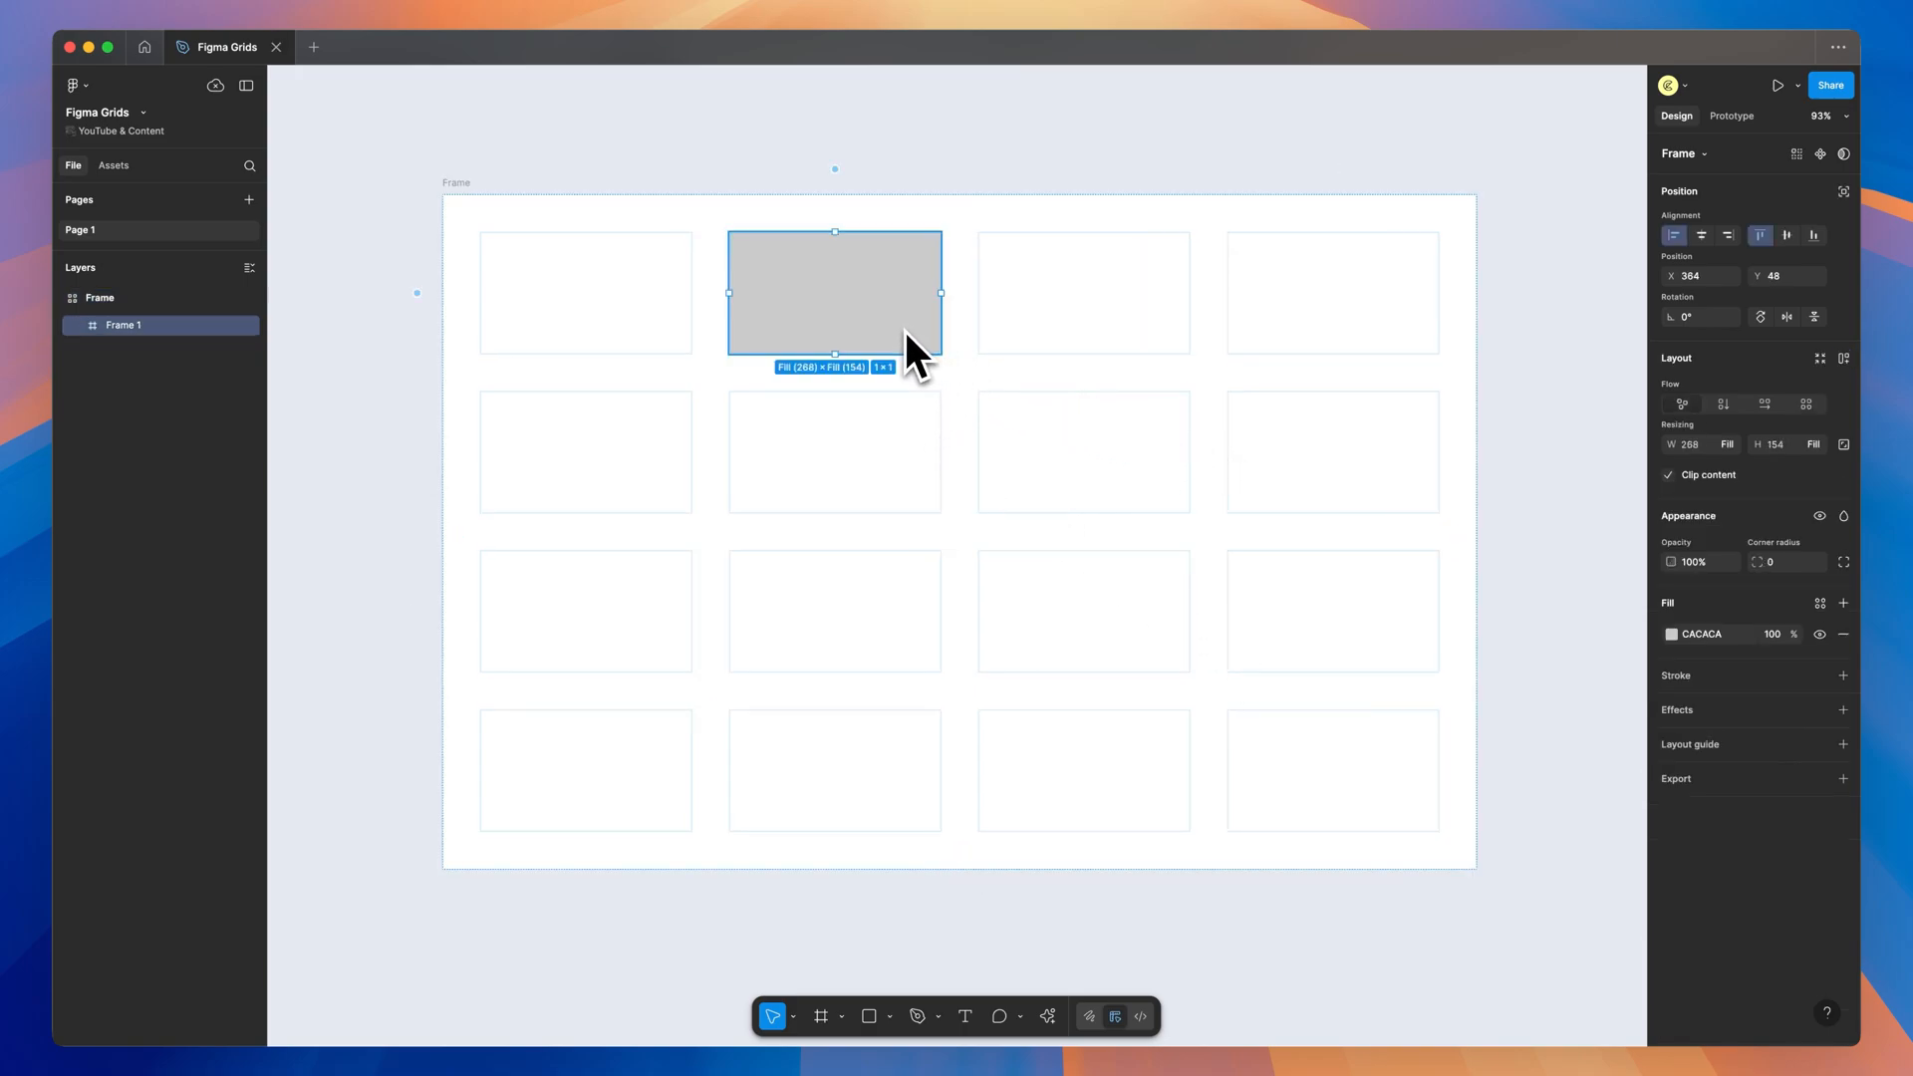
pyautogui.moveTo(835, 293); pyautogui.dragTo(1082, 452)
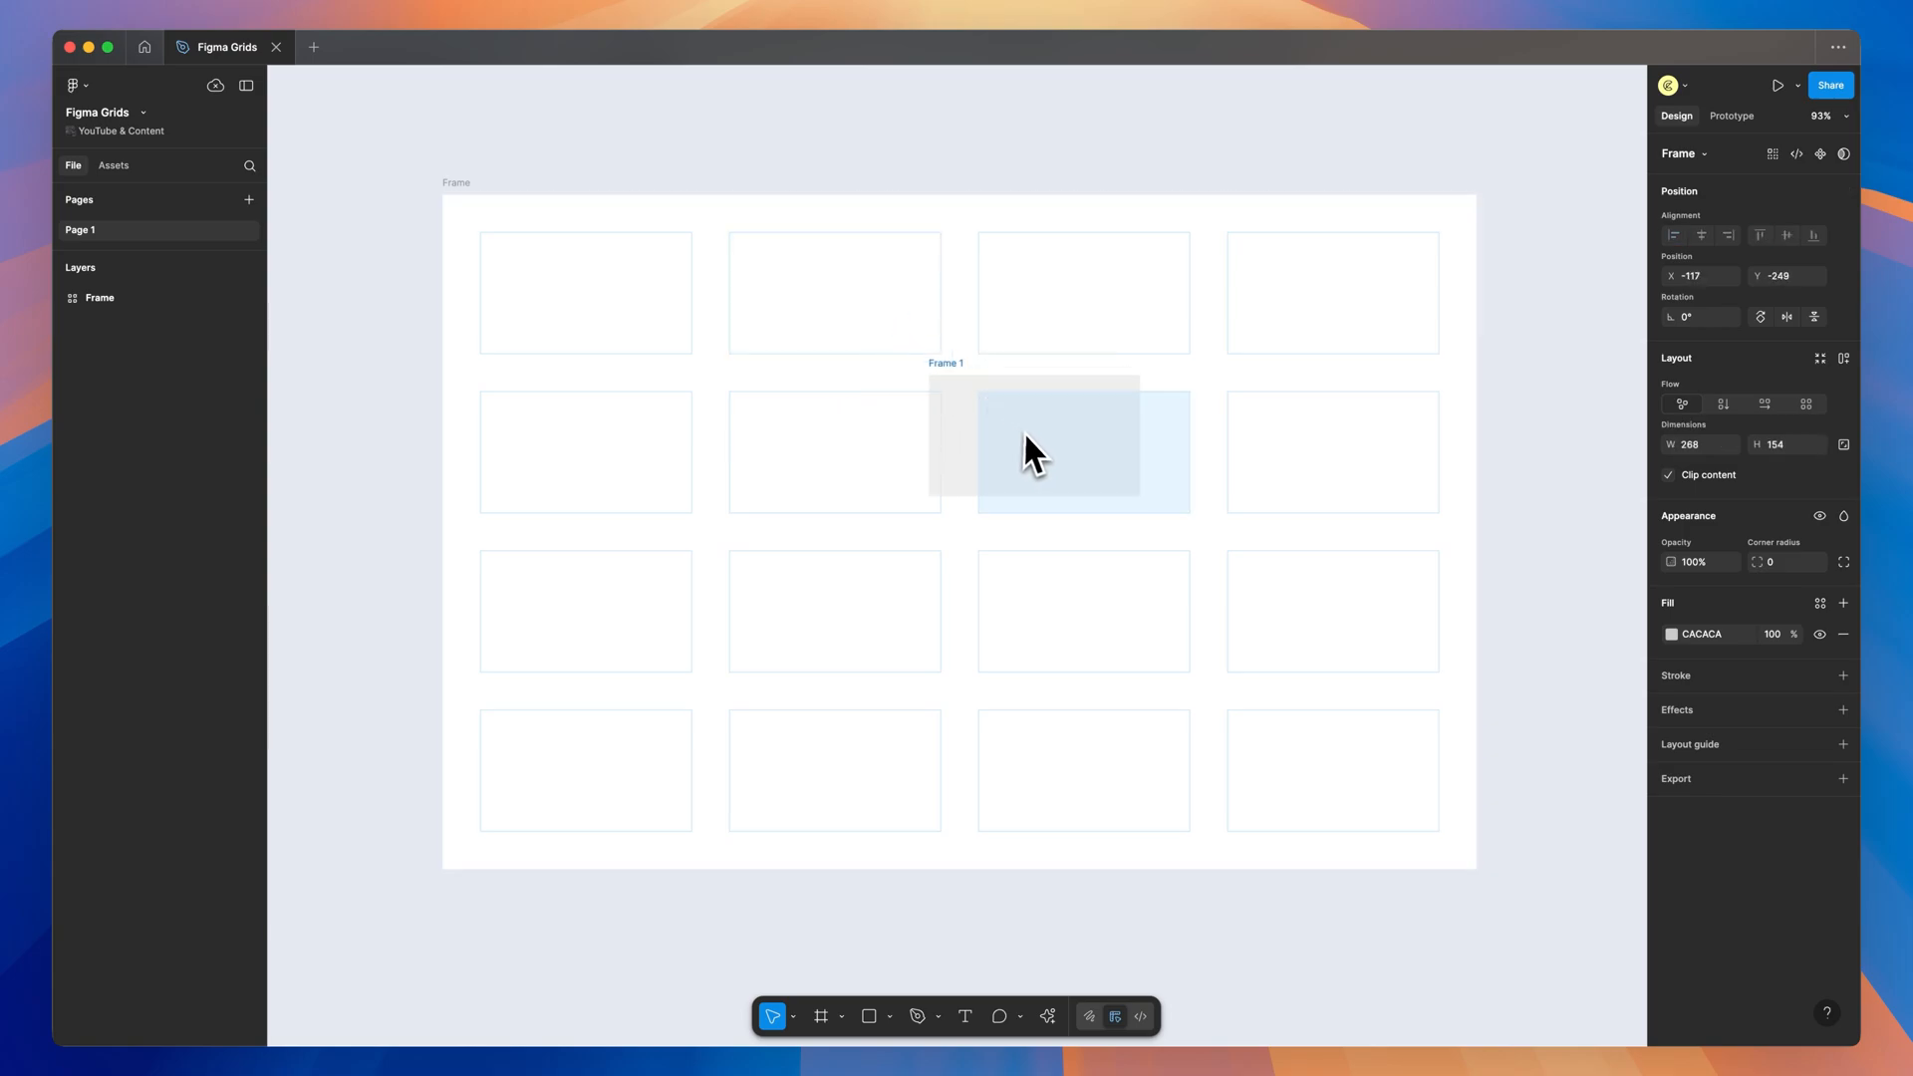
pyautogui.click(1030, 453)
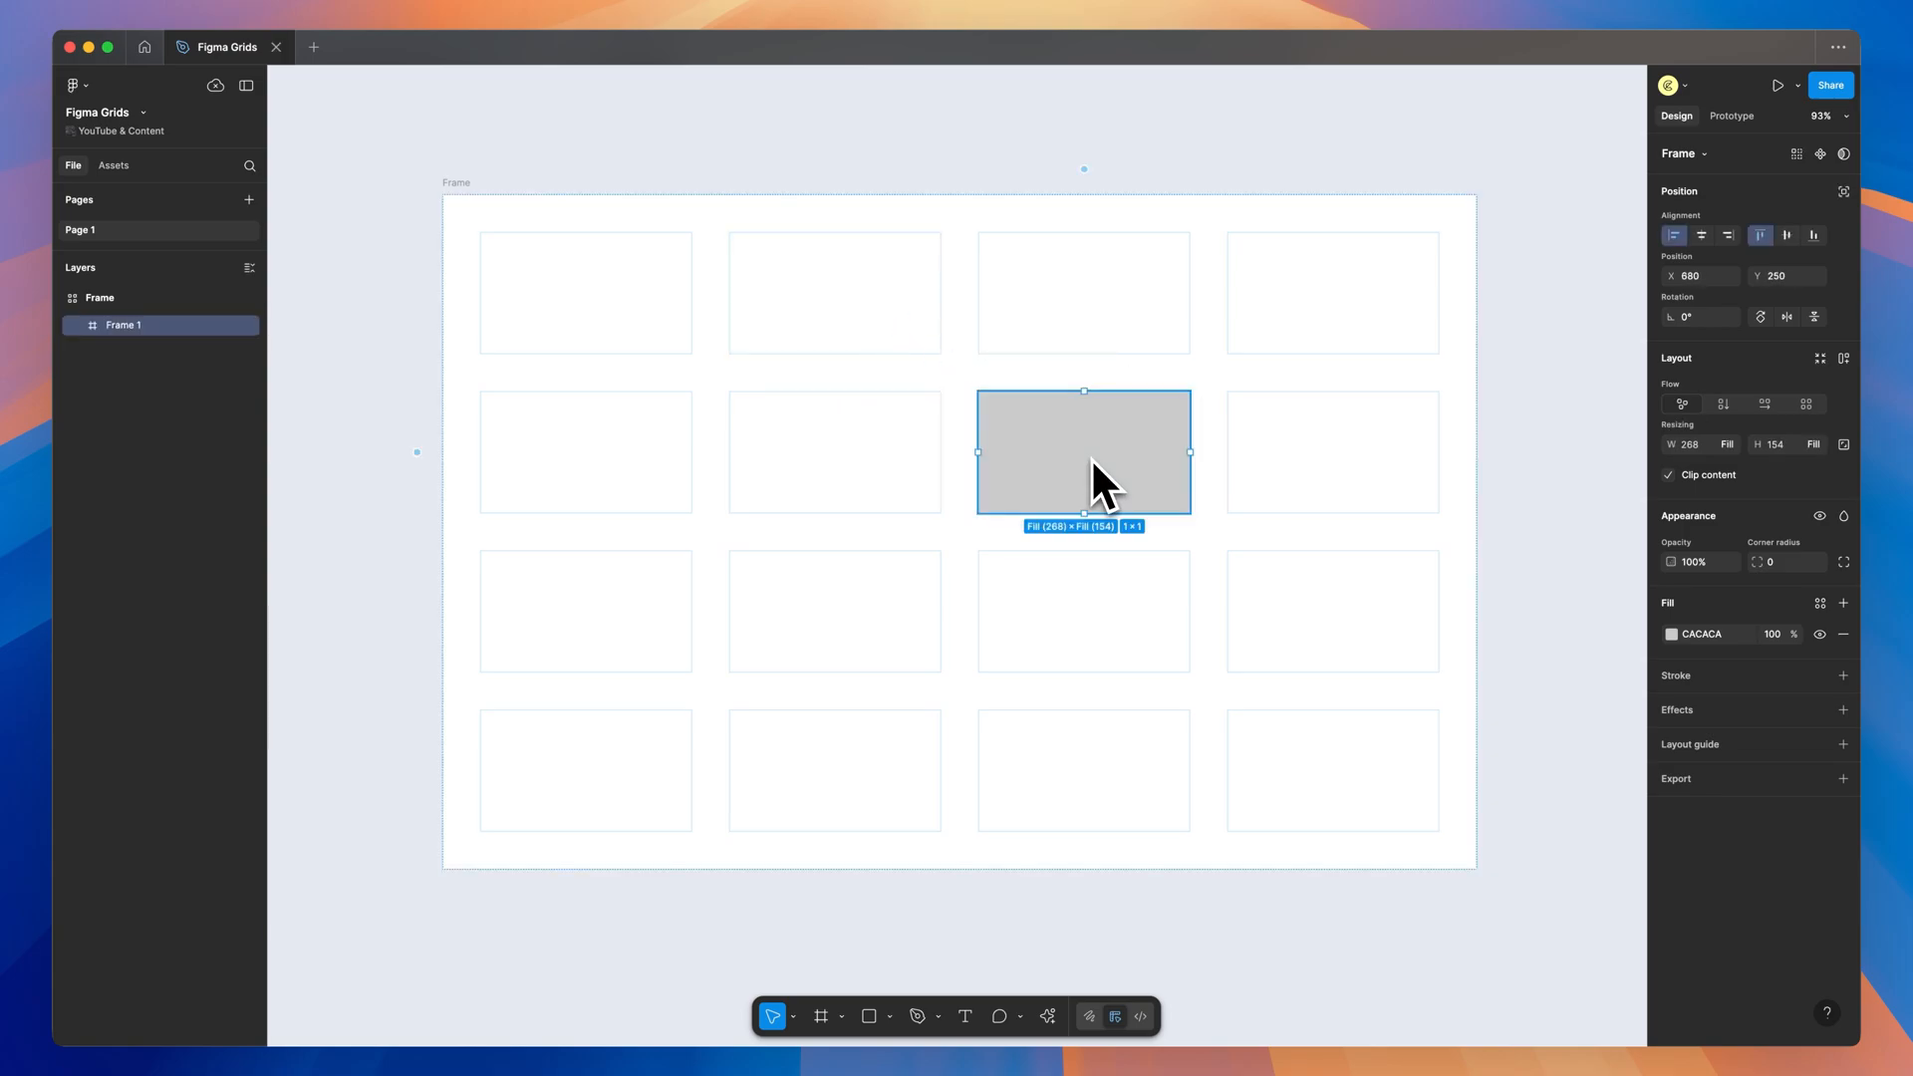
pyautogui.moveTo(1052, 478)
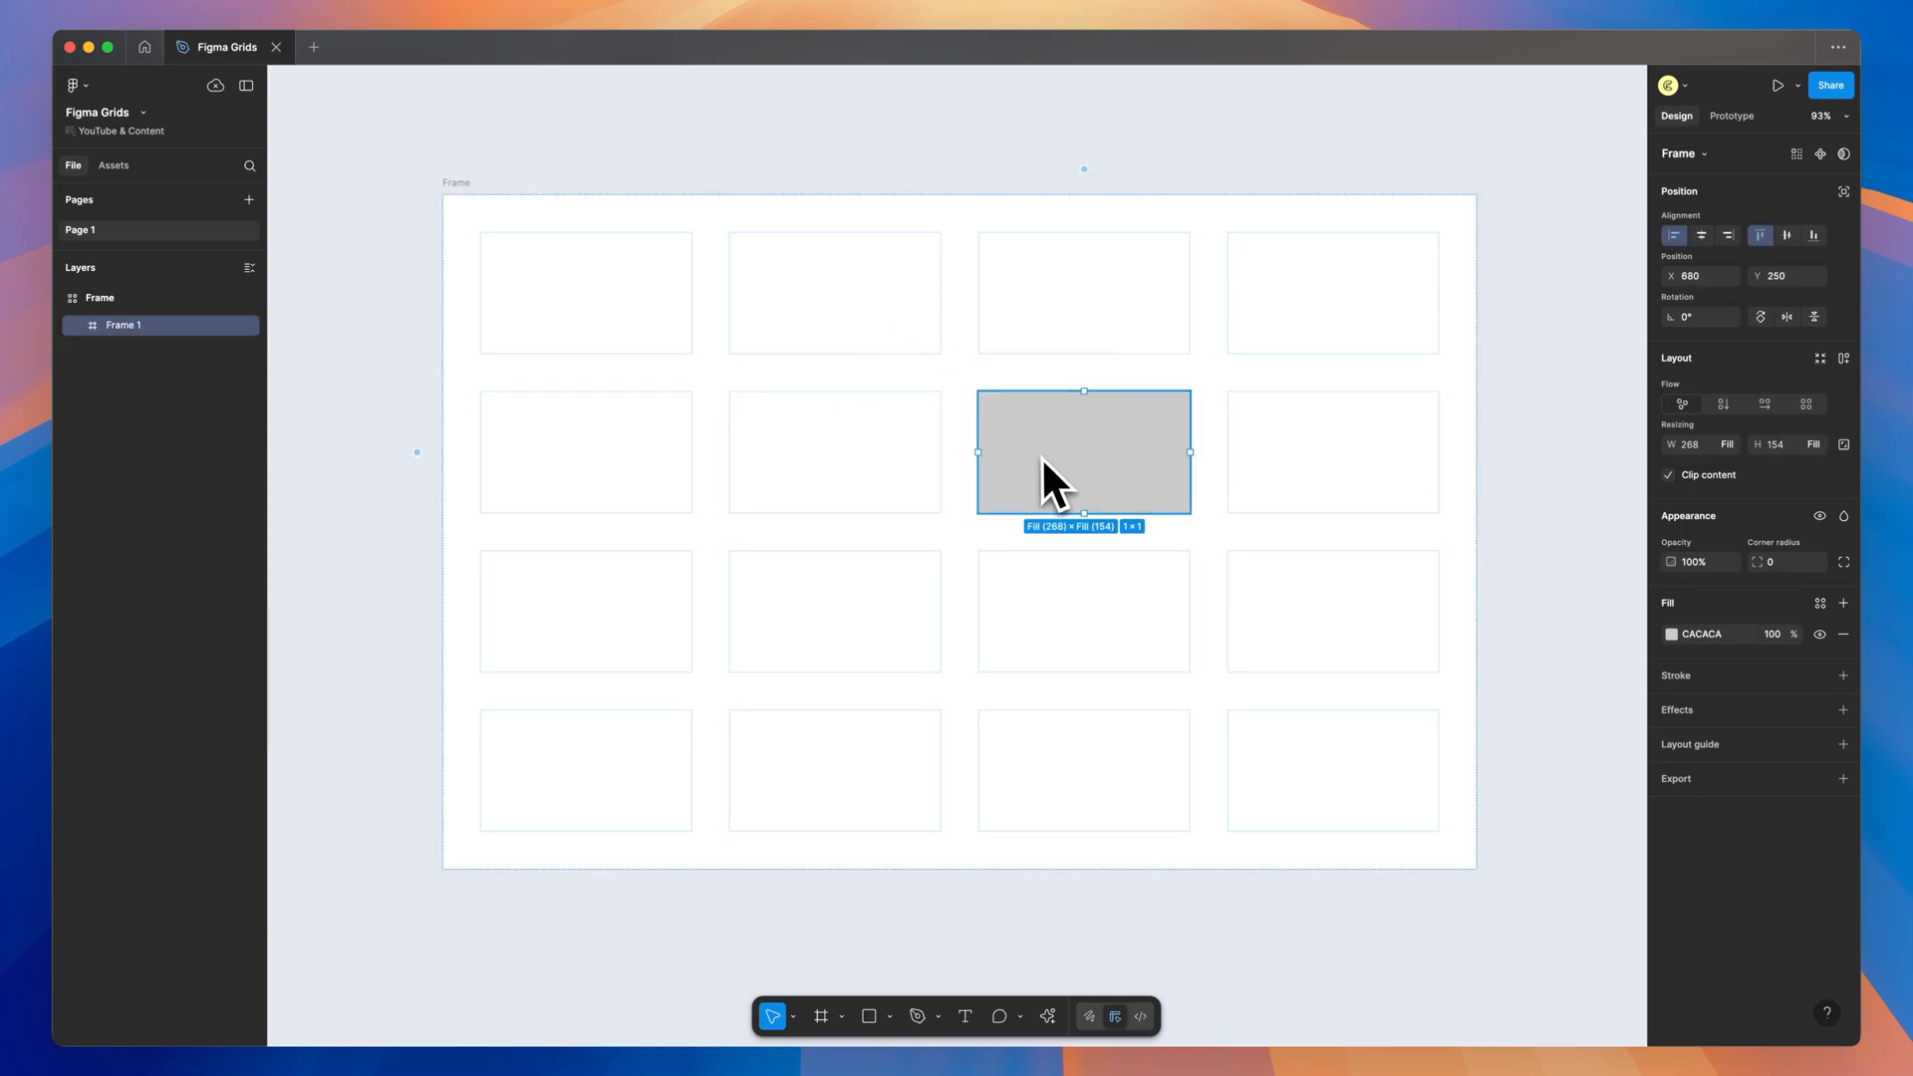
pyautogui.moveTo(1196, 480)
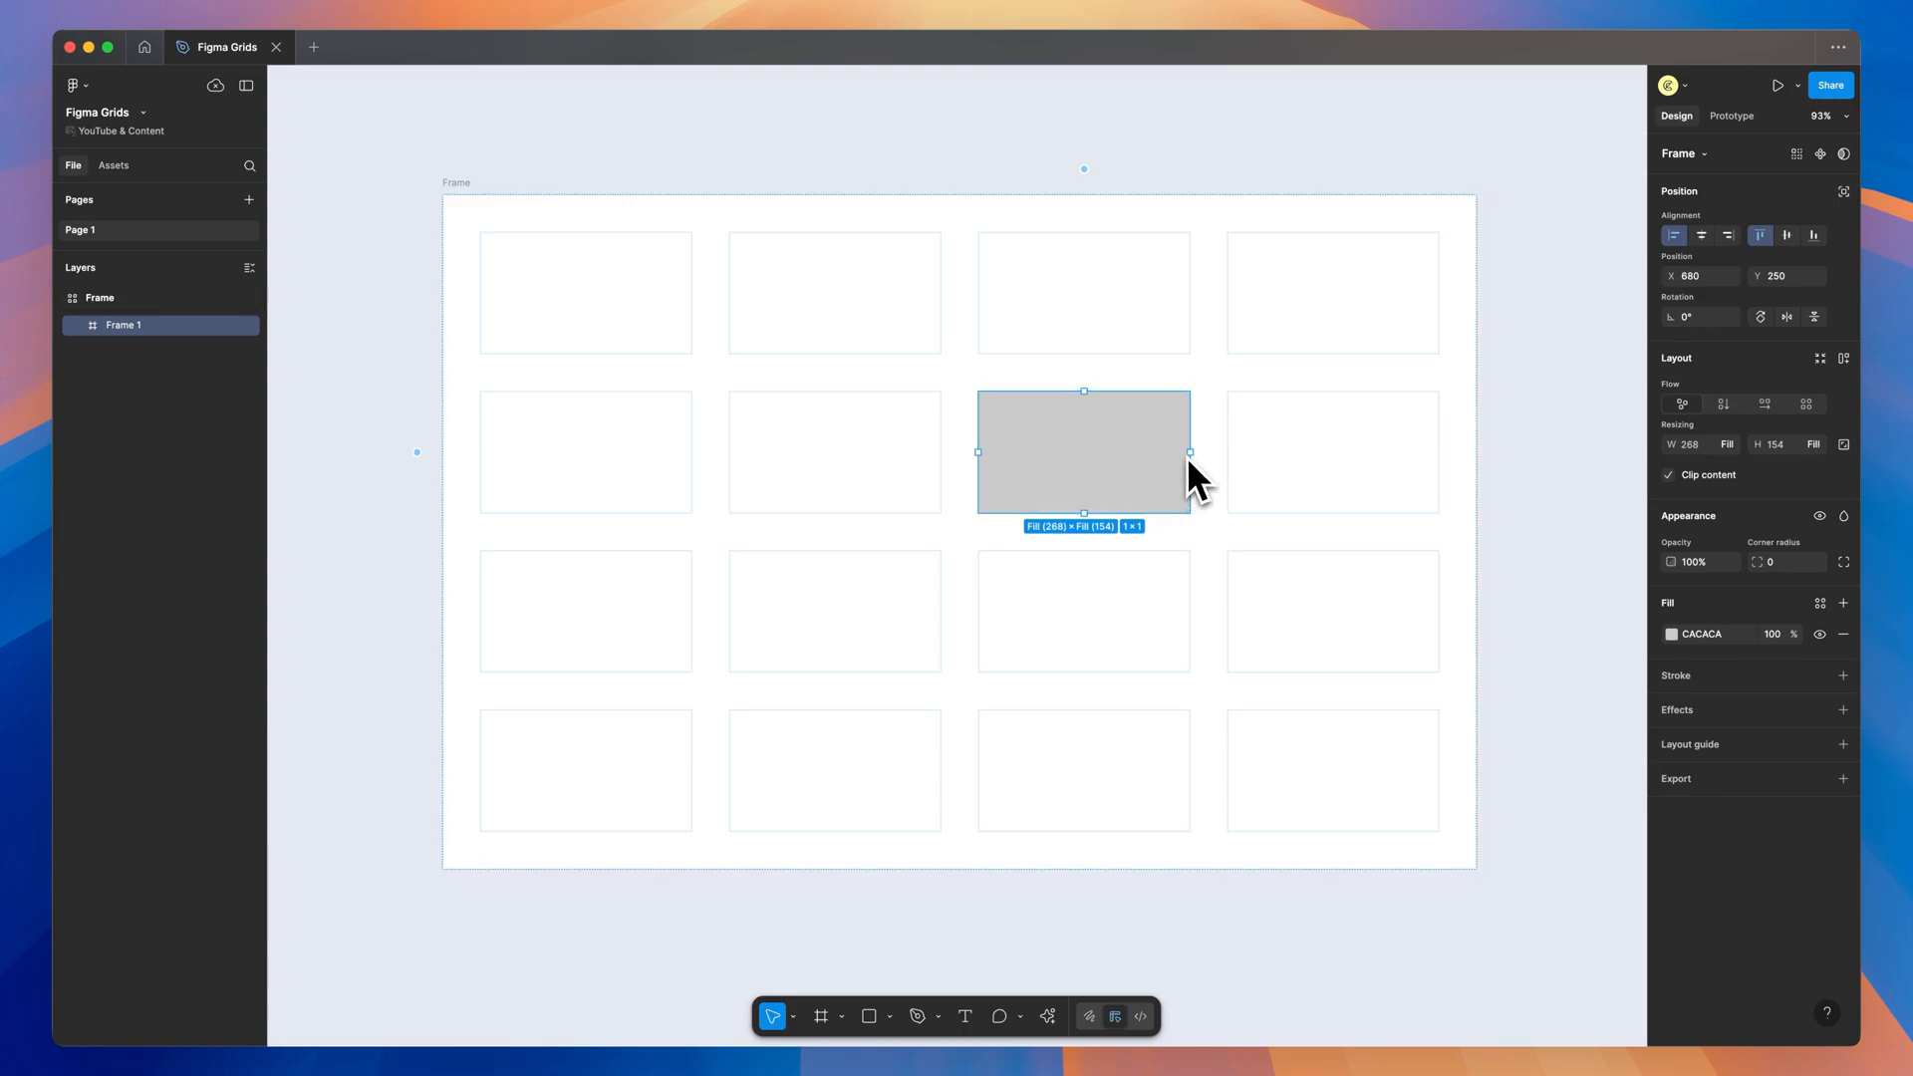
pyautogui.moveTo(1190, 452); pyautogui.dragTo(1439, 476)
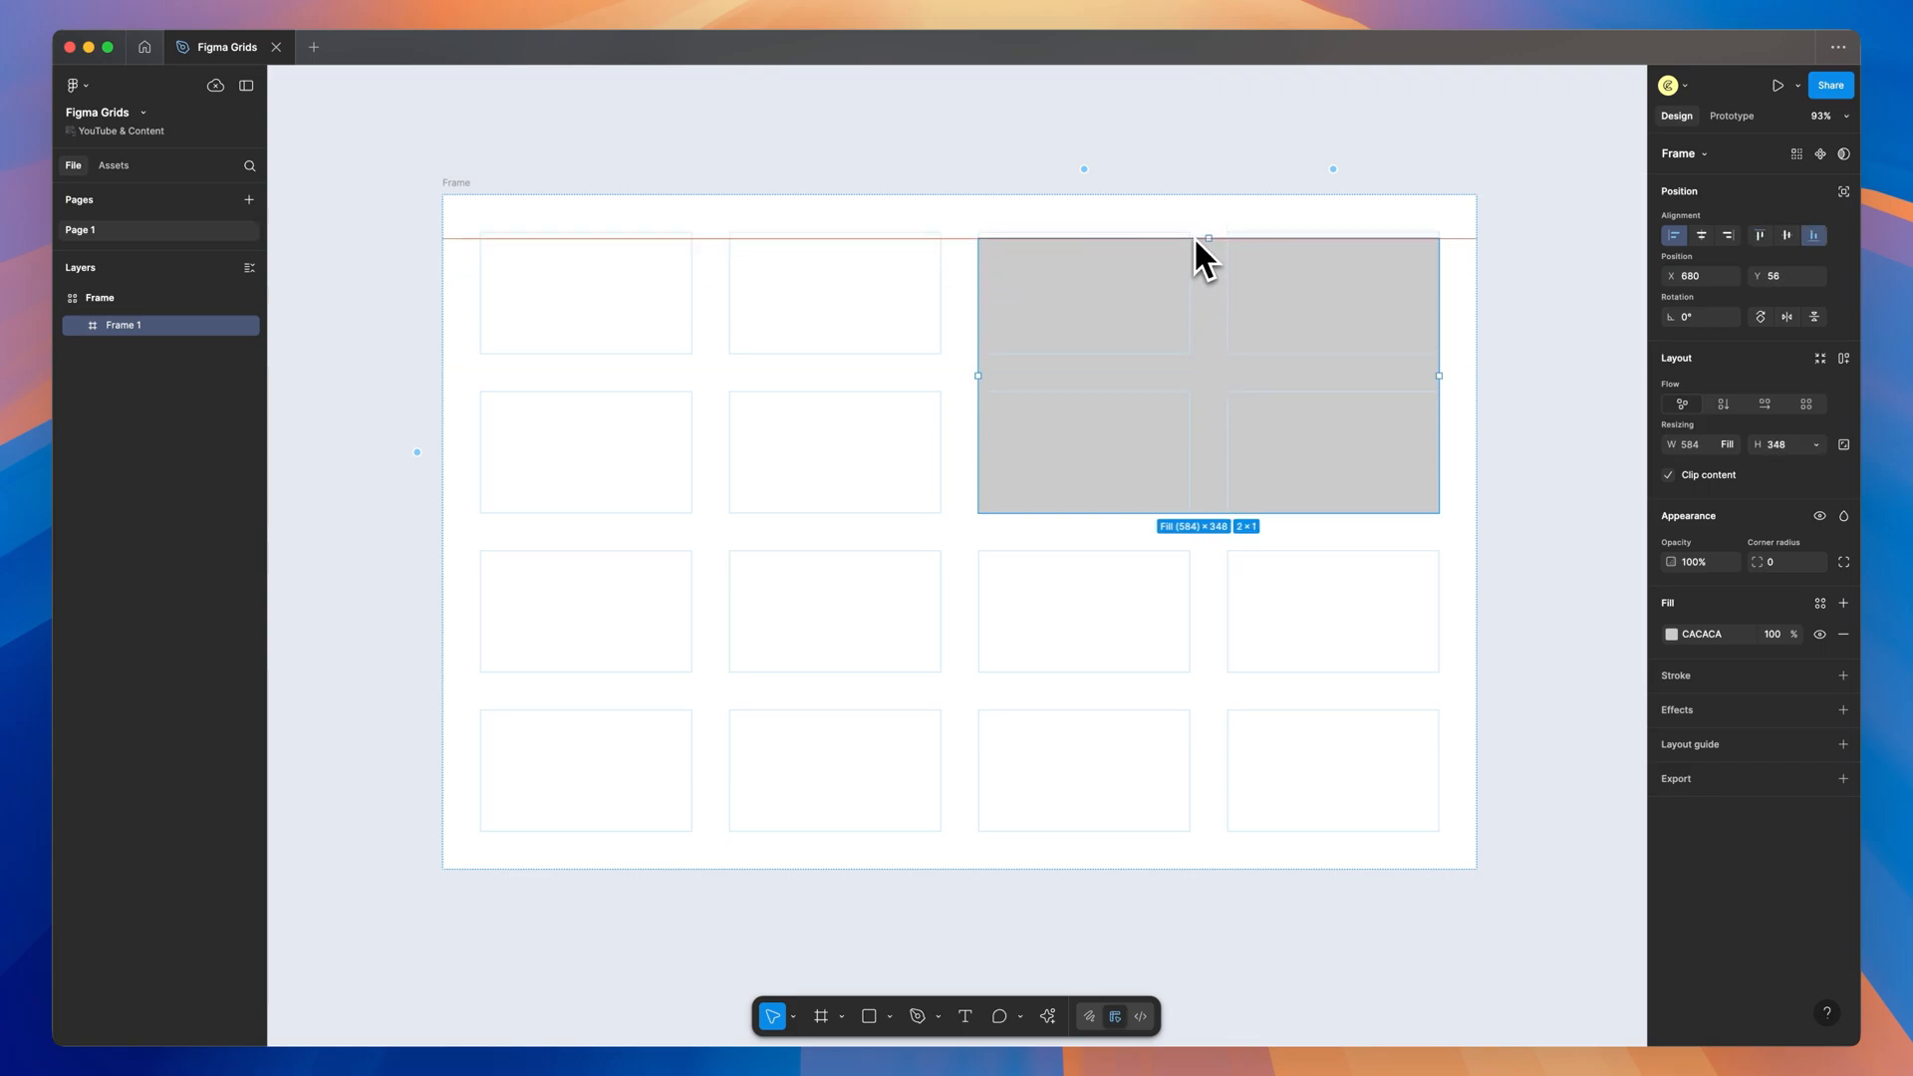
pyautogui.moveTo(1208, 237); pyautogui.dragTo(1208, 231)
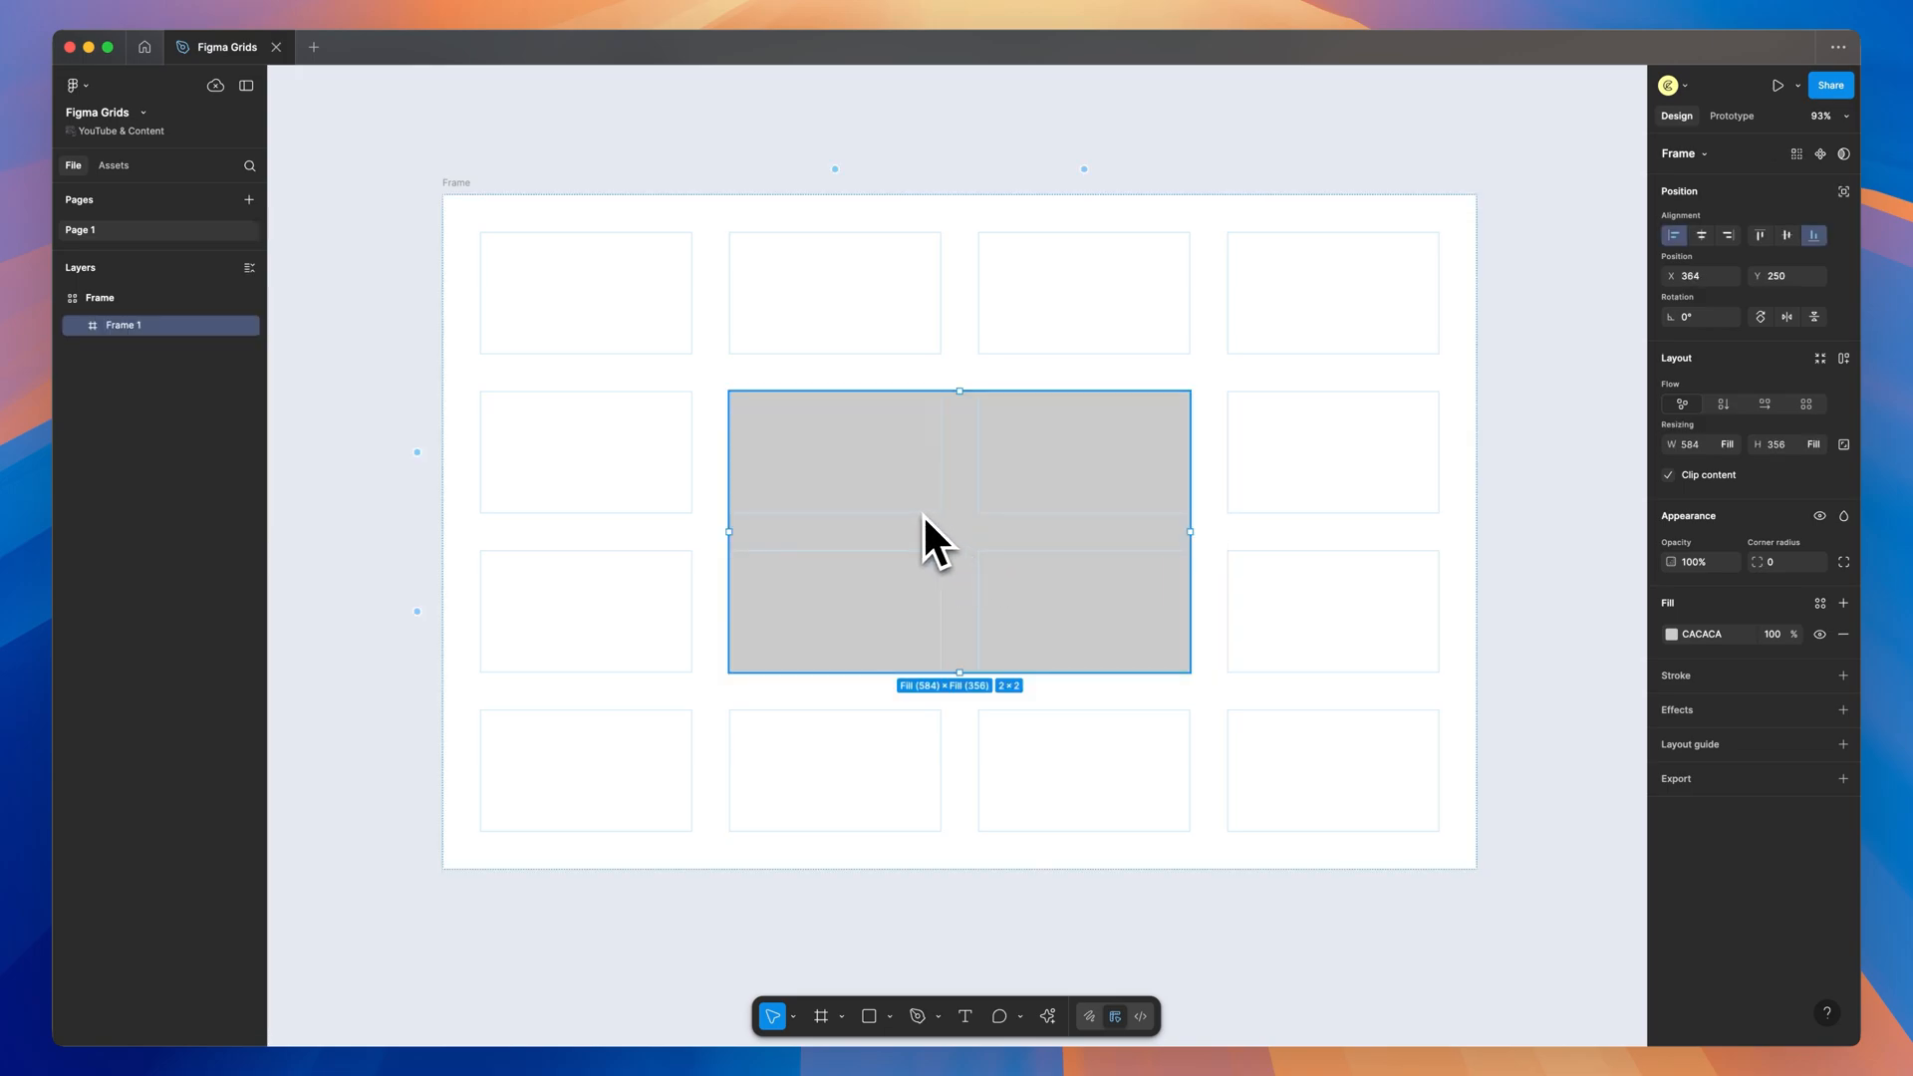
pyautogui.moveTo(865, 232)
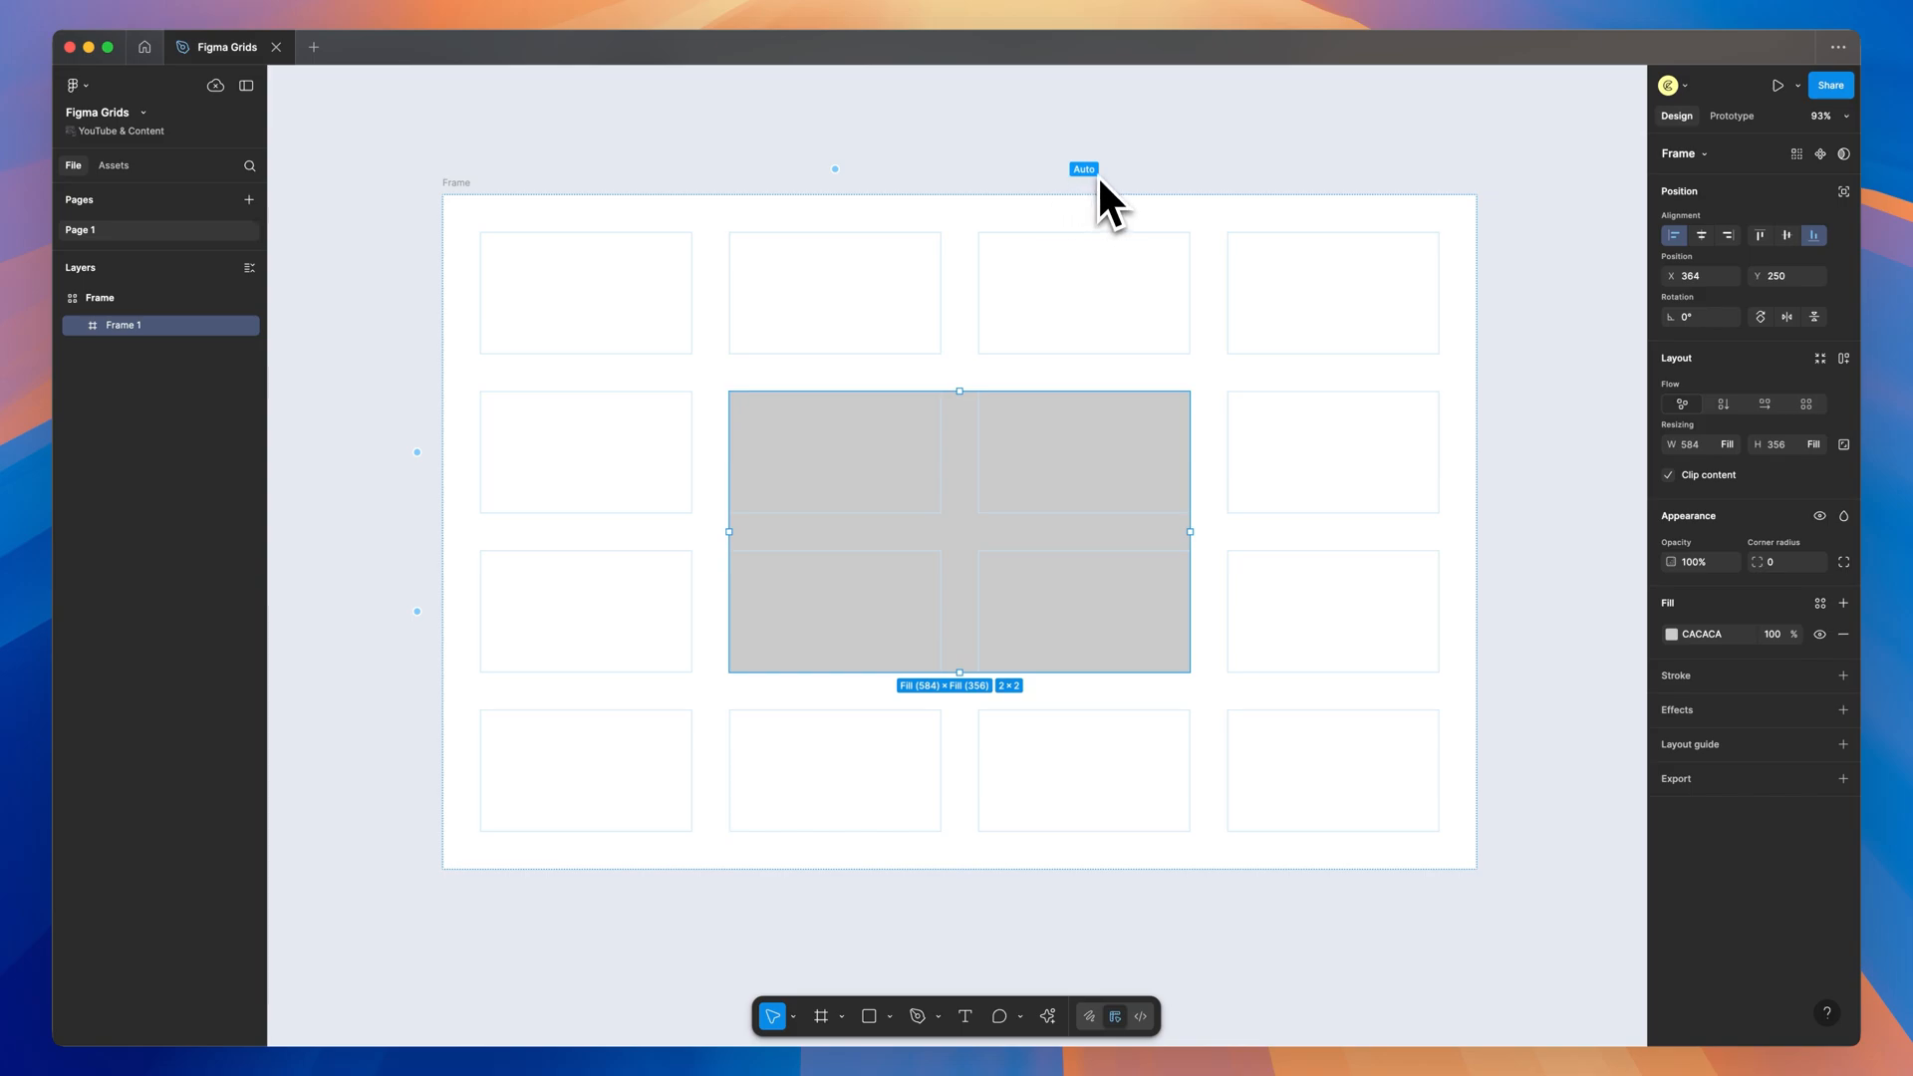
pyautogui.moveTo(592, 207)
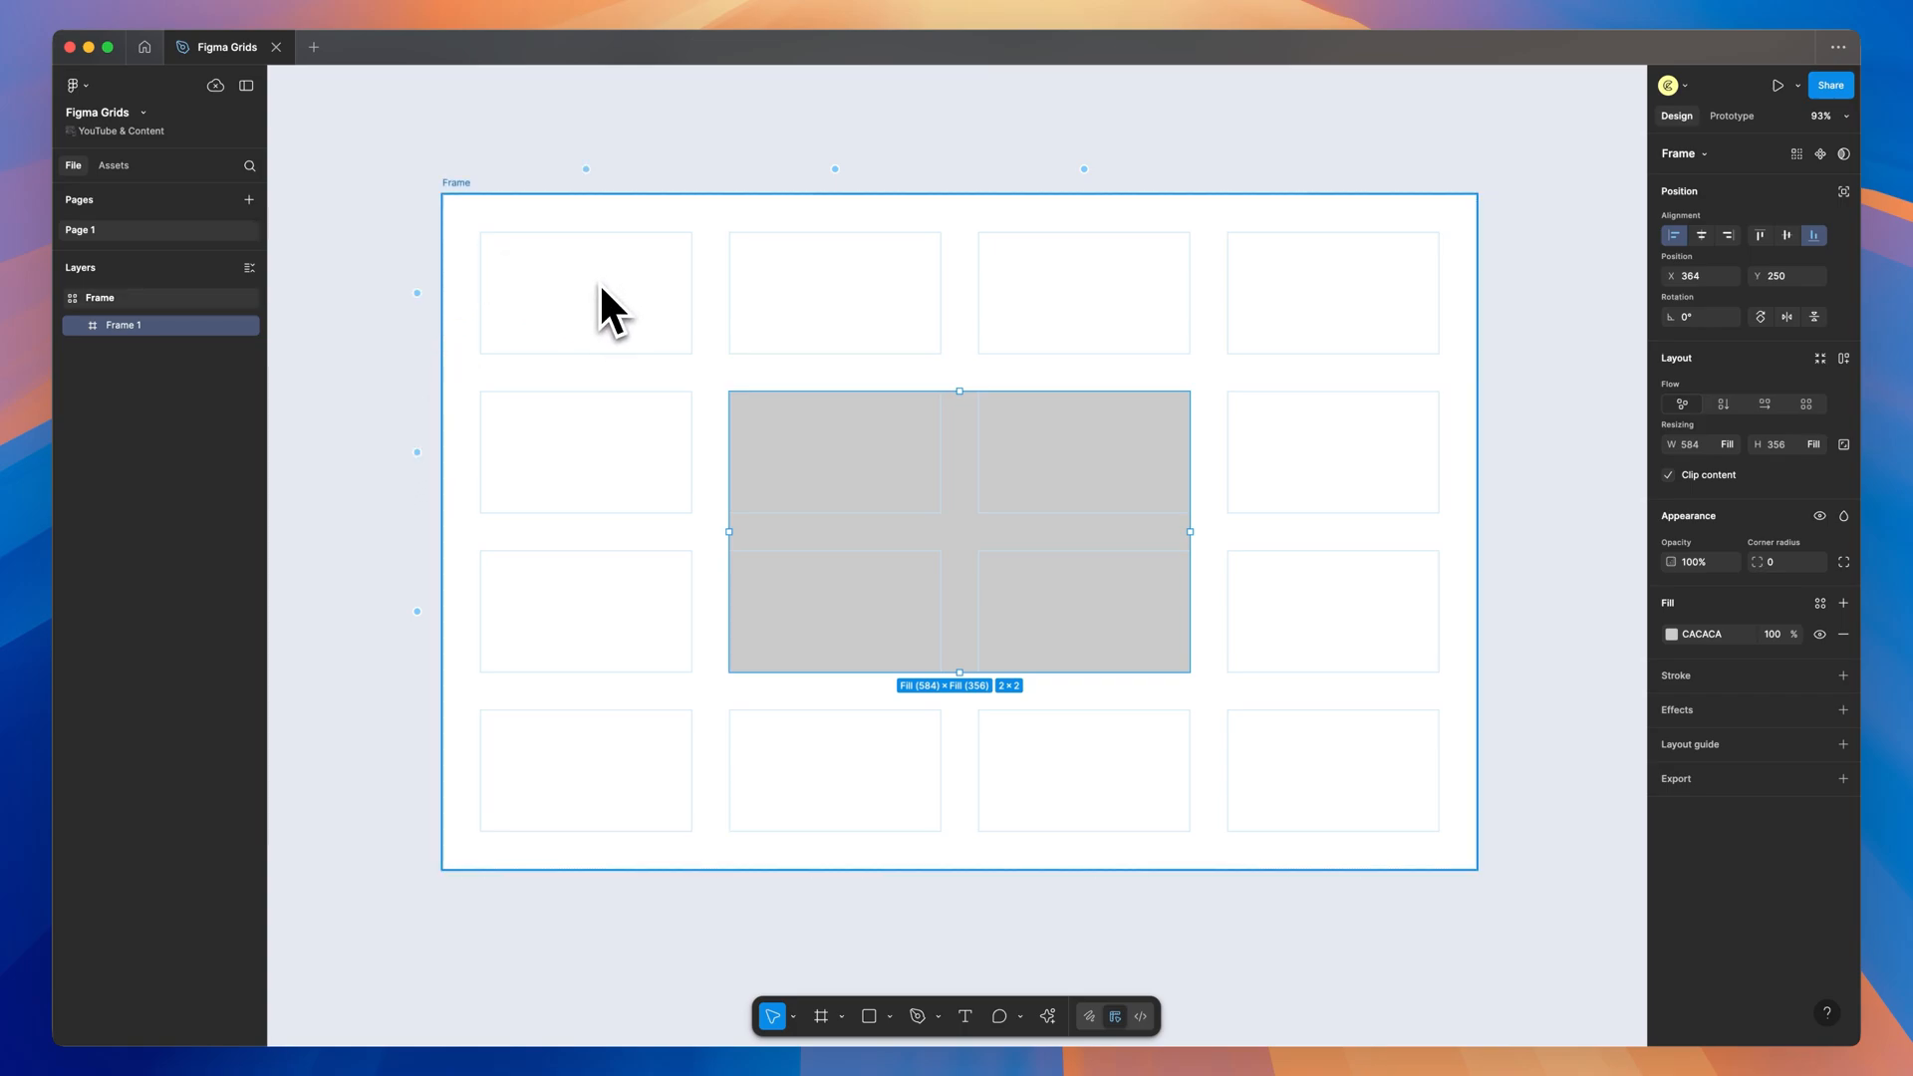
pyautogui.moveTo(580, 317)
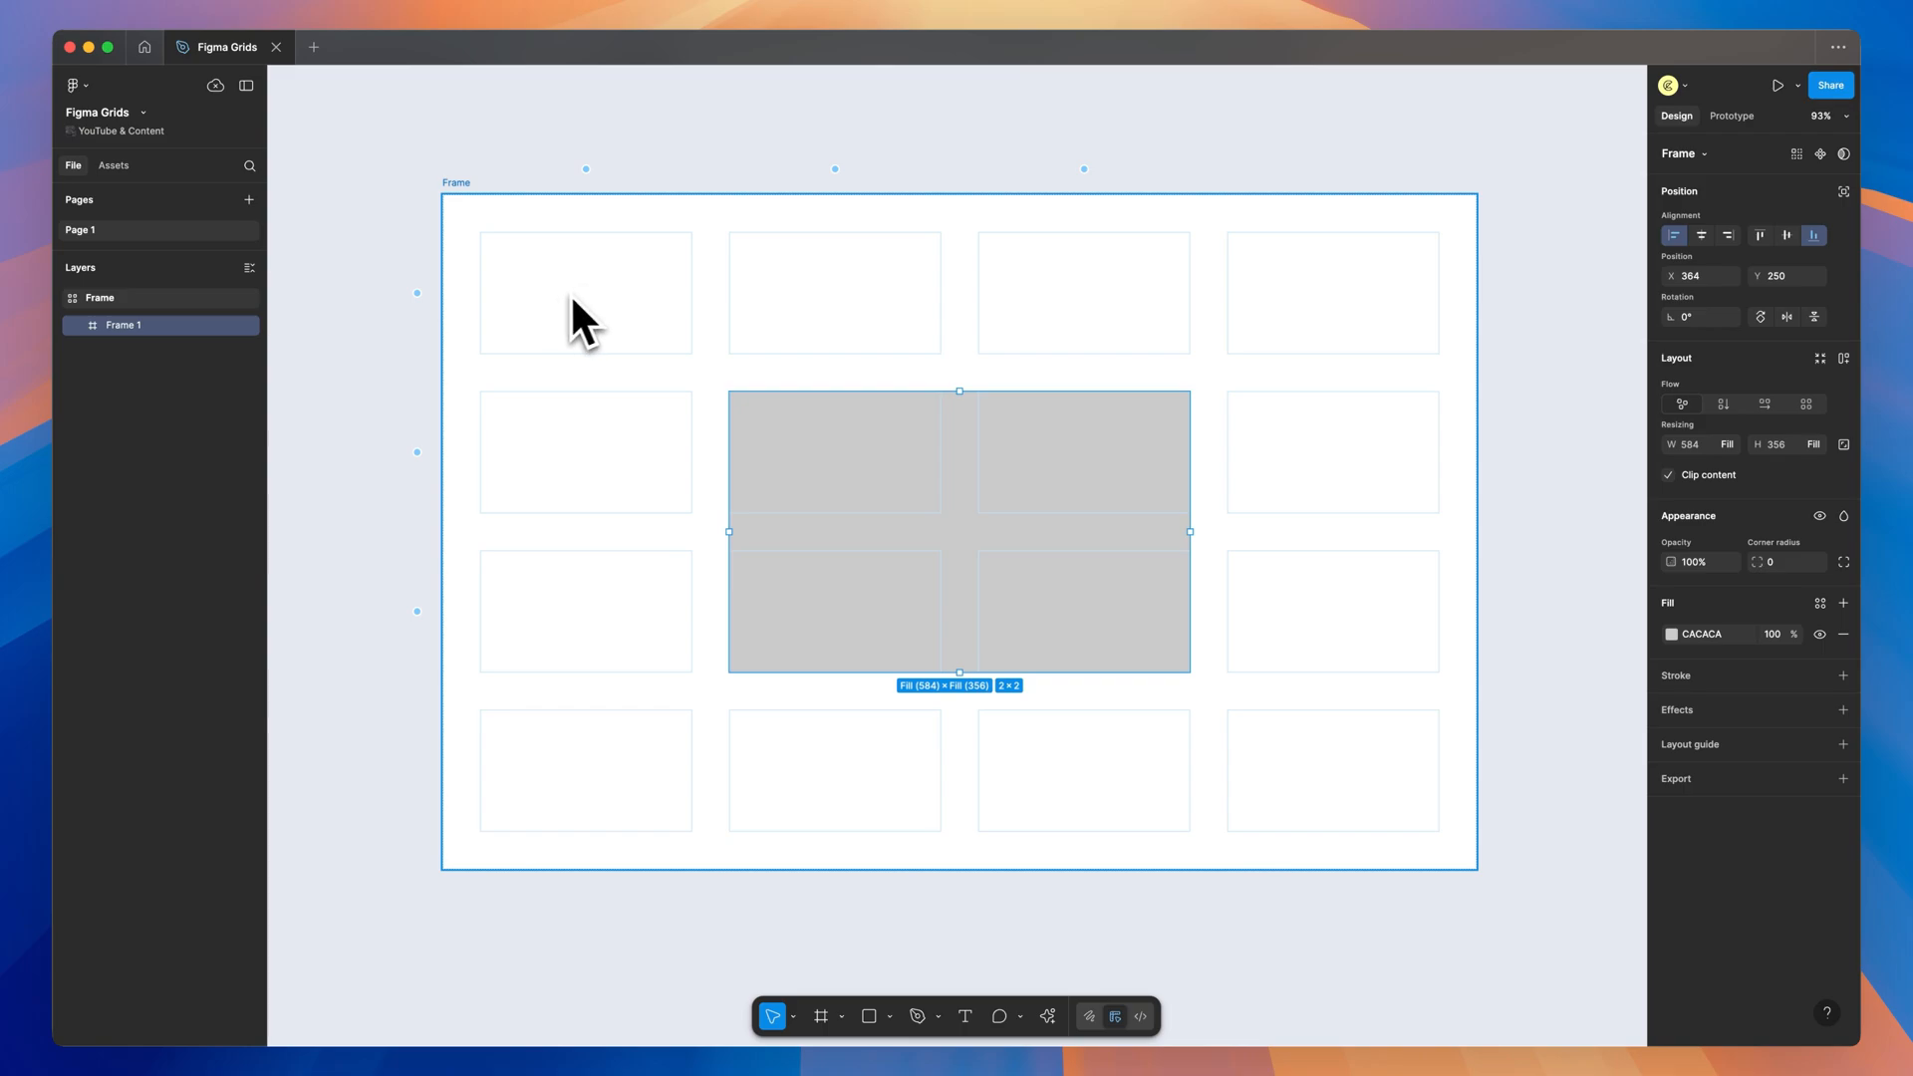
pyautogui.moveTo(1377, 345)
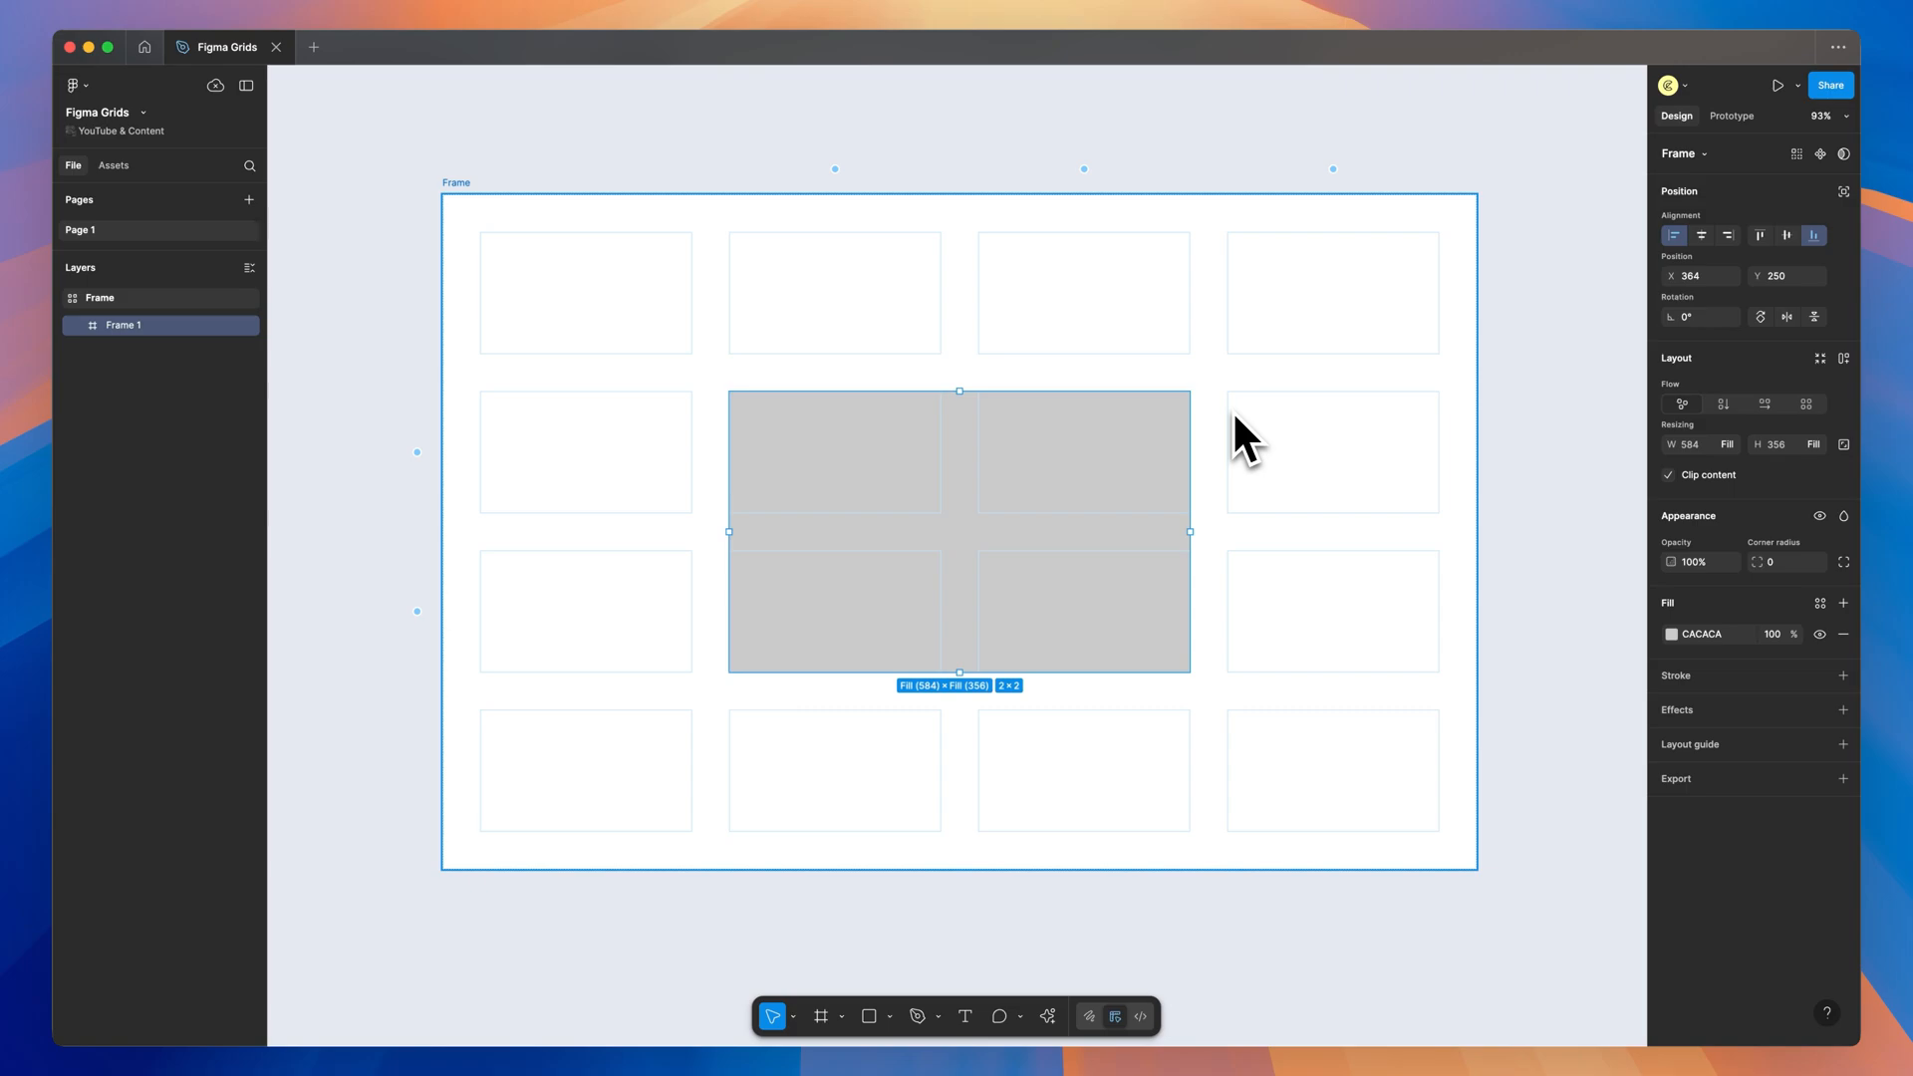
pyautogui.moveTo(420, 323)
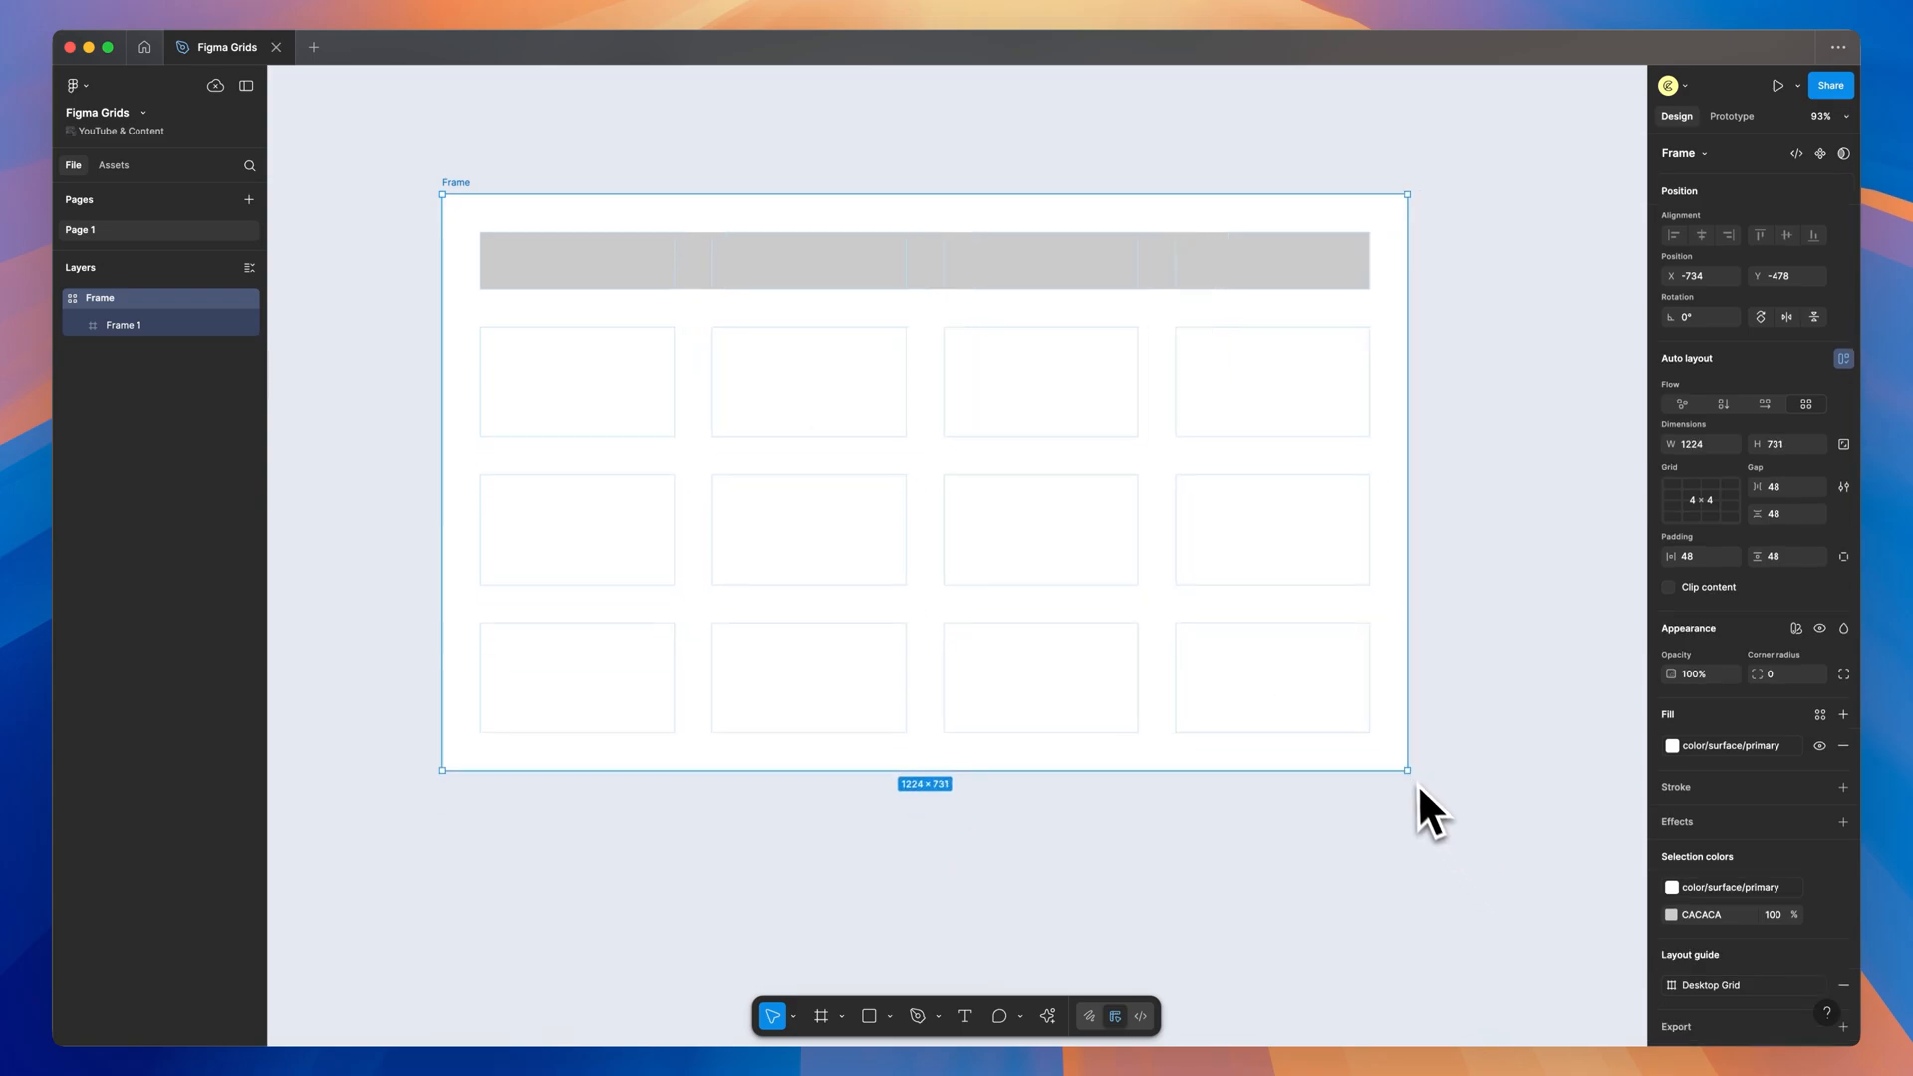
# Shrink and enlarge the 1312×858 grid frame to test responsiveness, then switch to the Promo file.
pyautogui.moveTo(1405, 770); pyautogui.dragTo(1334, 751)
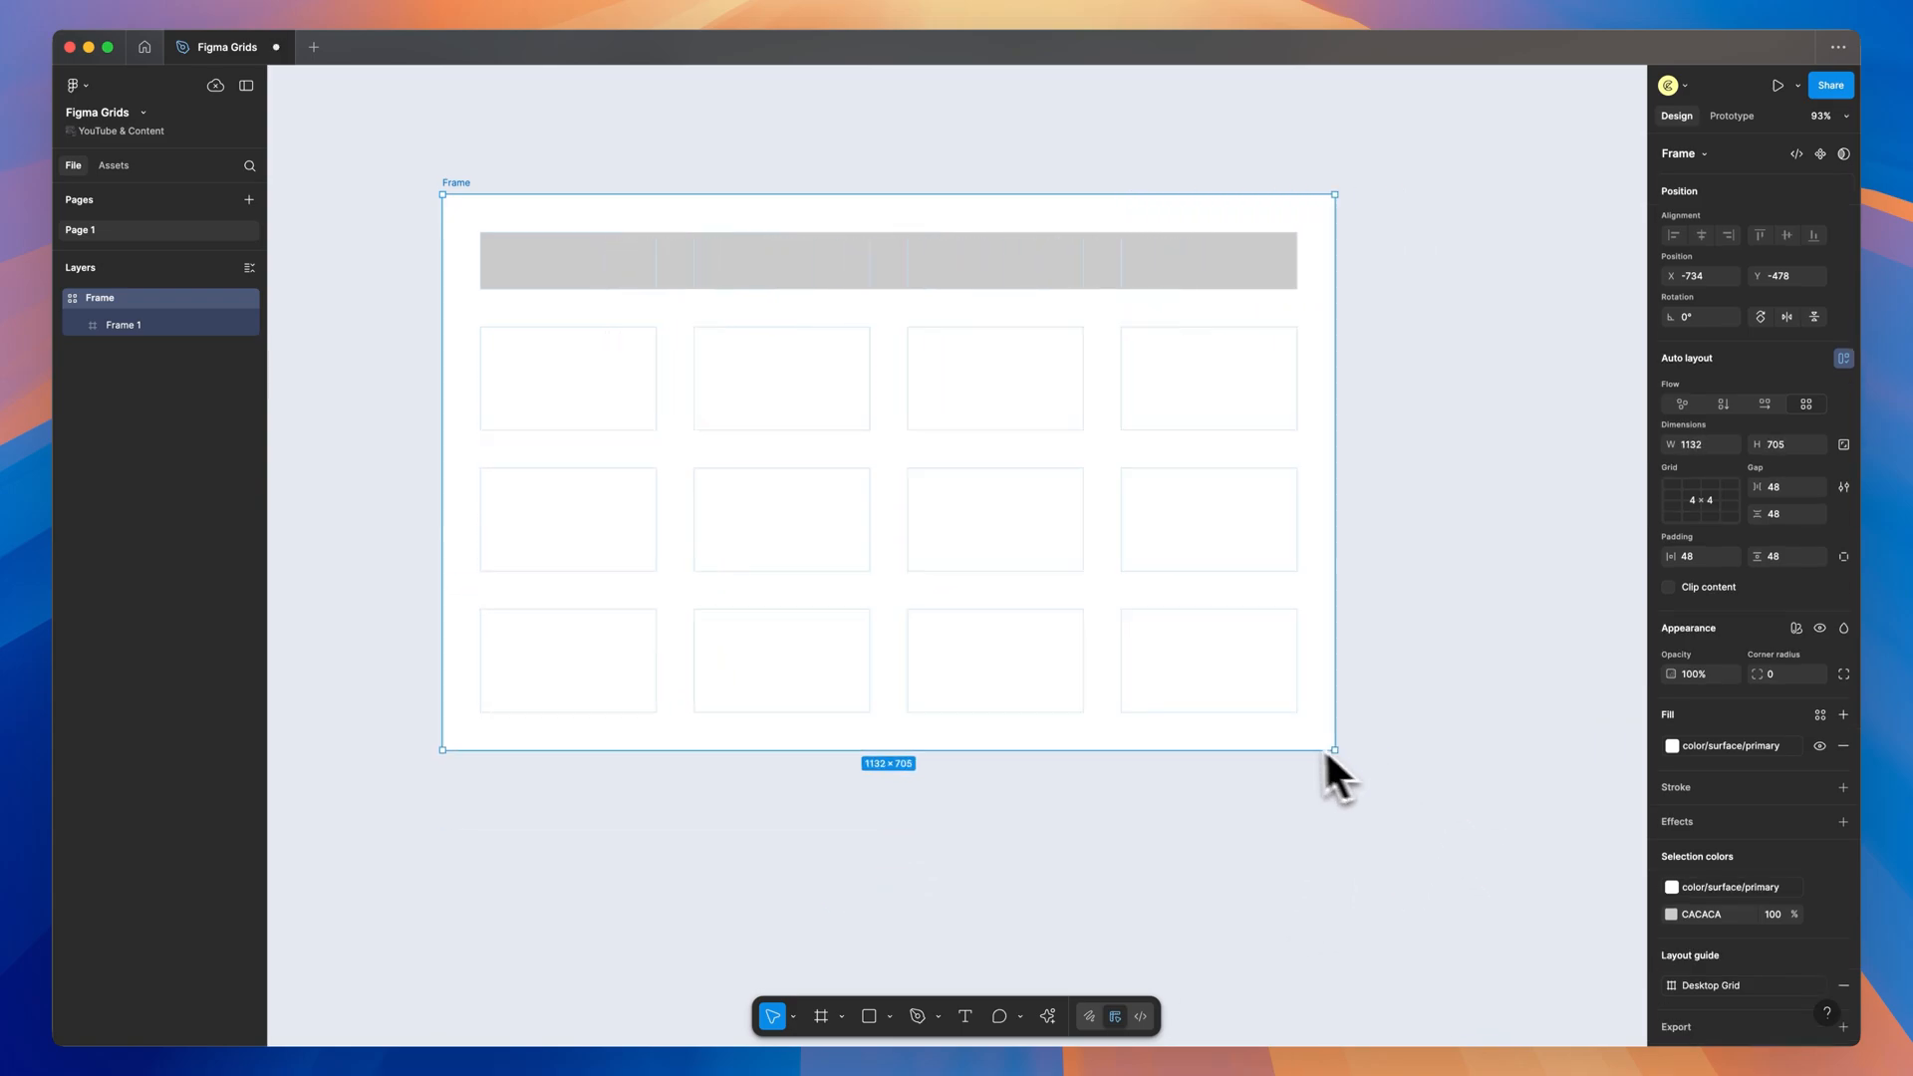
pyautogui.moveTo(1333, 750); pyautogui.dragTo(1122, 574)
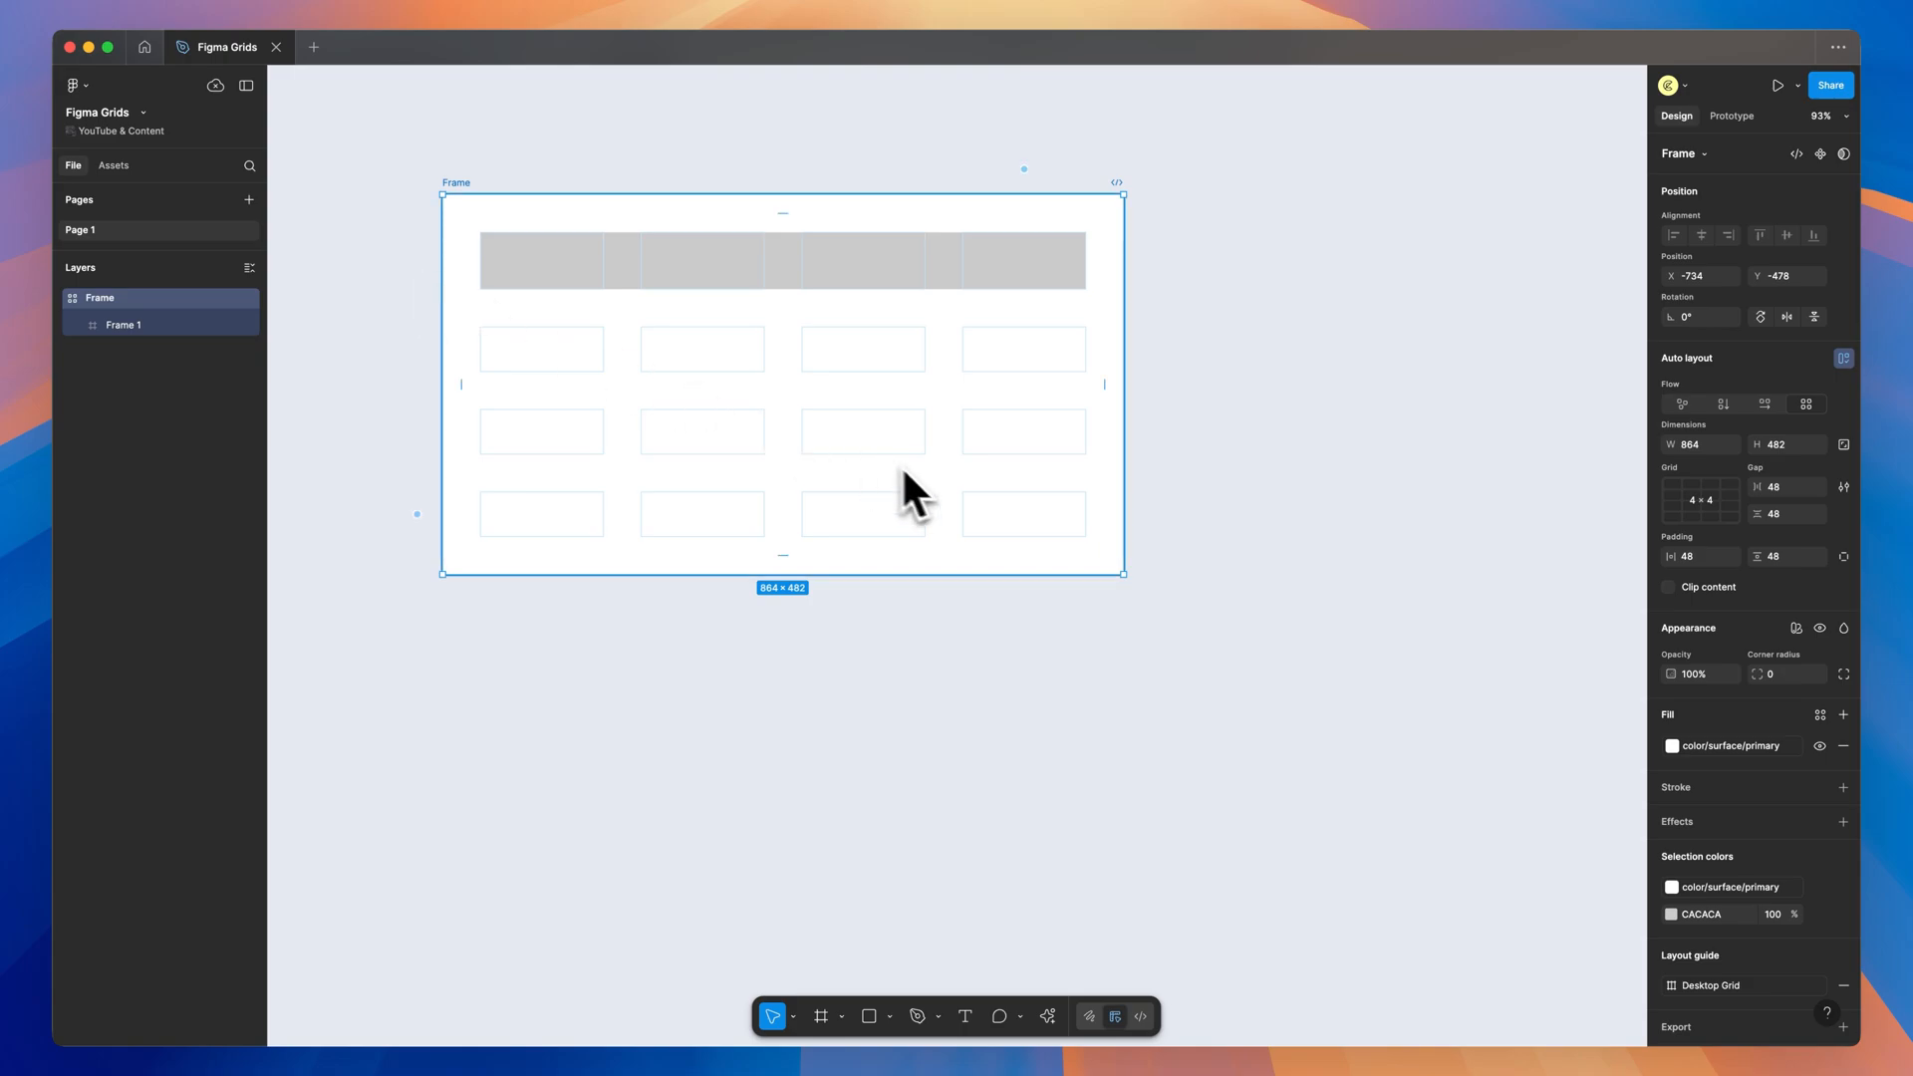
pyautogui.moveTo(1122, 572); pyautogui.dragTo(1475, 867)
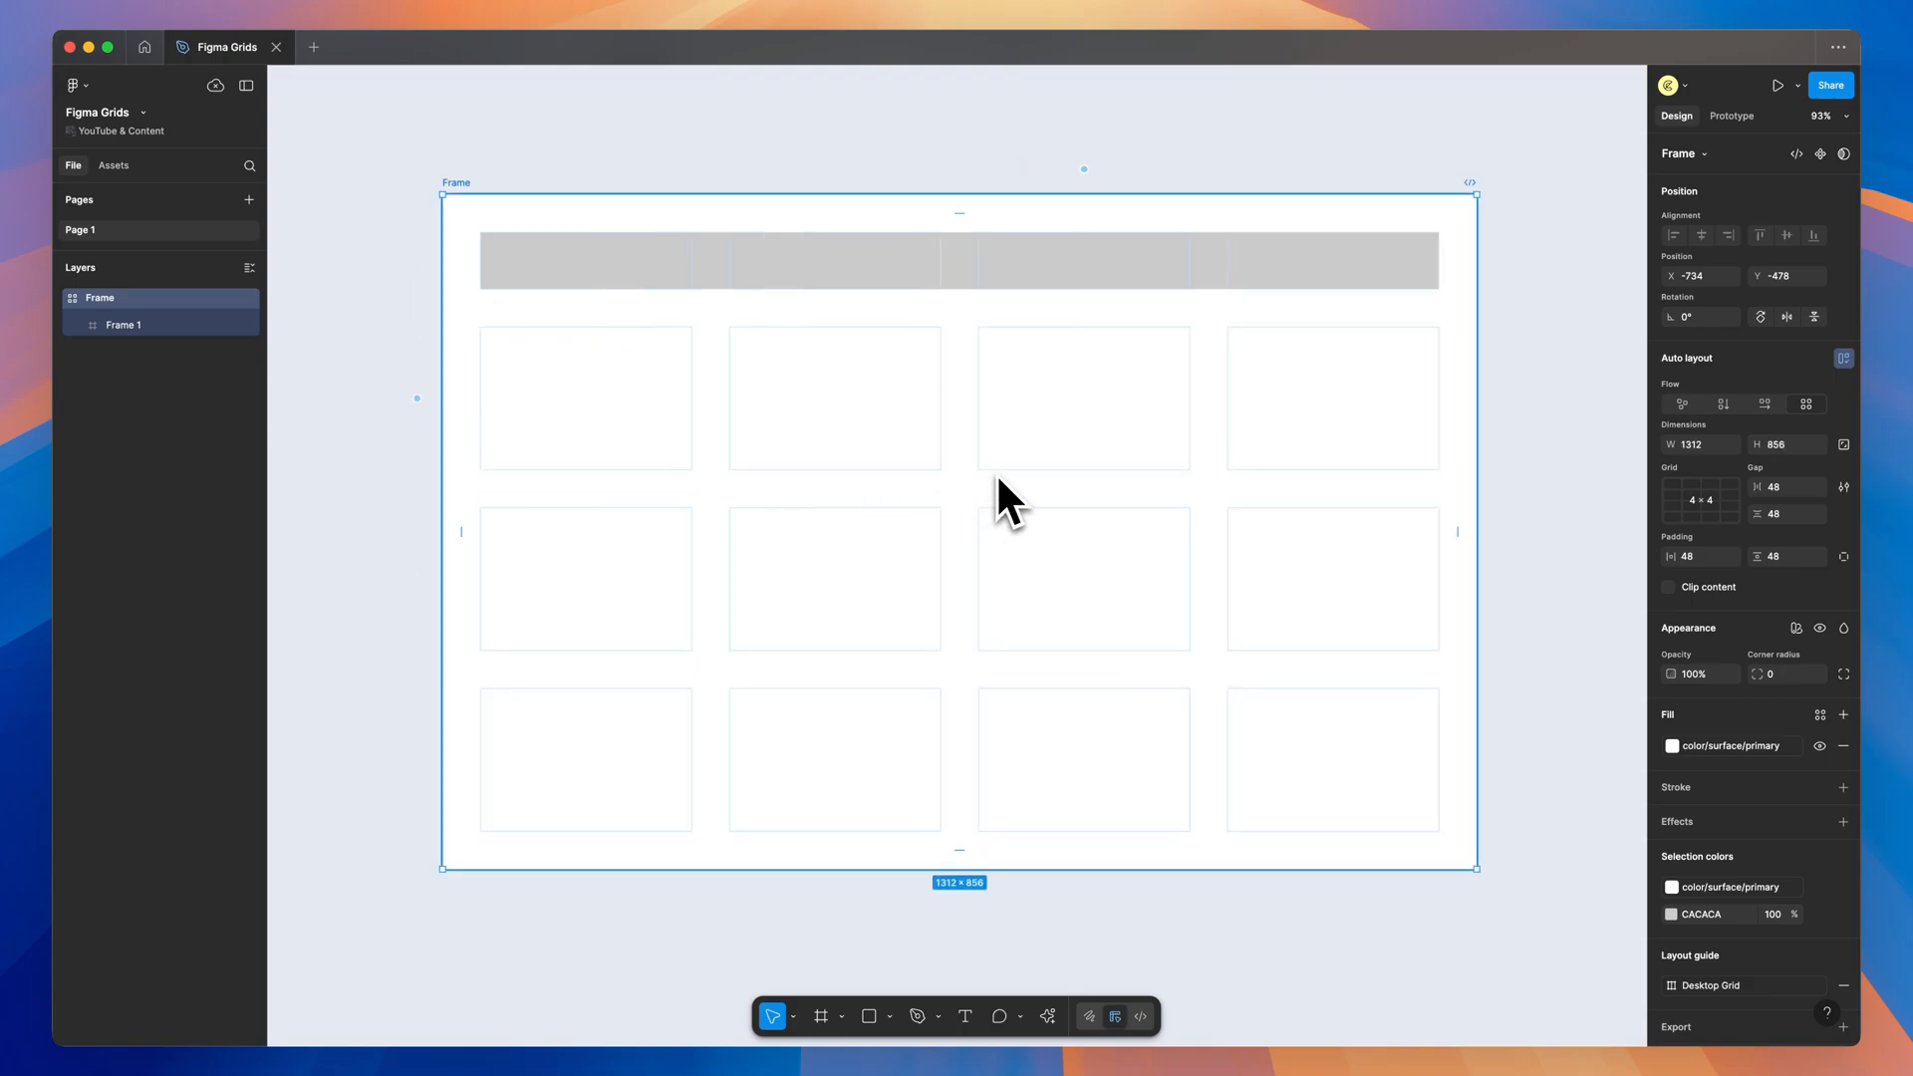
pyautogui.moveTo(1008, 471)
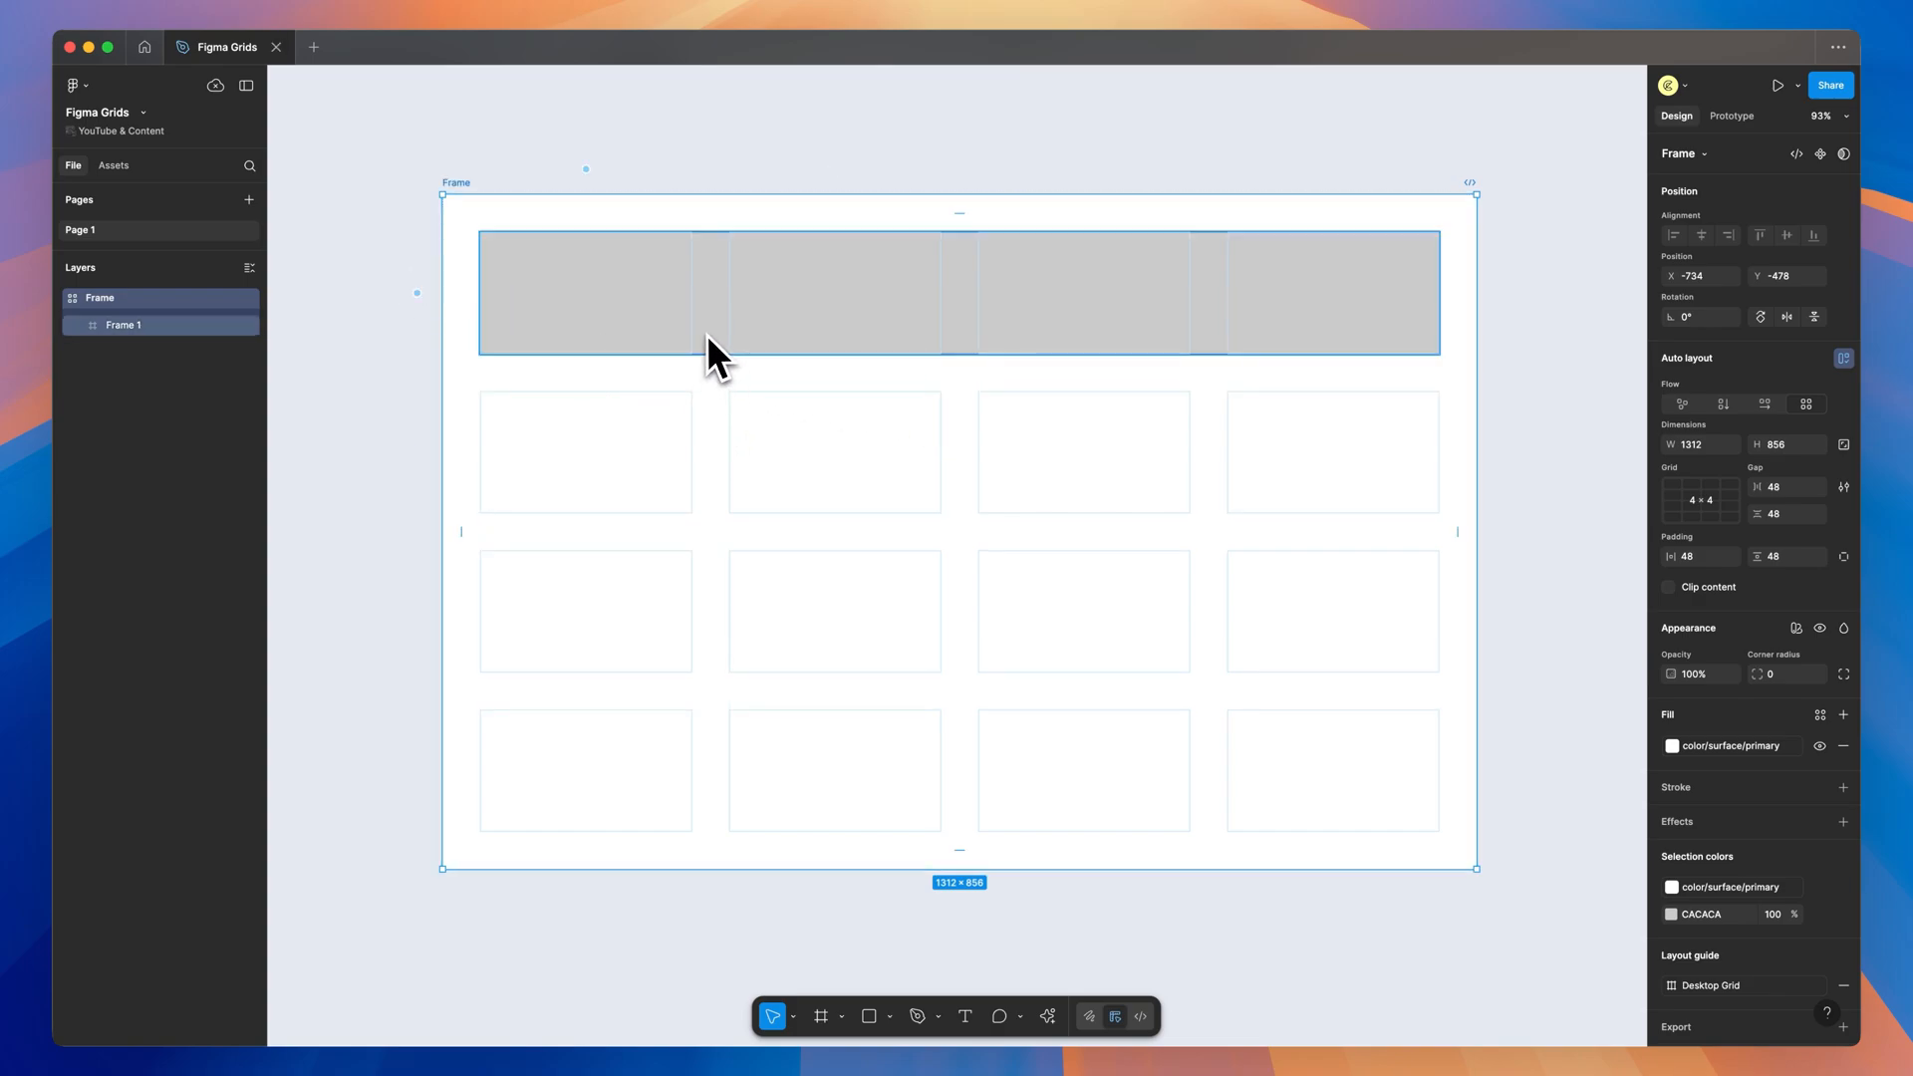
pyautogui.click(313, 46)
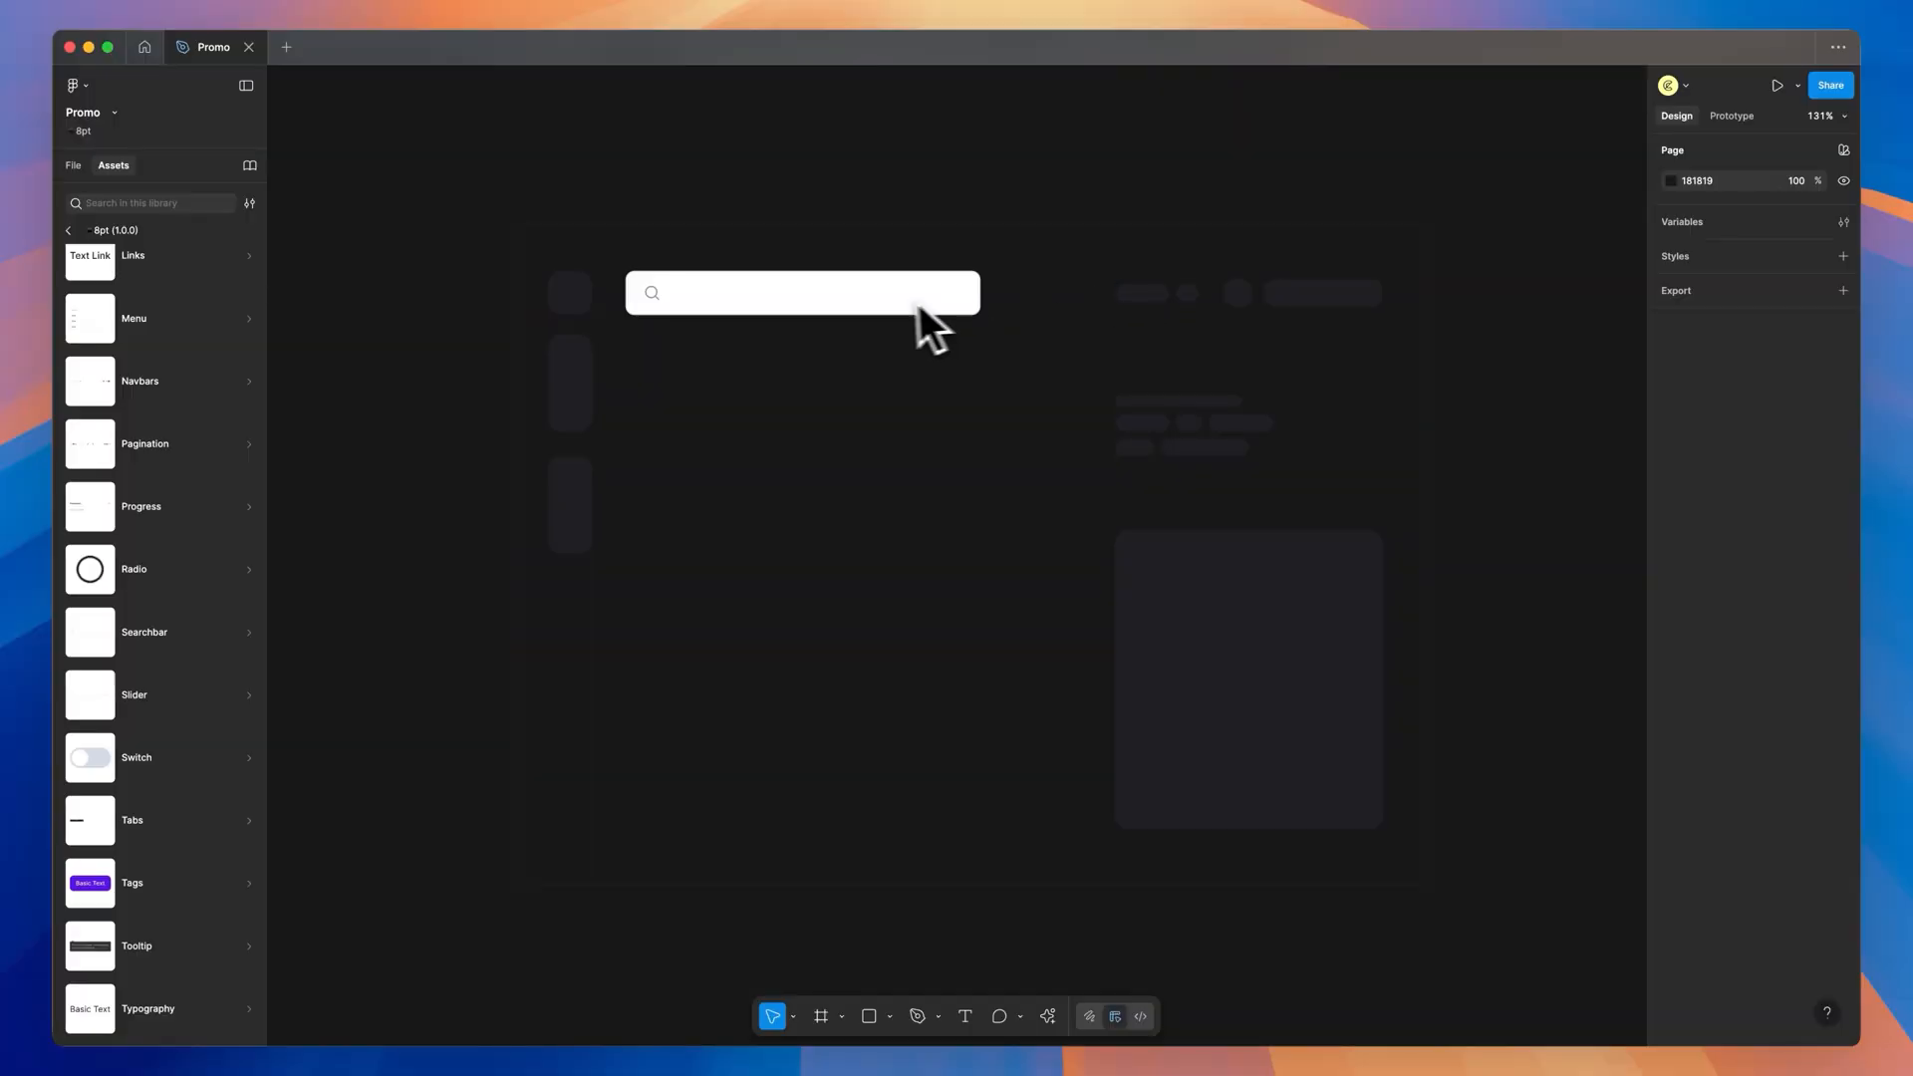
# Give the search bar's menu items checkboxes and open the library's Tokens variable collection.
pyautogui.click(1746, 391)
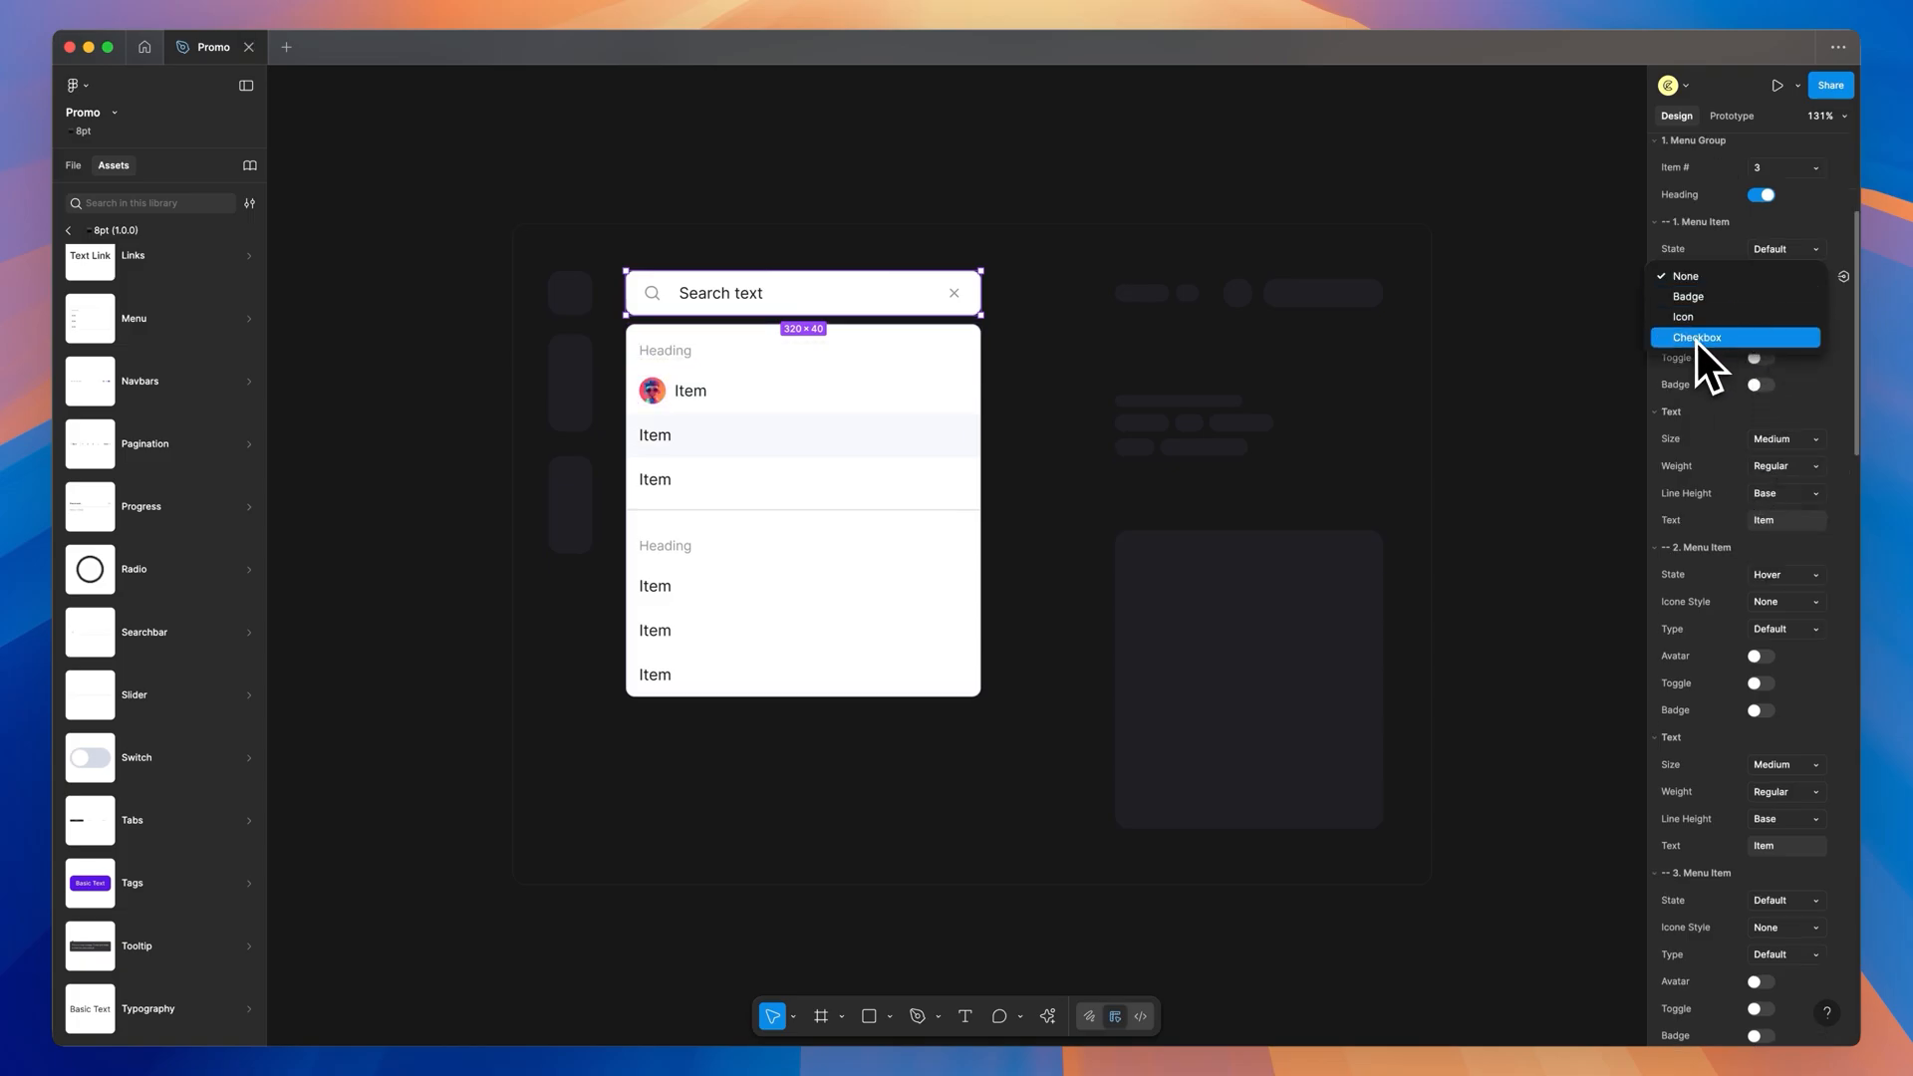
pyautogui.click(1698, 339)
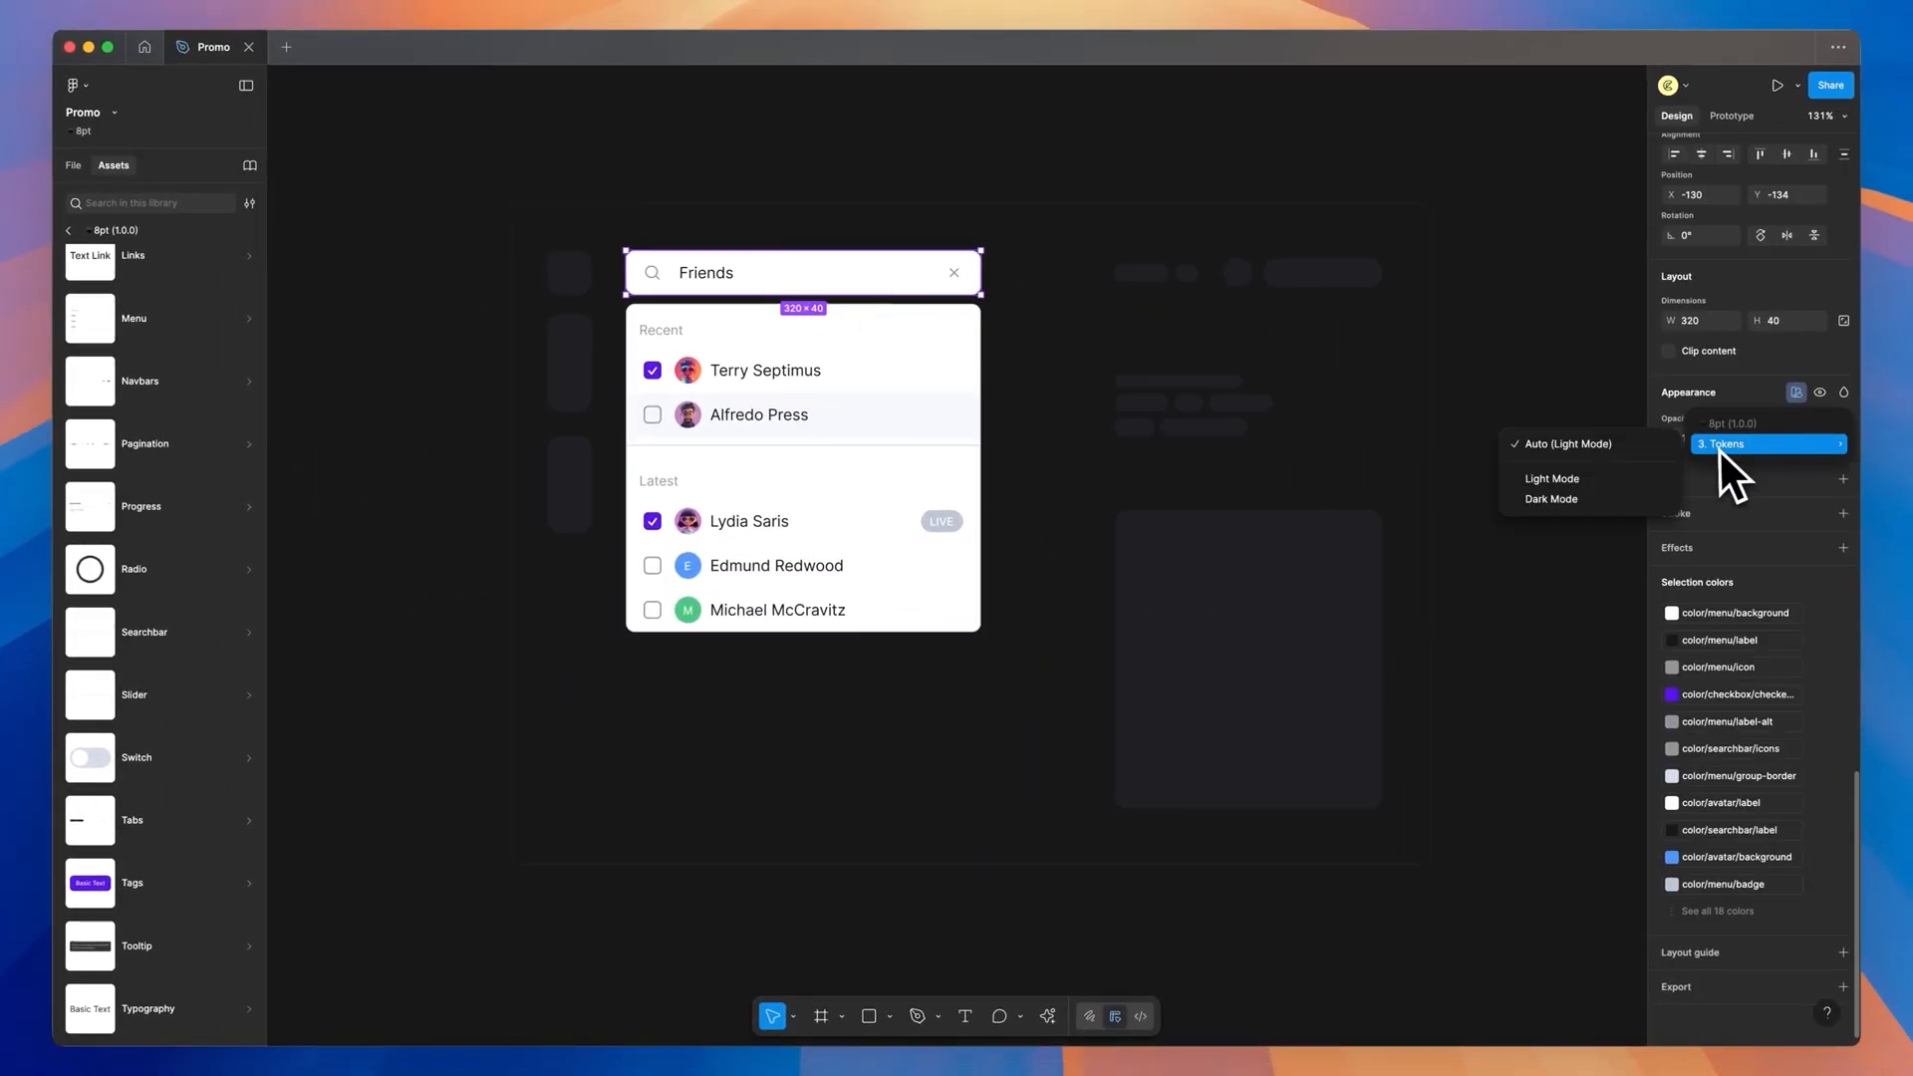
pyautogui.click(1723, 442)
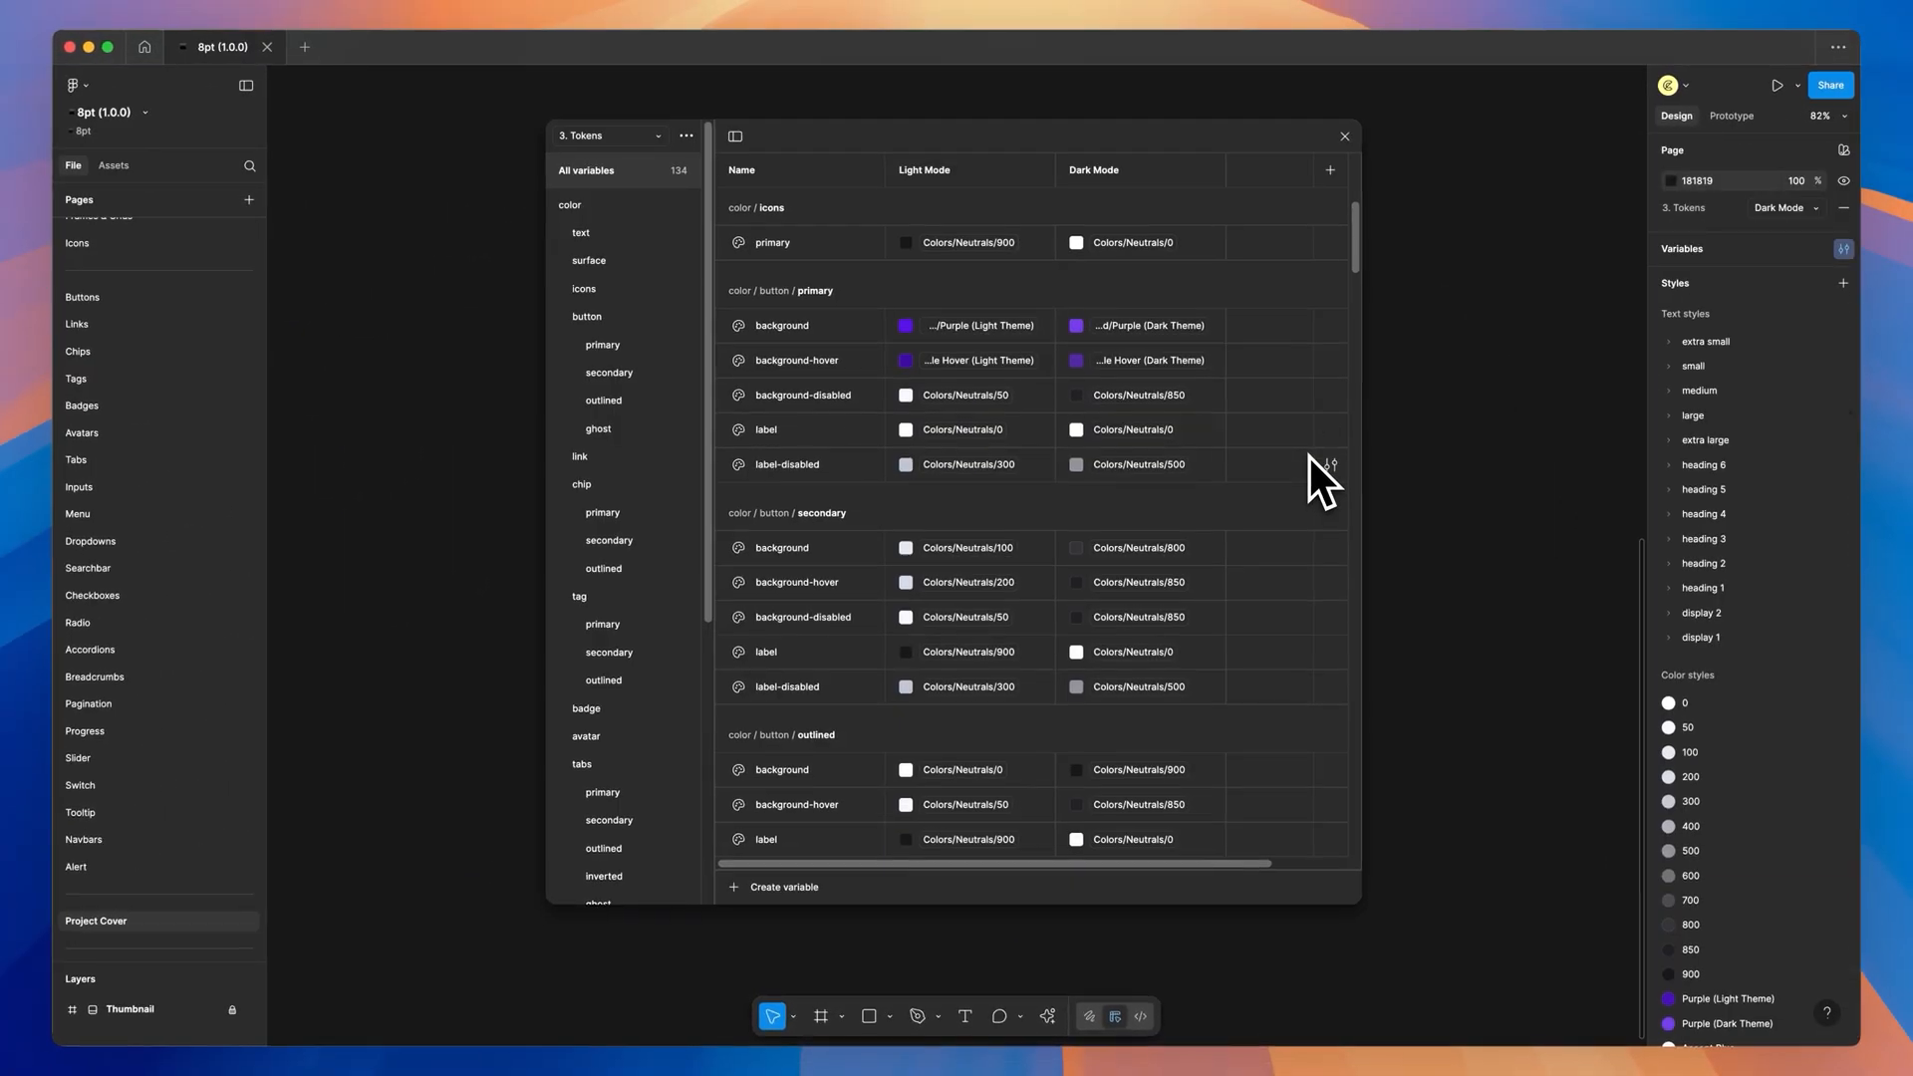
# Browse the published 8pt (1.0.0) library's collections, styles and components in Manage libraries.
pyautogui.click(346, 259)
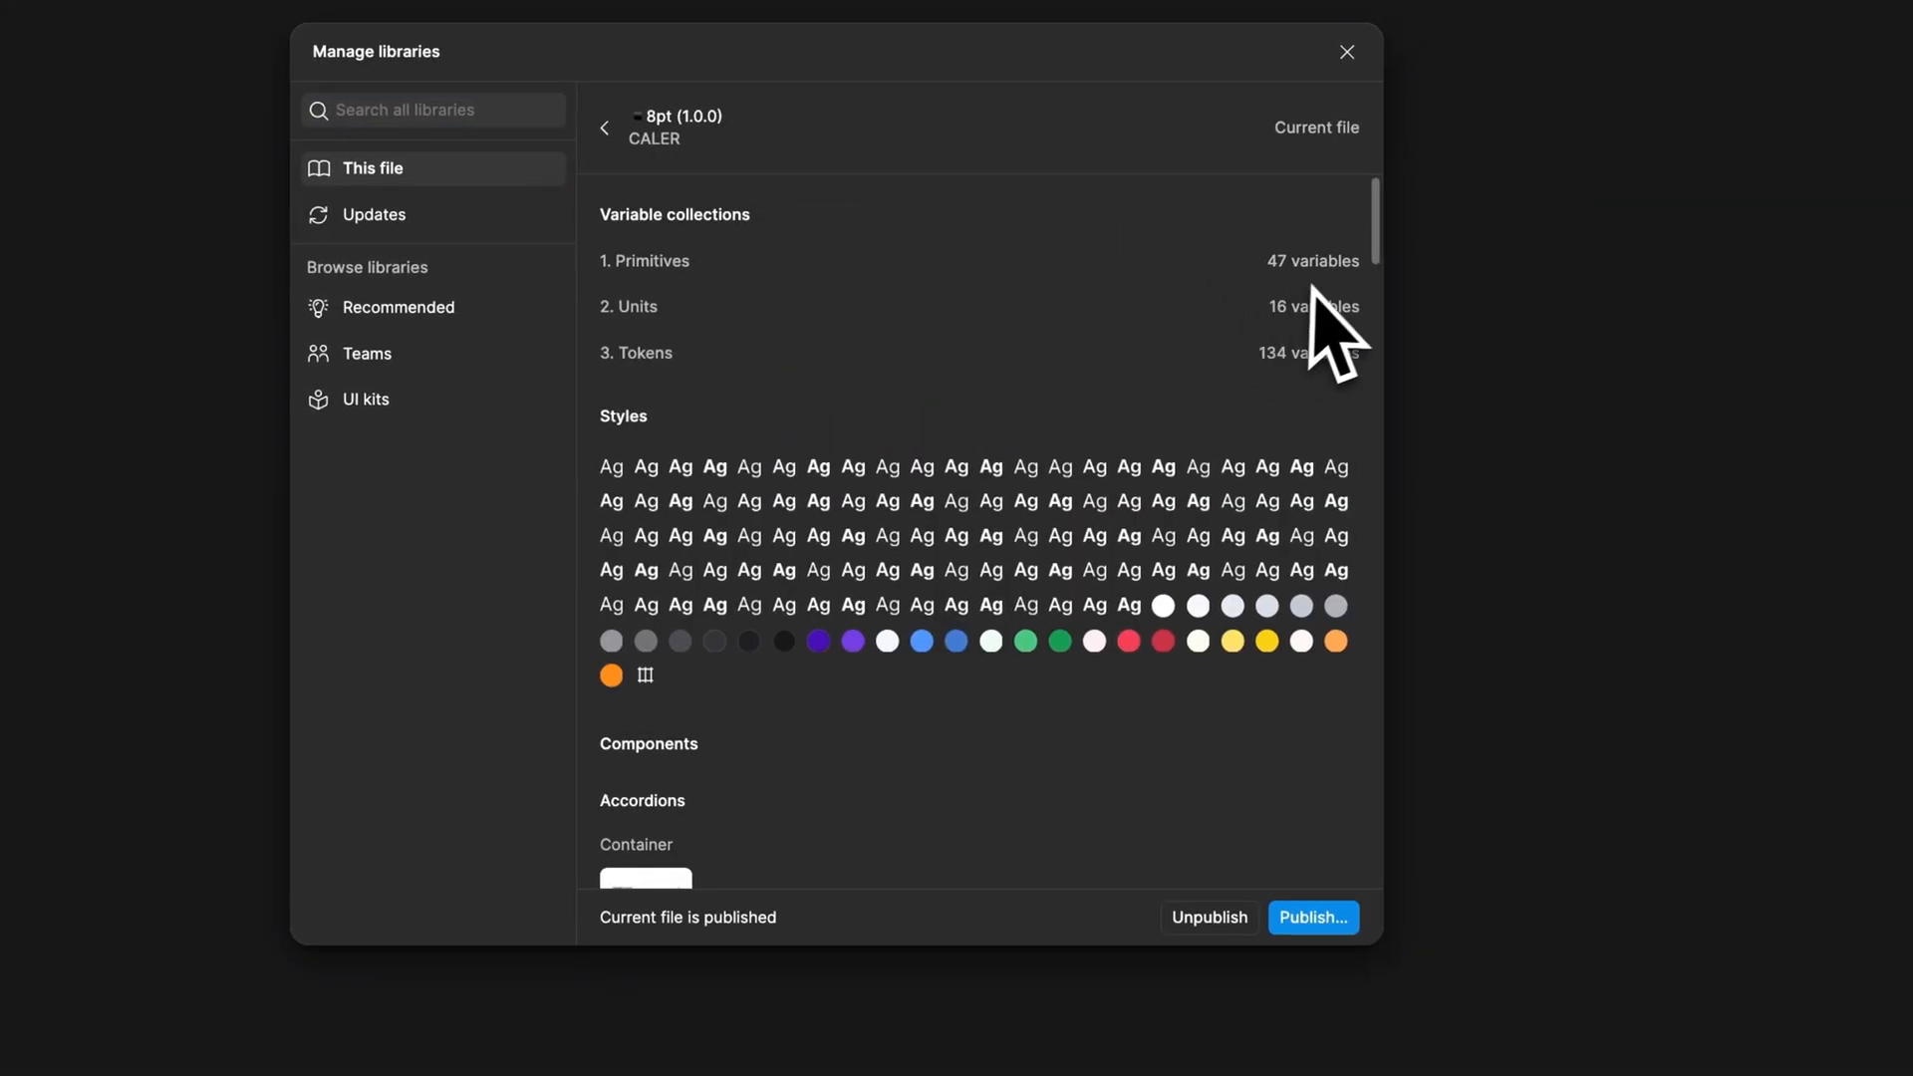
pyautogui.scroll(-3)
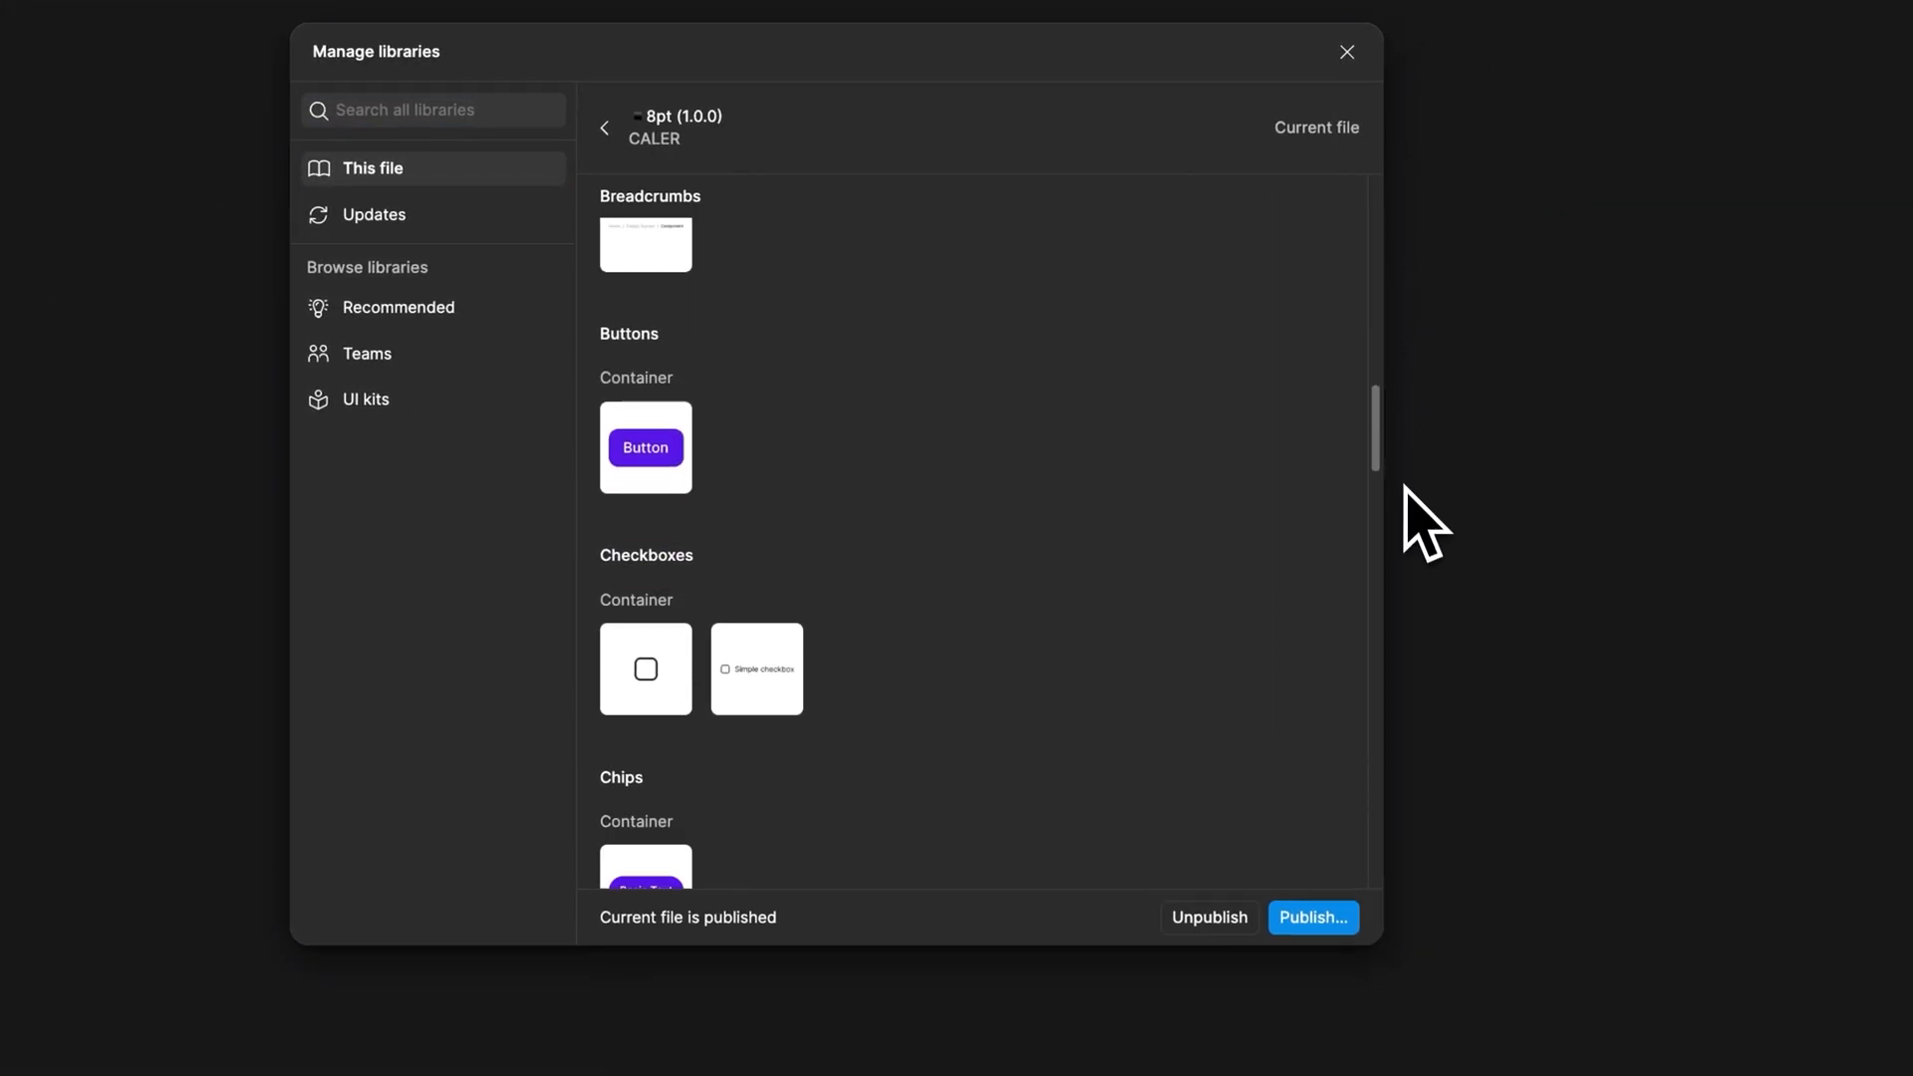
pyautogui.click(1346, 52)
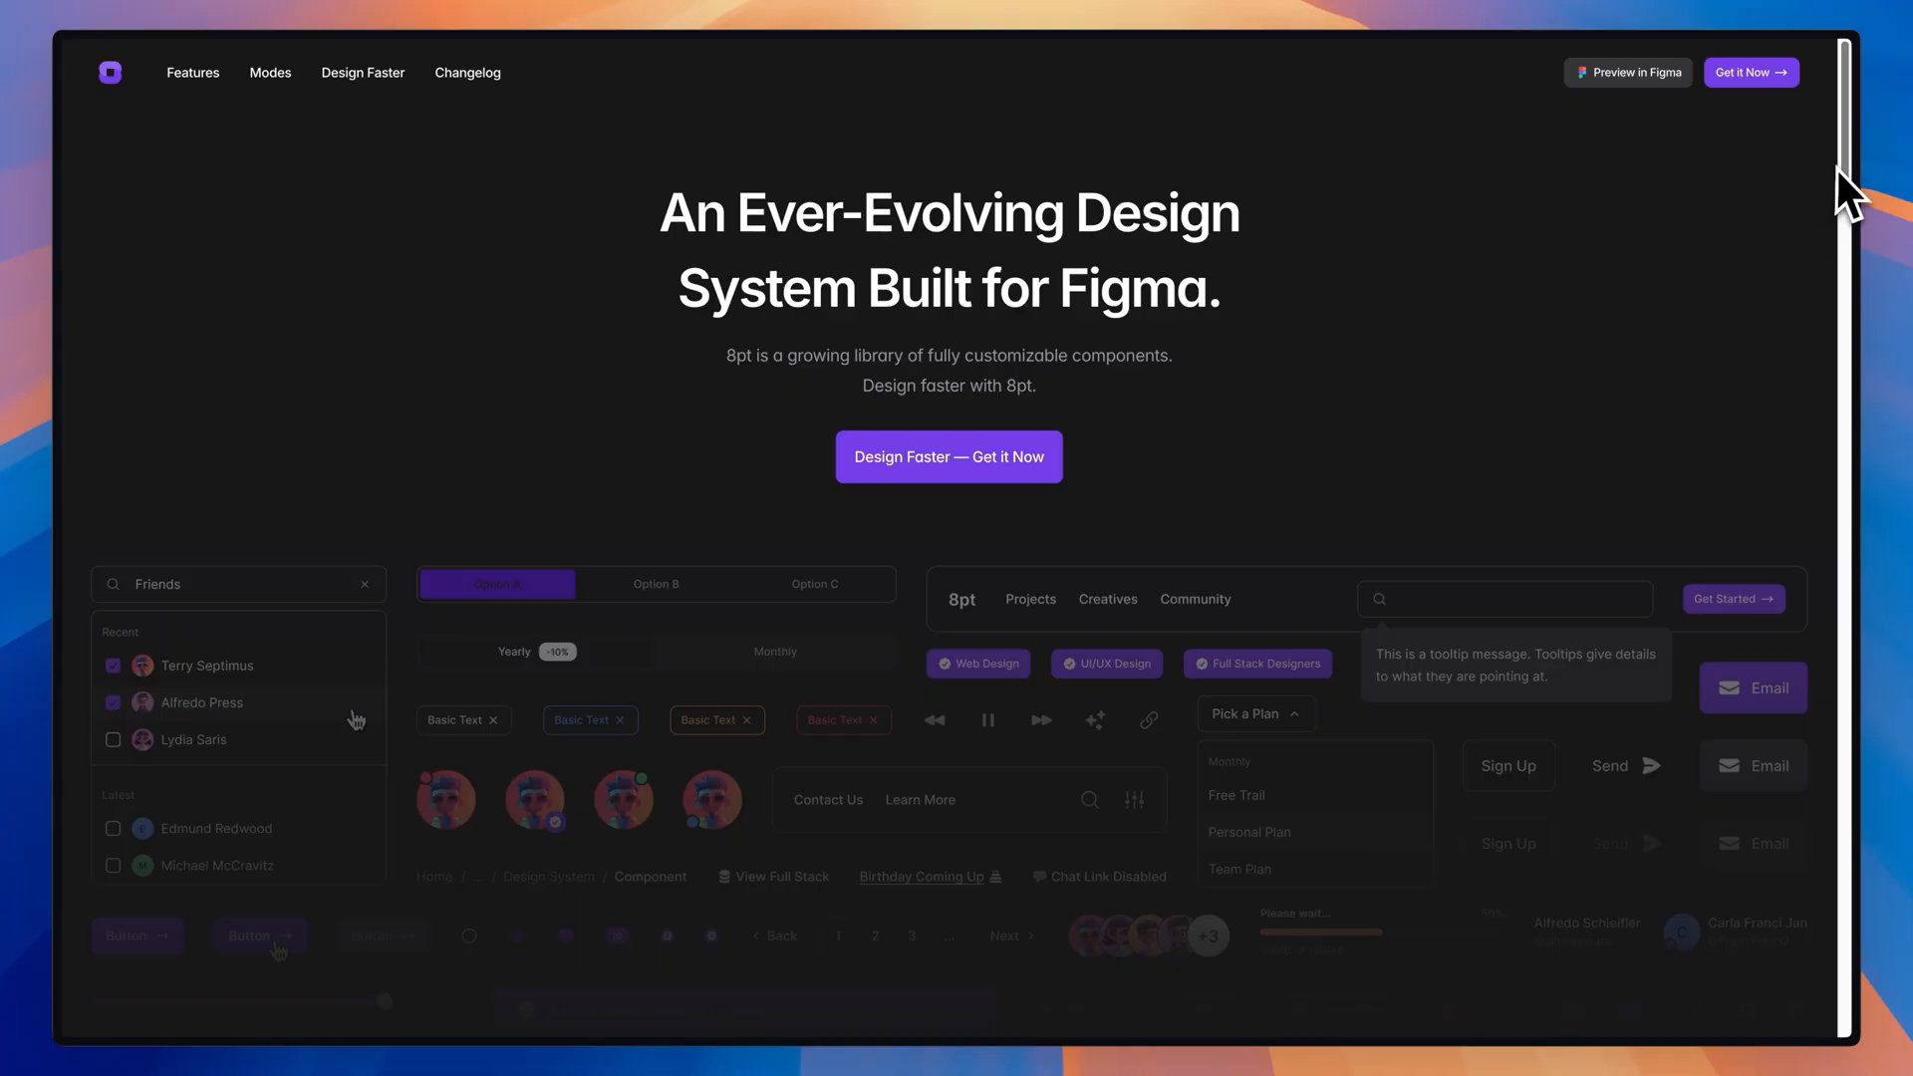
pyautogui.scroll(-3)
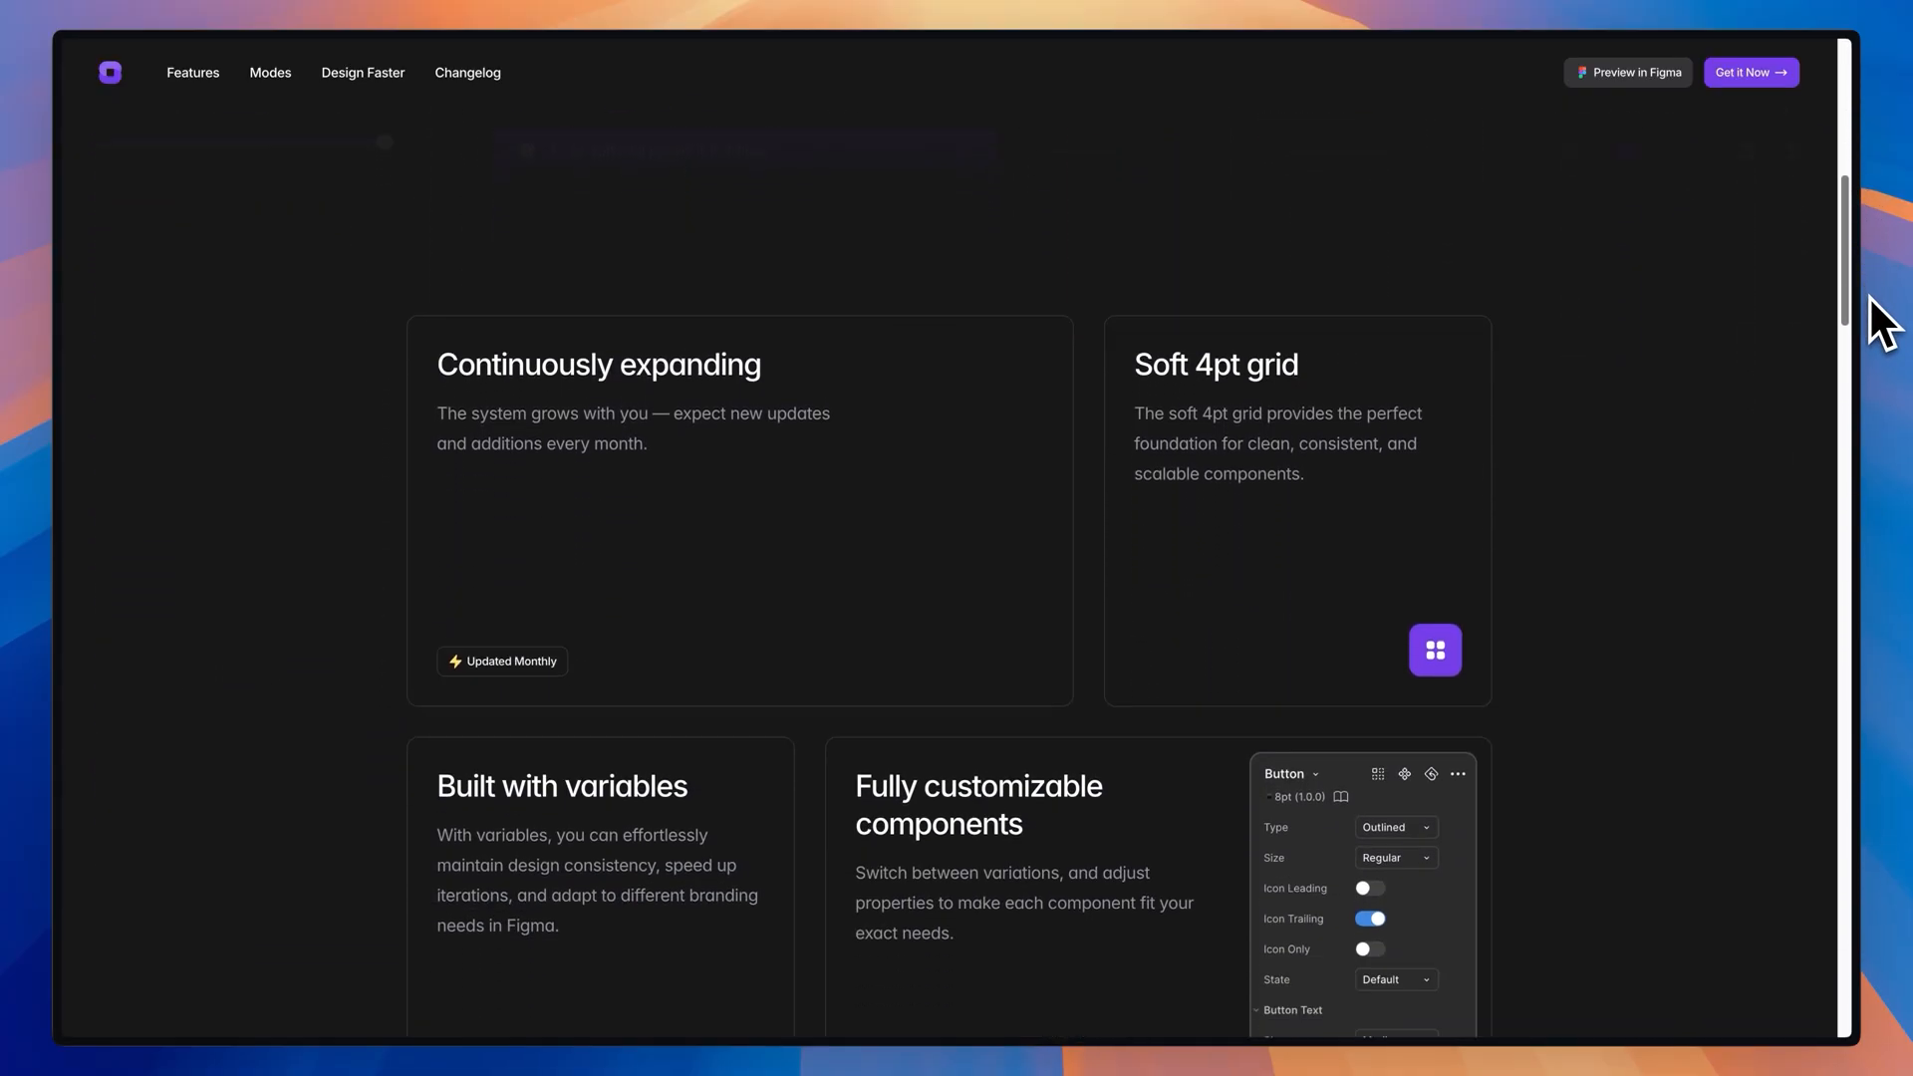
pyautogui.scroll(-3)
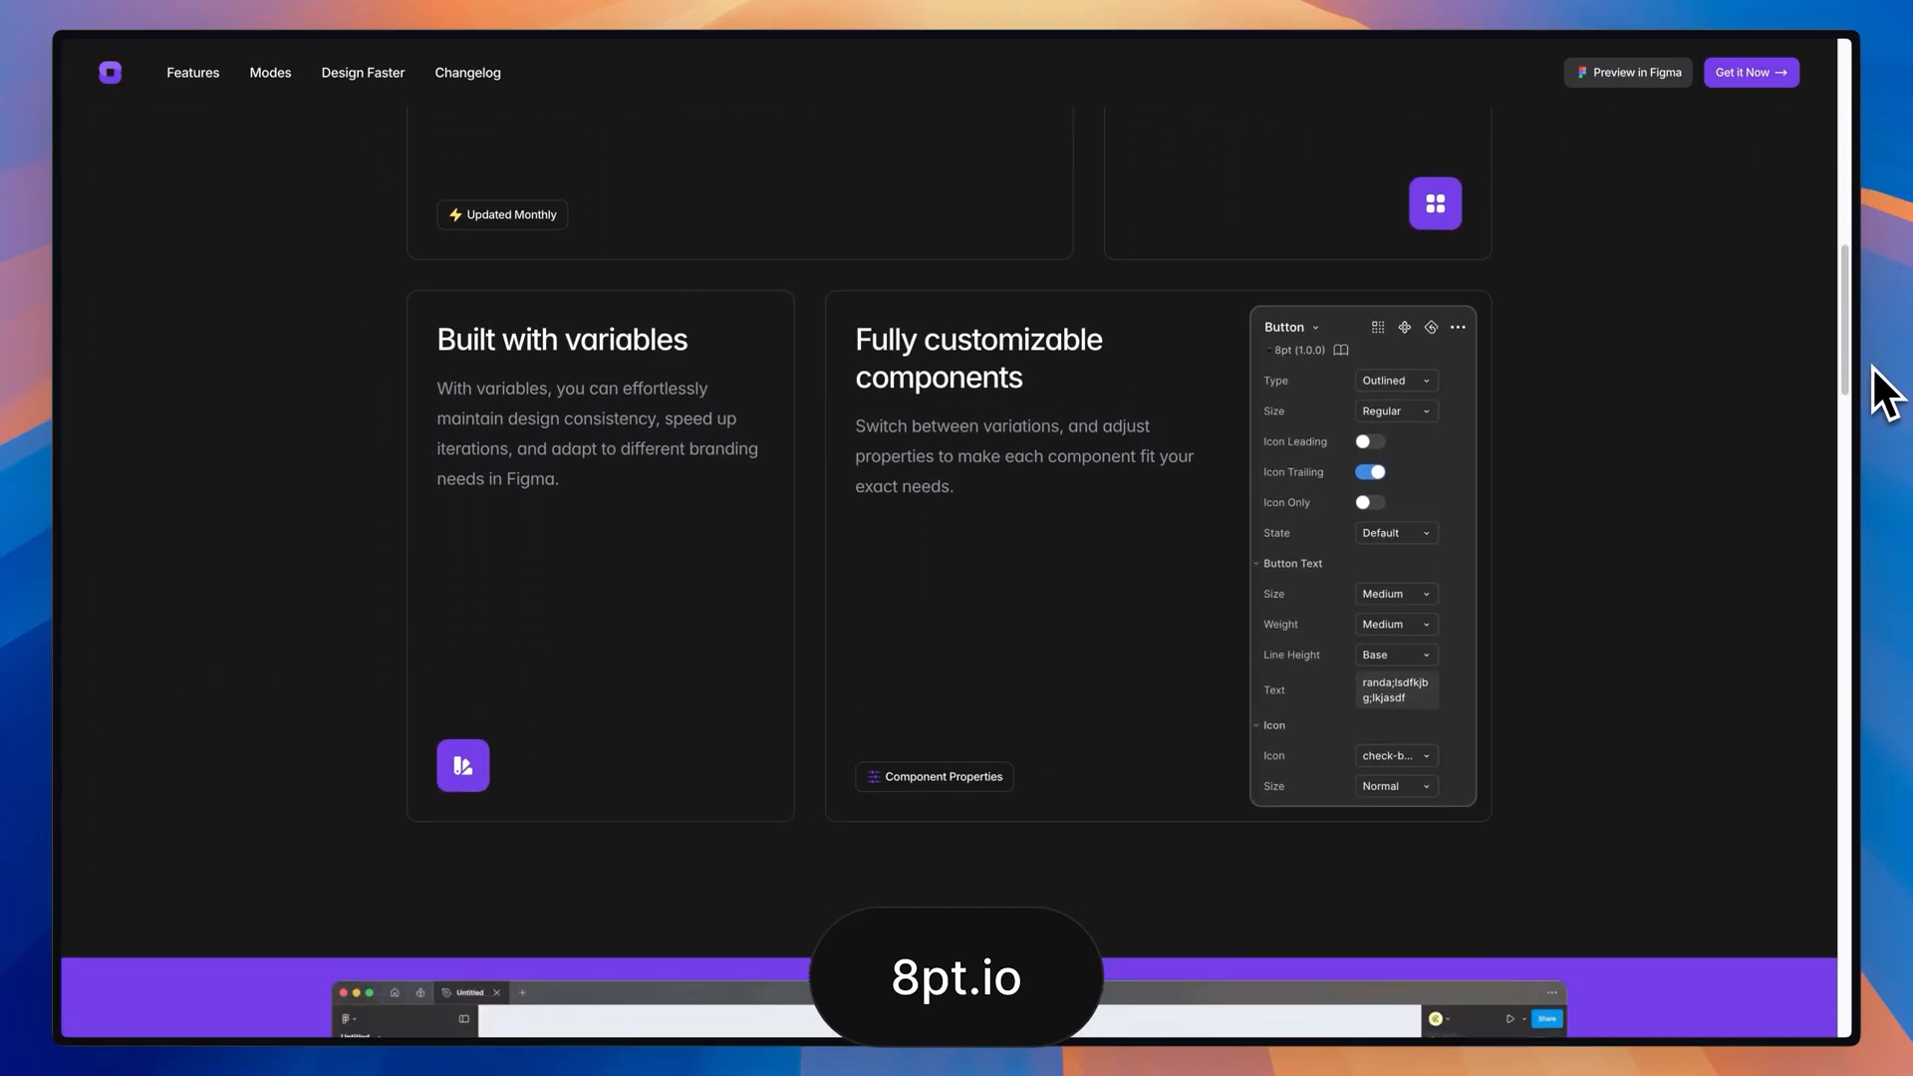
pyautogui.scroll(-3)
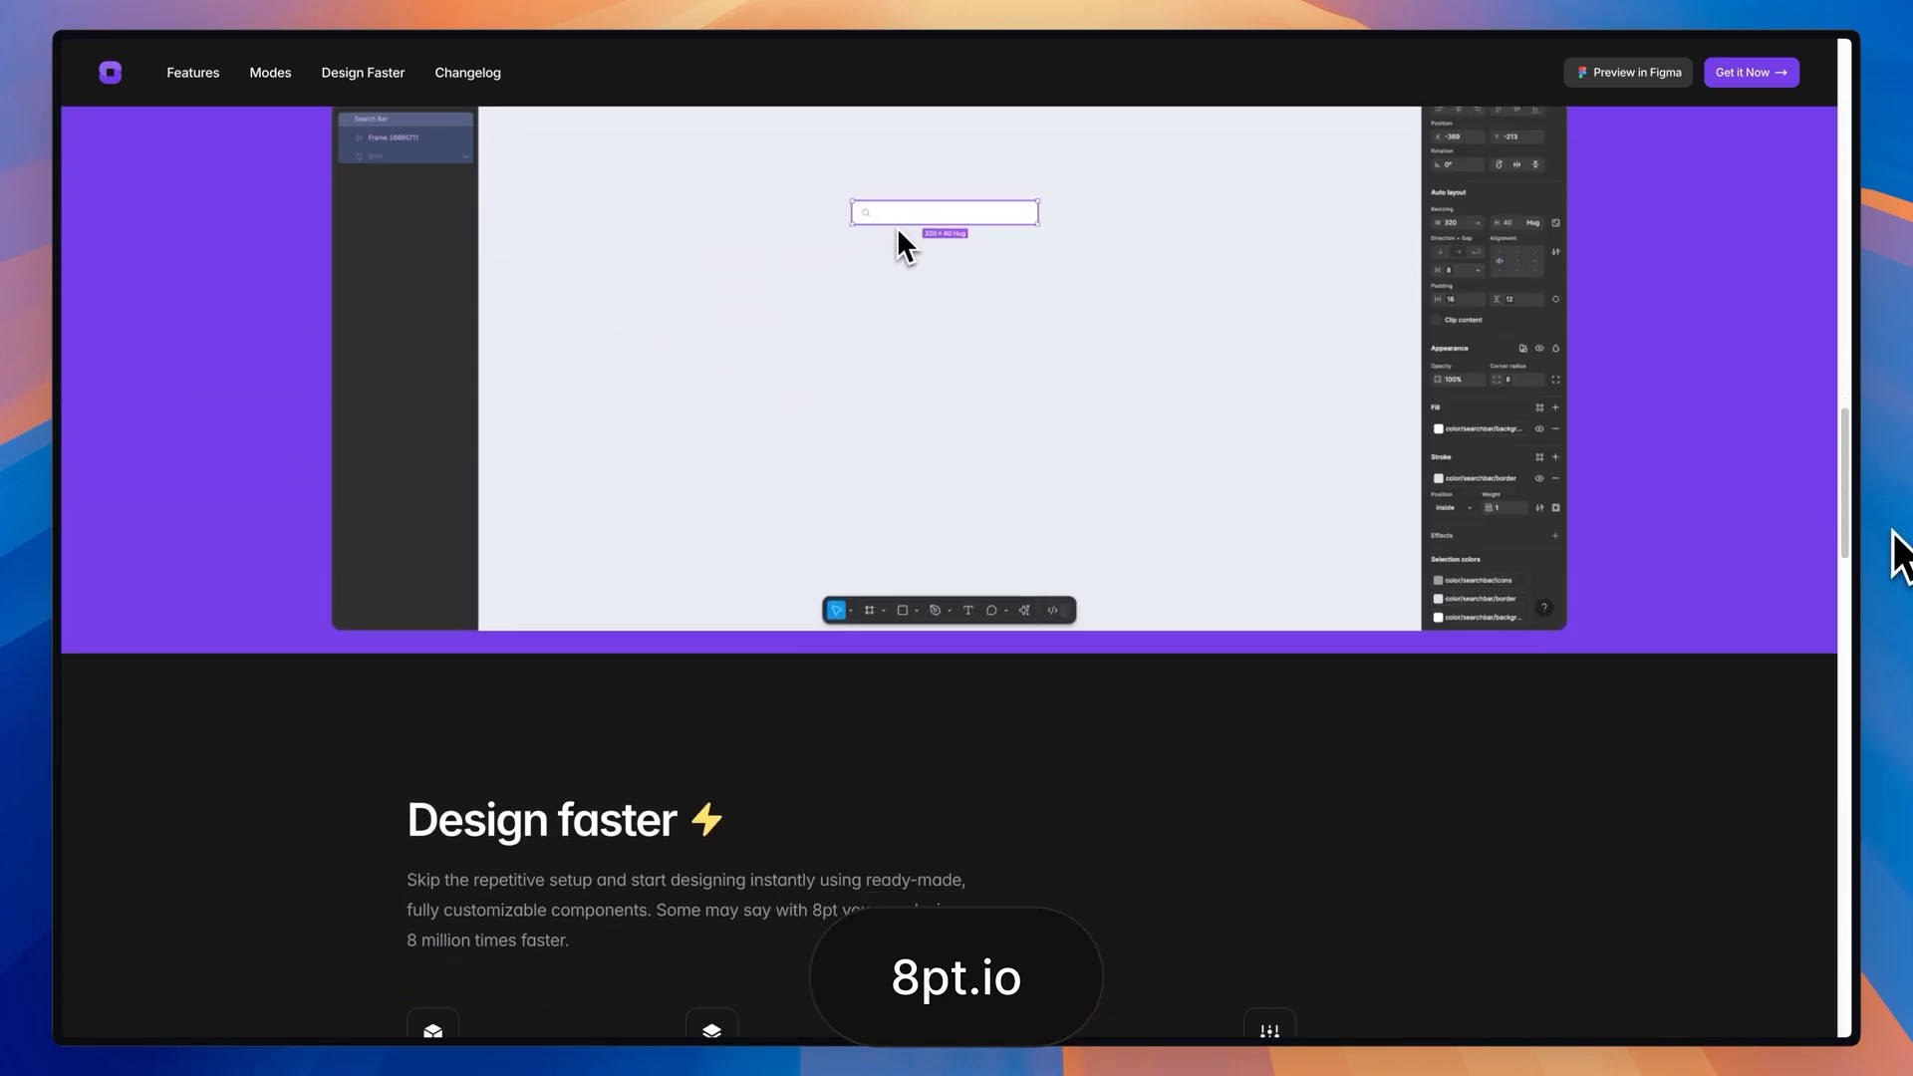
pyautogui.scroll(-3)
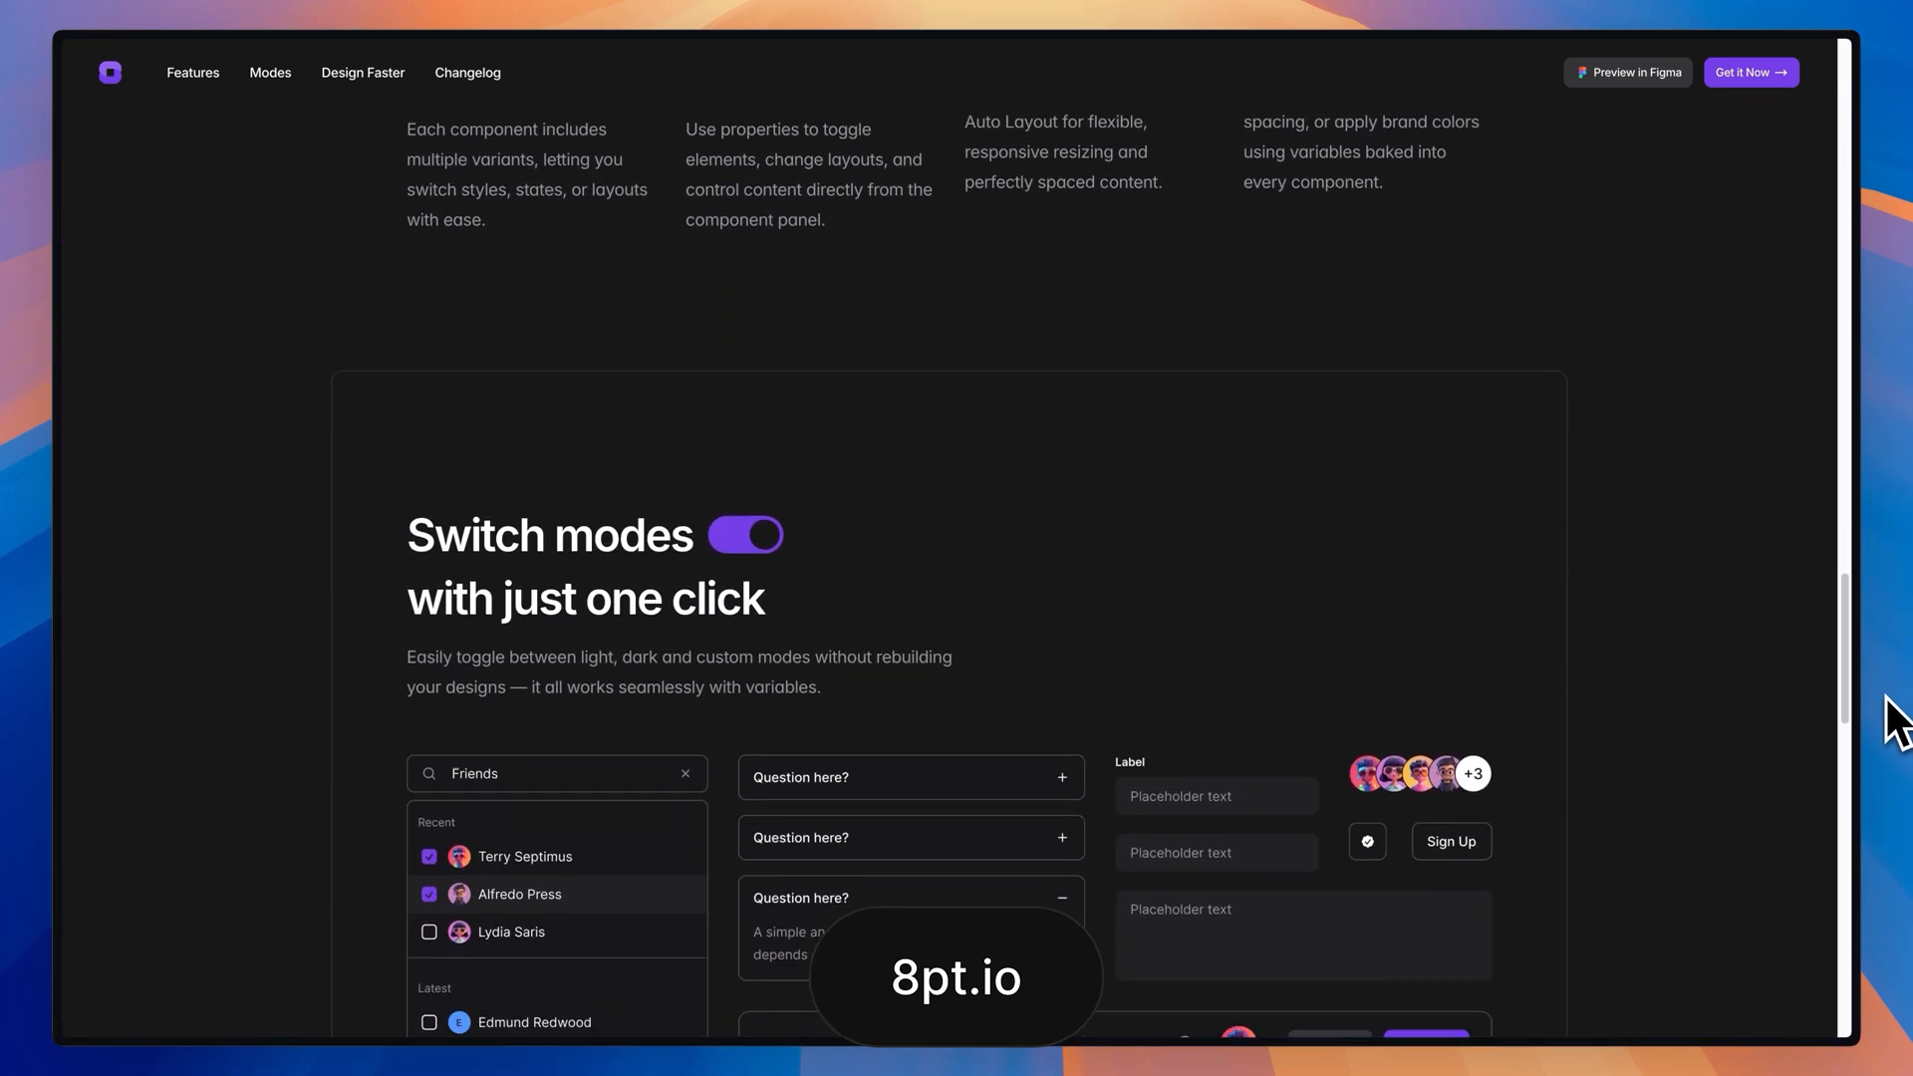
pyautogui.scroll(-3)
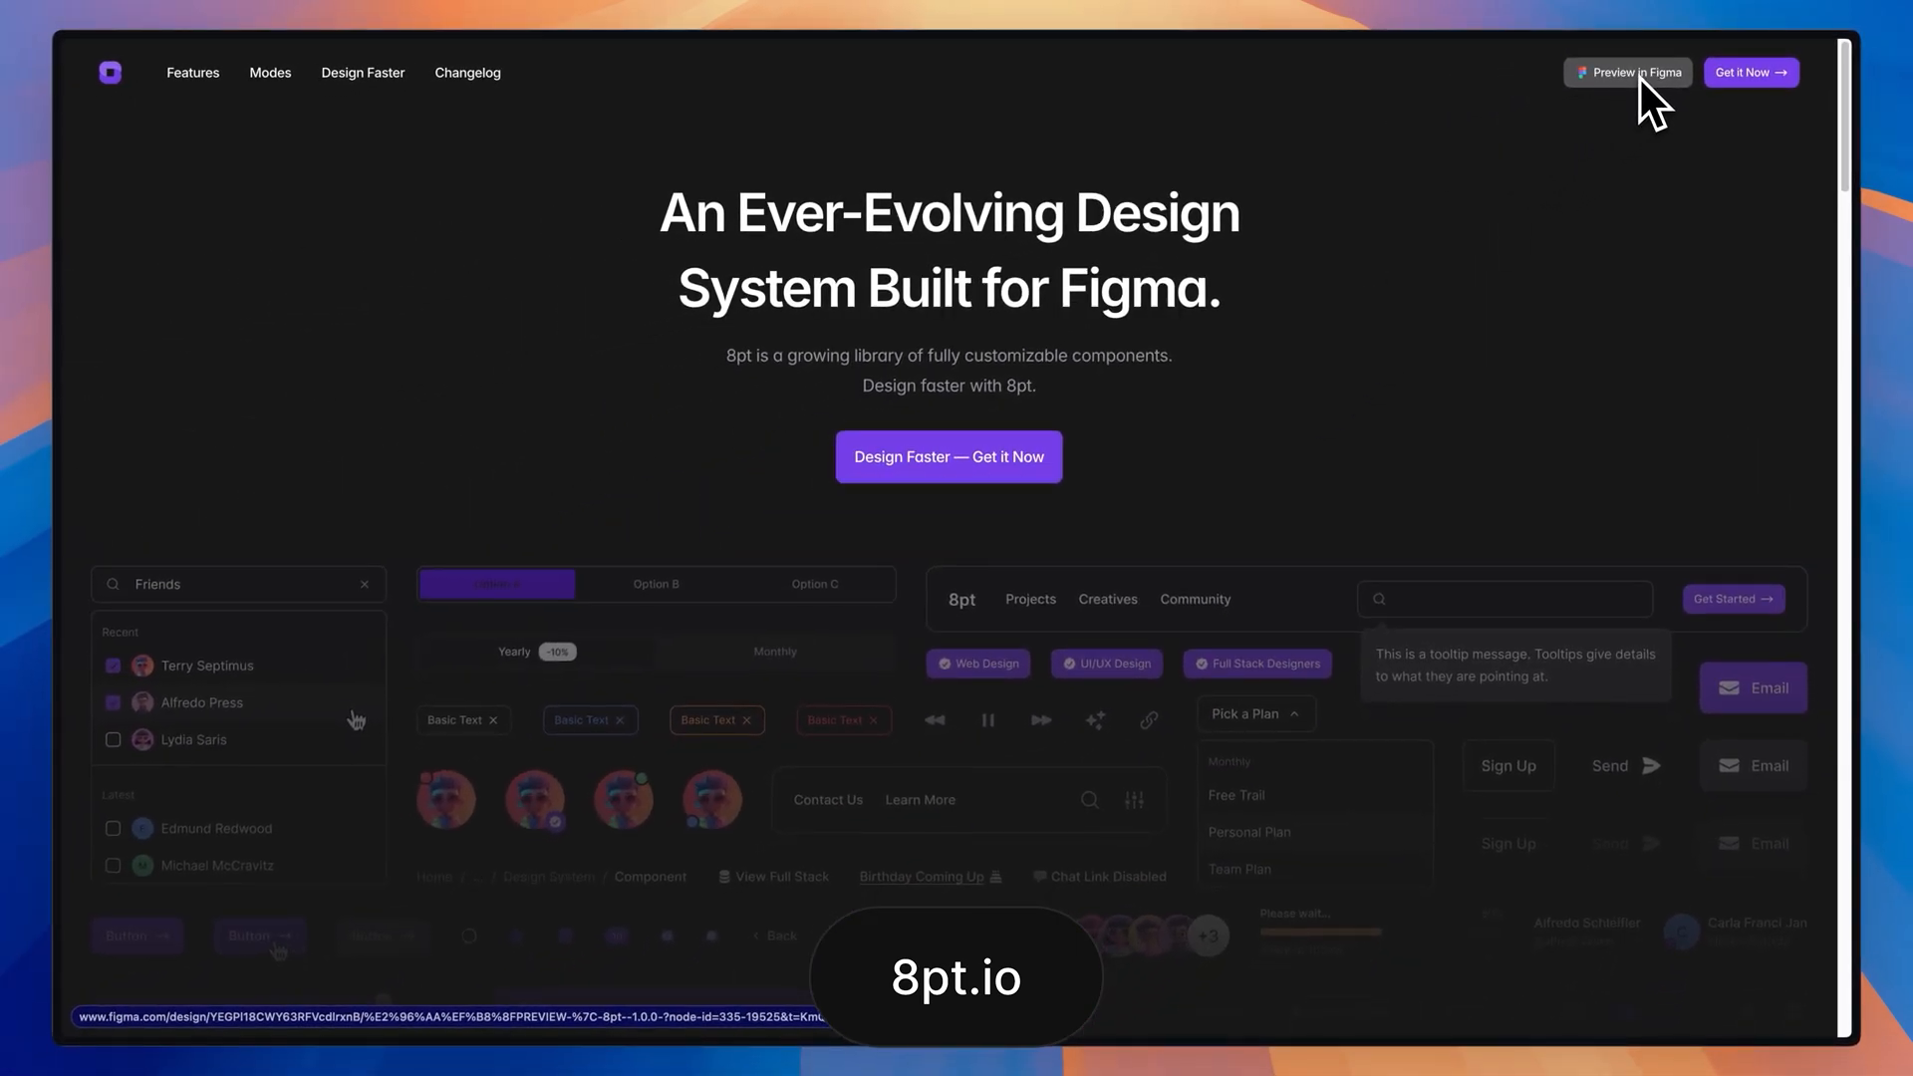
pyautogui.moveTo(1686, 402)
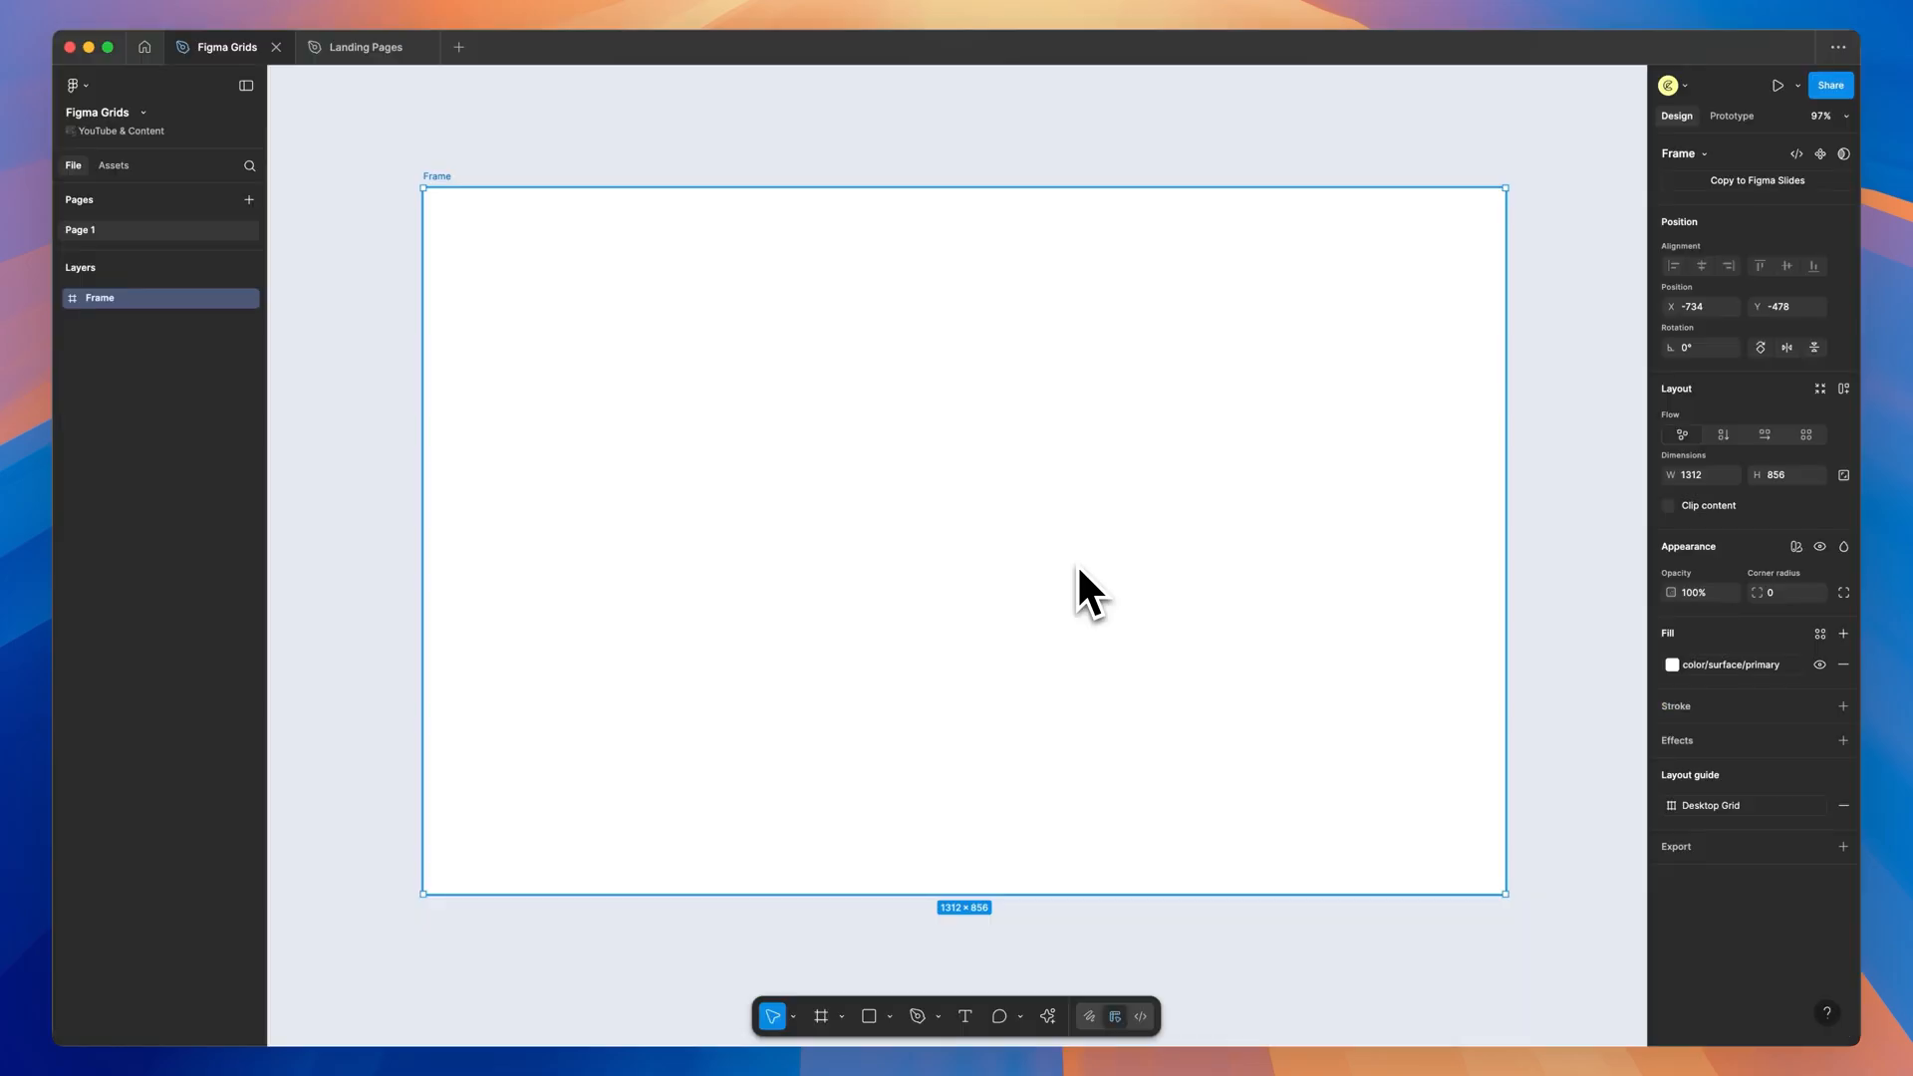
pyautogui.moveTo(1074, 580)
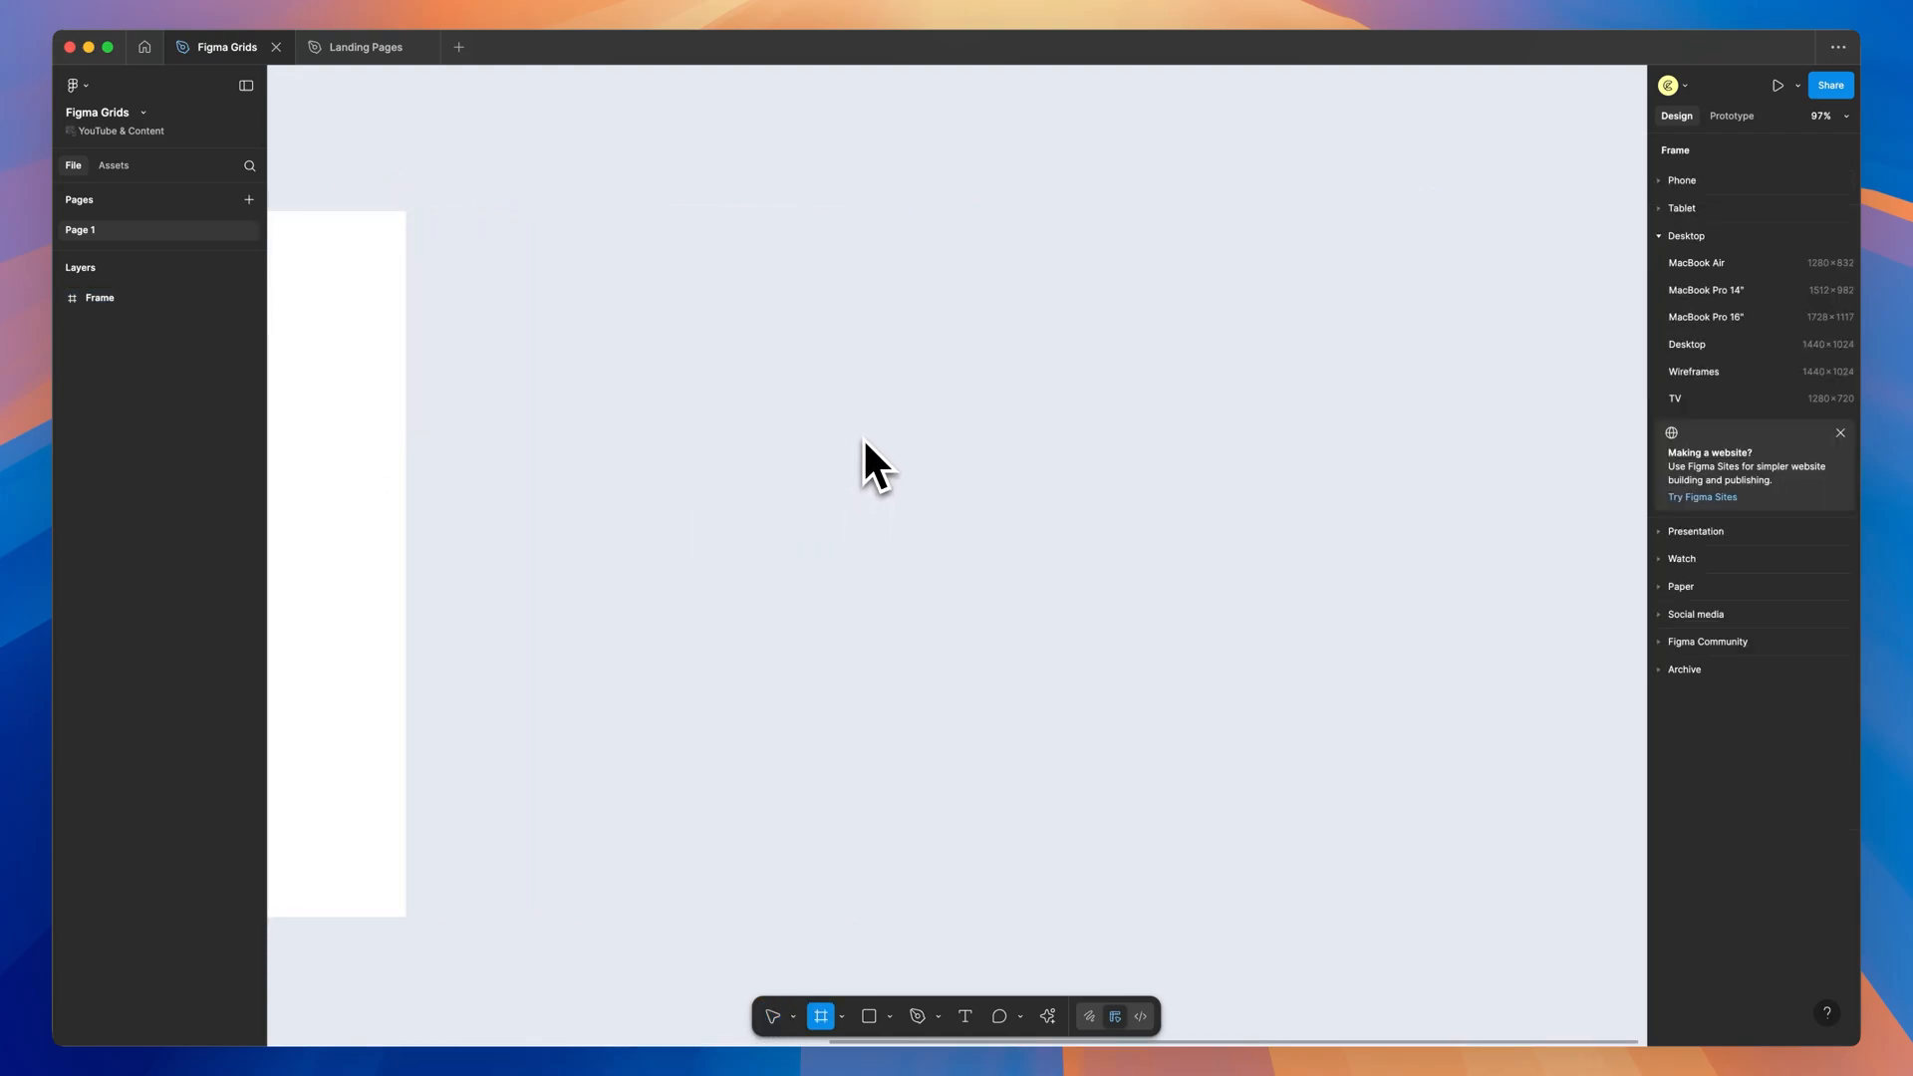
# Draw a new frame beside the large Frame and enlarge it to a 251 × 251 square.
pyautogui.moveTo(819, 394); pyautogui.dragTo(977, 548)
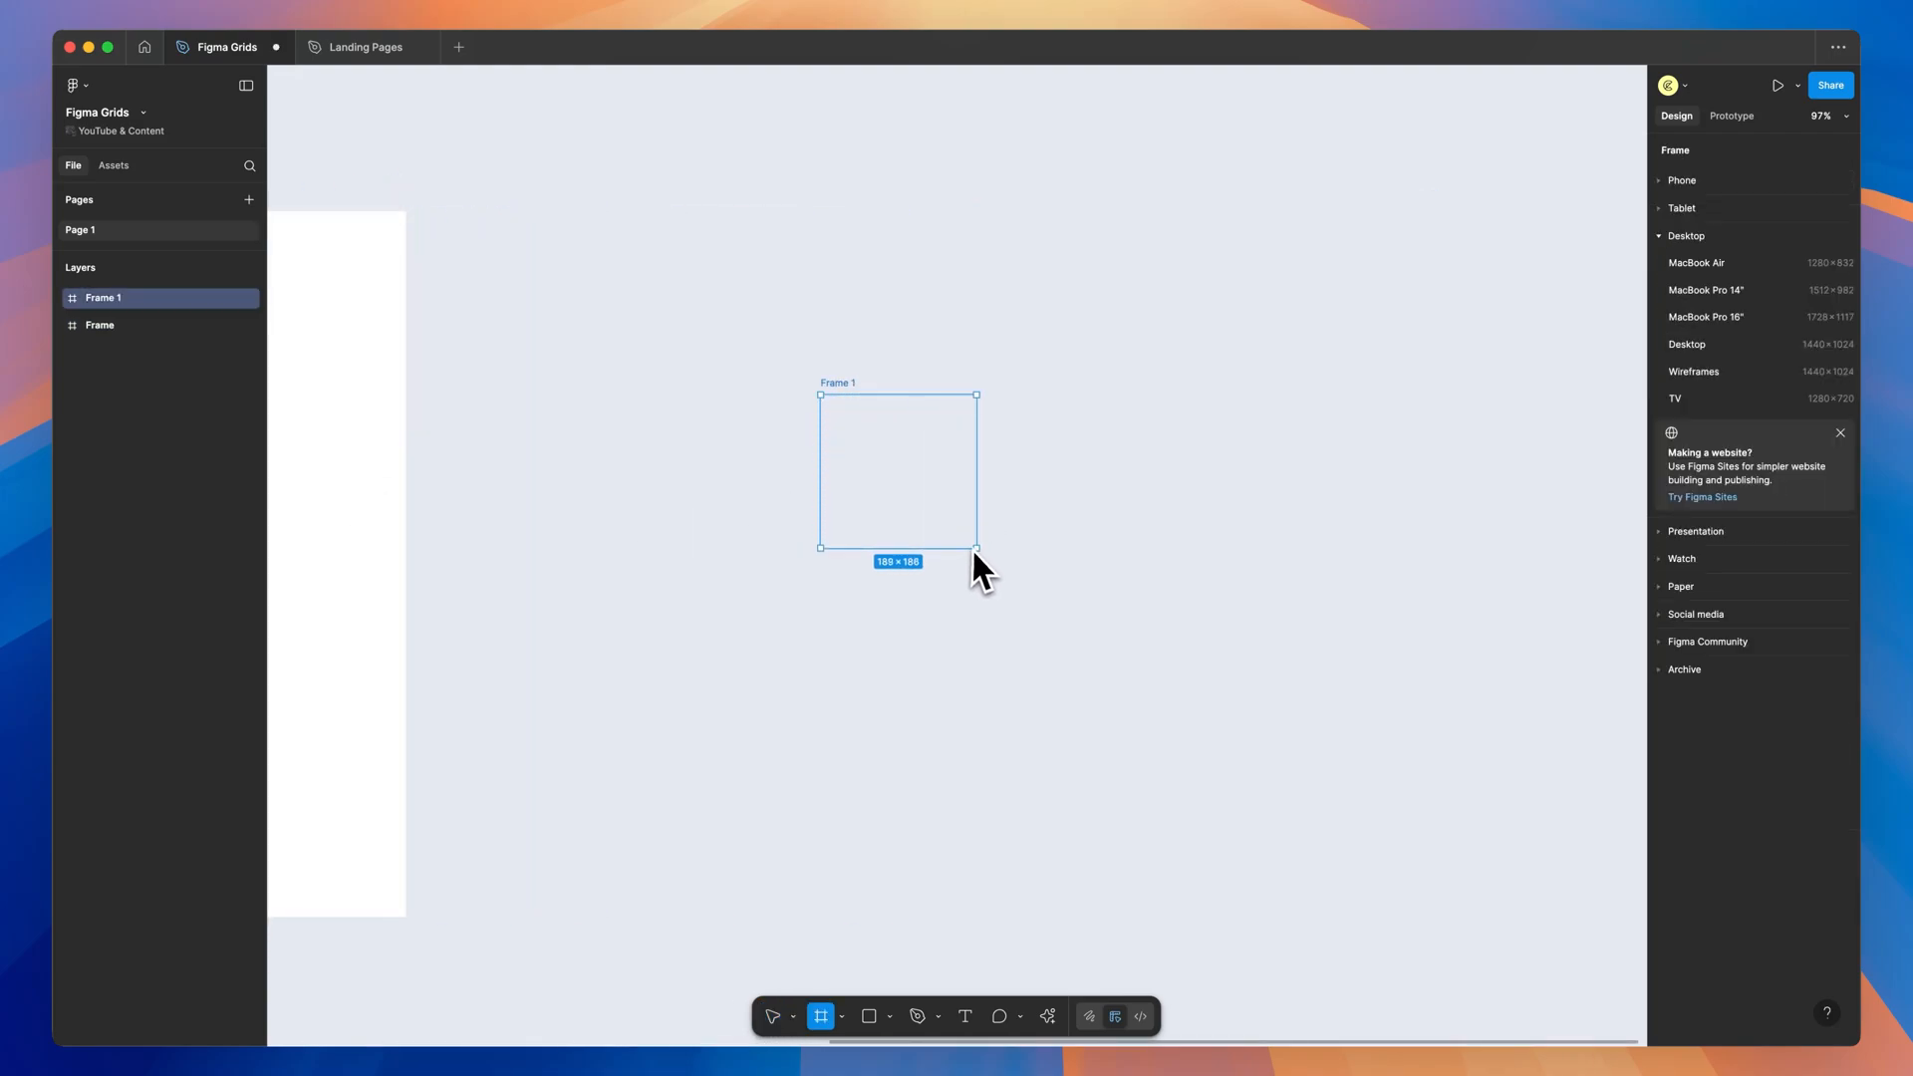
pyautogui.moveTo(975, 546); pyautogui.dragTo(1025, 600)
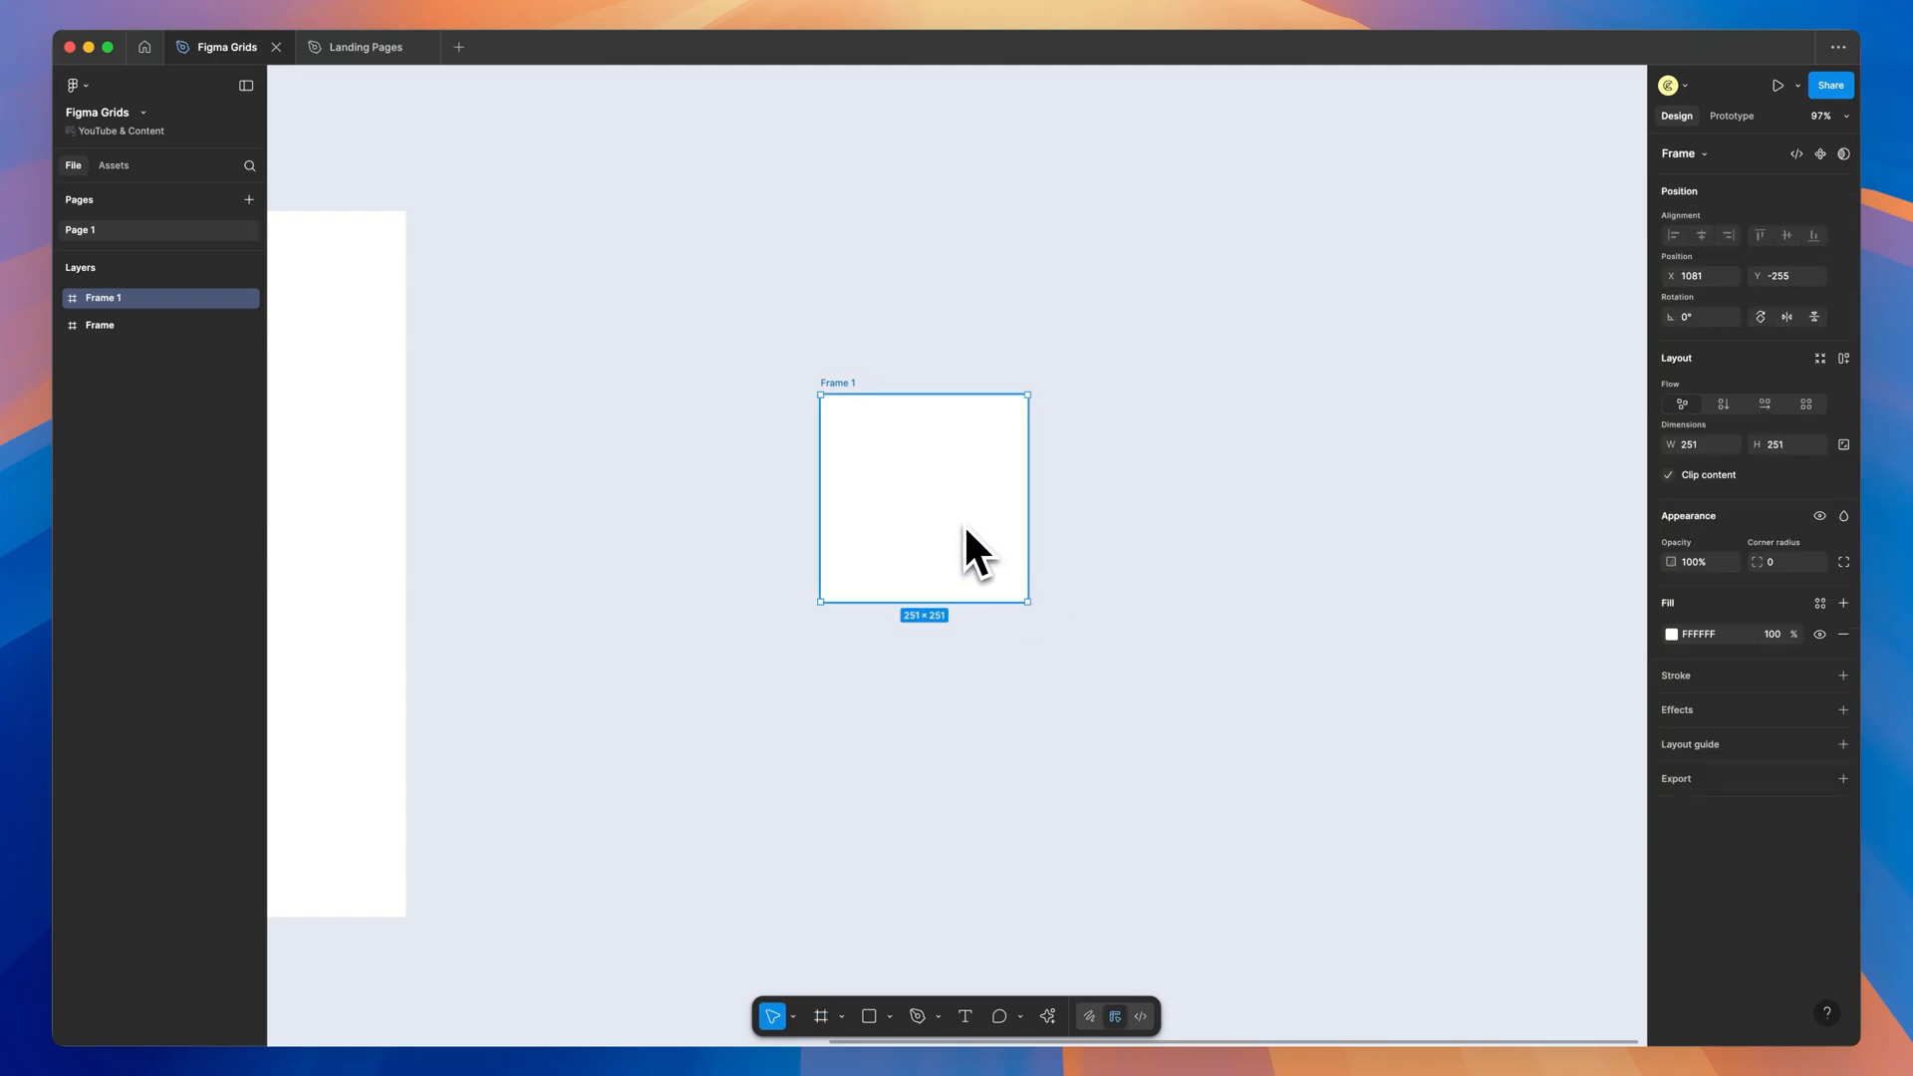
pyautogui.moveTo(915, 526)
pyautogui.write('32')
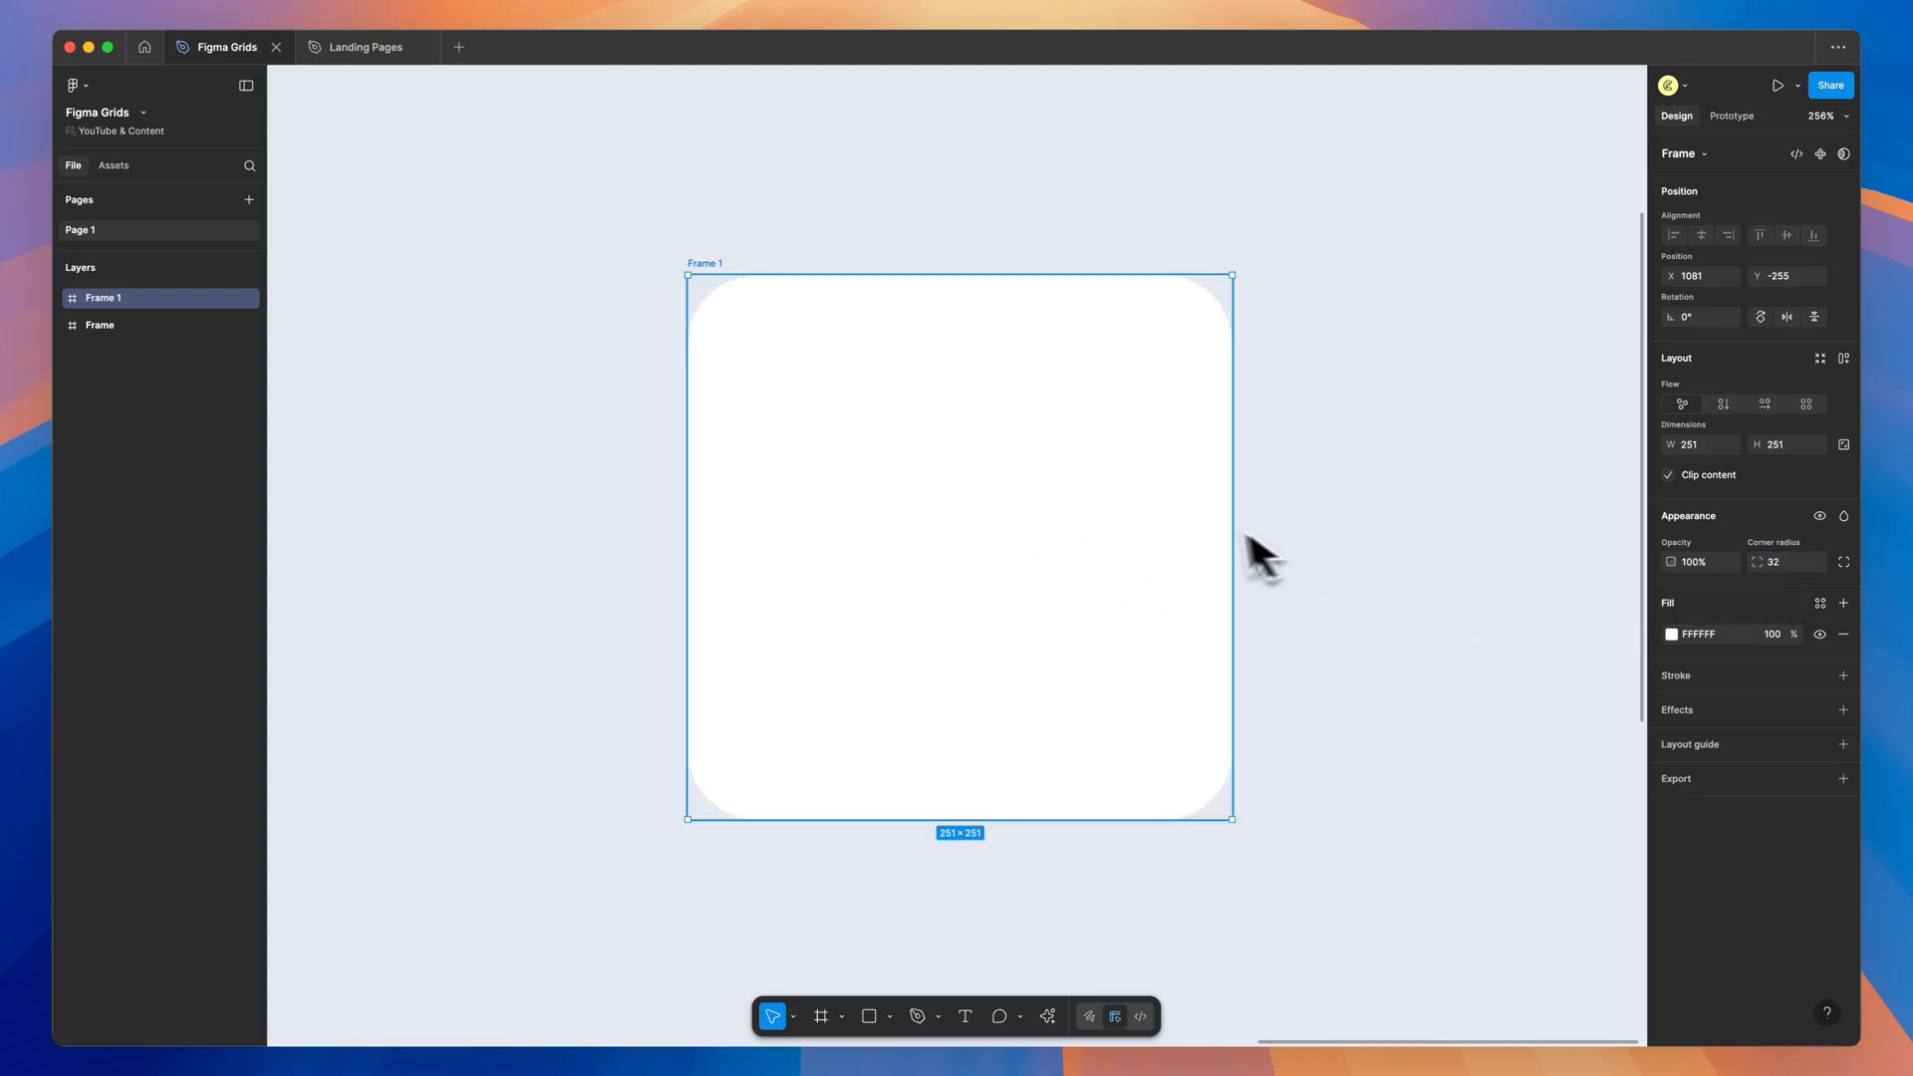
pyautogui.moveTo(1202, 458)
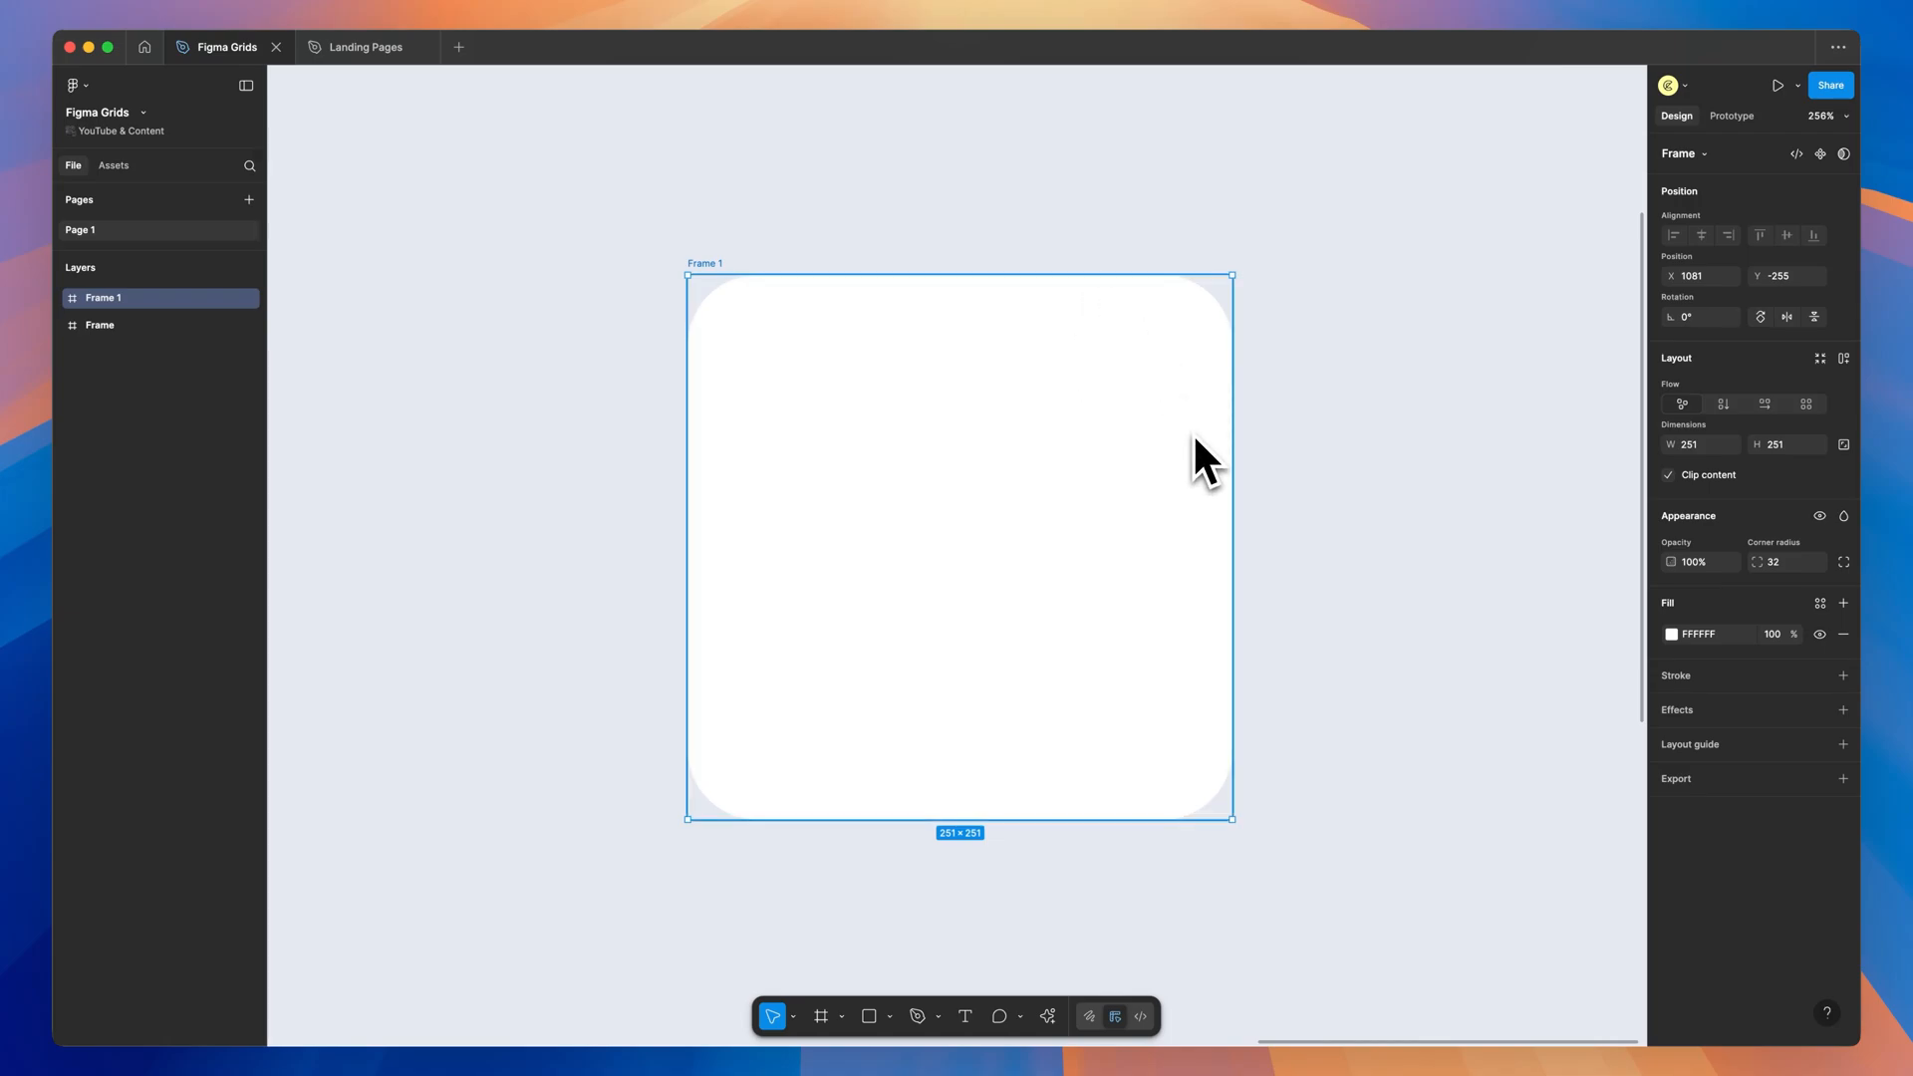
pyautogui.moveTo(1065, 586)
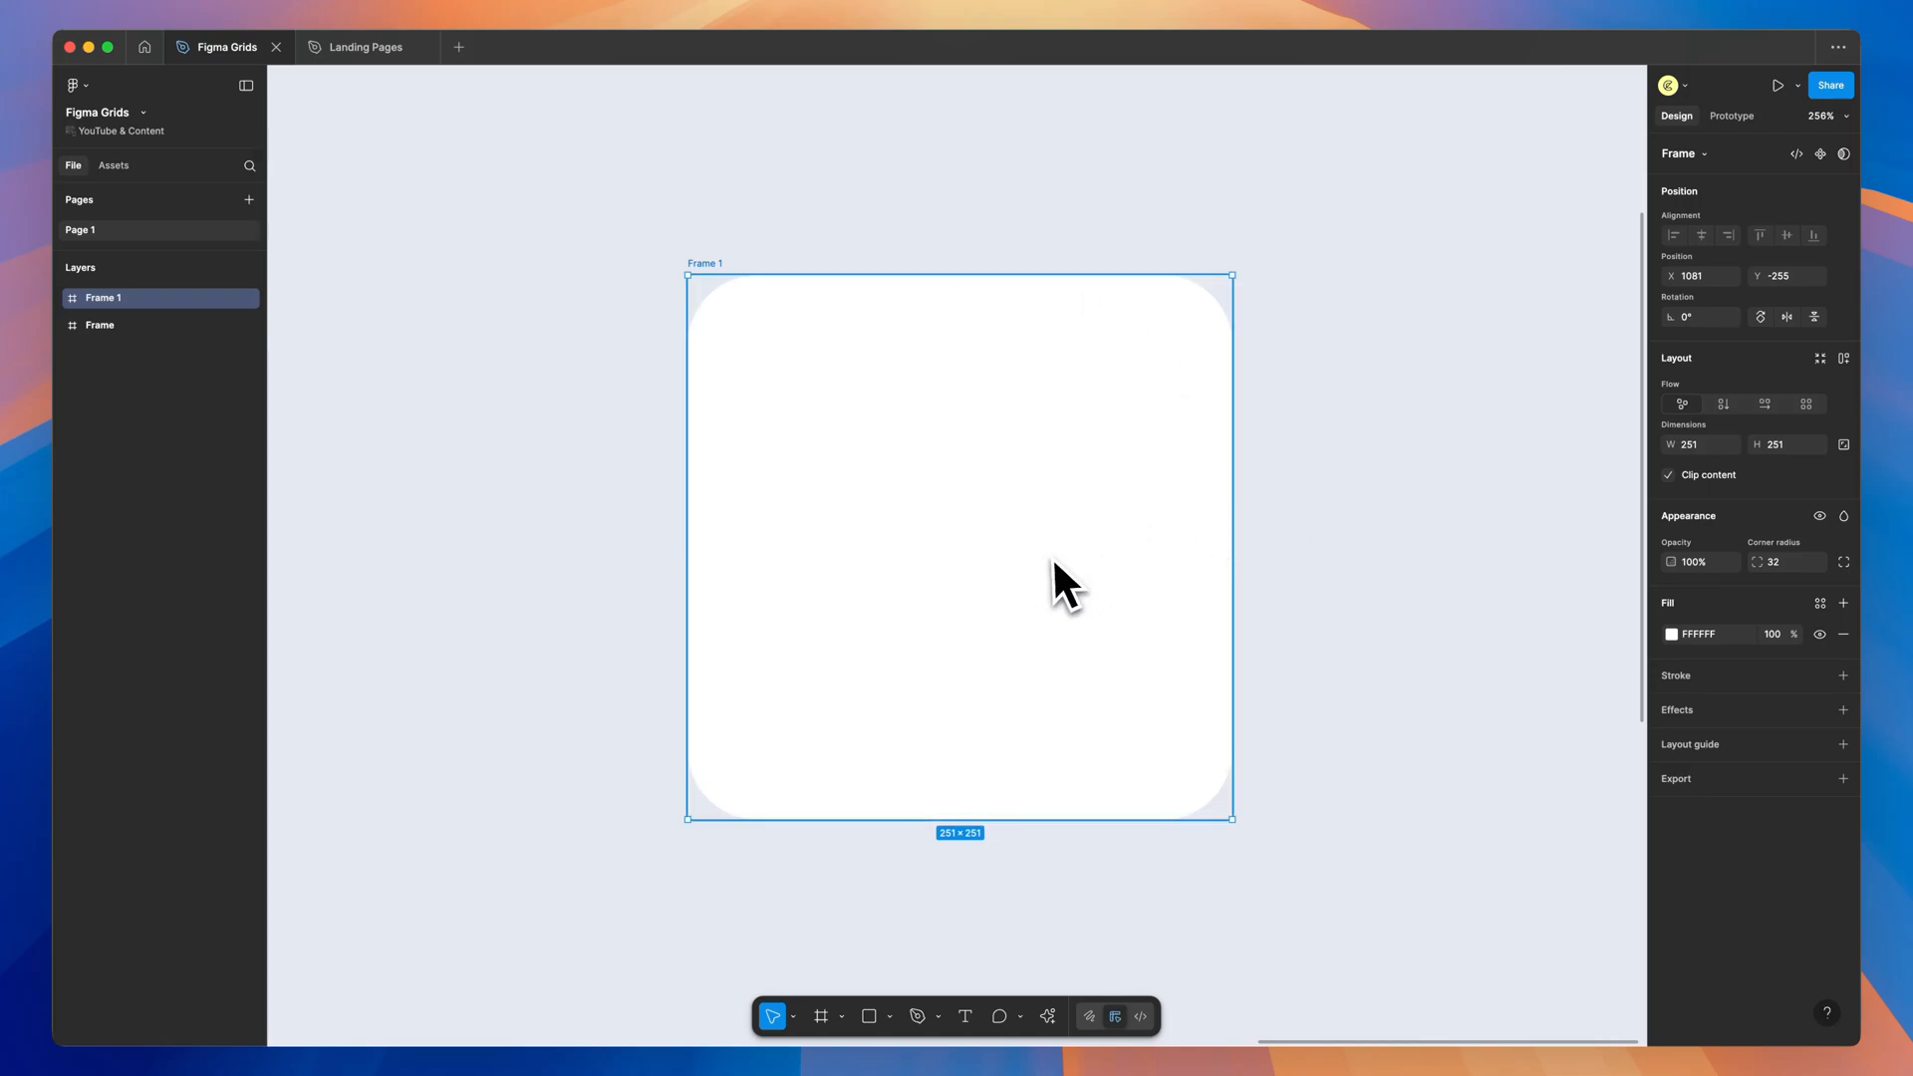
pyautogui.moveTo(1084, 592)
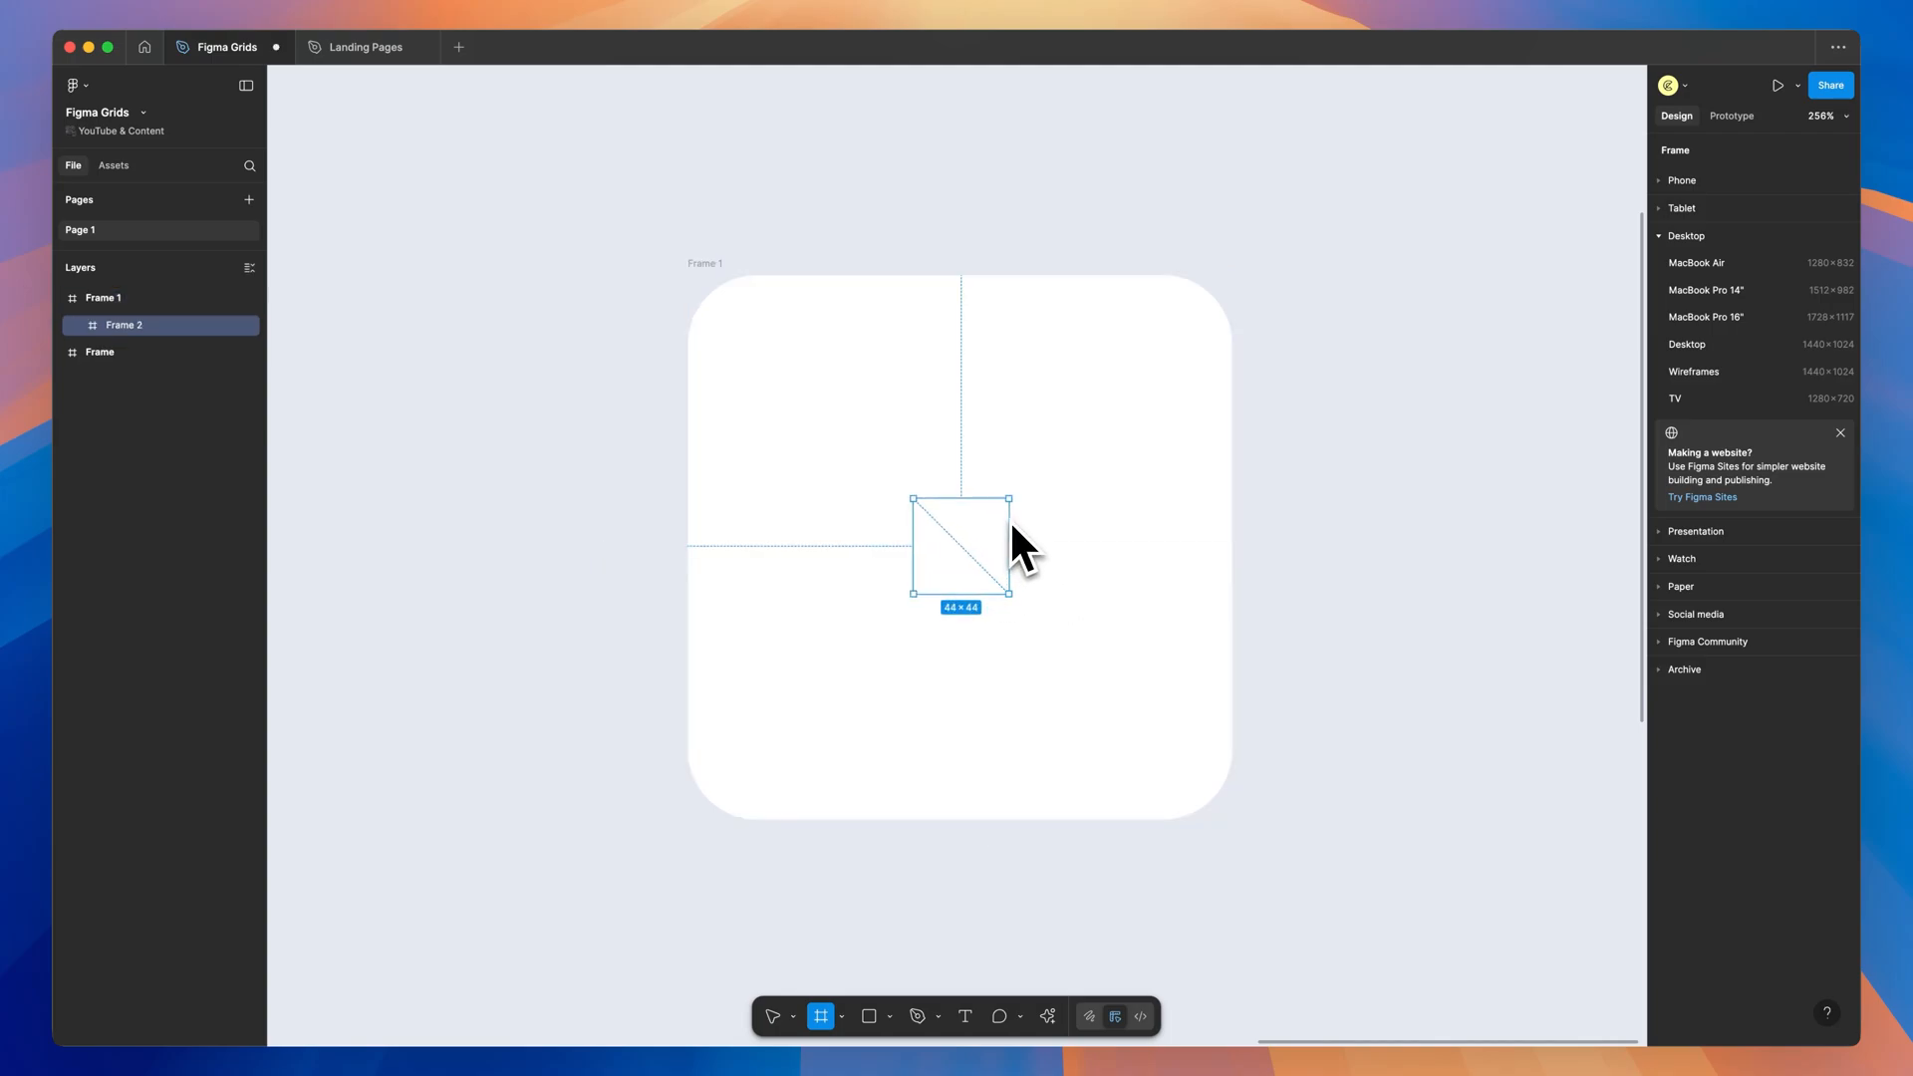
# Add a centred 48 × 48 grey rounded square inside the card and select it.
pyautogui.moveTo(1008, 594); pyautogui.dragTo(1013, 596)
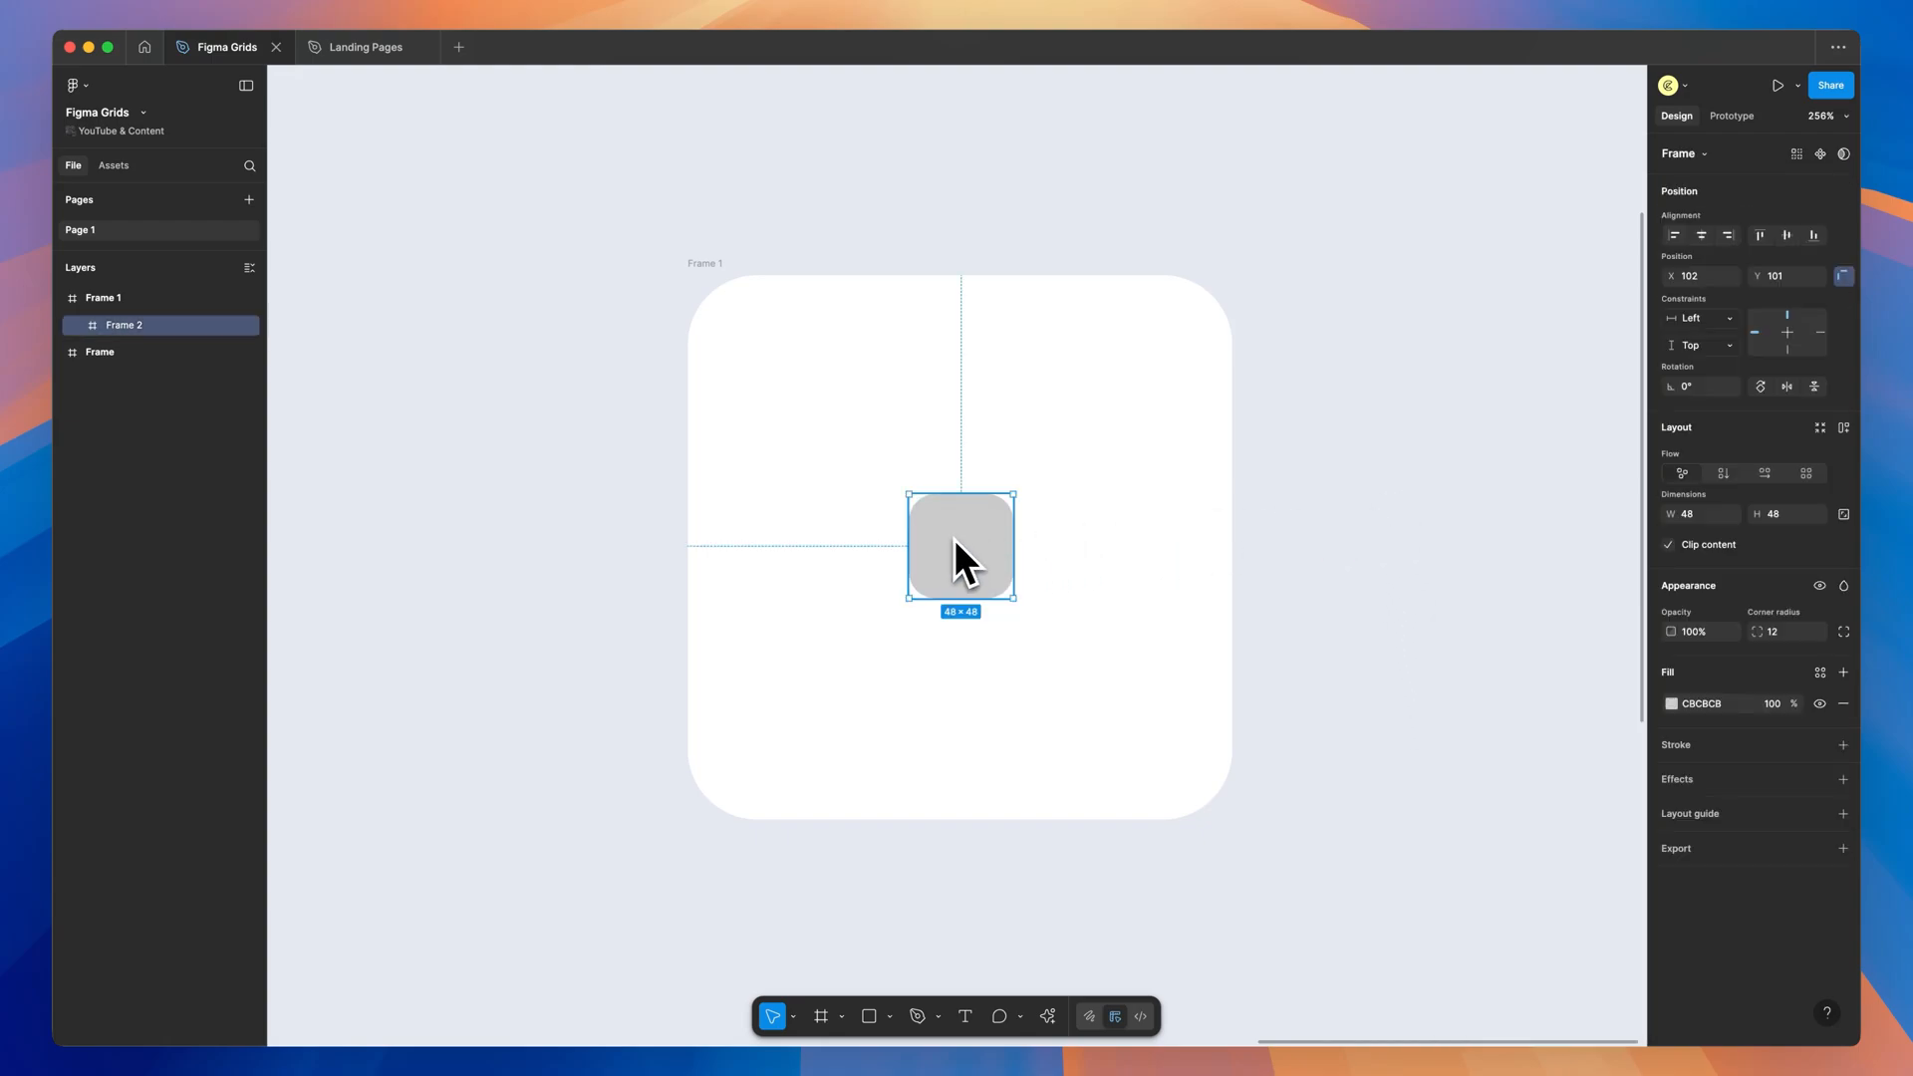
pyautogui.moveTo(1011, 500); pyautogui.dragTo(1034, 474)
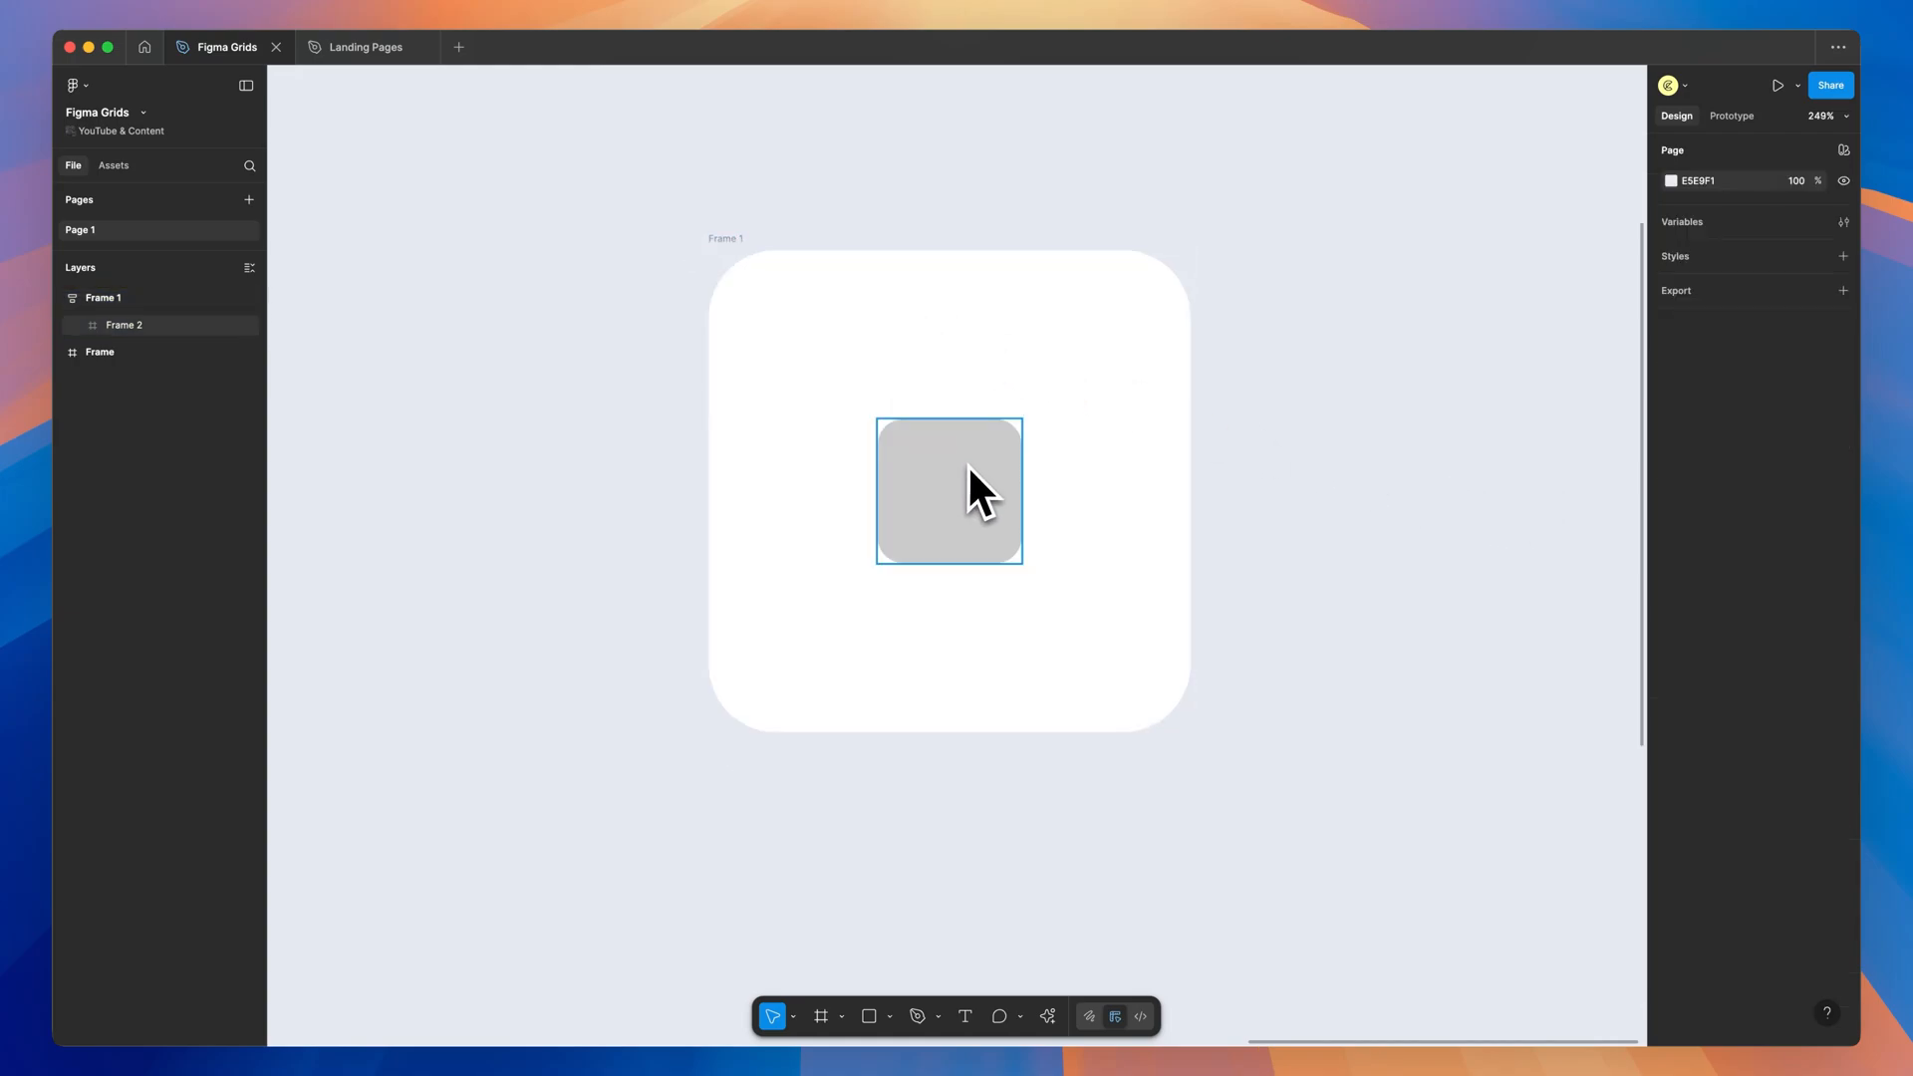
pyautogui.click(949, 491)
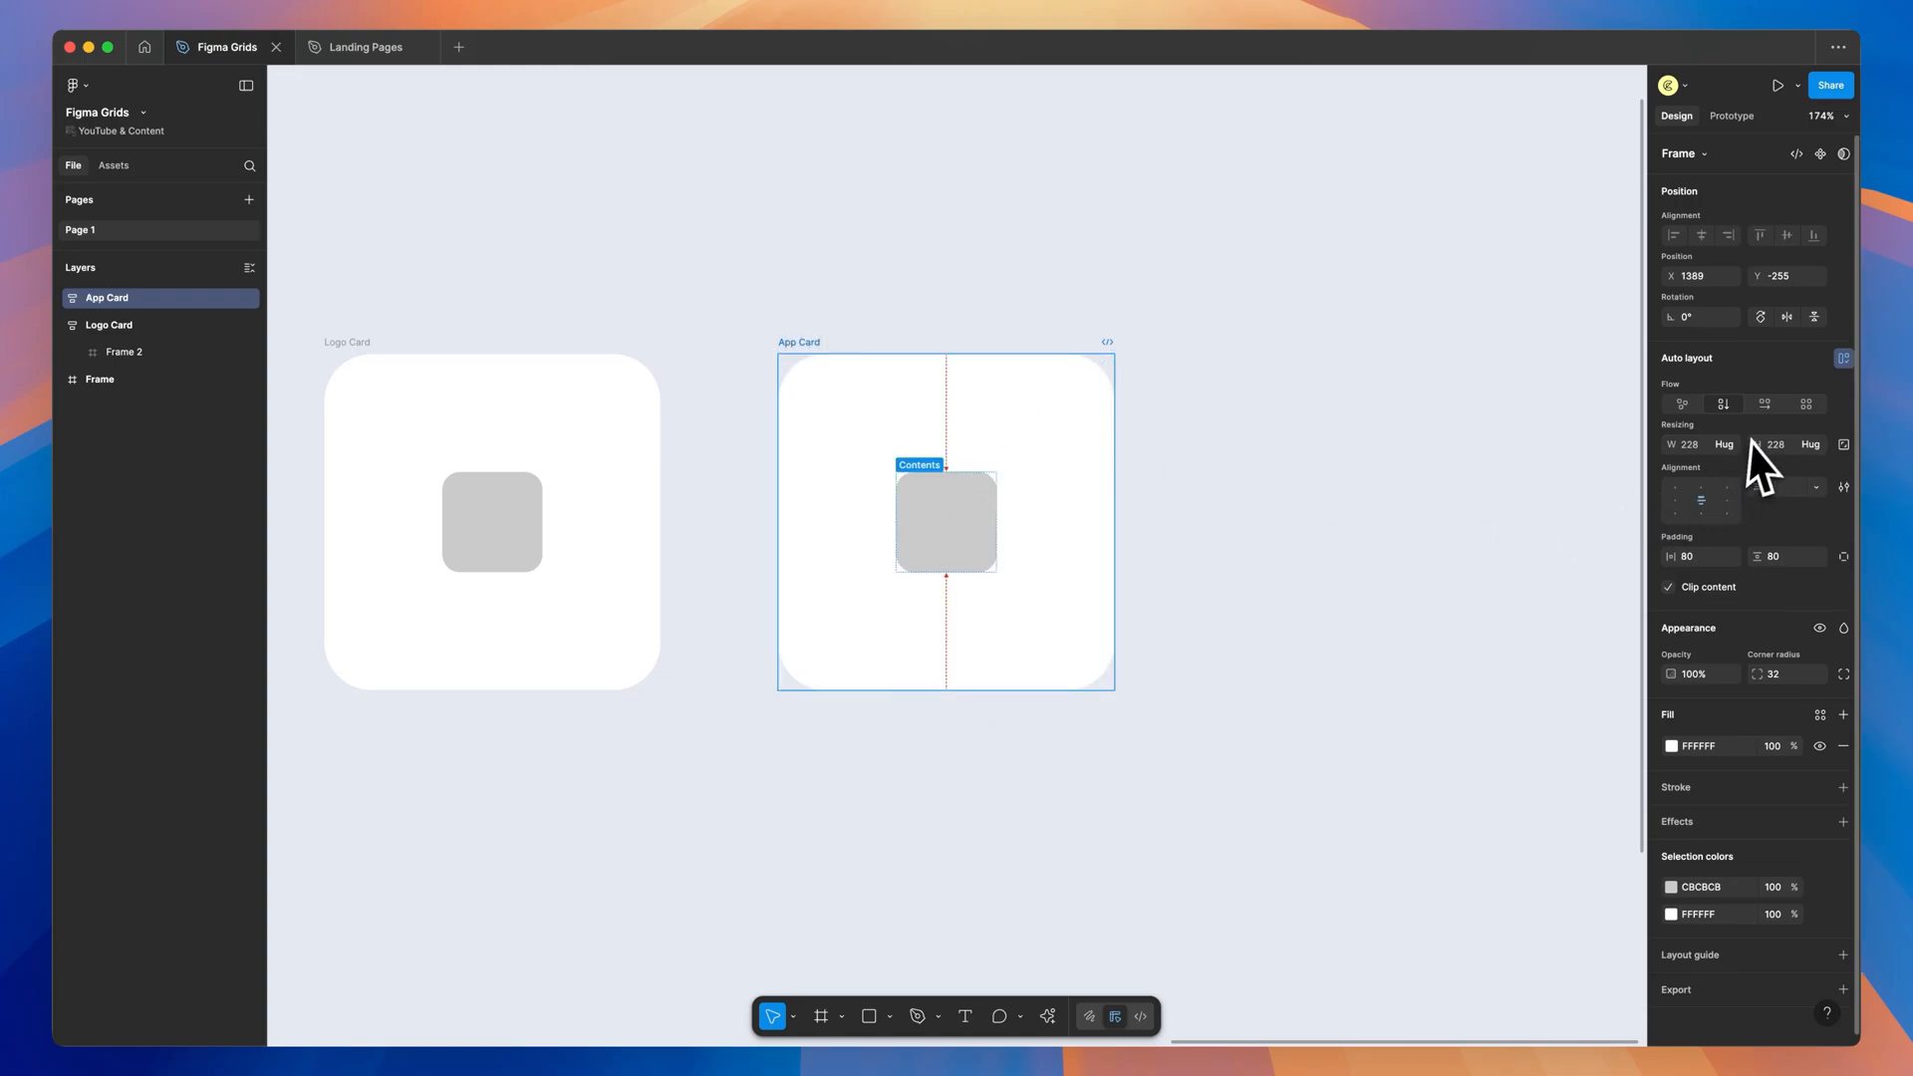
# Lay out the five grey squares in a horizontal row, gap 24, and add a white fill to the last one.
pyautogui.click(945, 522)
pyautogui.write('0')
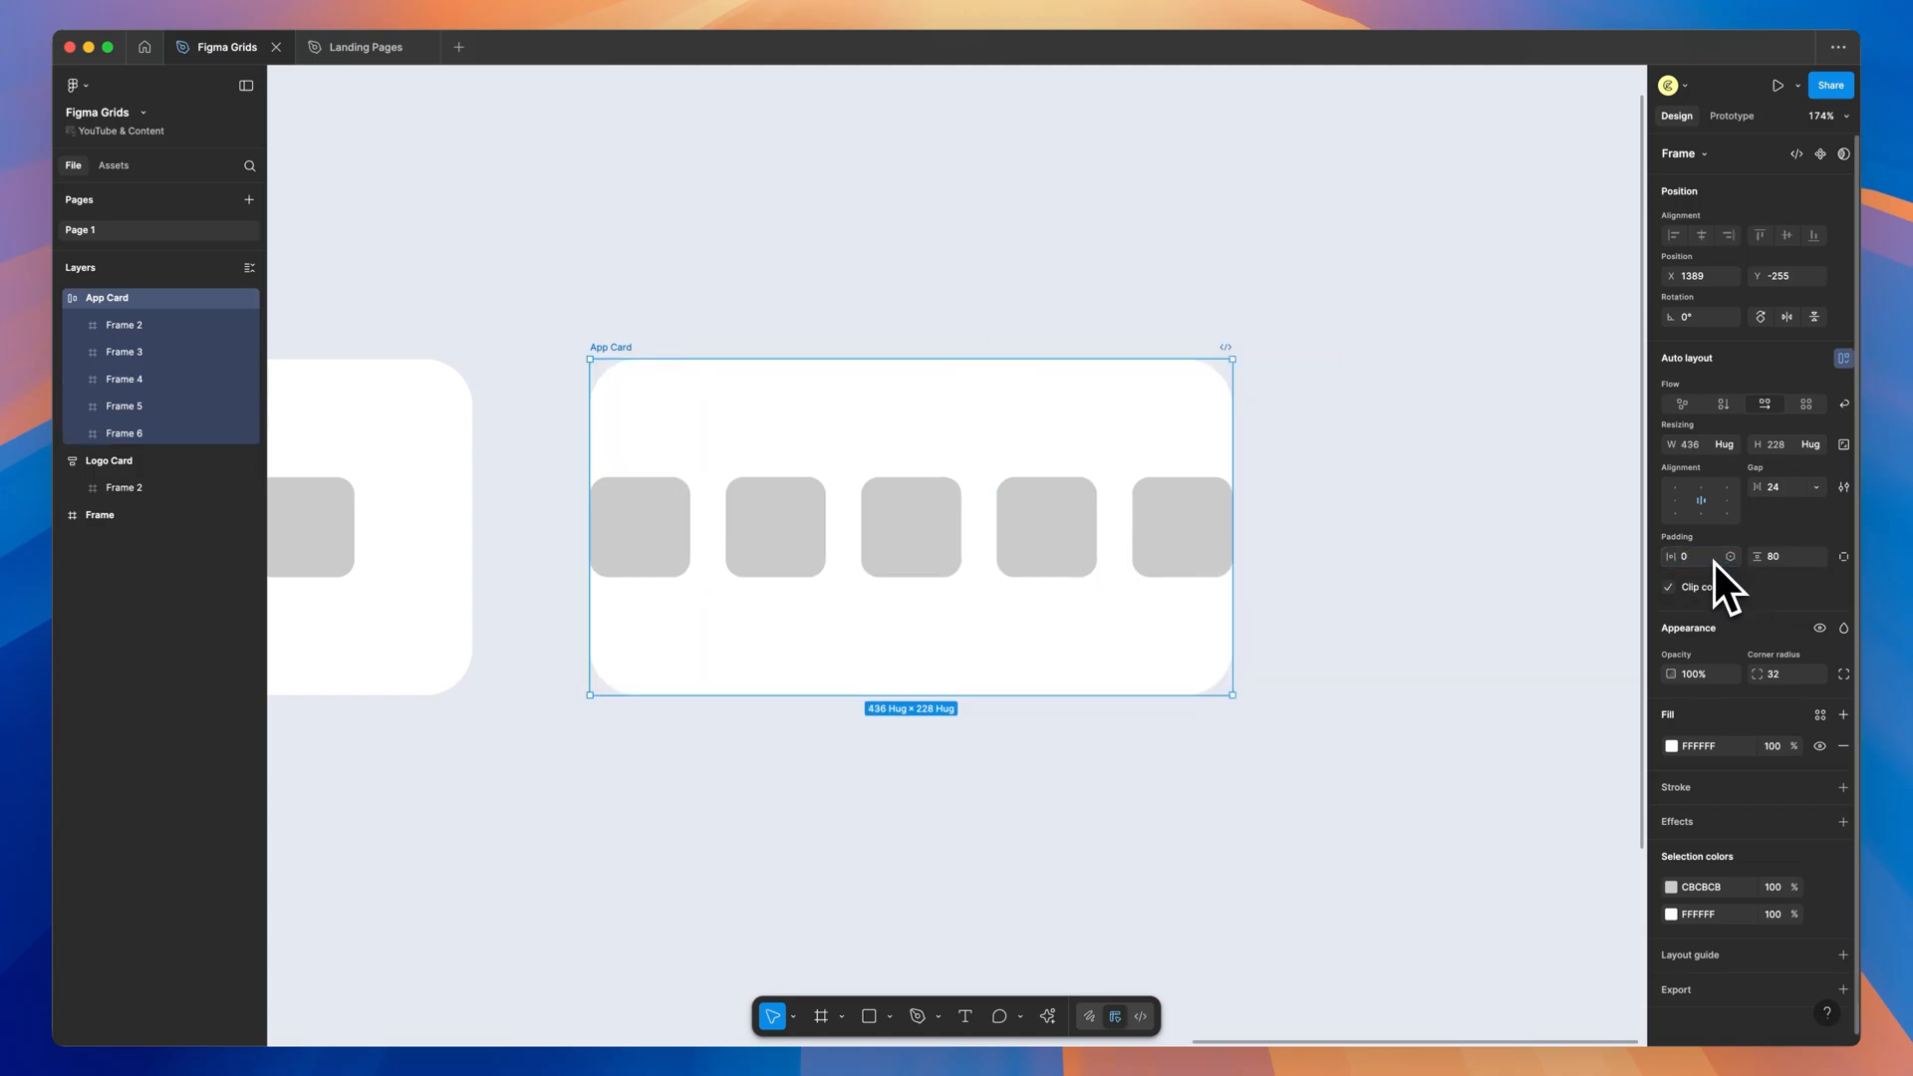
pyautogui.moveTo(1517, 644)
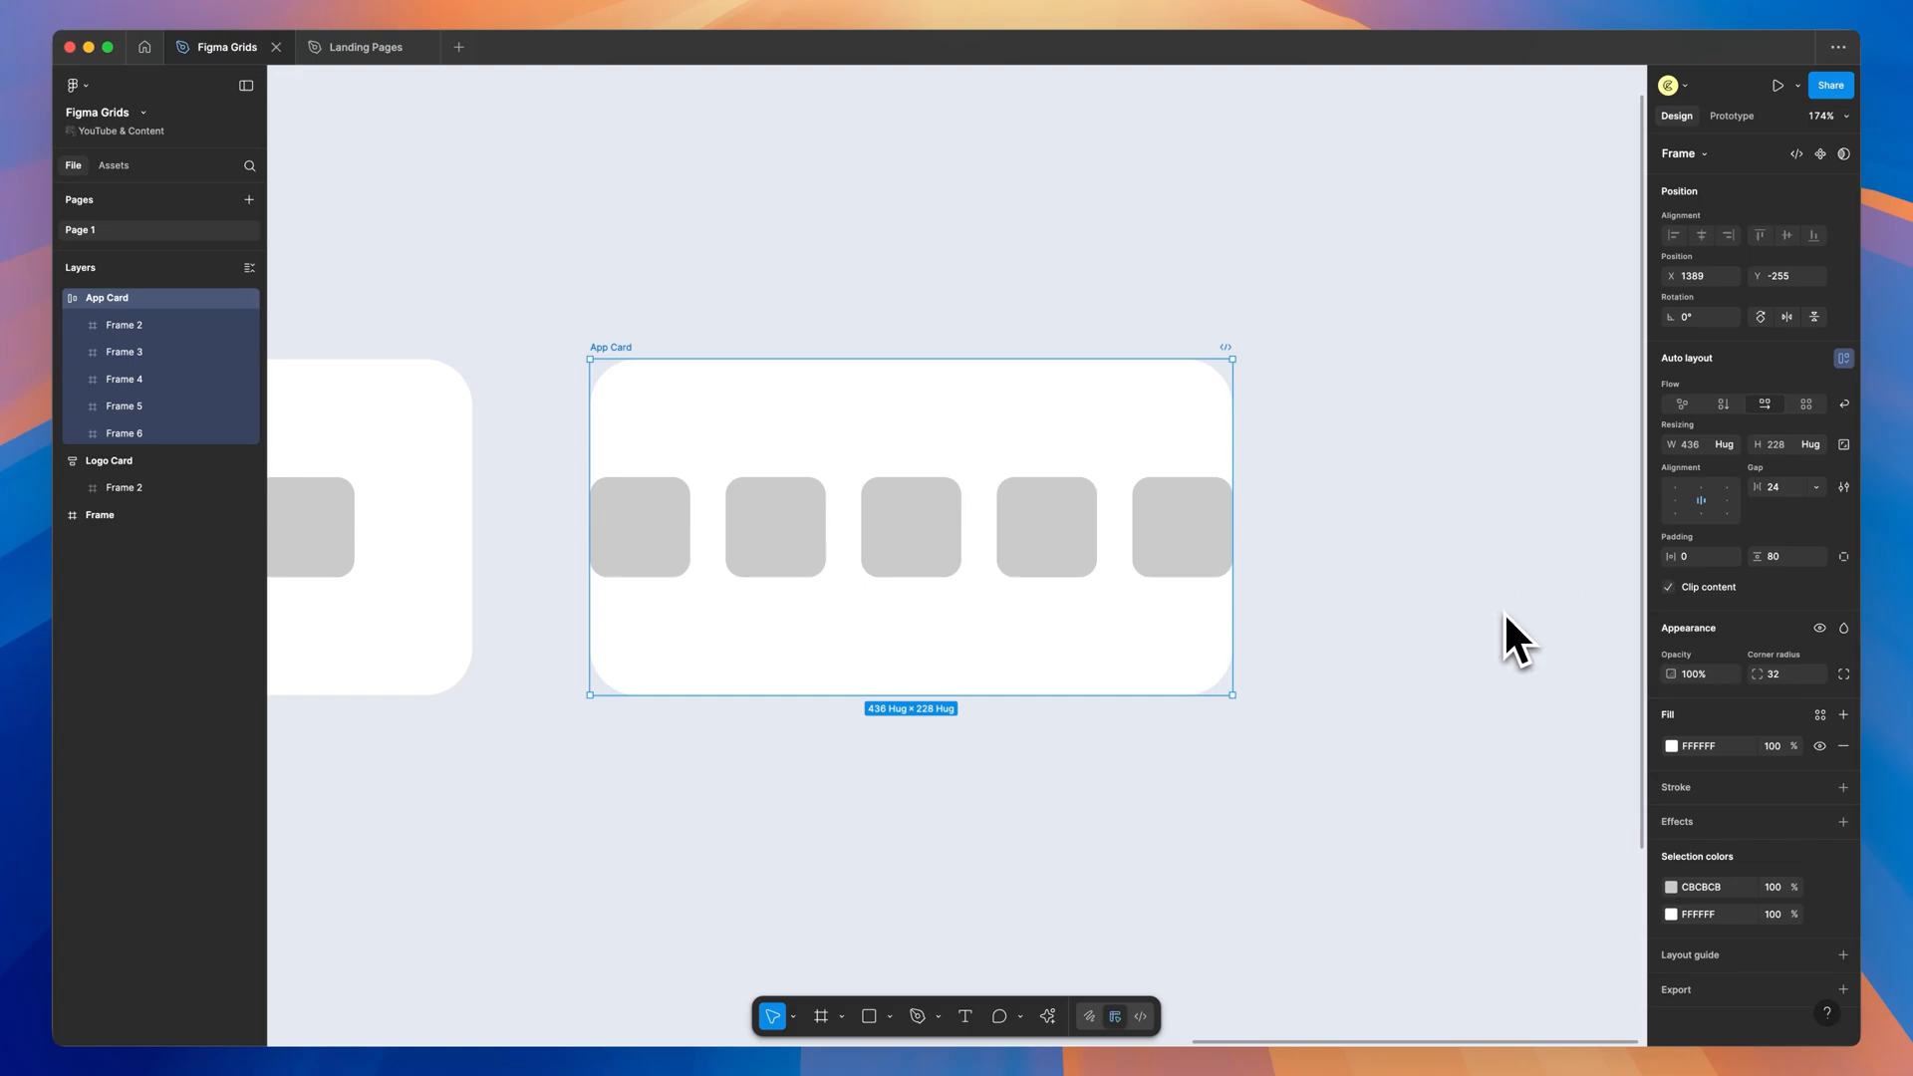
pyautogui.click(1180, 526)
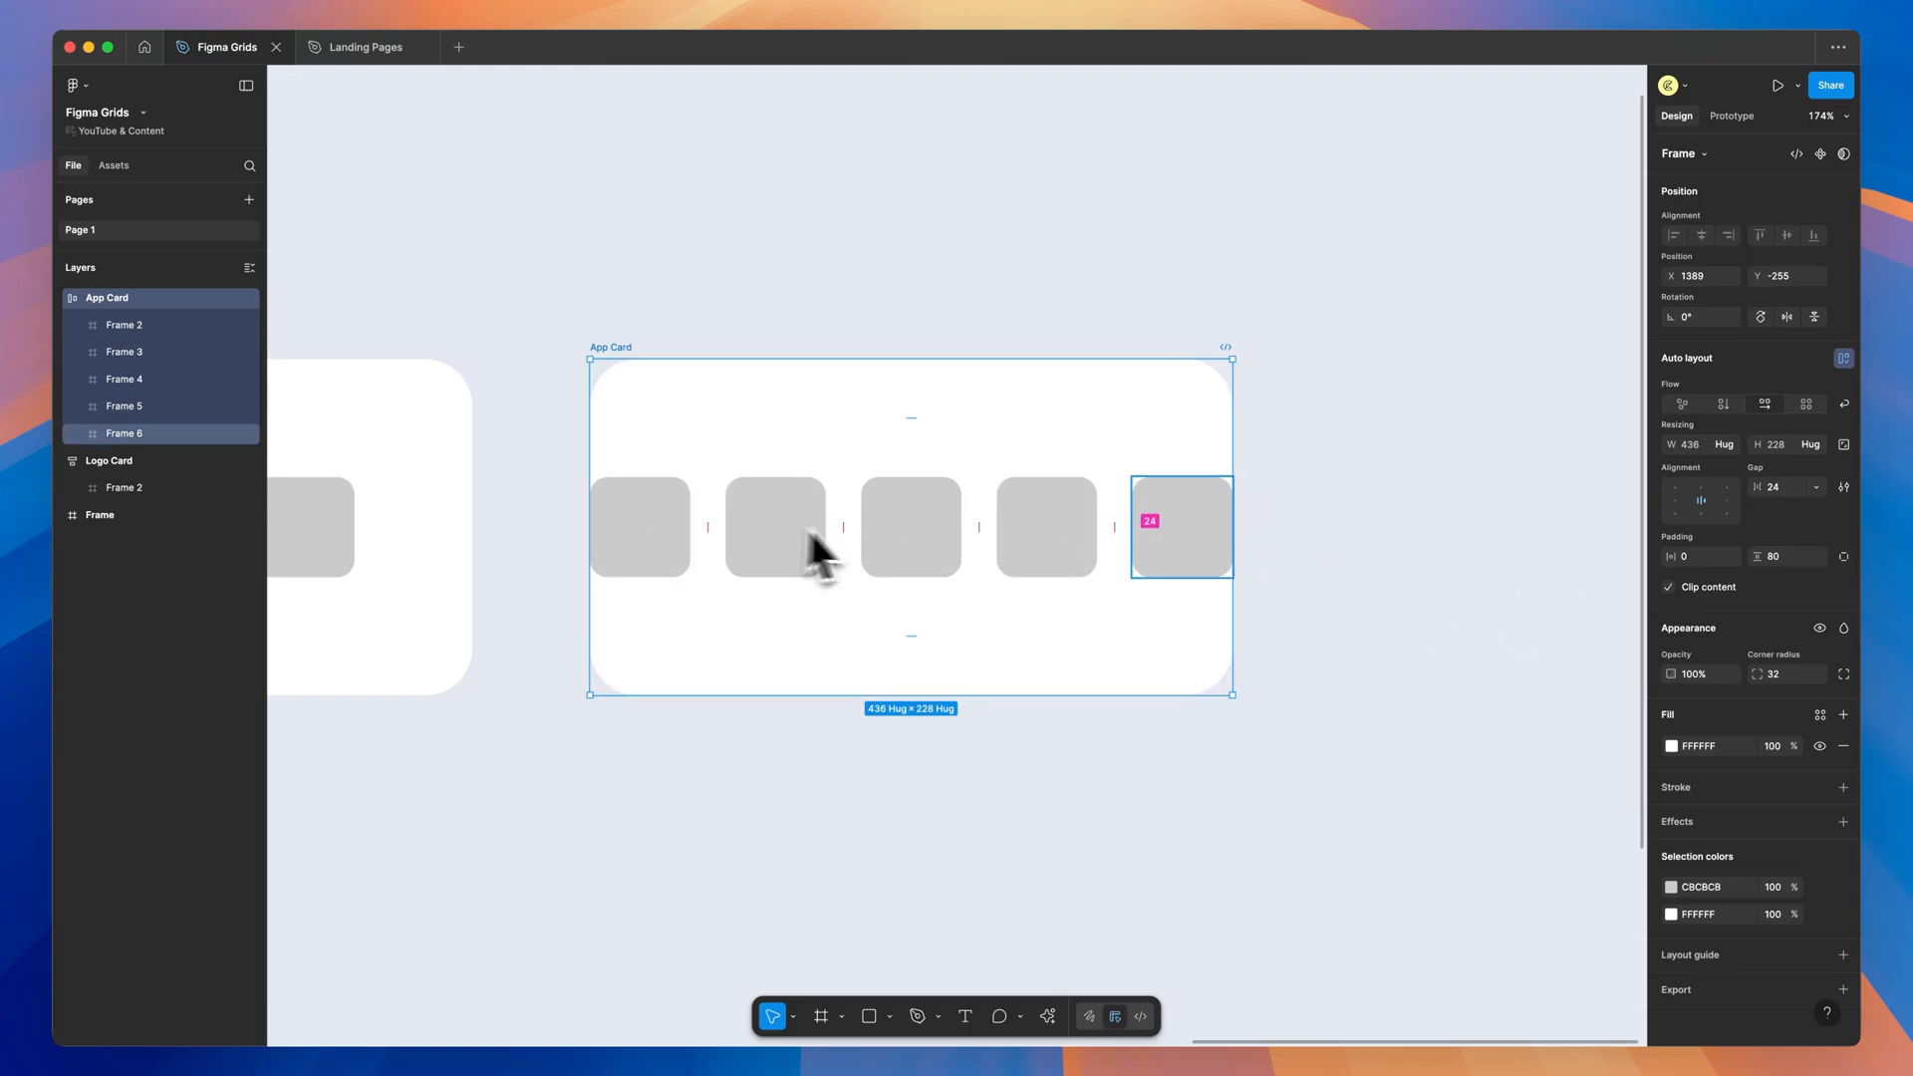
pyautogui.click(1178, 526)
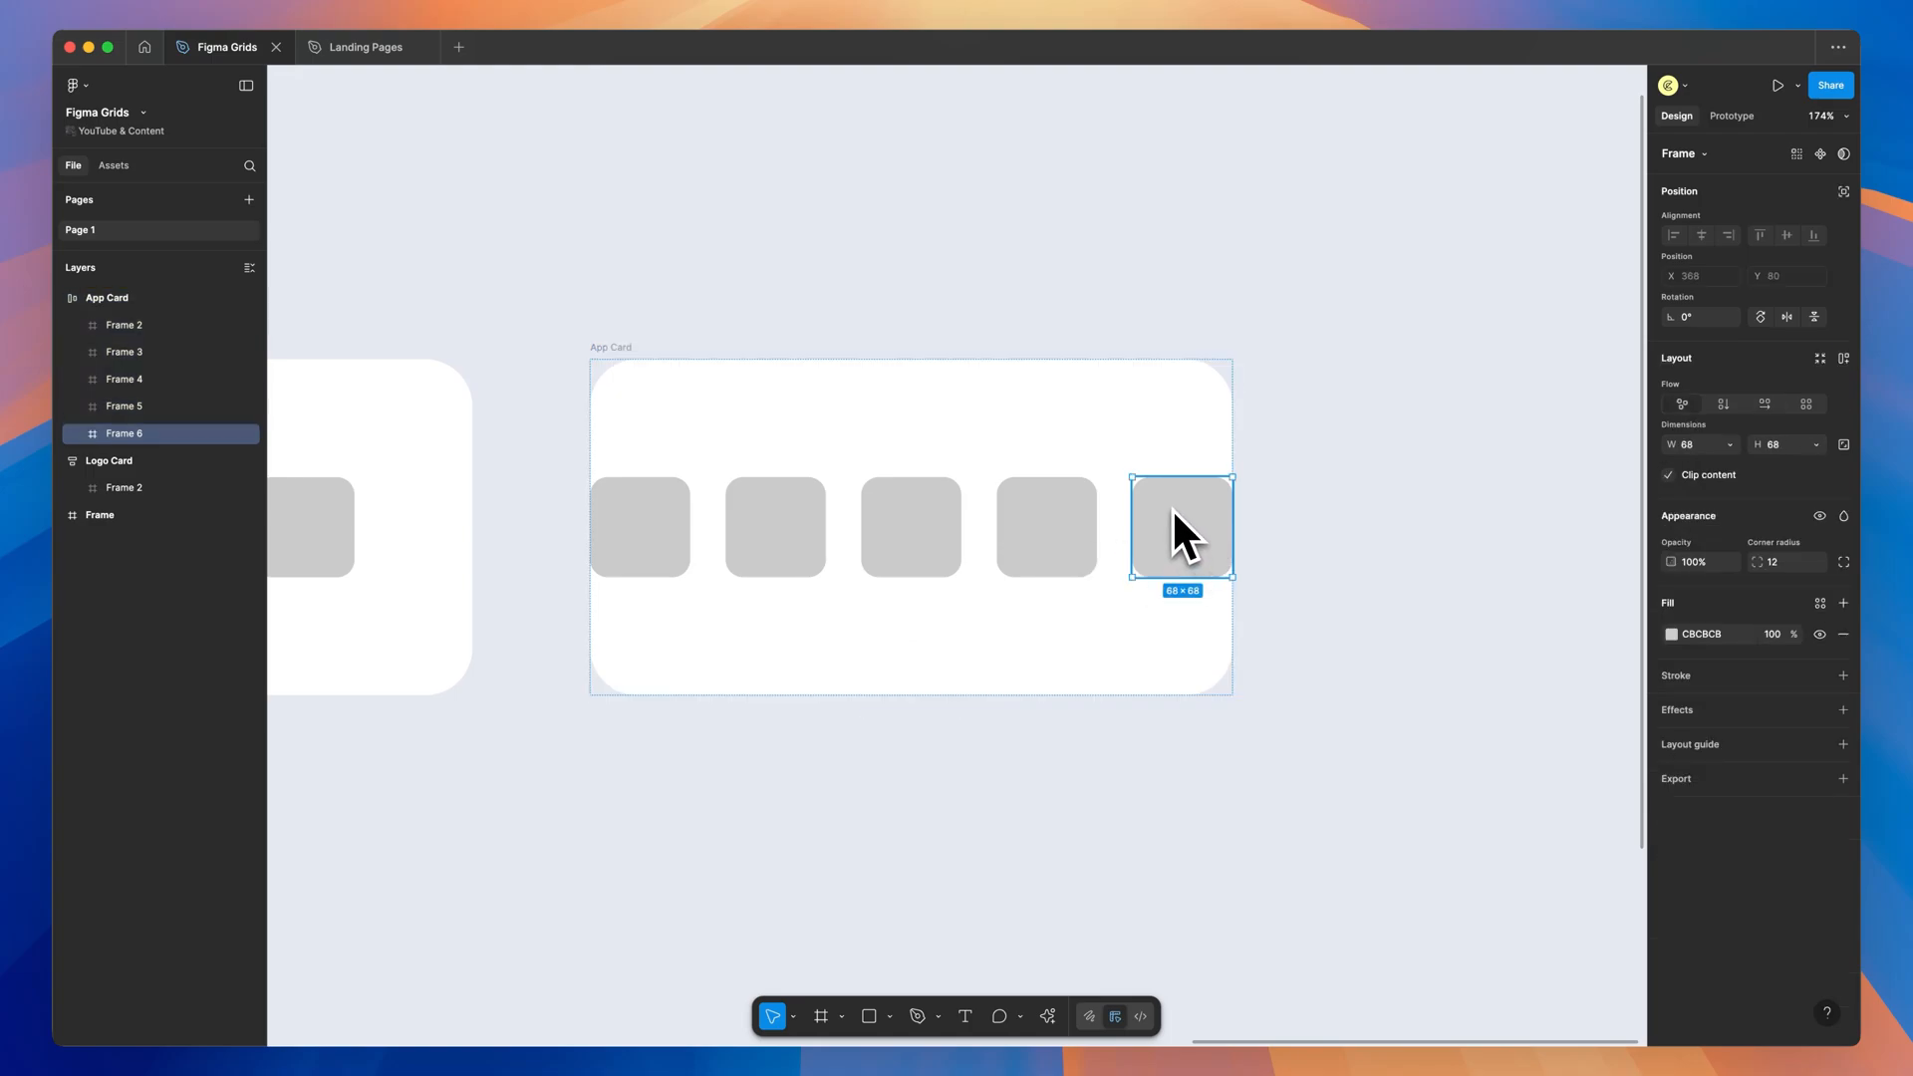
pyautogui.click(1844, 602)
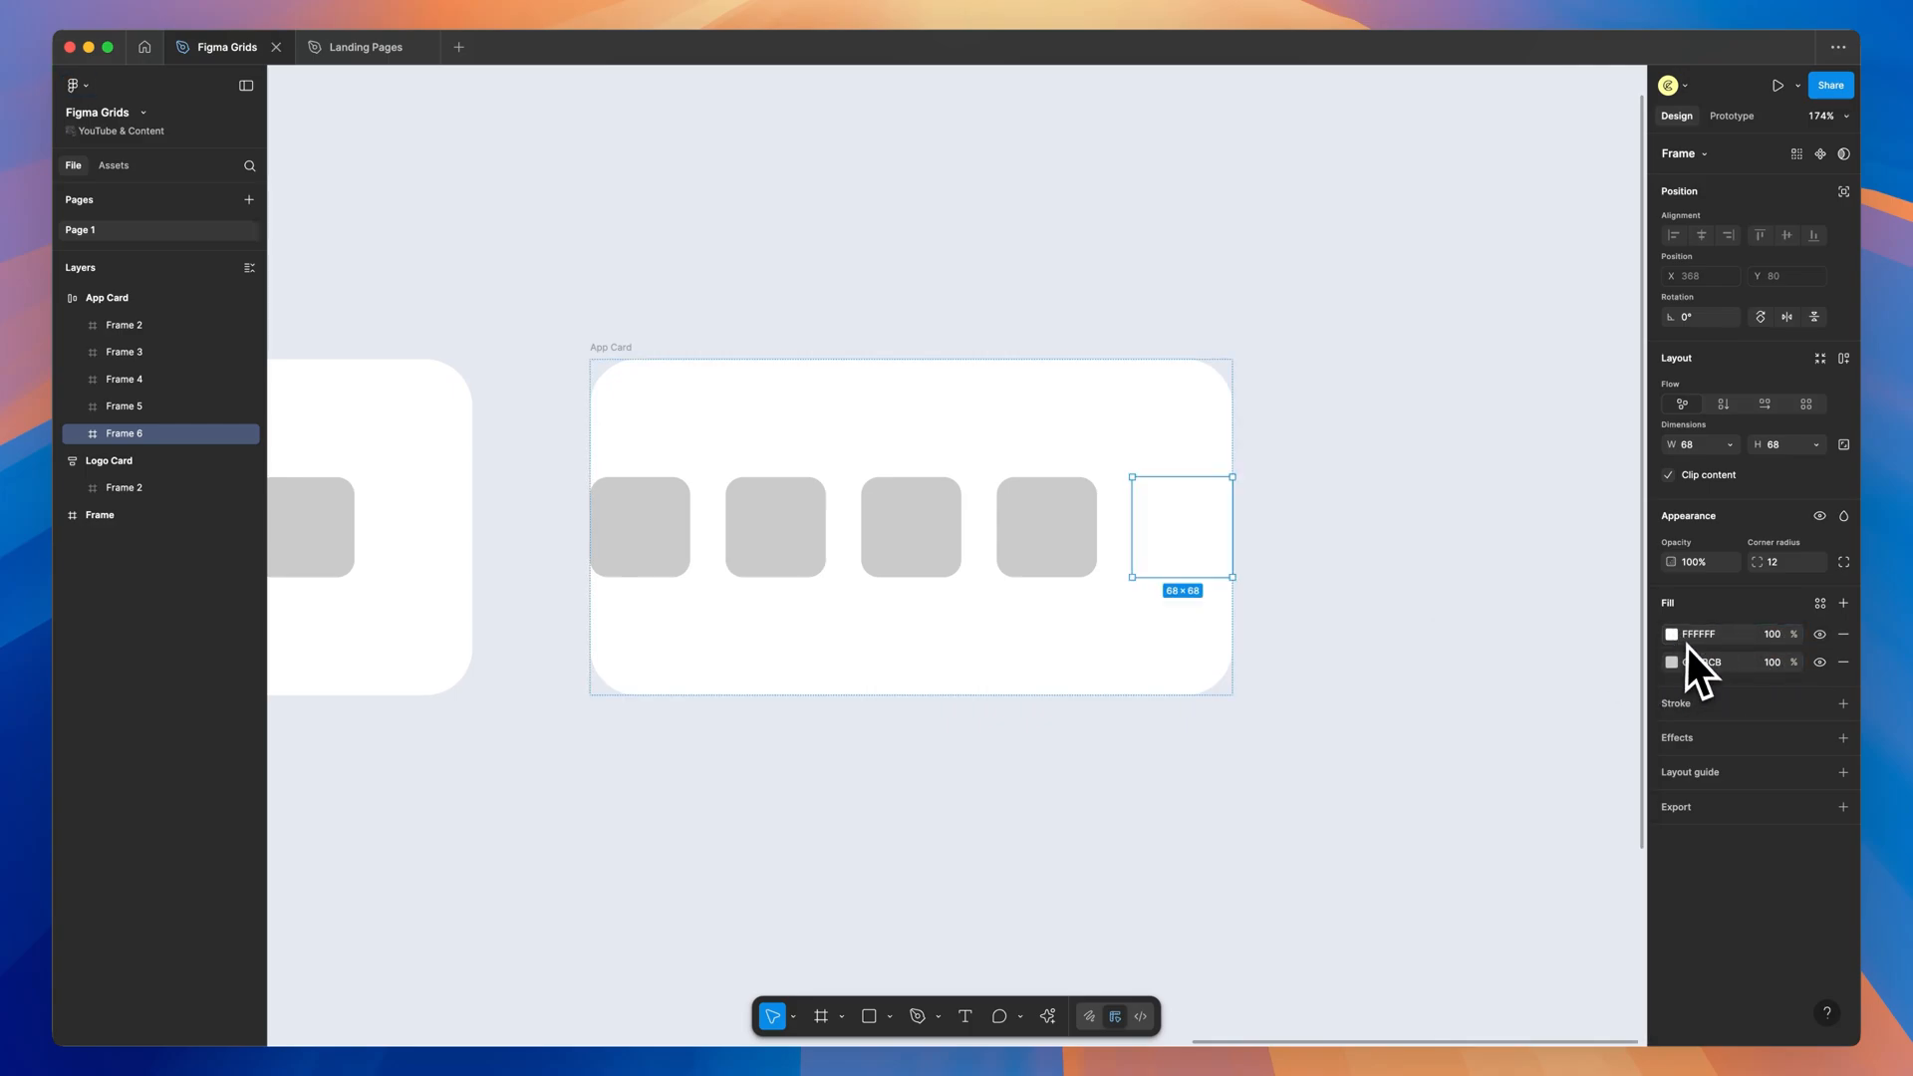
# Make the last and first squares fade to white with horizontal linear gradients toward the card edges.
pyautogui.click(1672, 634)
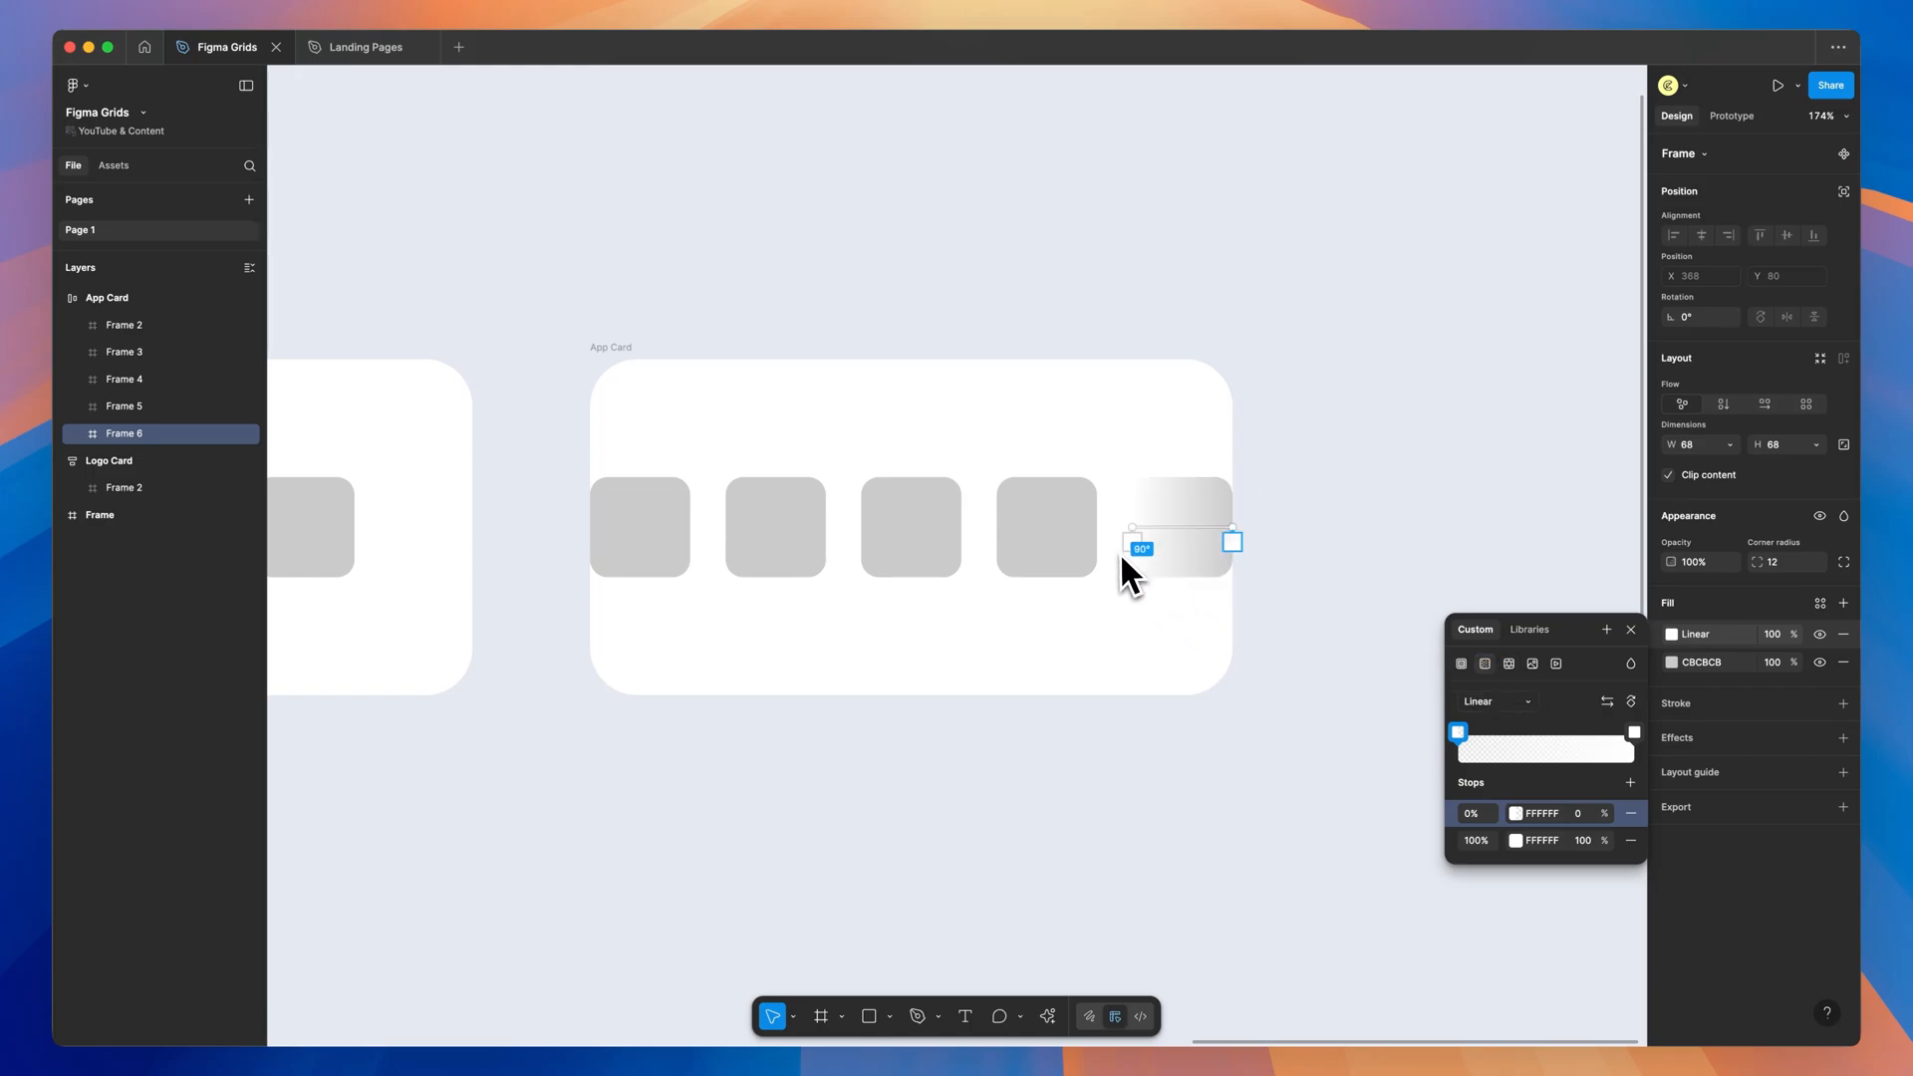
pyautogui.moveTo(1138, 546); pyautogui.dragTo(1232, 542)
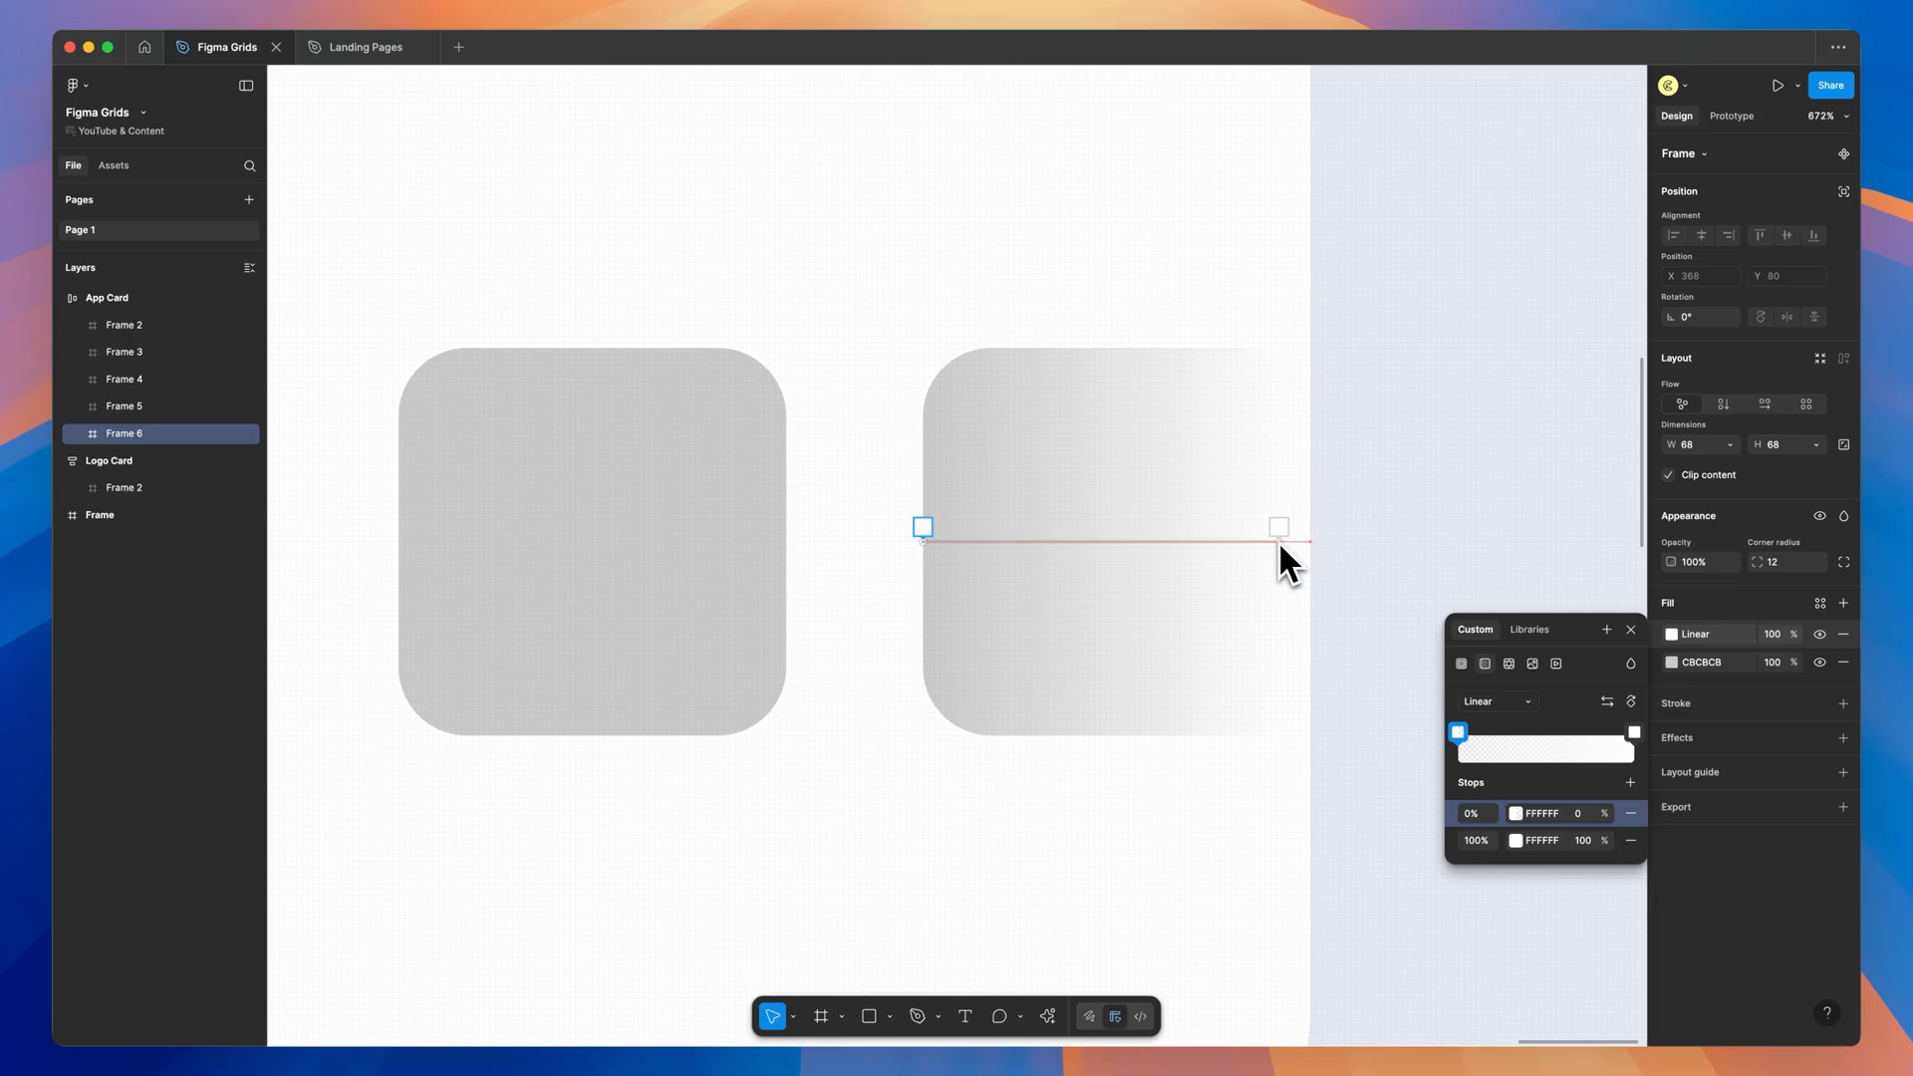
pyautogui.moveTo(1280, 527); pyautogui.dragTo(1162, 526)
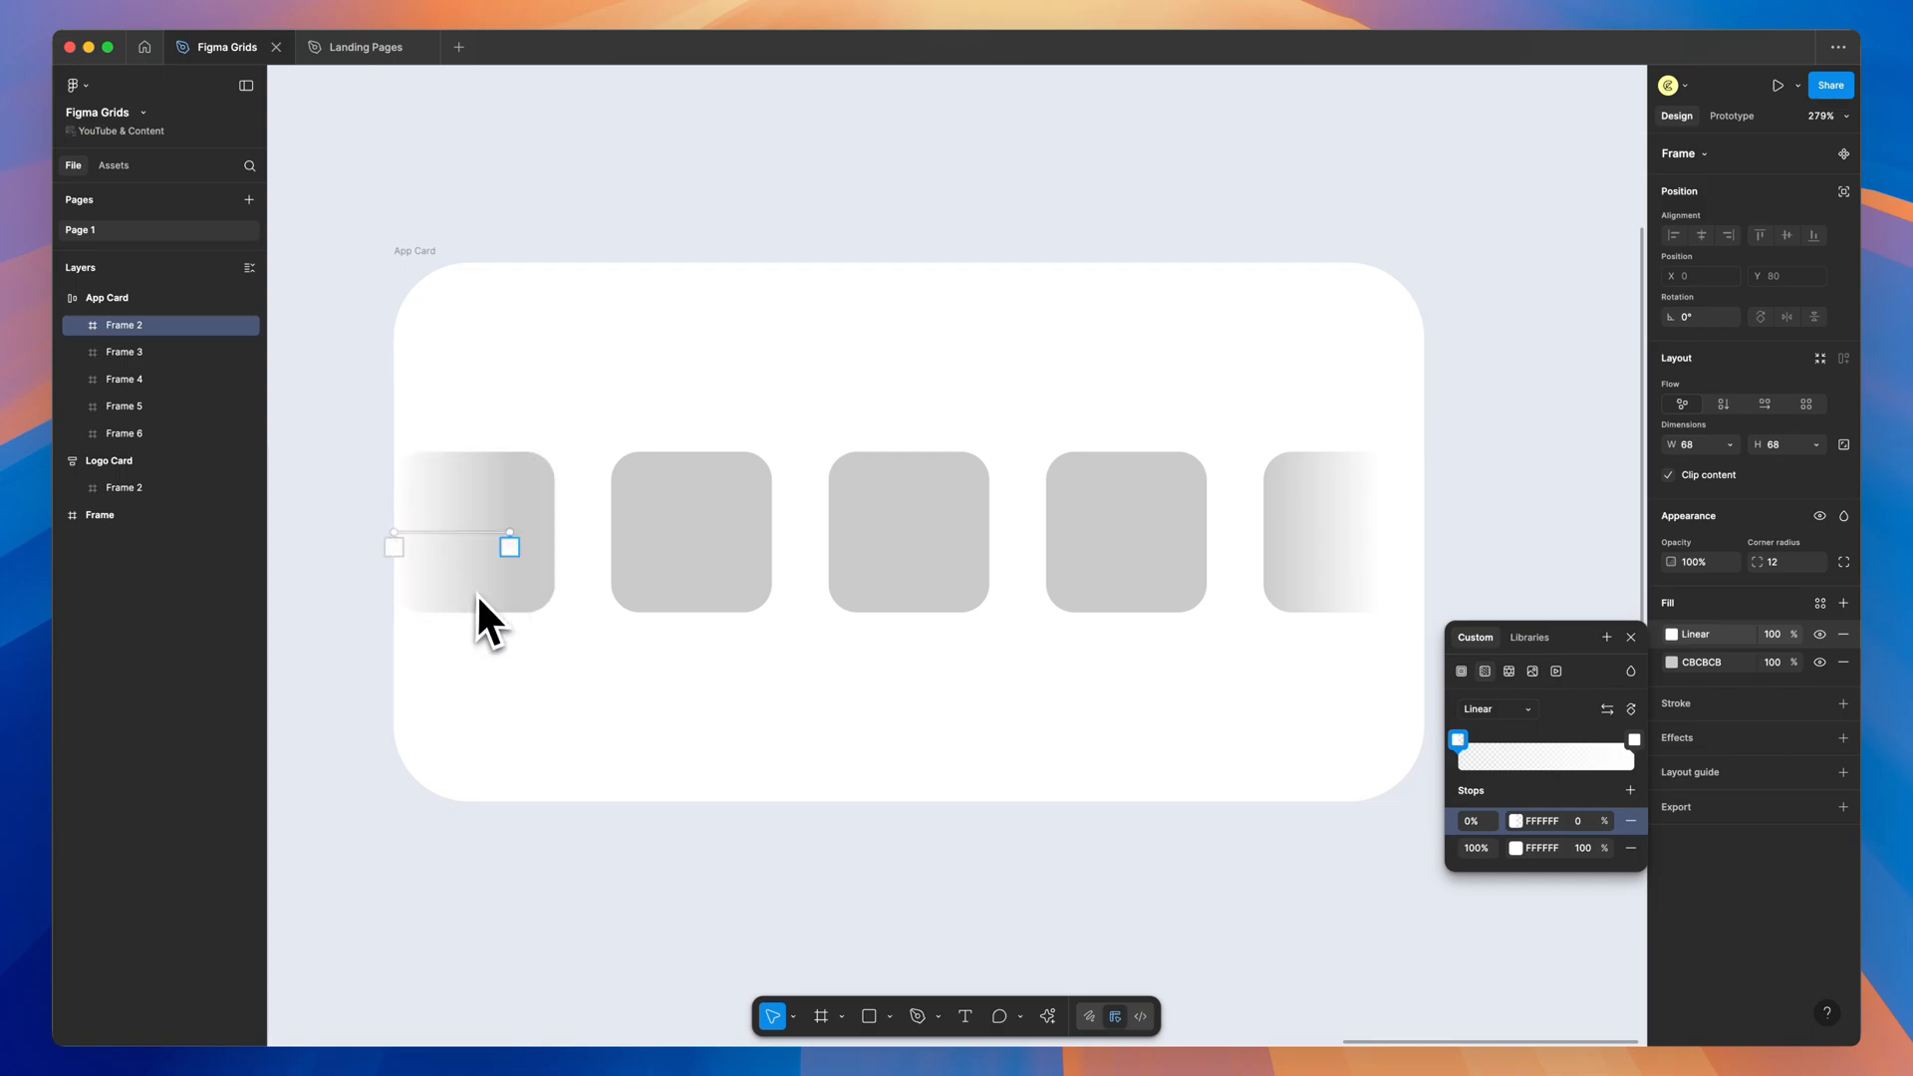
pyautogui.moveTo(511, 547); pyautogui.dragTo(551, 546)
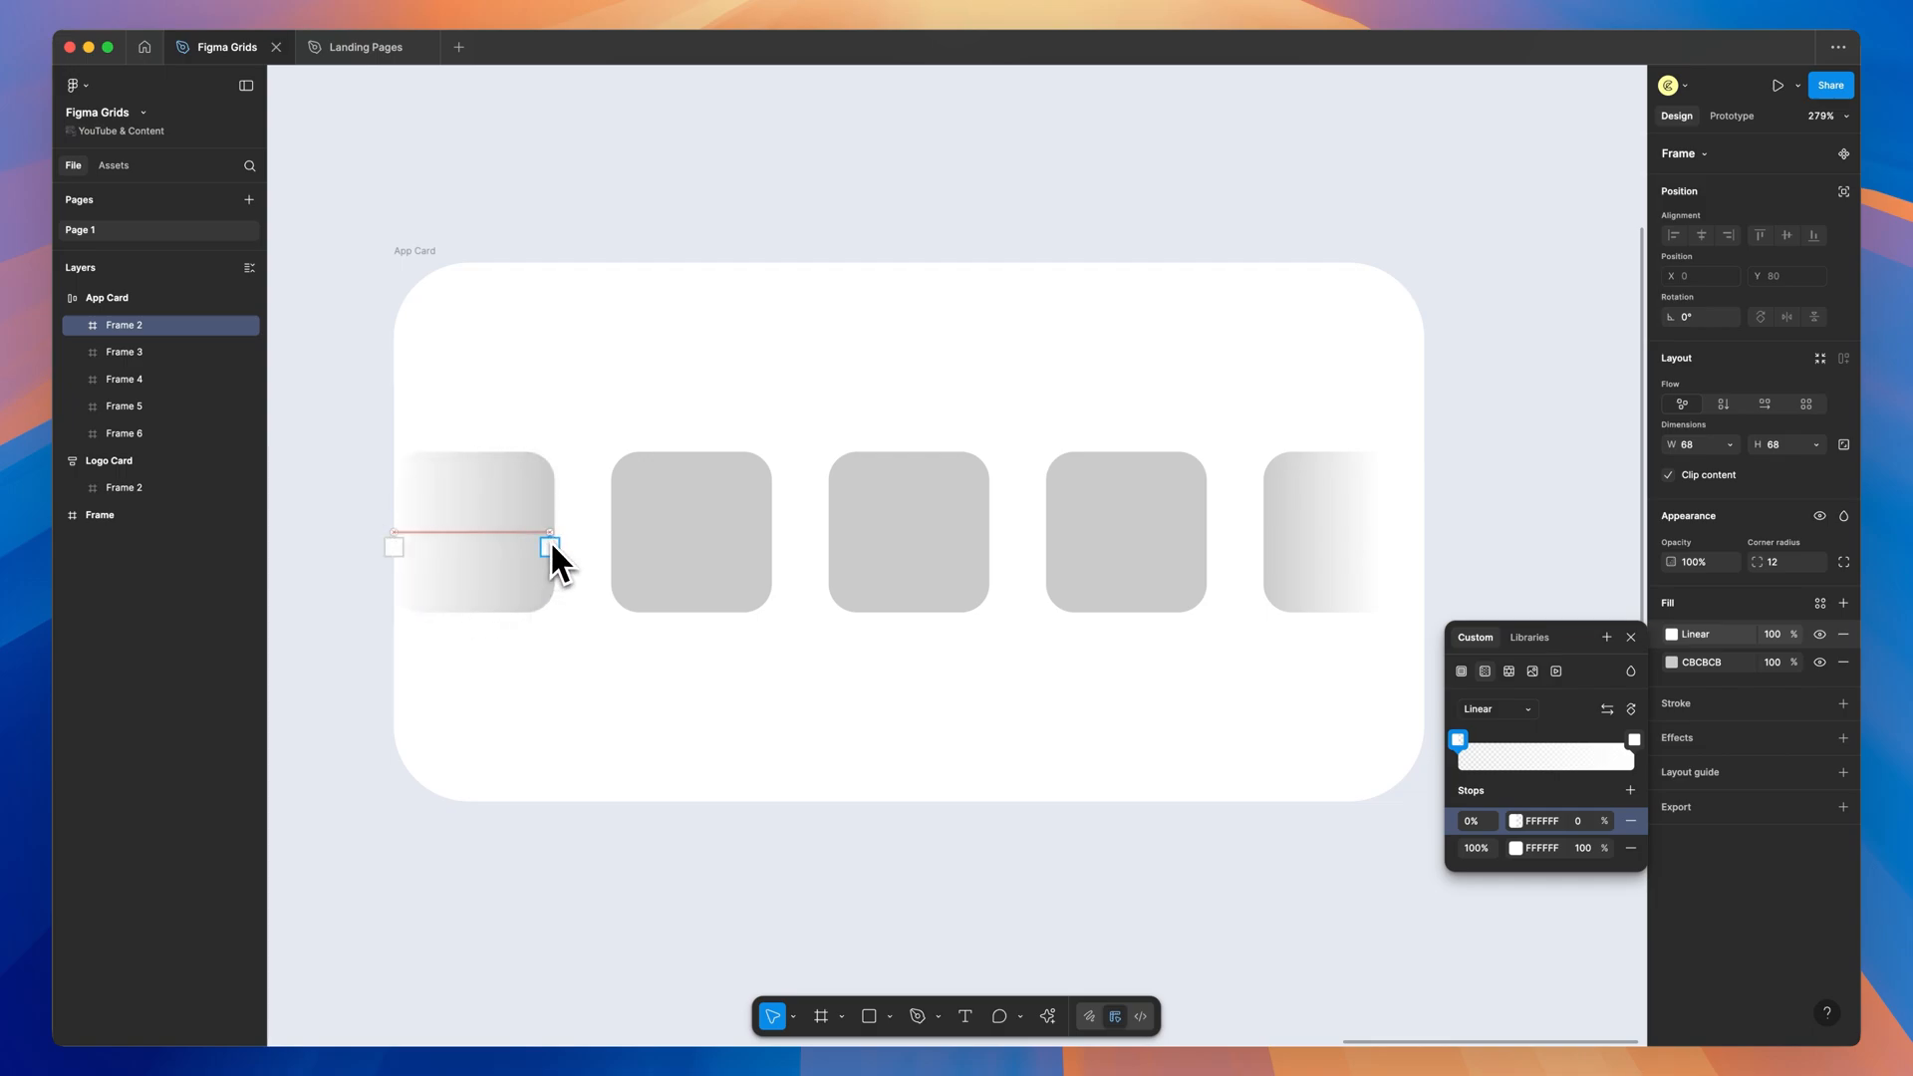
pyautogui.moveTo(550, 547); pyautogui.dragTo(419, 546)
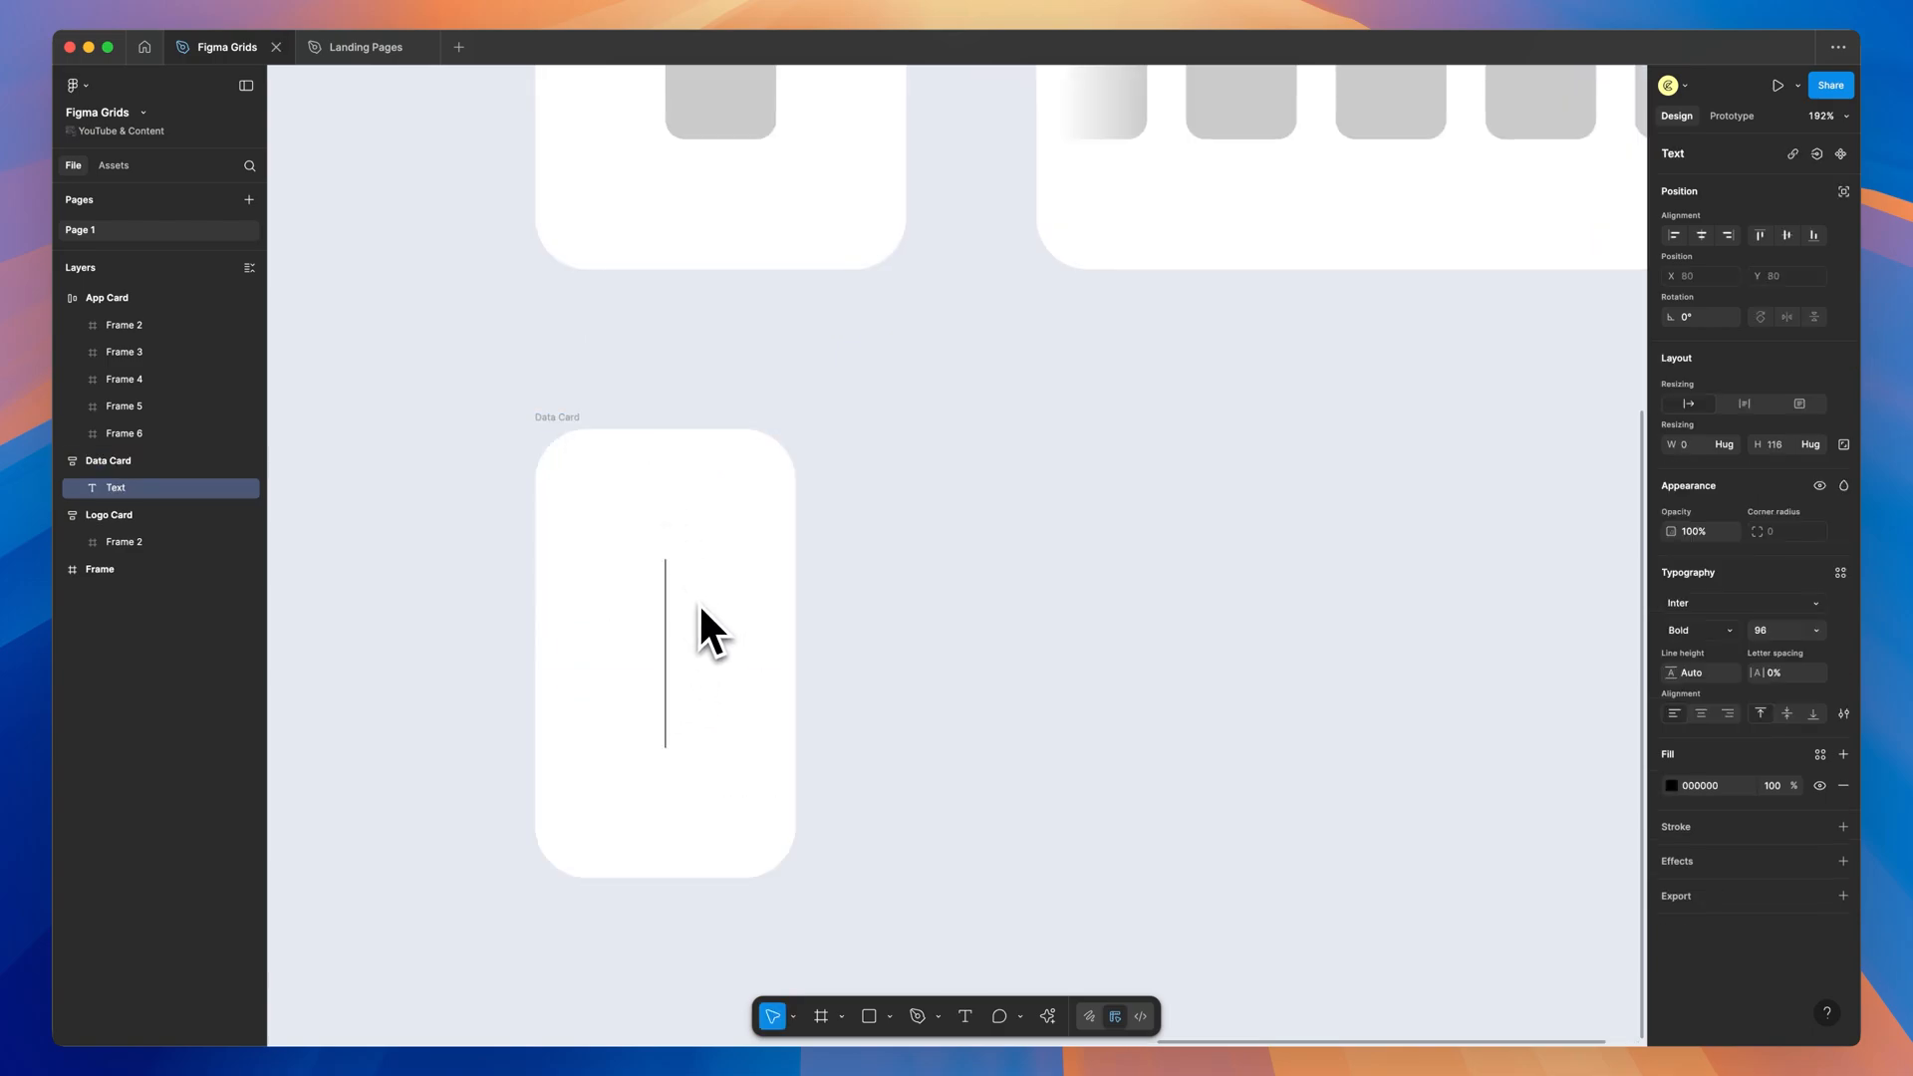
# Enter 200k as the big number and set the second label's weight to Medium.
pyautogui.write('asdf')
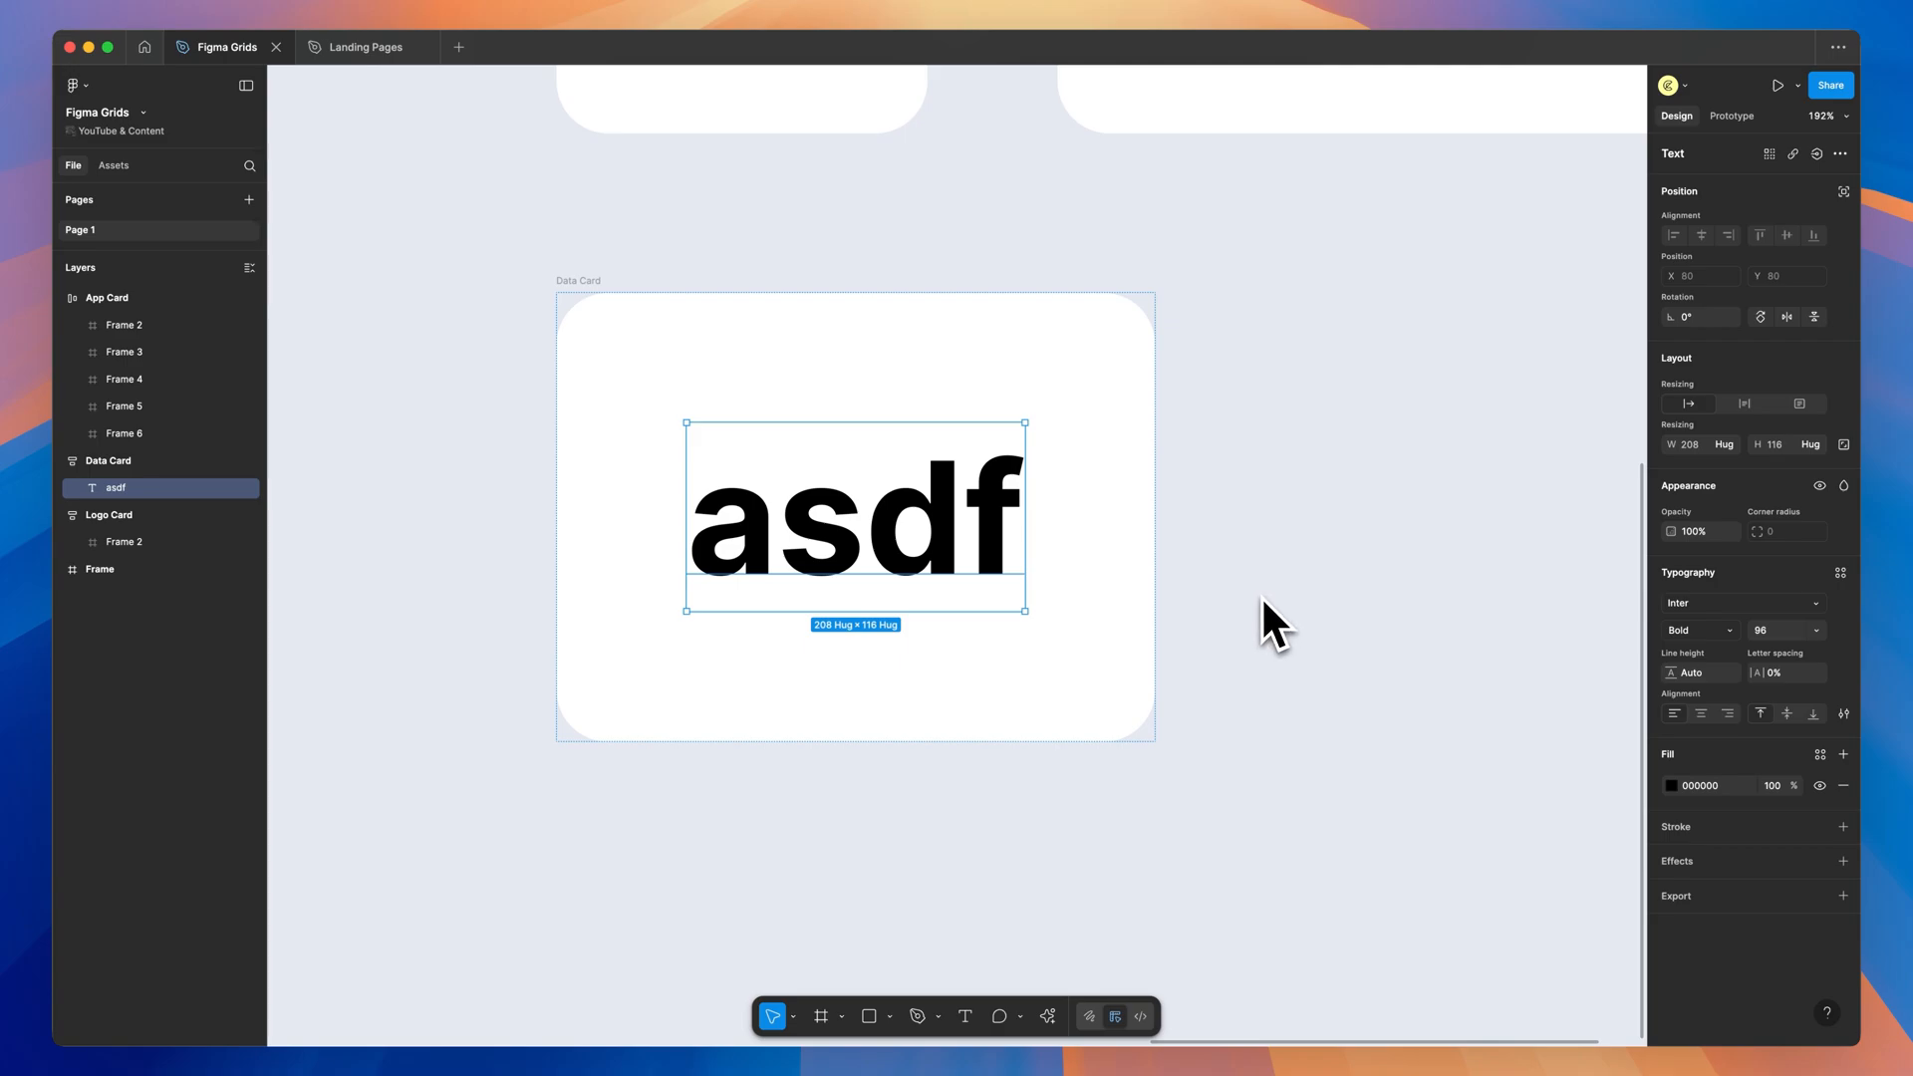
pyautogui.moveTo(952, 564)
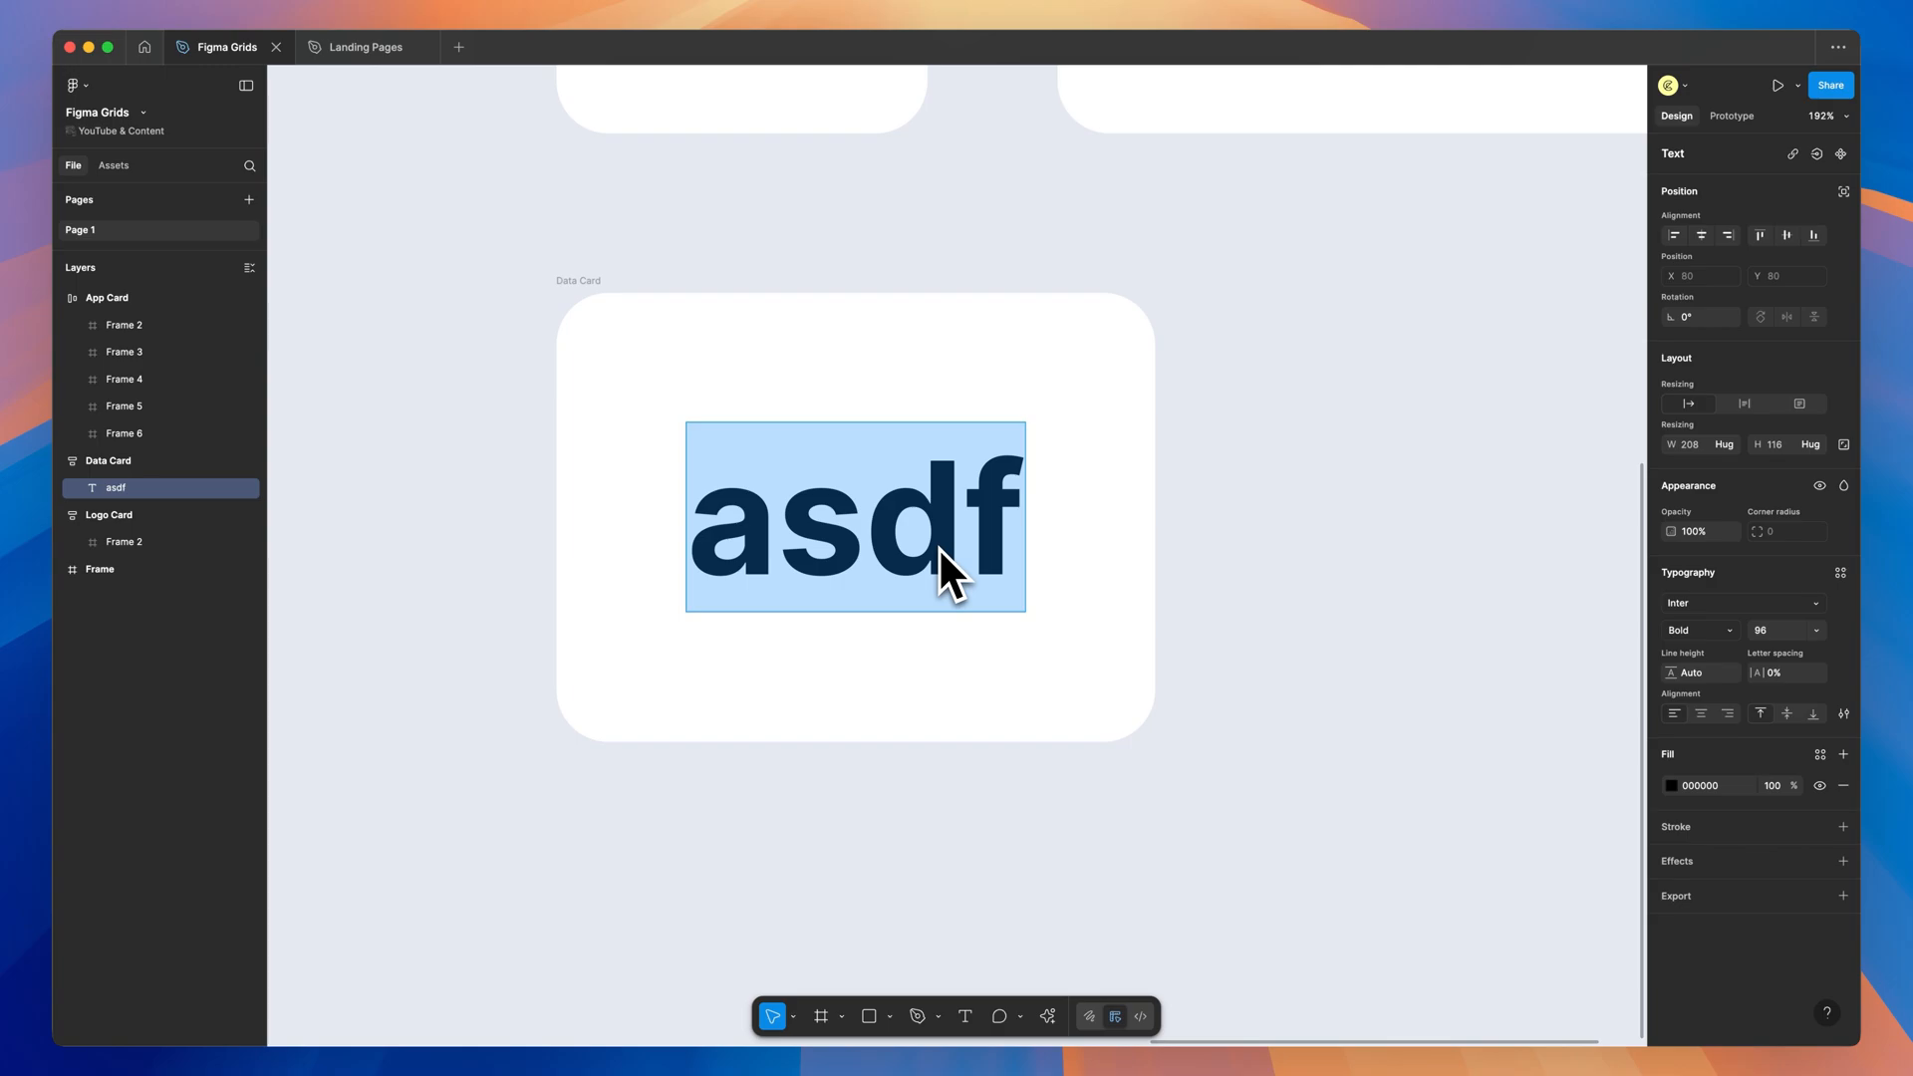
pyautogui.write('200k')
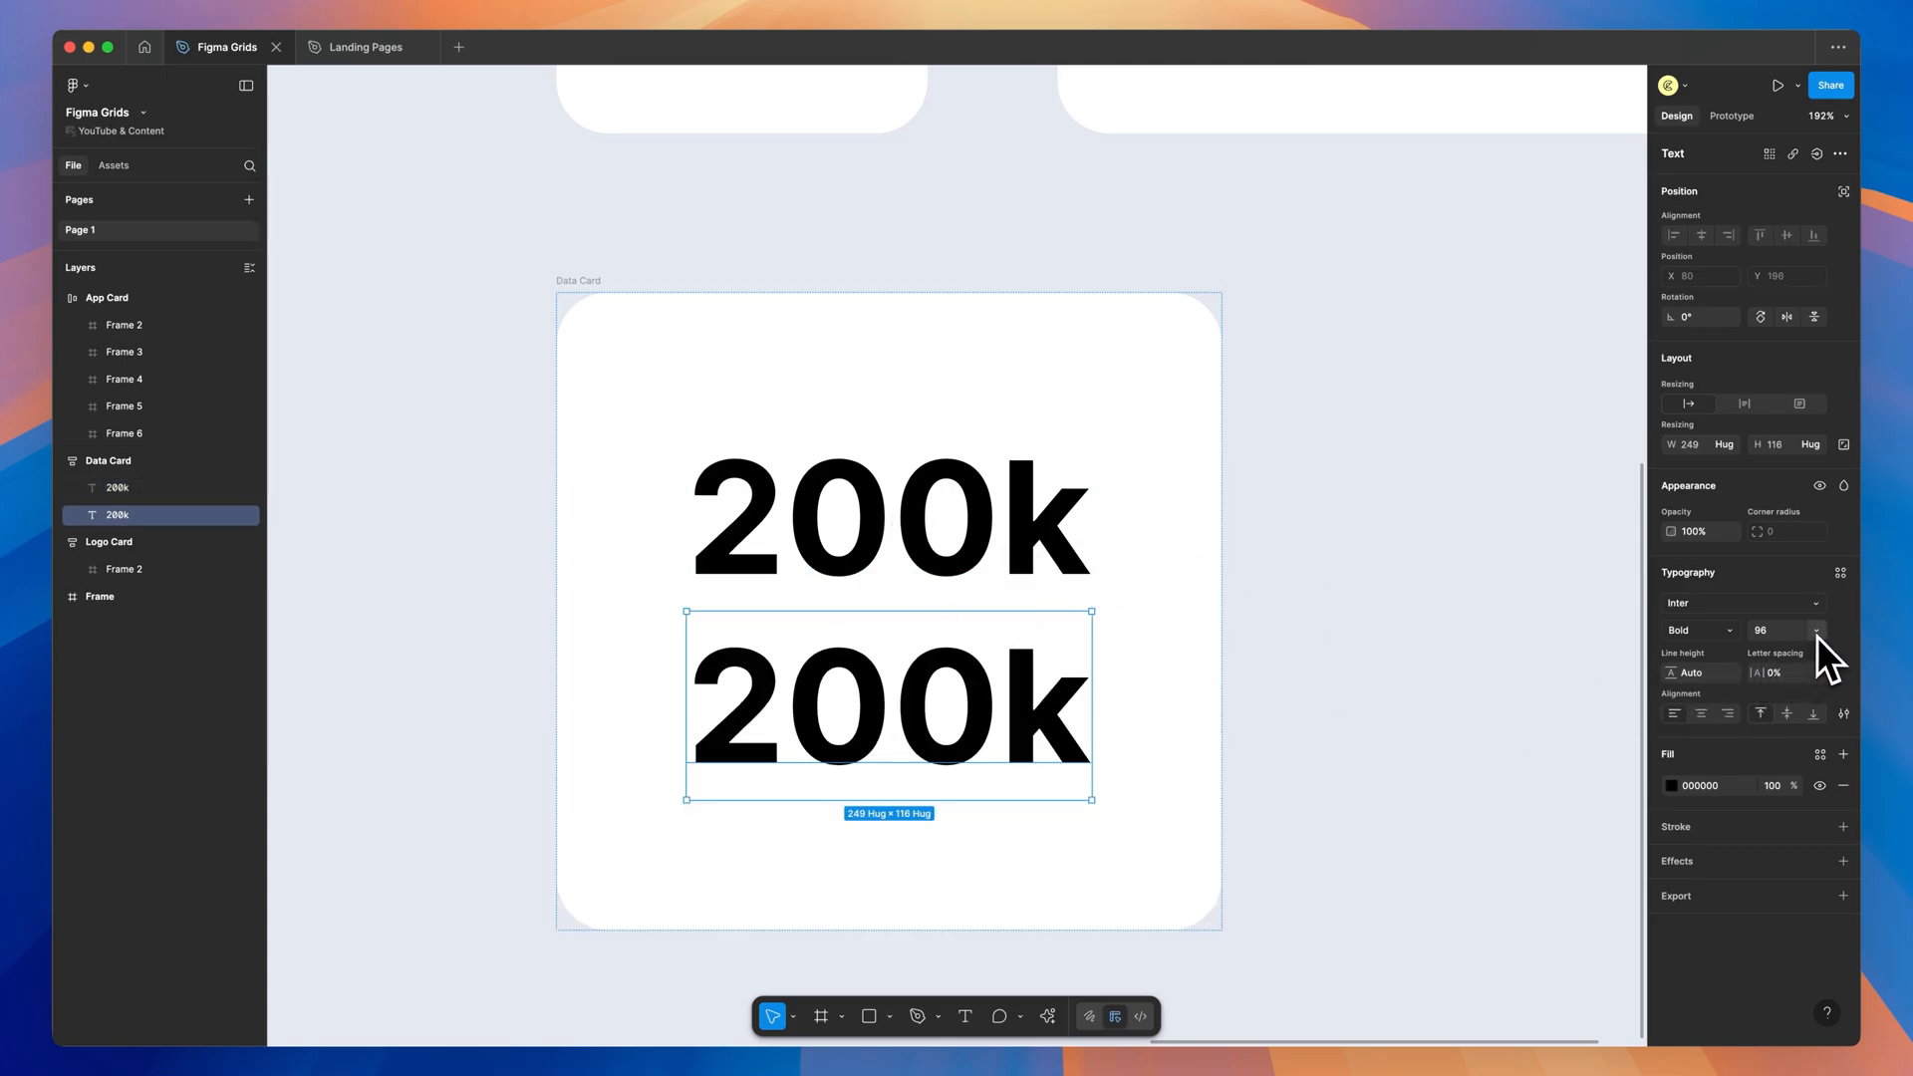
pyautogui.click(1817, 630)
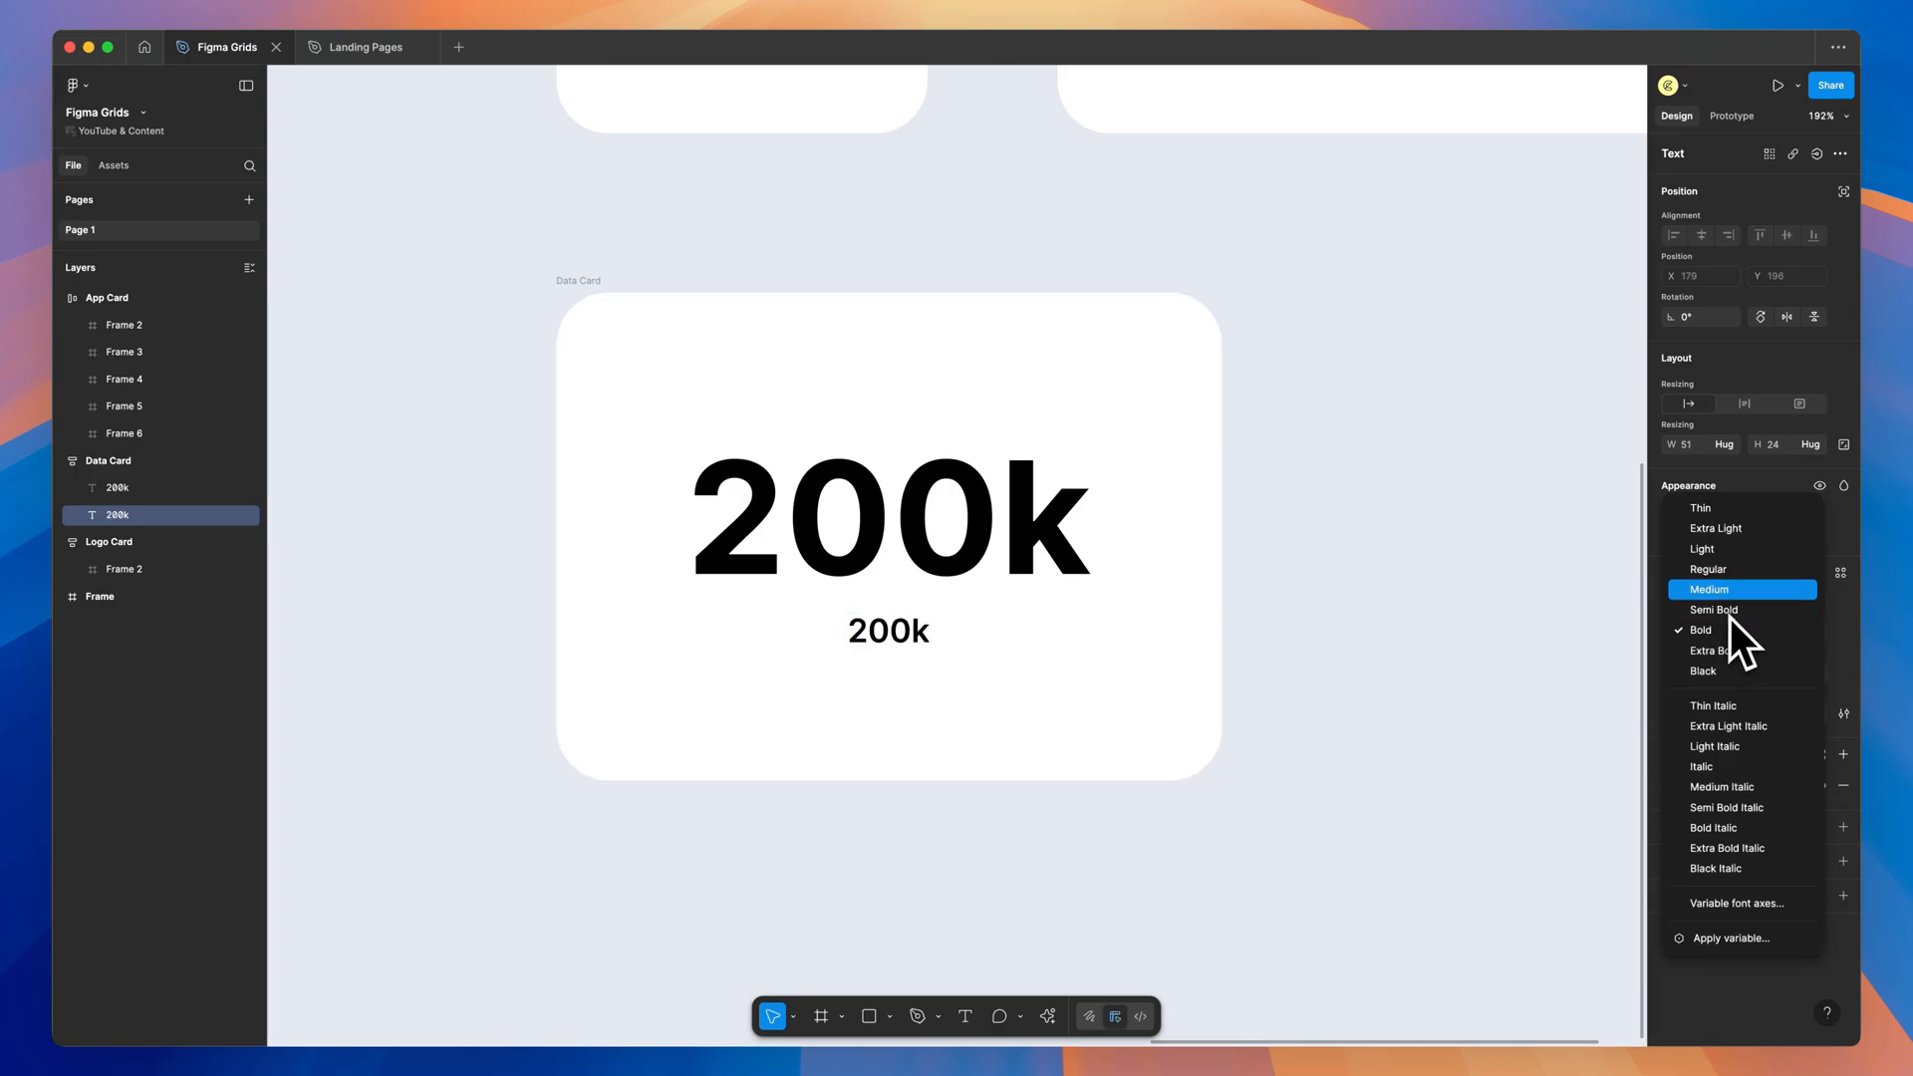
pyautogui.click(1708, 590)
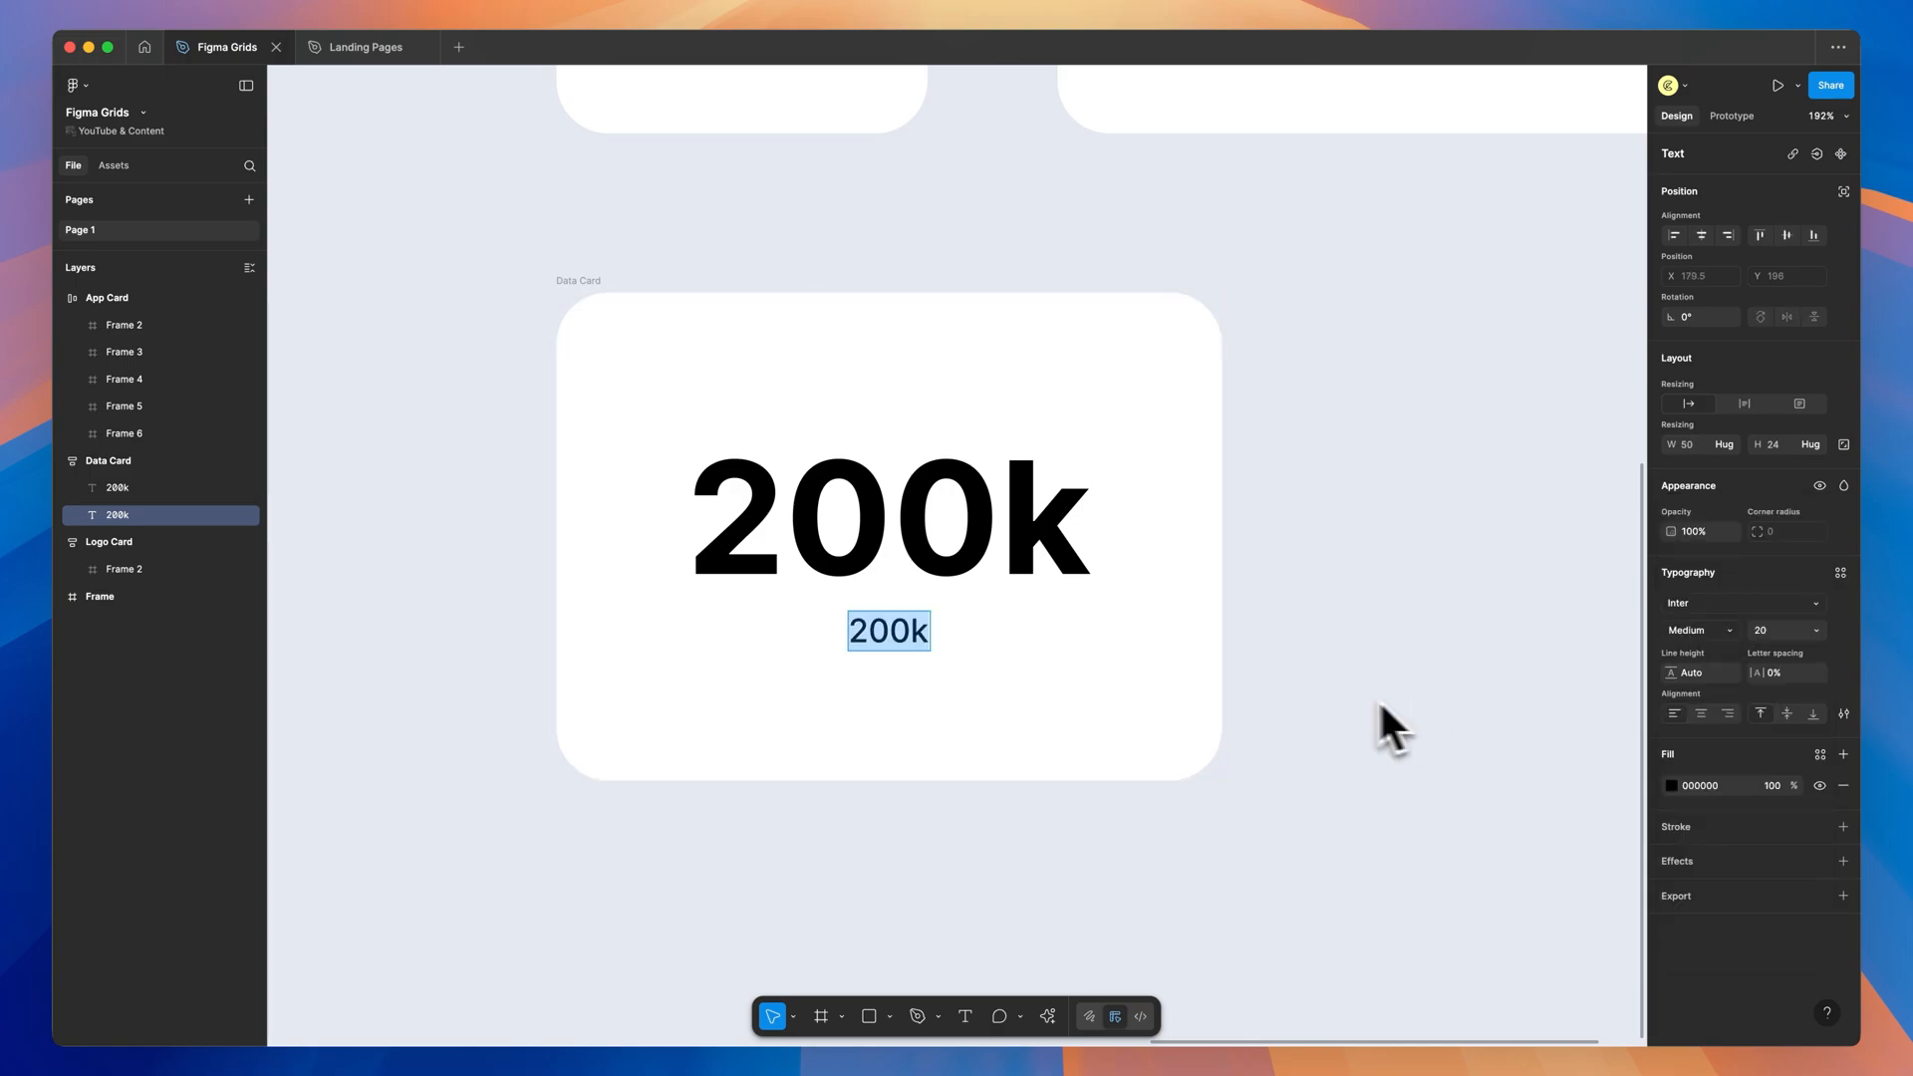
# Rename the label to New Followers and set the gap between the two lines to 24.
pyautogui.write('New Followers')
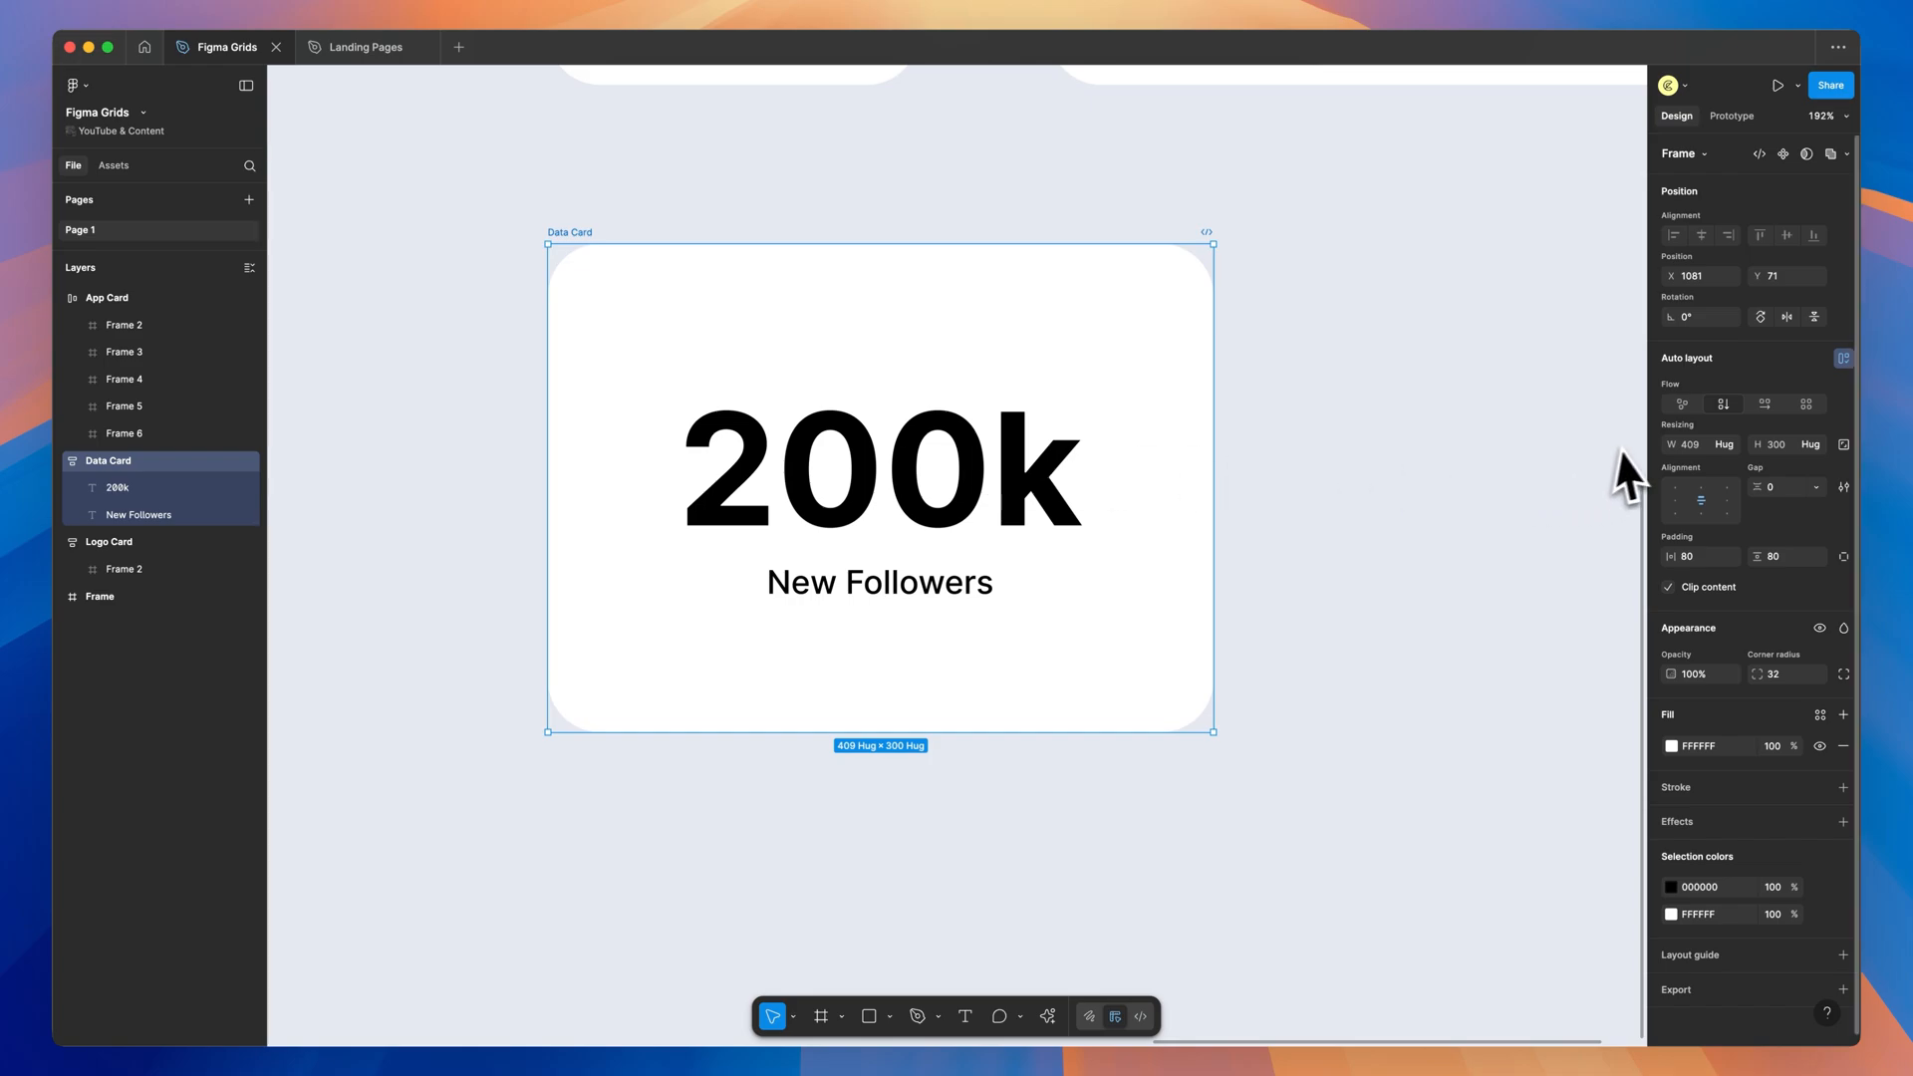
pyautogui.click(1780, 486)
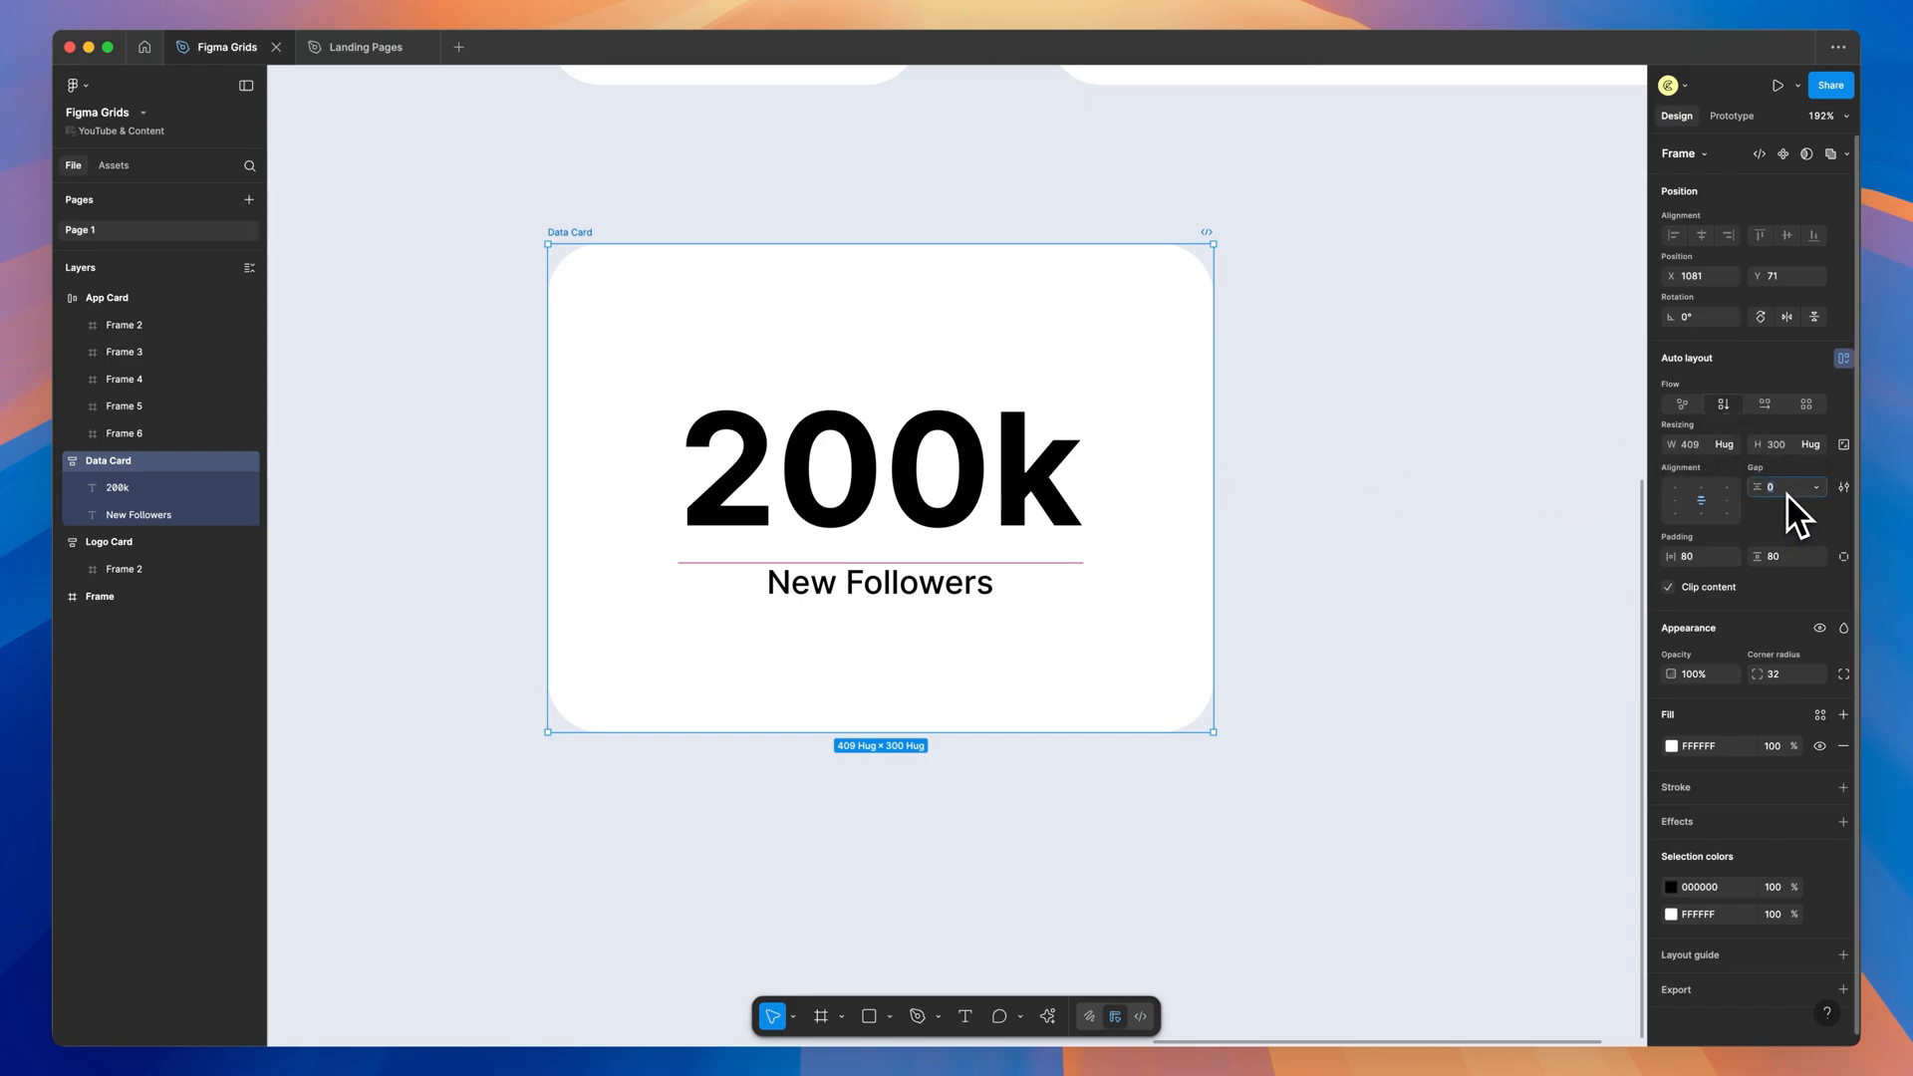
pyautogui.write('24')
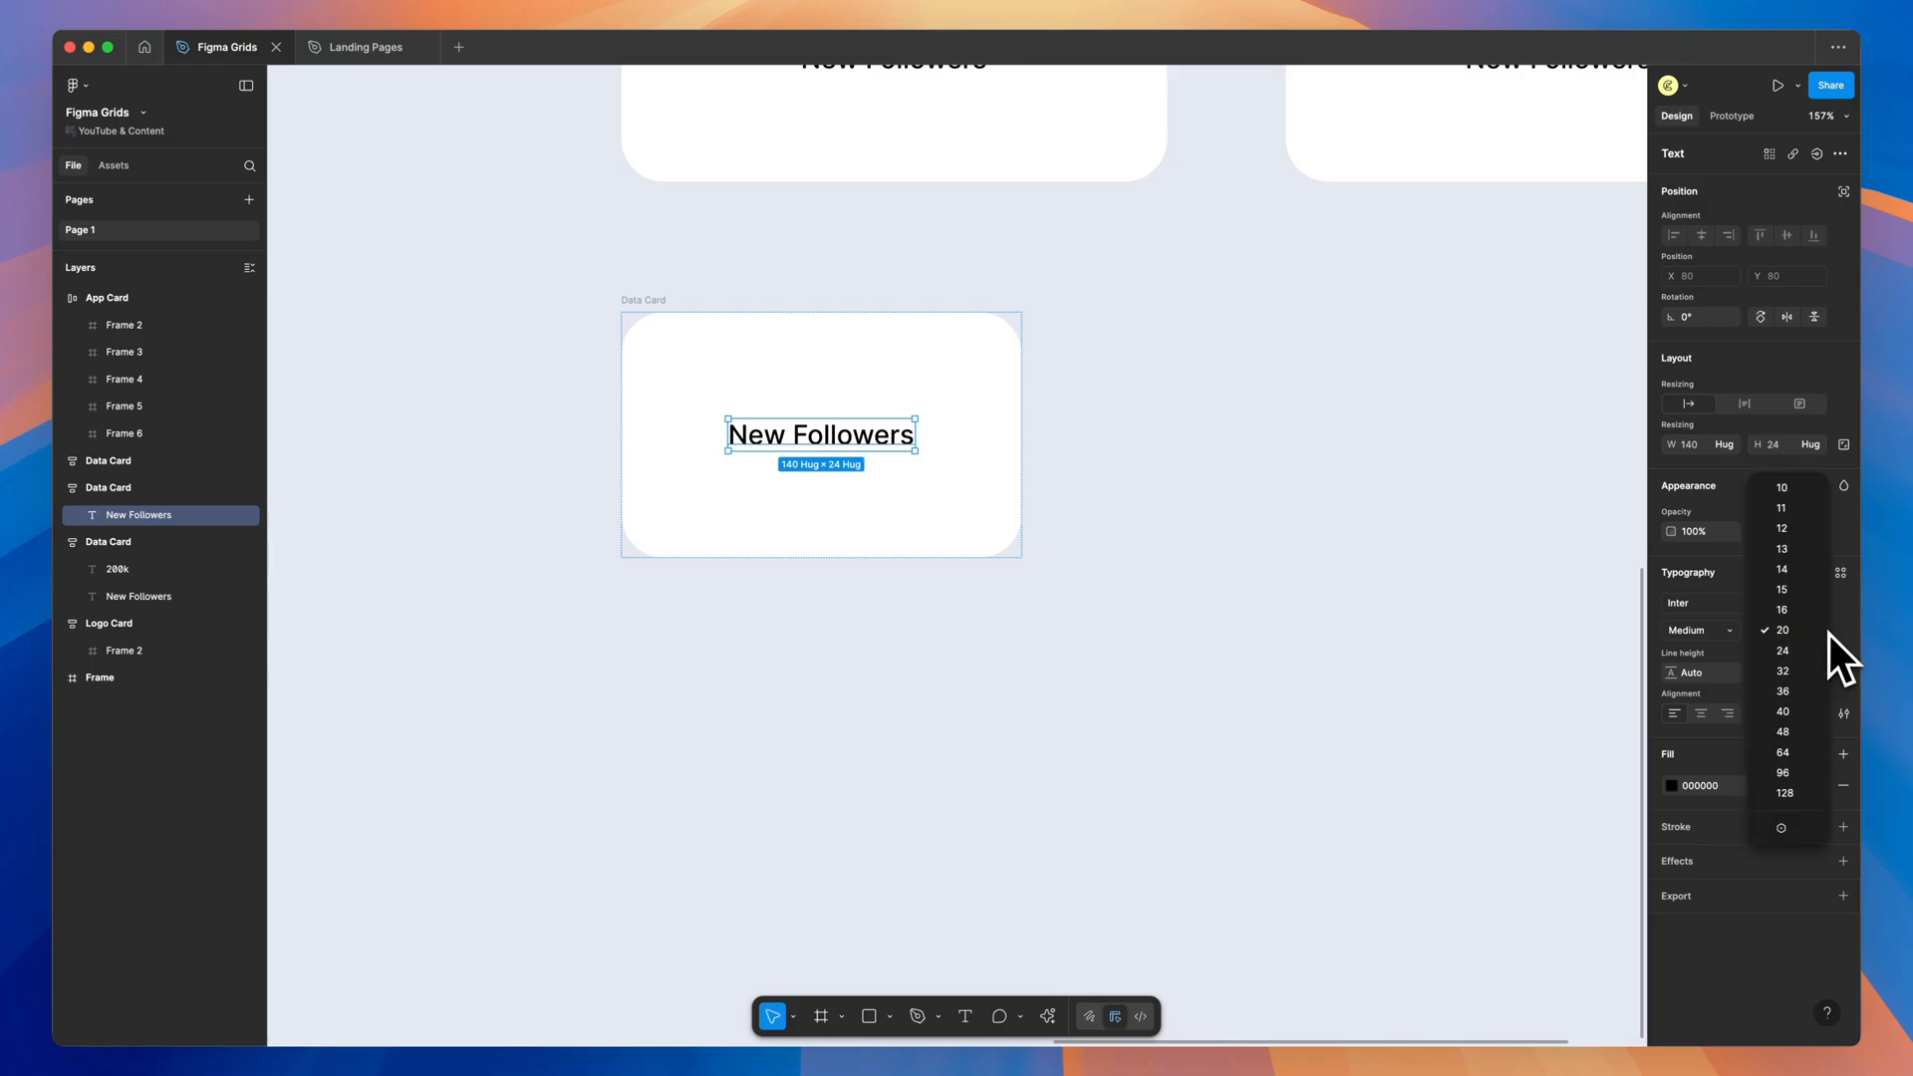
# Make a sentence card: label size 32, Lorem Ipsum placeholder text, padding 48.
pyautogui.click(1782, 672)
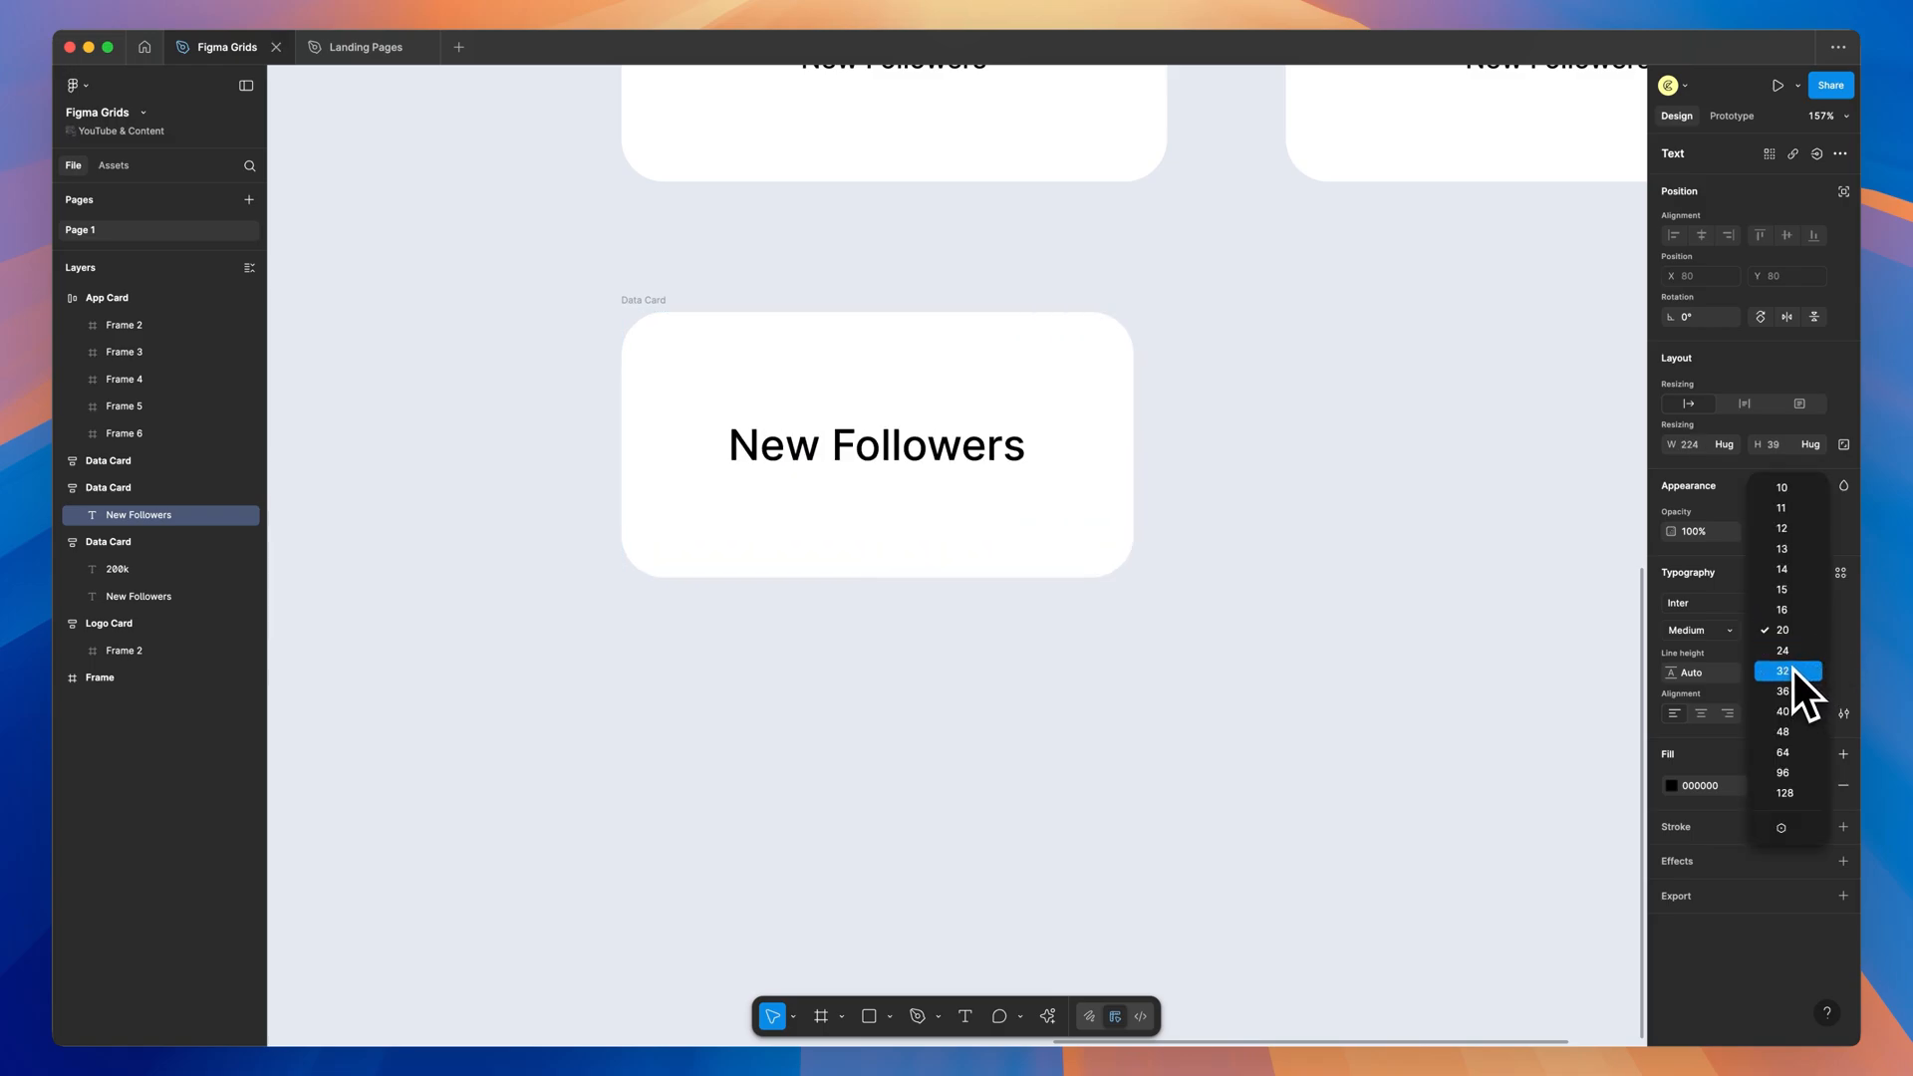
pyautogui.click(1782, 670)
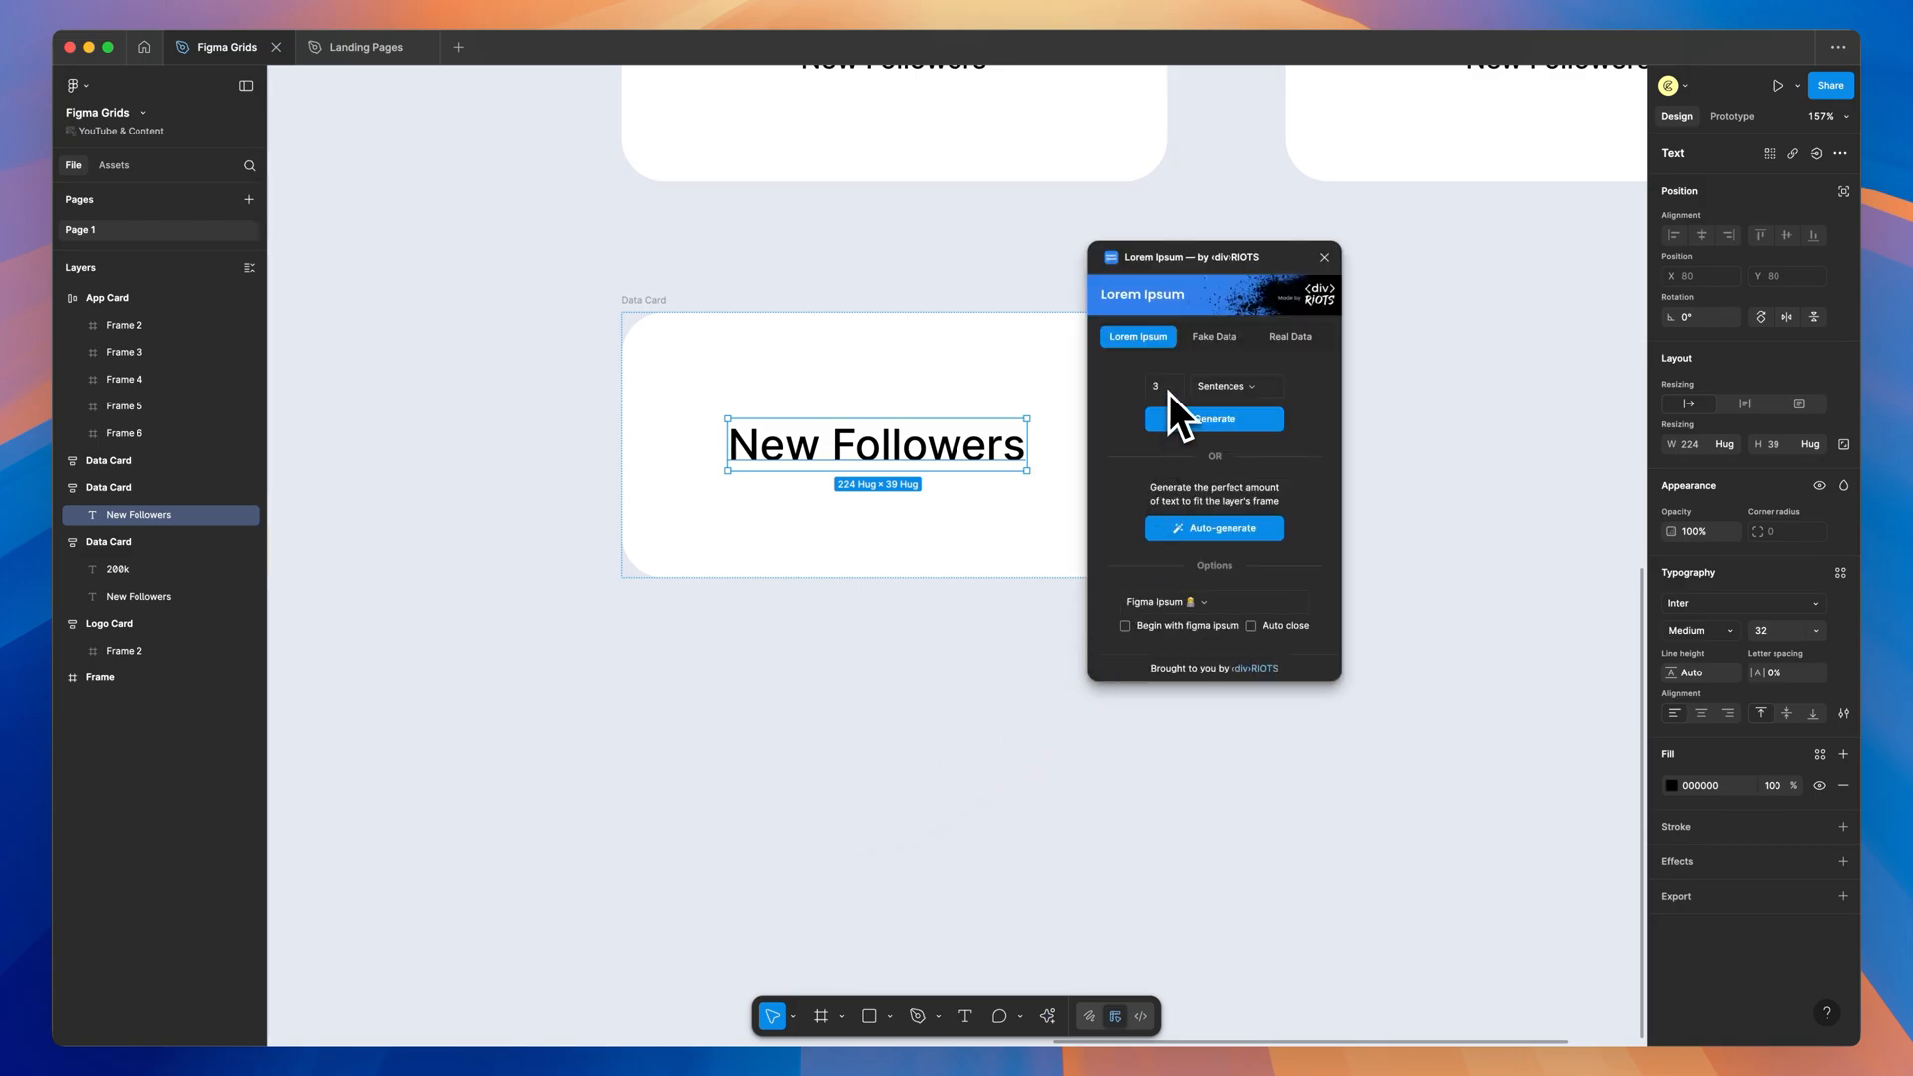
pyautogui.click(1214, 418)
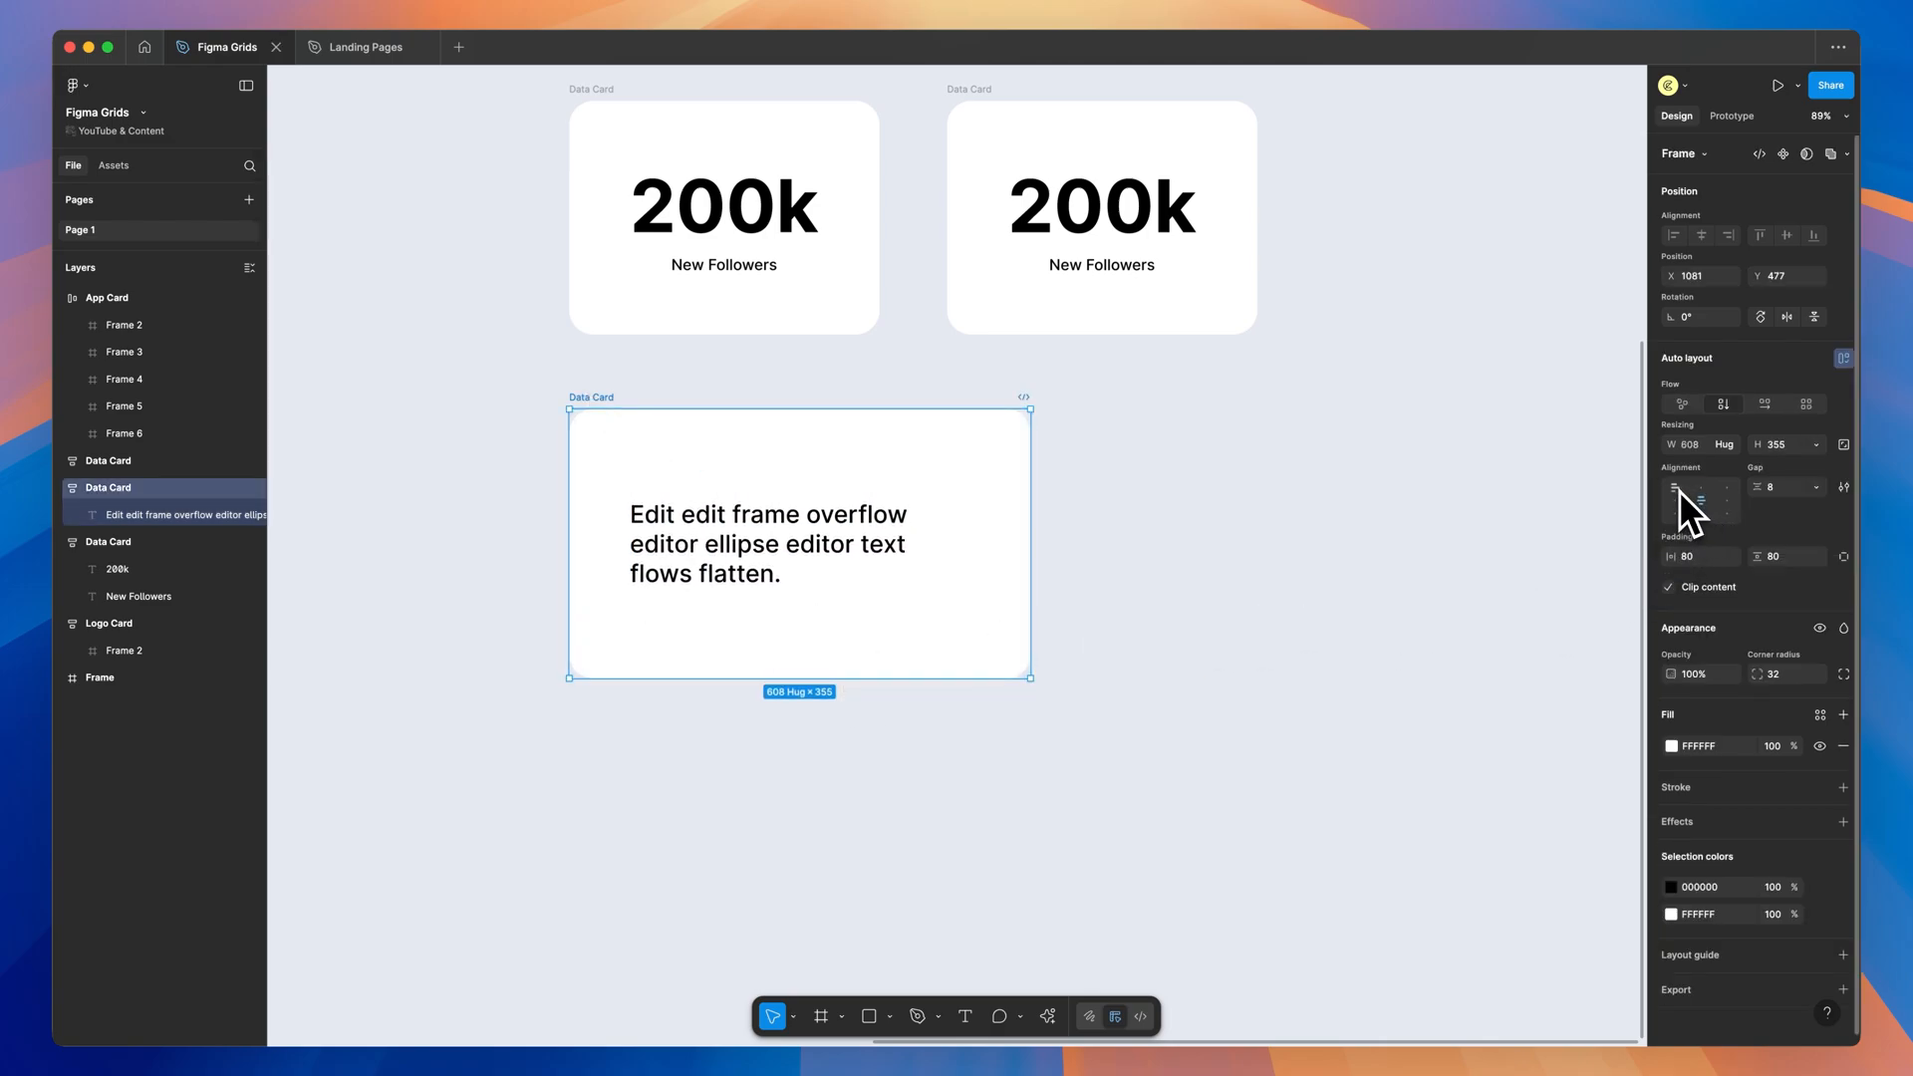
pyautogui.scroll(-3)
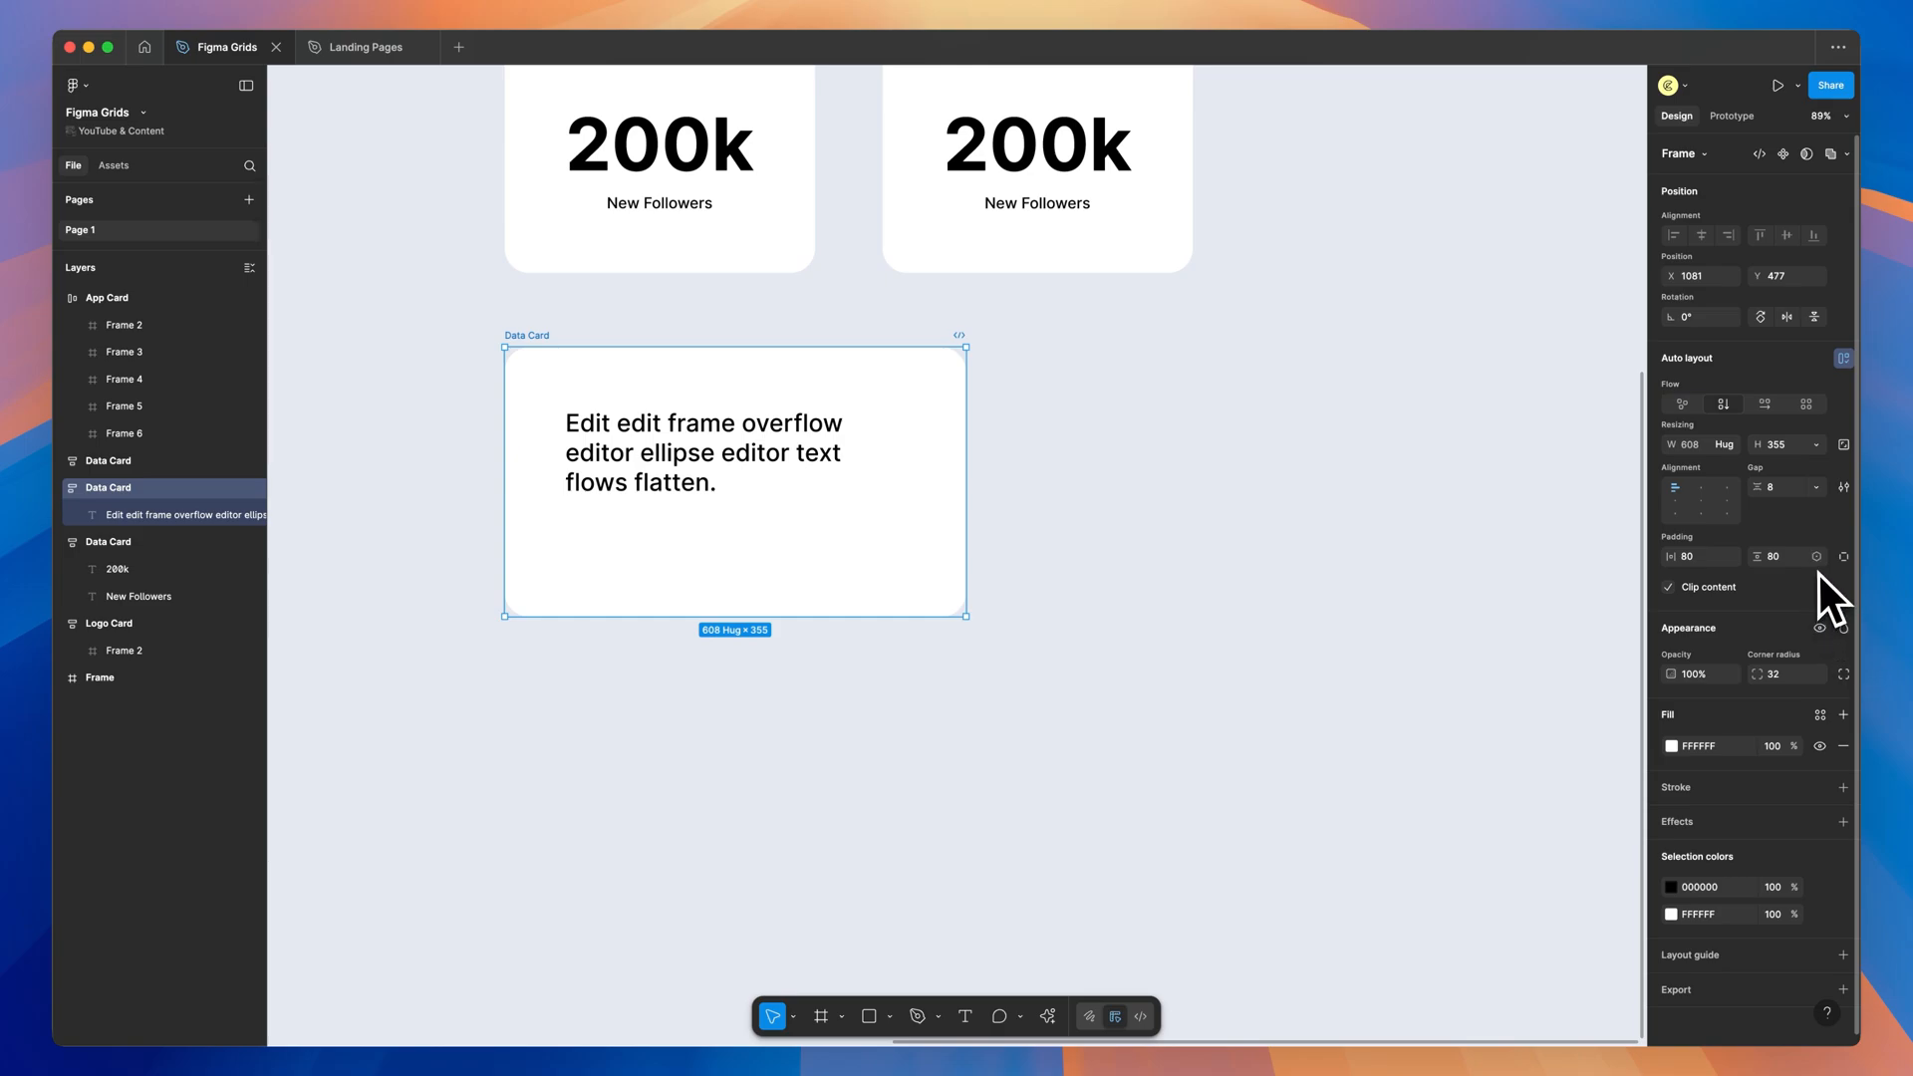
pyautogui.click(1774, 556)
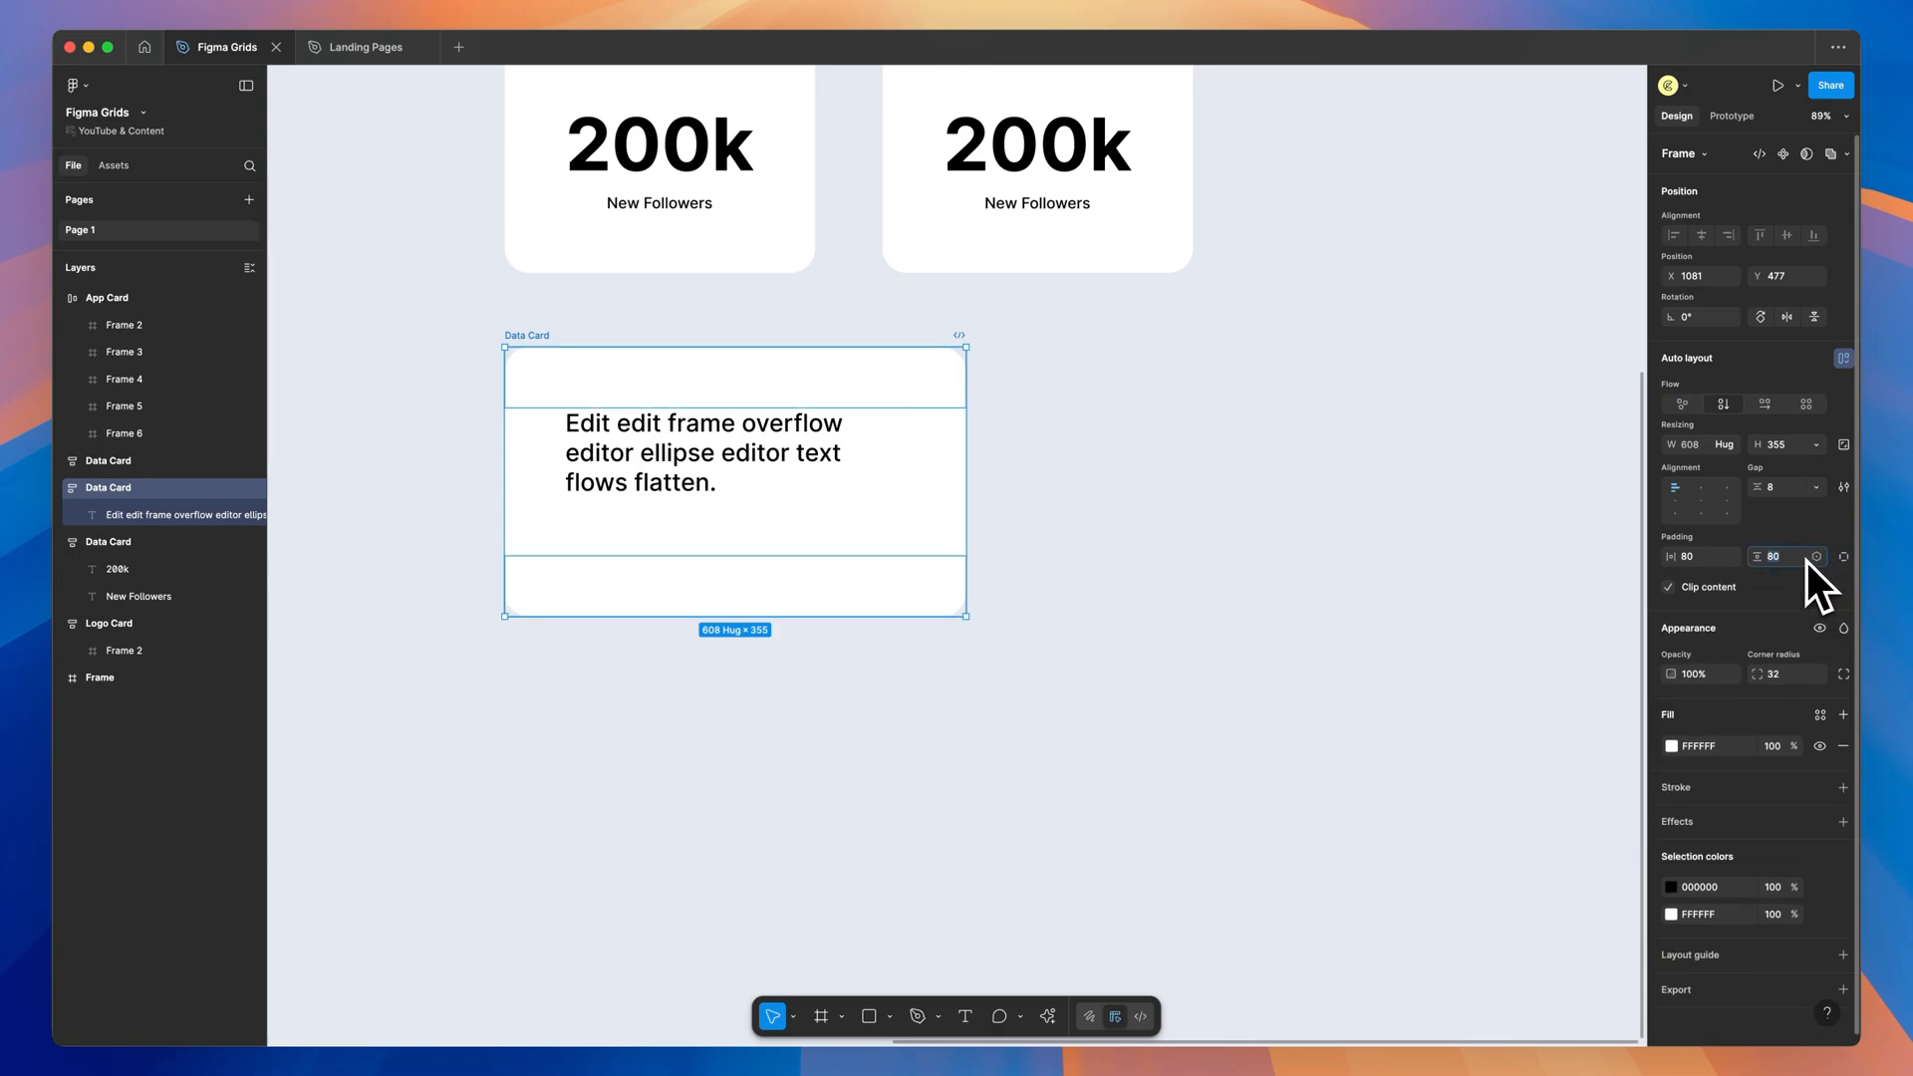
pyautogui.write('48')
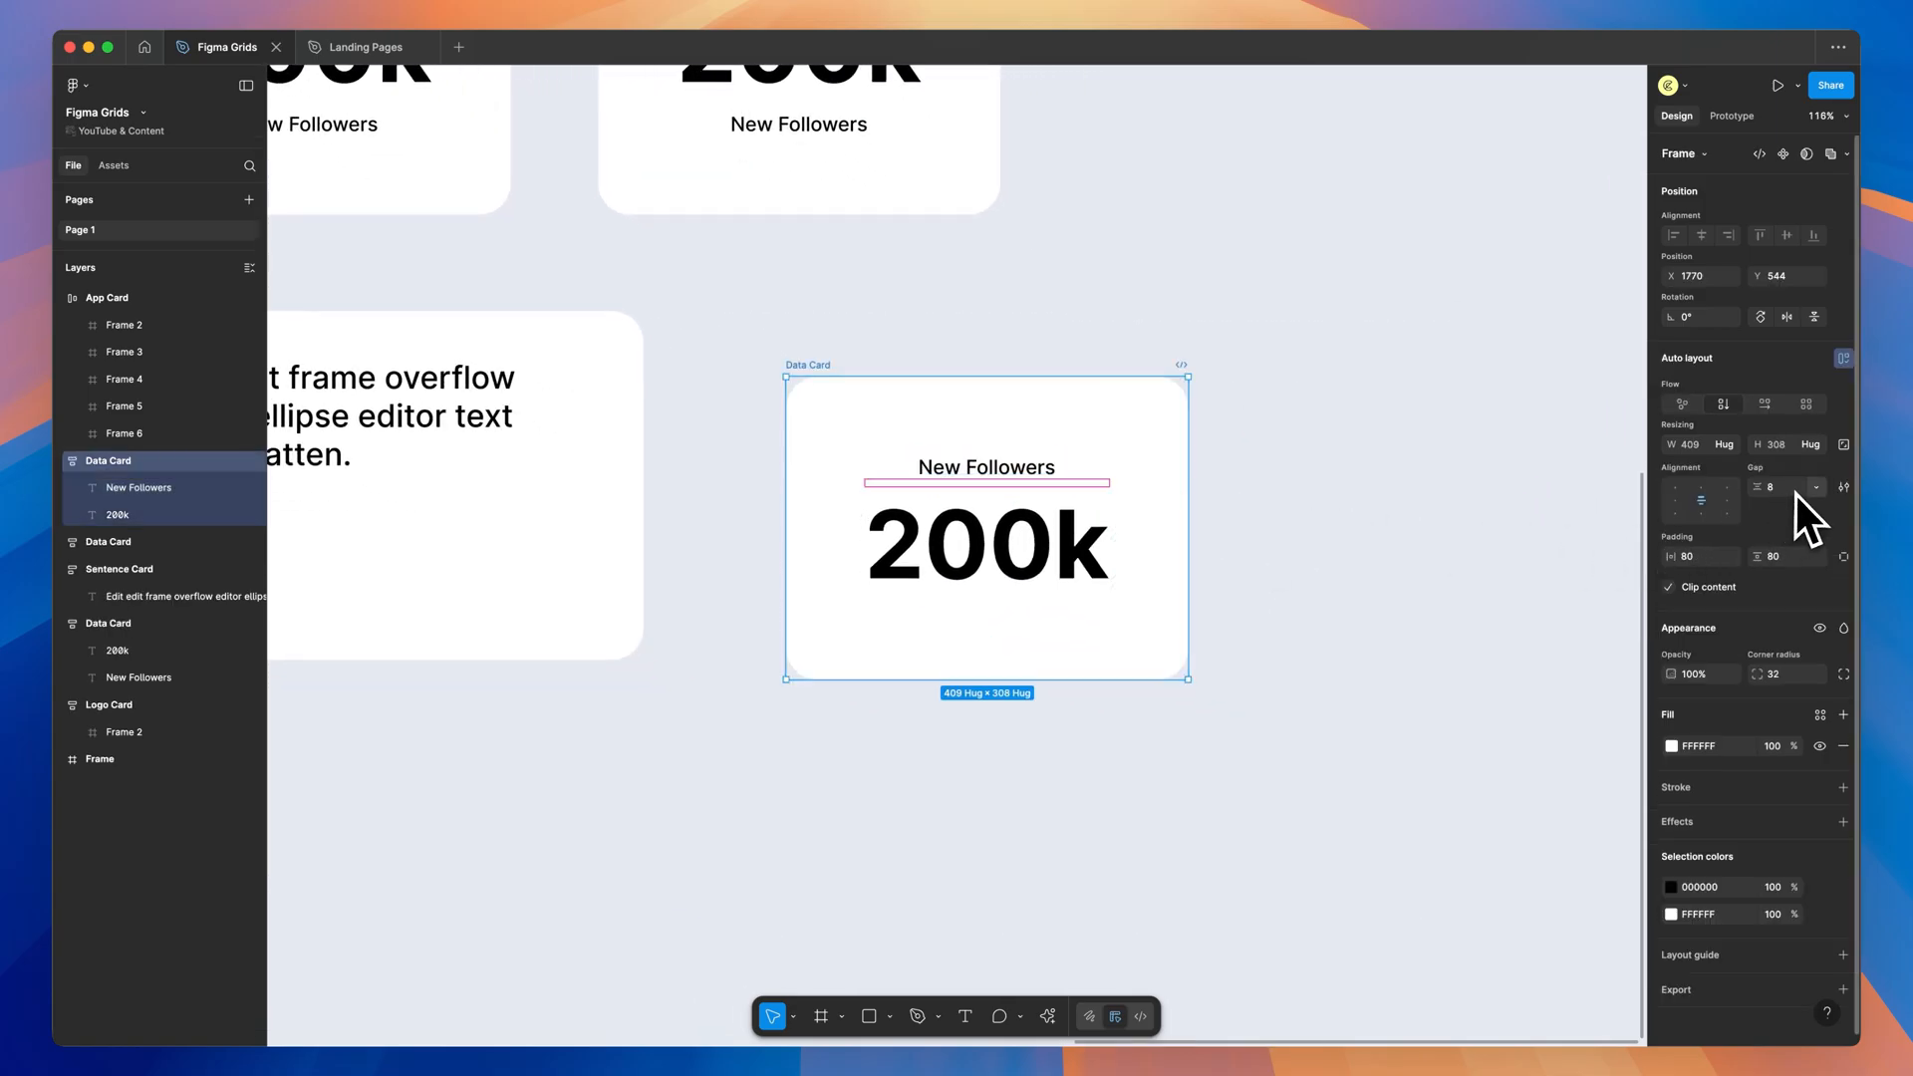
# Make a basic card with auto spacing between label and number and padding 48.
pyautogui.click(1810, 445)
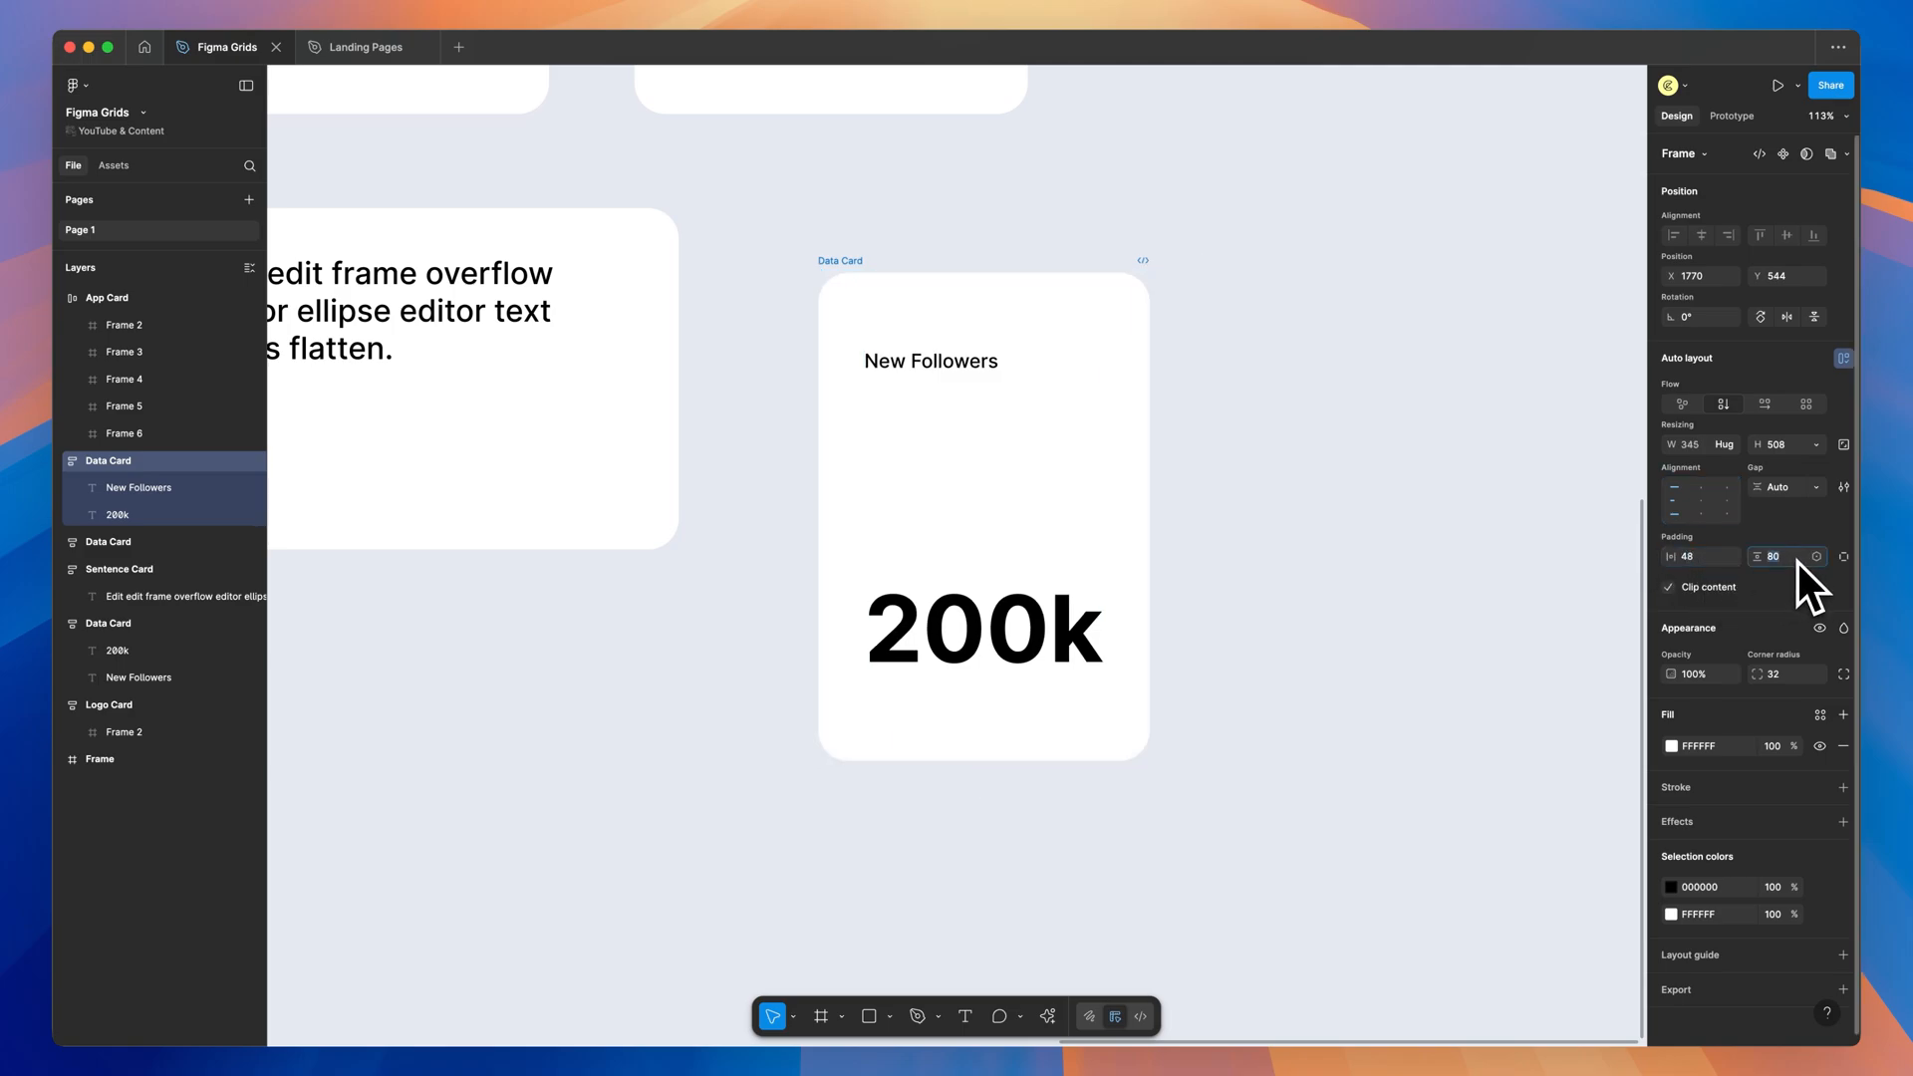
pyautogui.write('48')
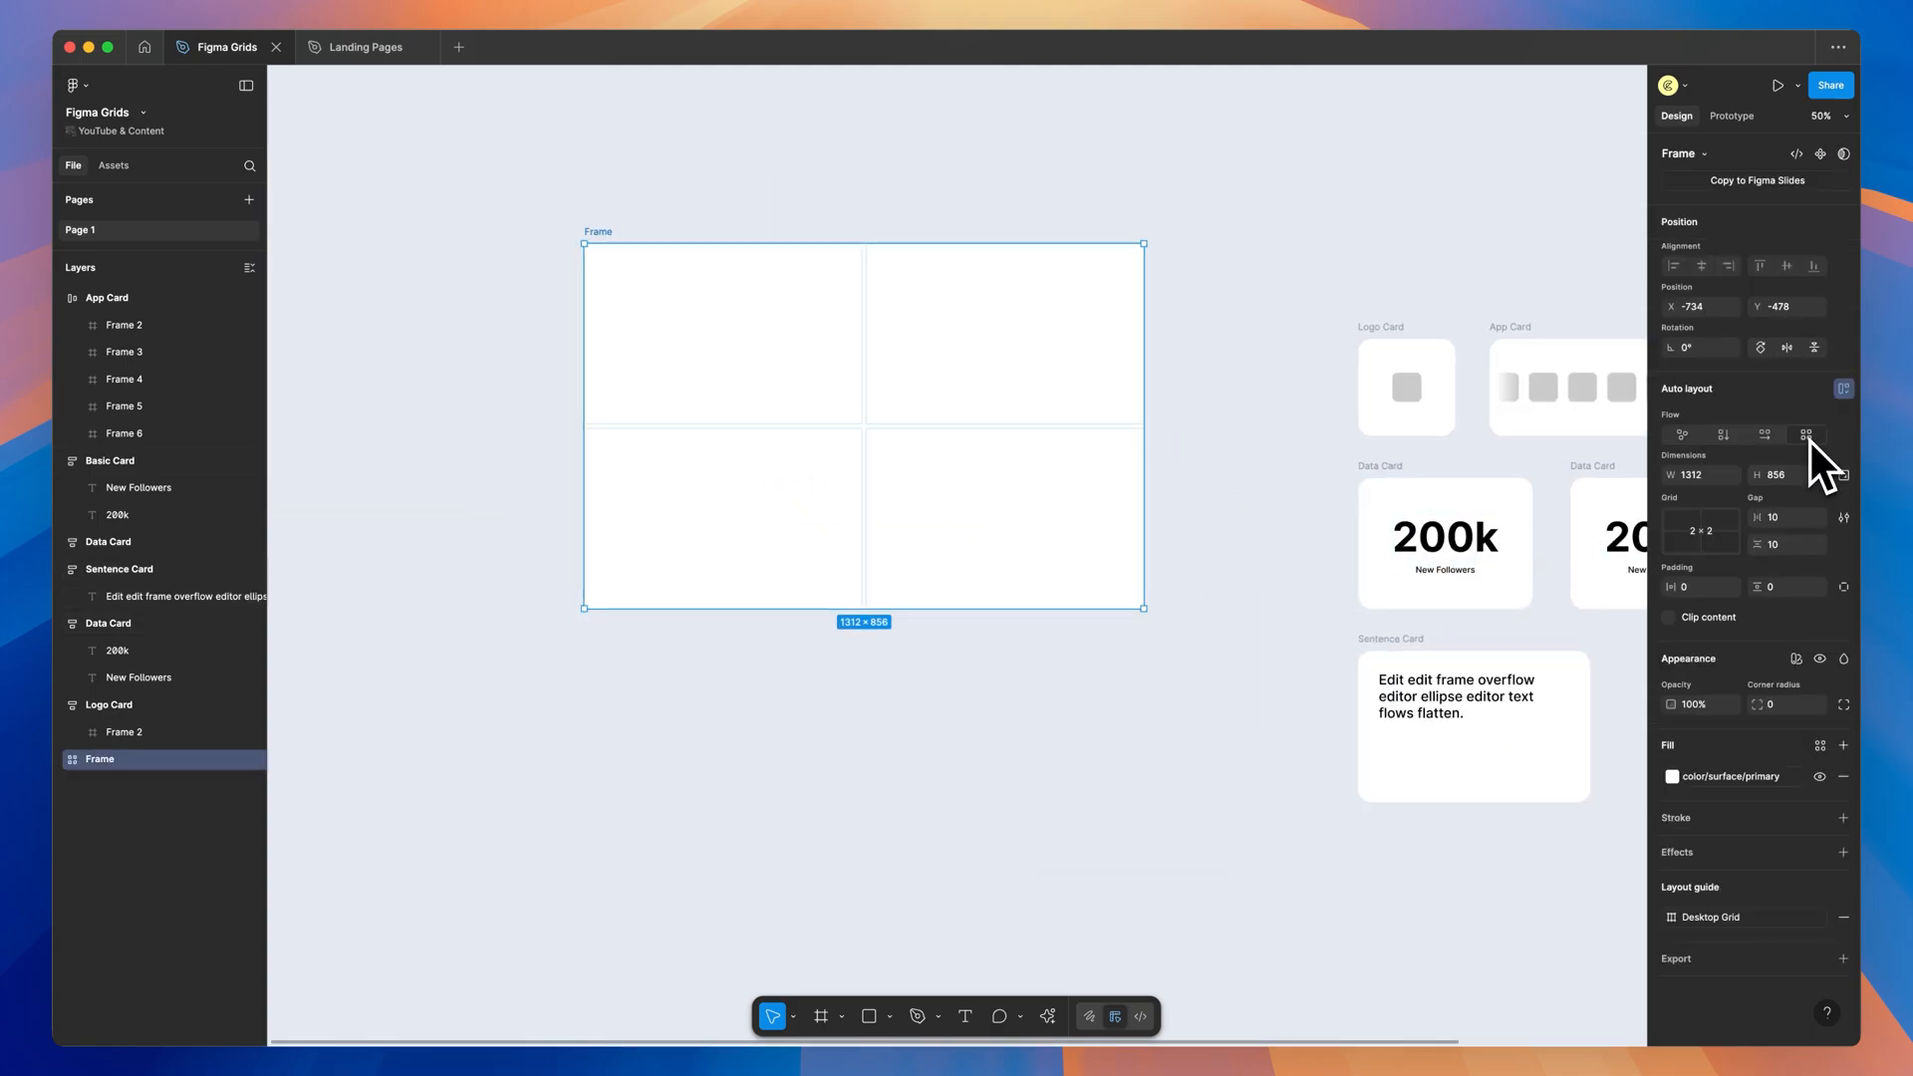
# Change the grid frame to 3×3 and switch its fill to the dark surface colour.
pyautogui.click(1700, 530)
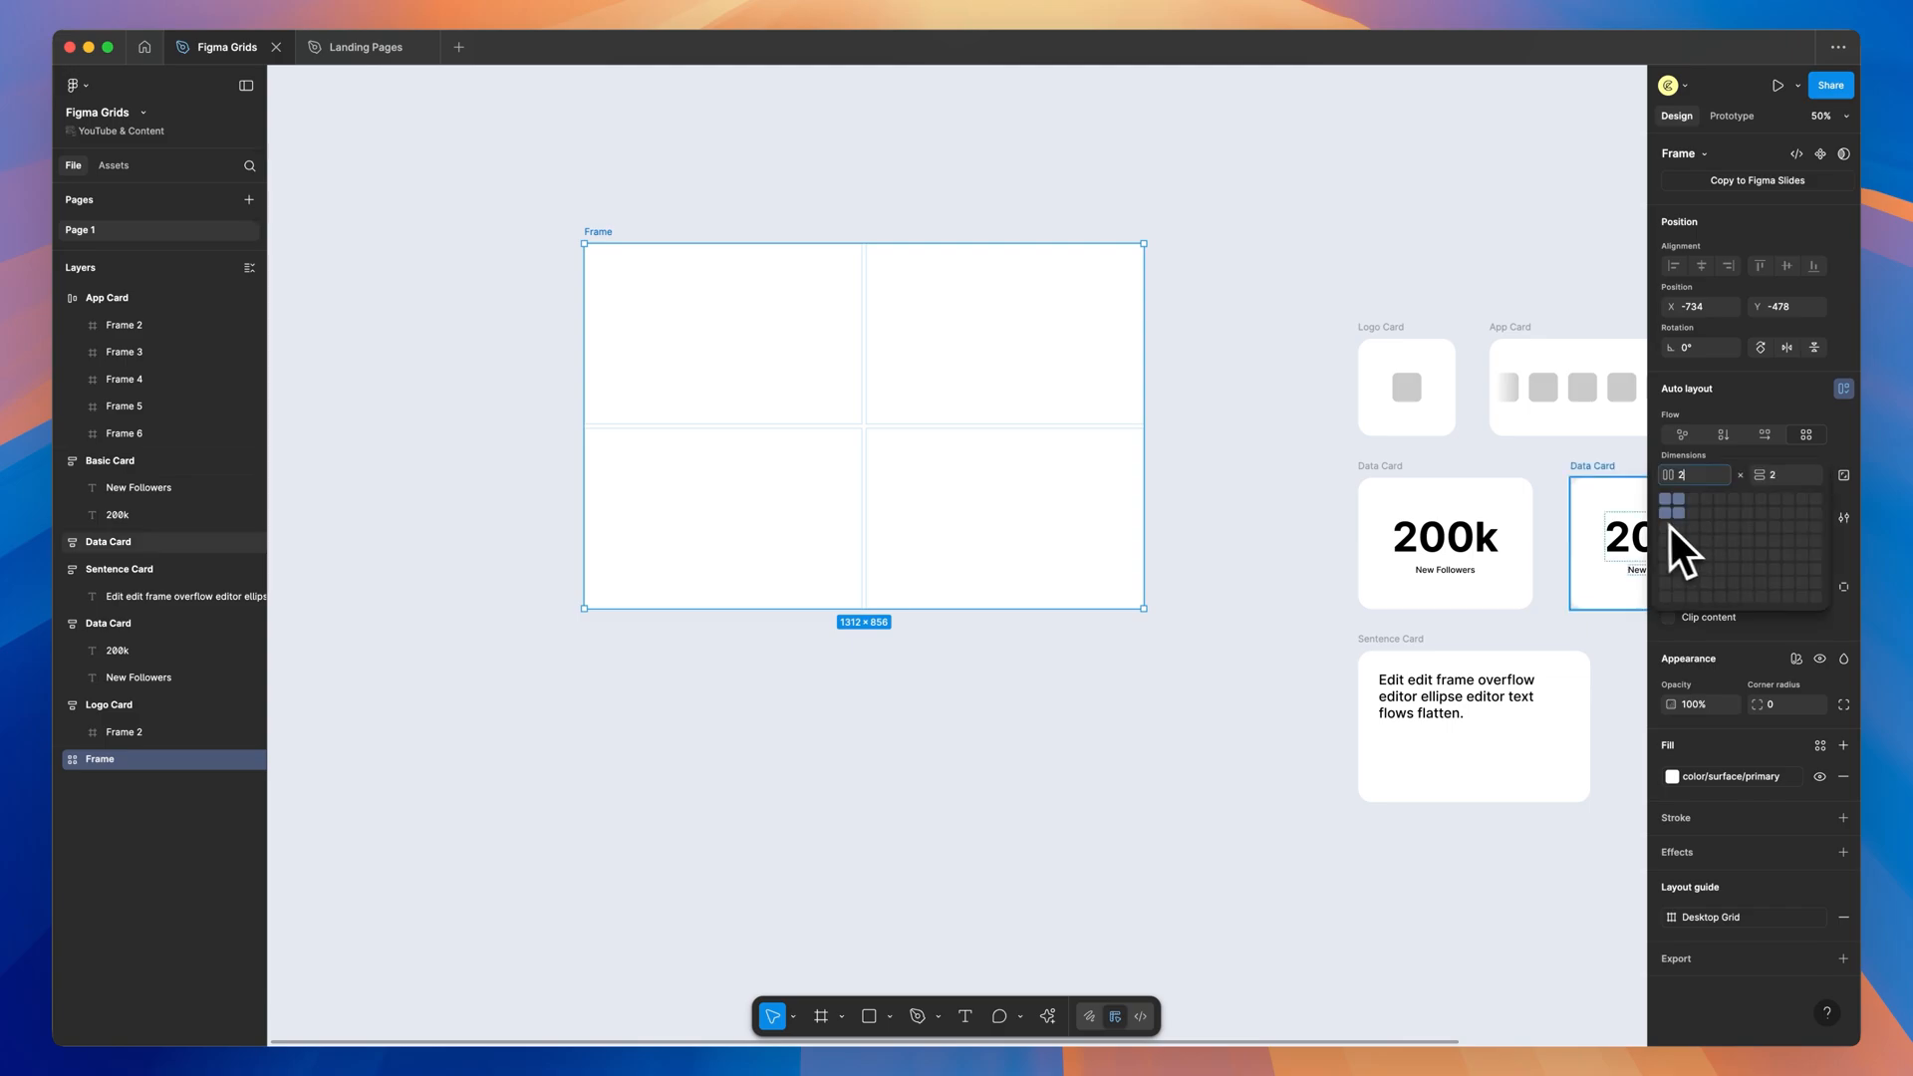
pyautogui.click(1710, 528)
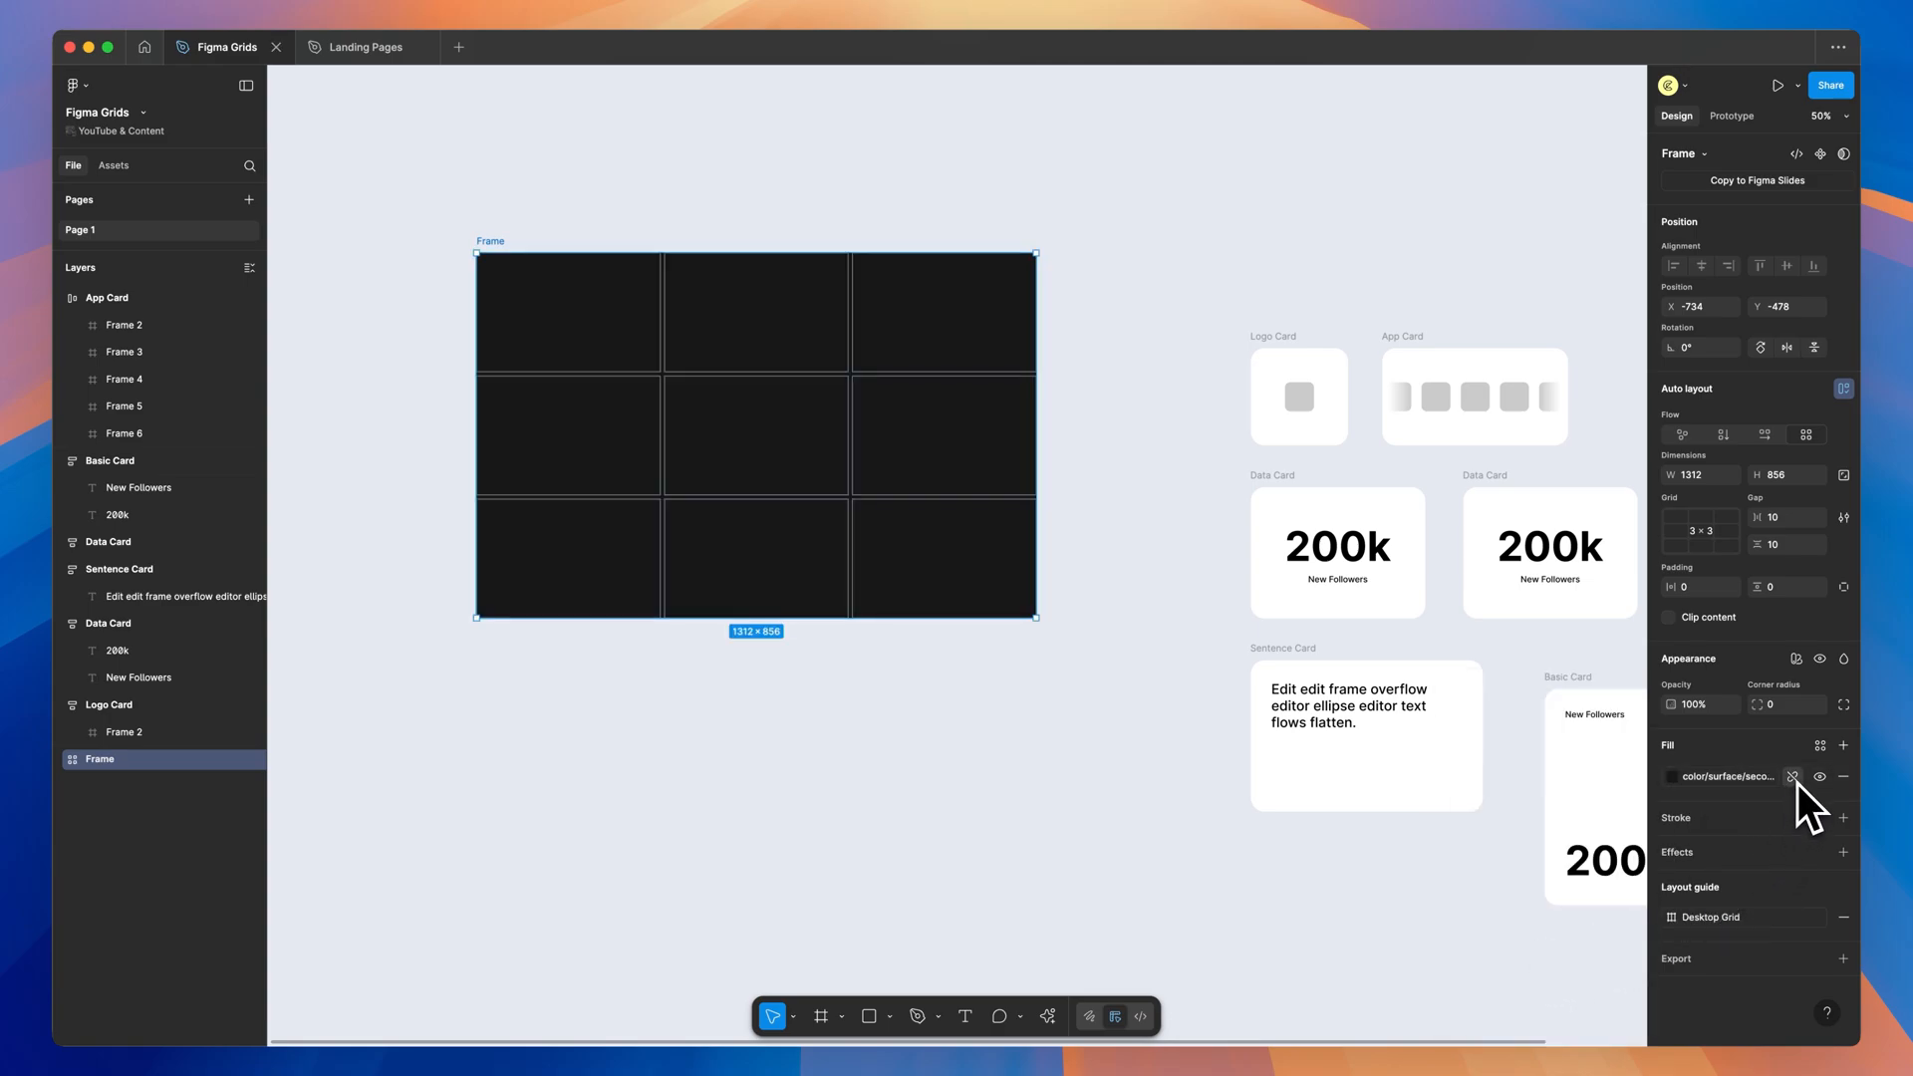
pyautogui.click(1794, 777)
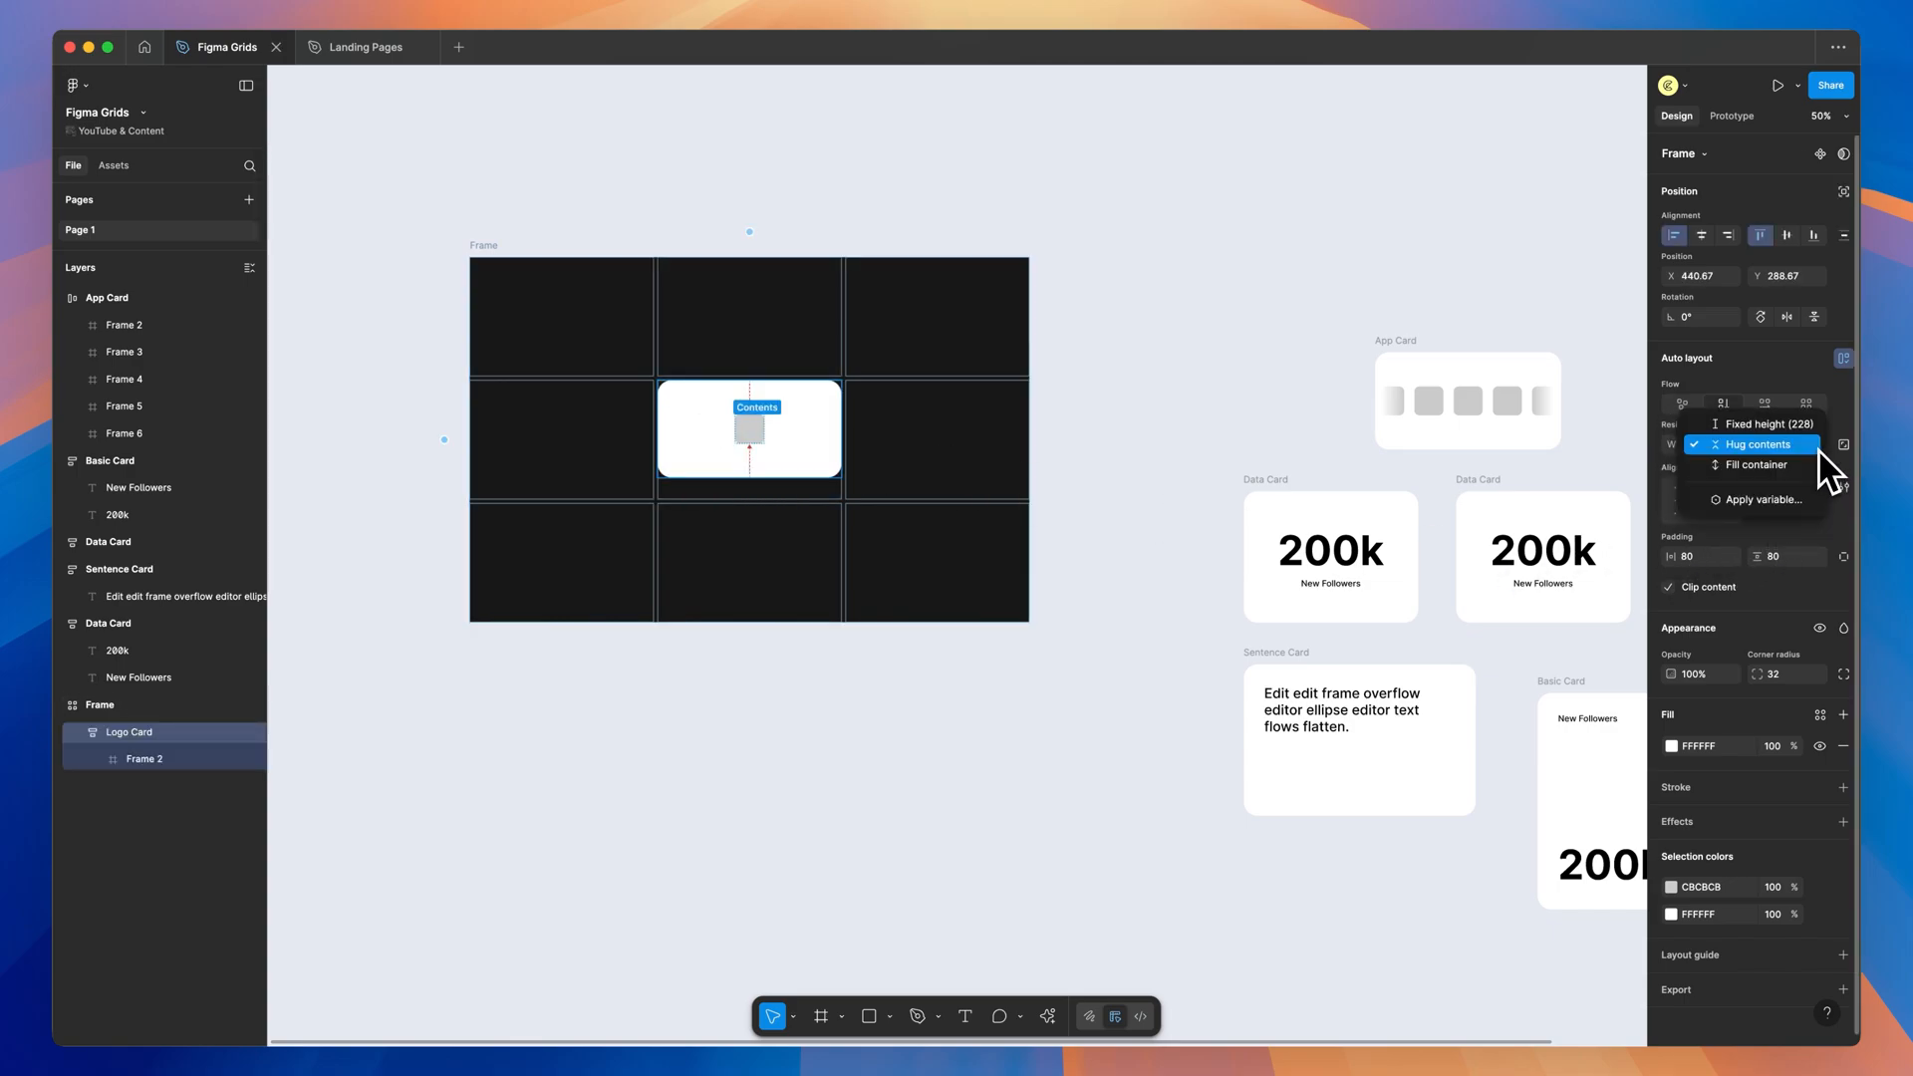
# Place the logo, app and data cards in grid cells and set them to fill their containers.
pyautogui.click(1758, 445)
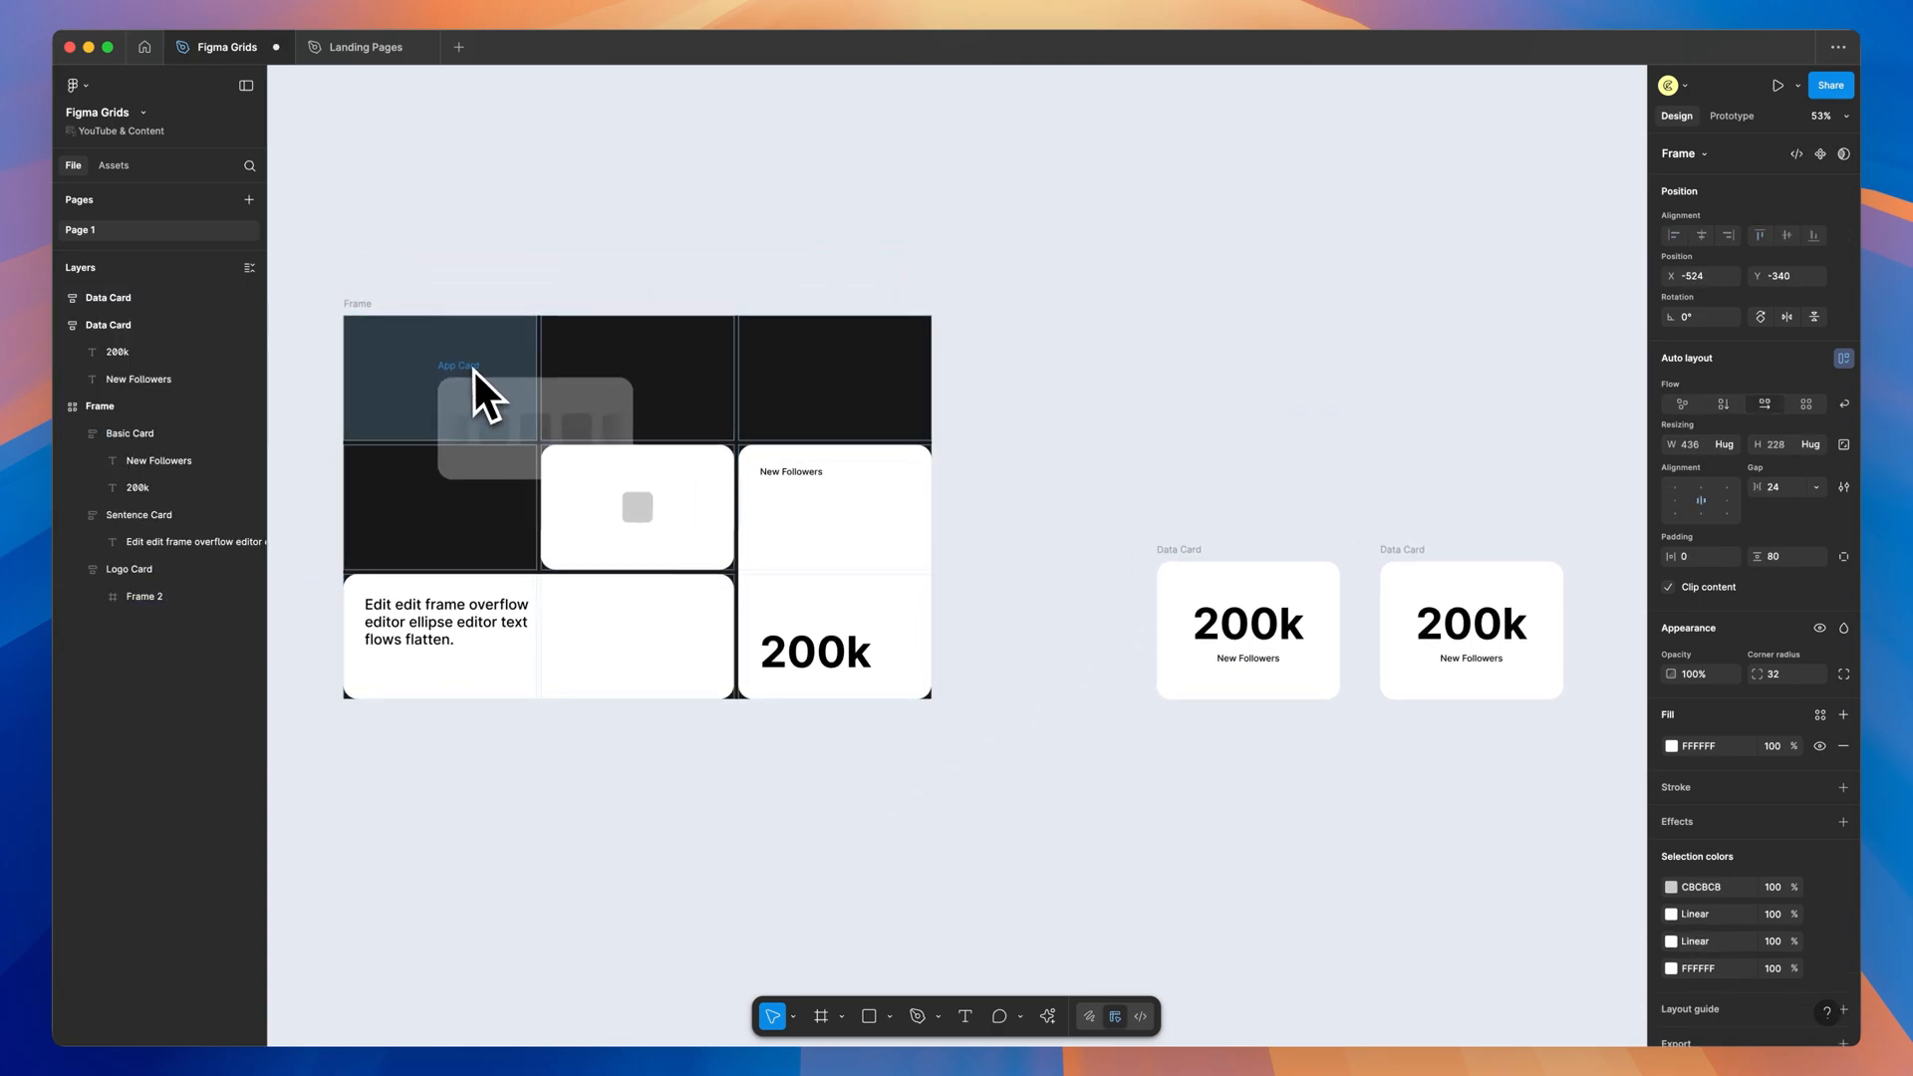
pyautogui.click(1724, 443)
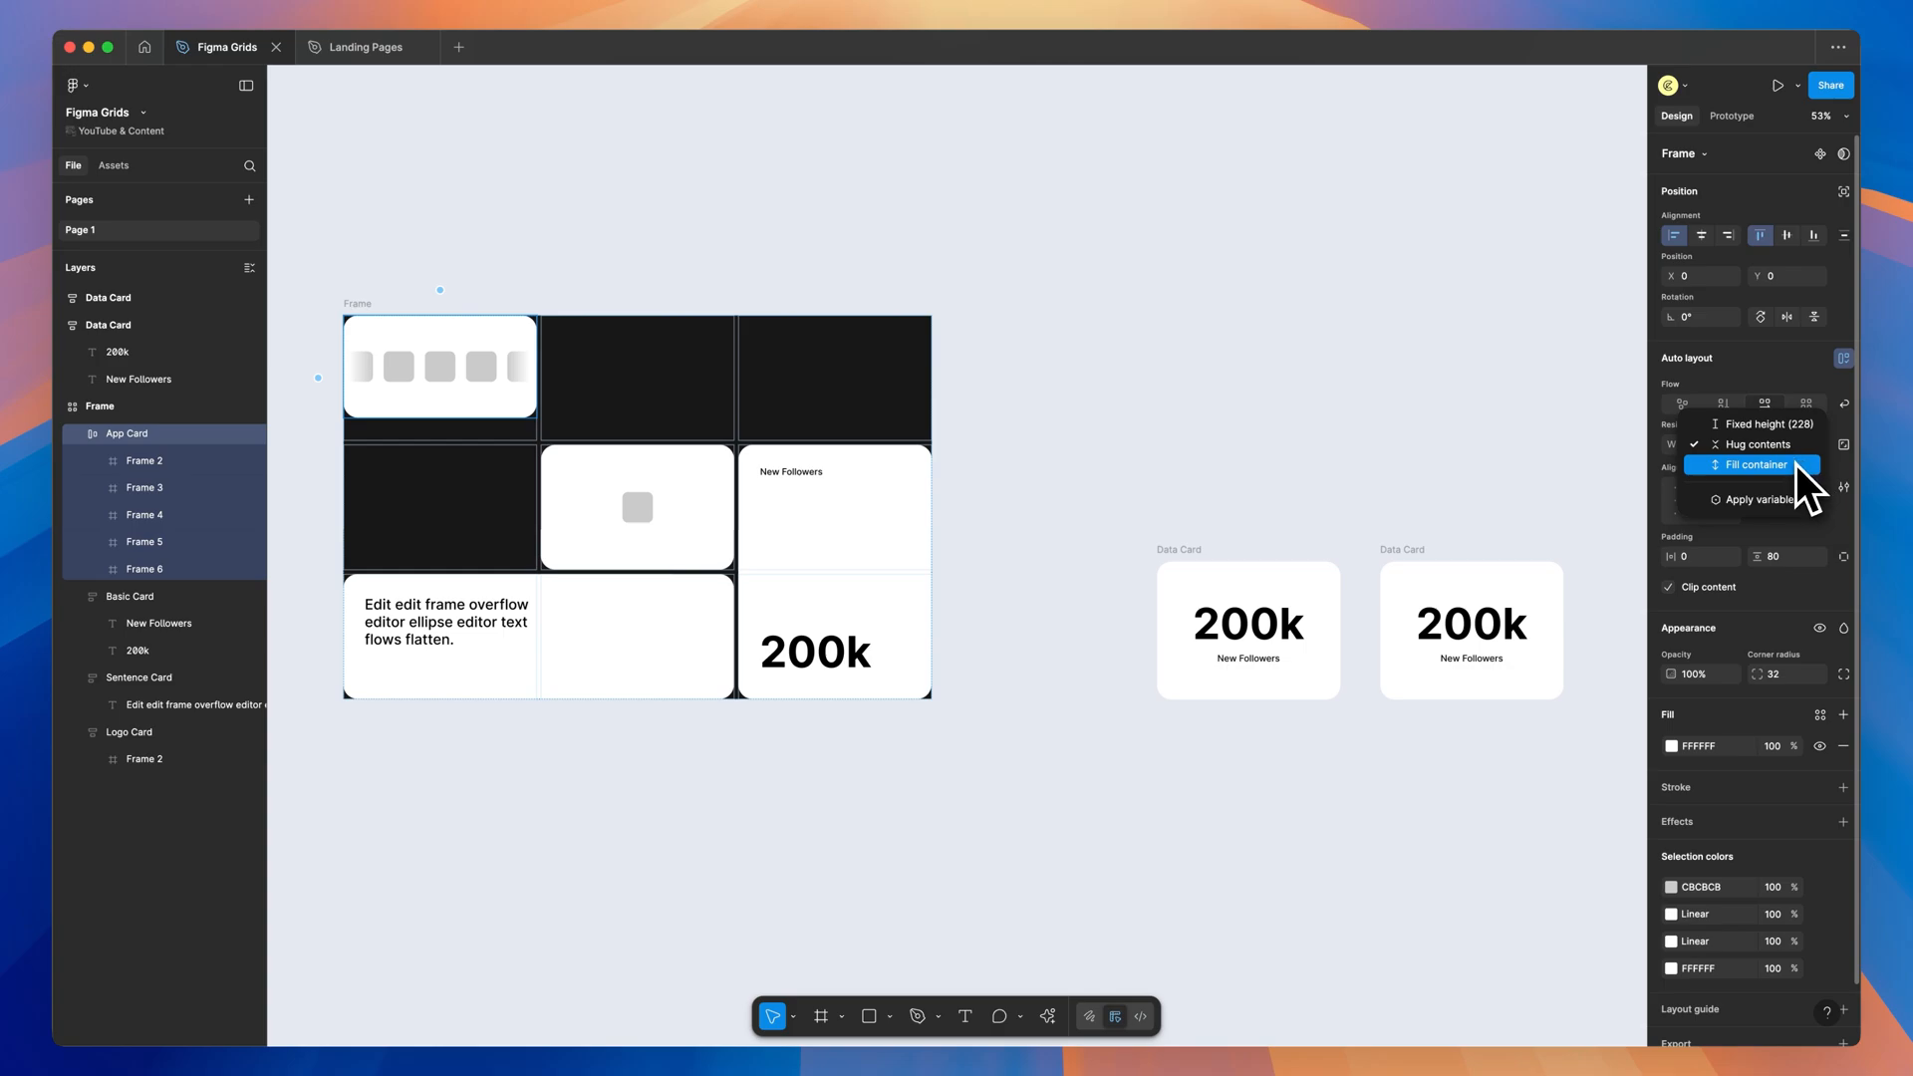
pyautogui.click(1755, 465)
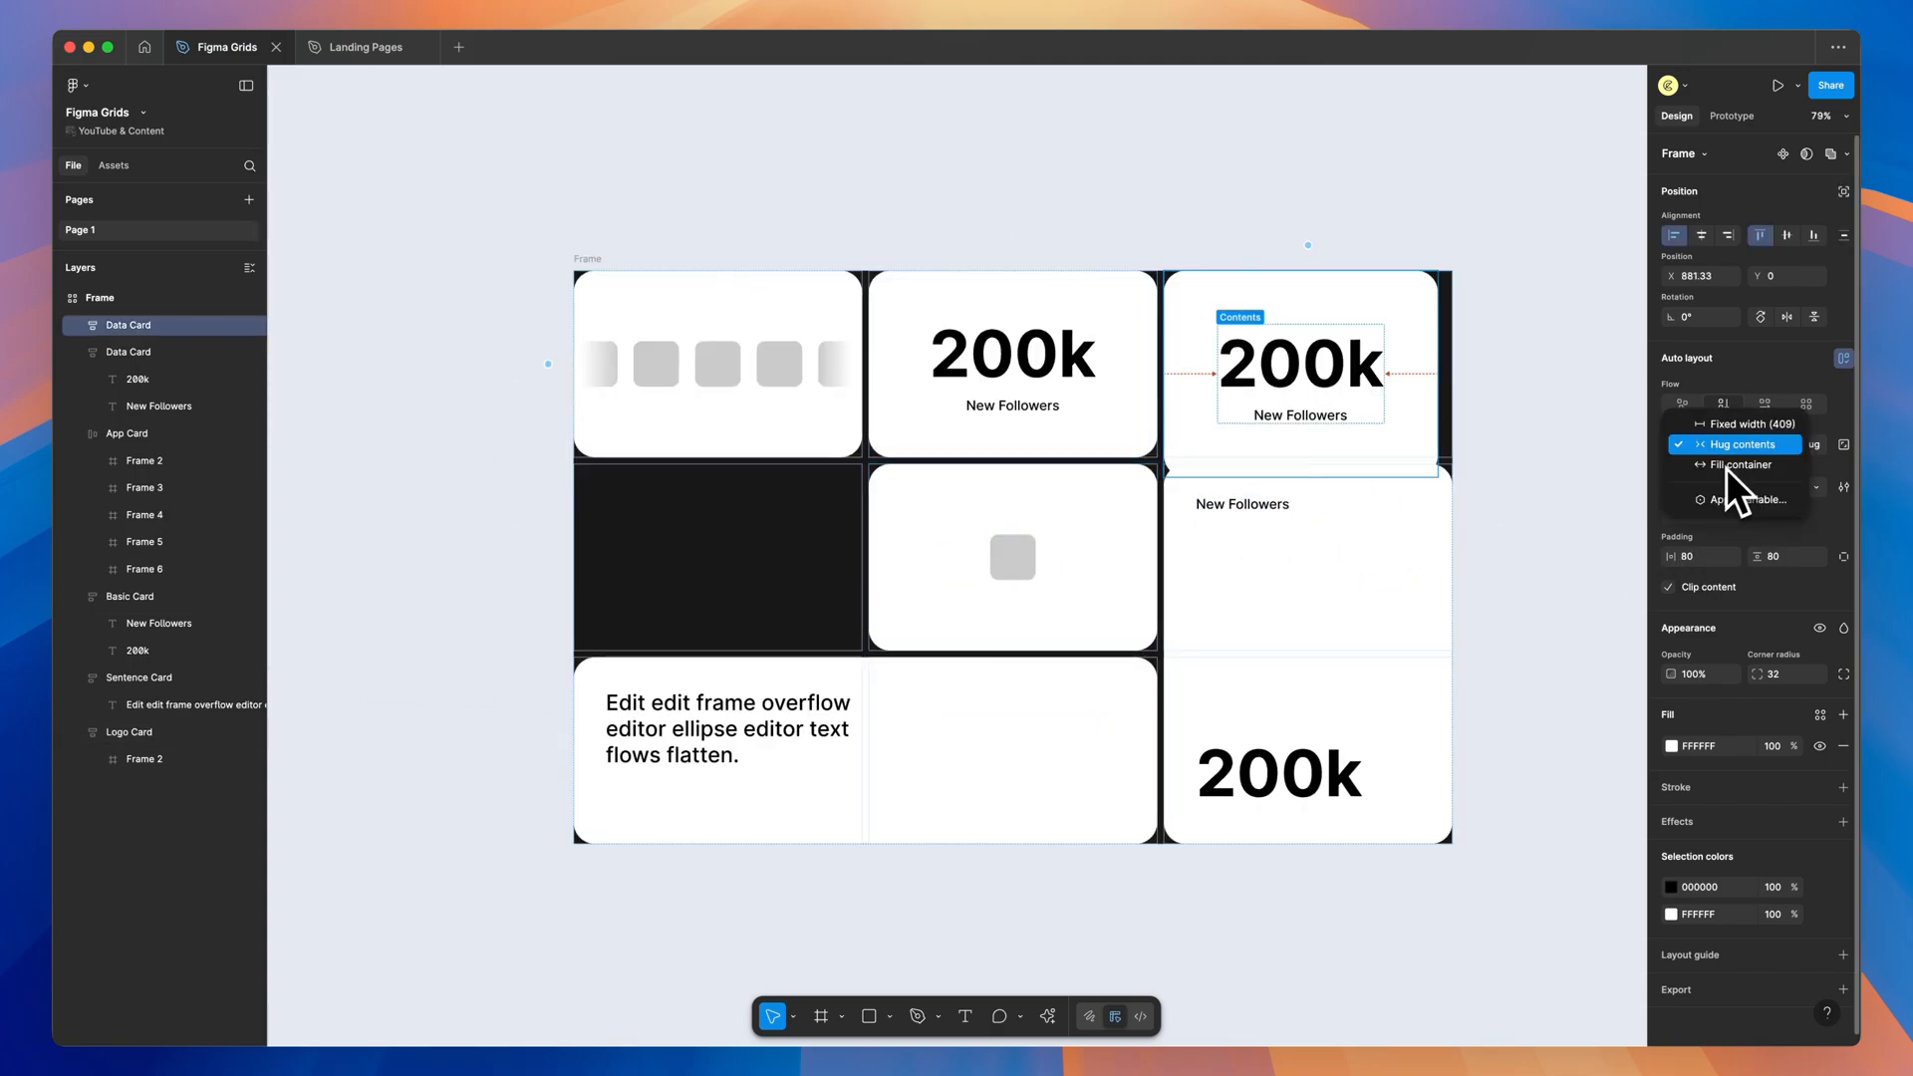
pyautogui.click(1738, 464)
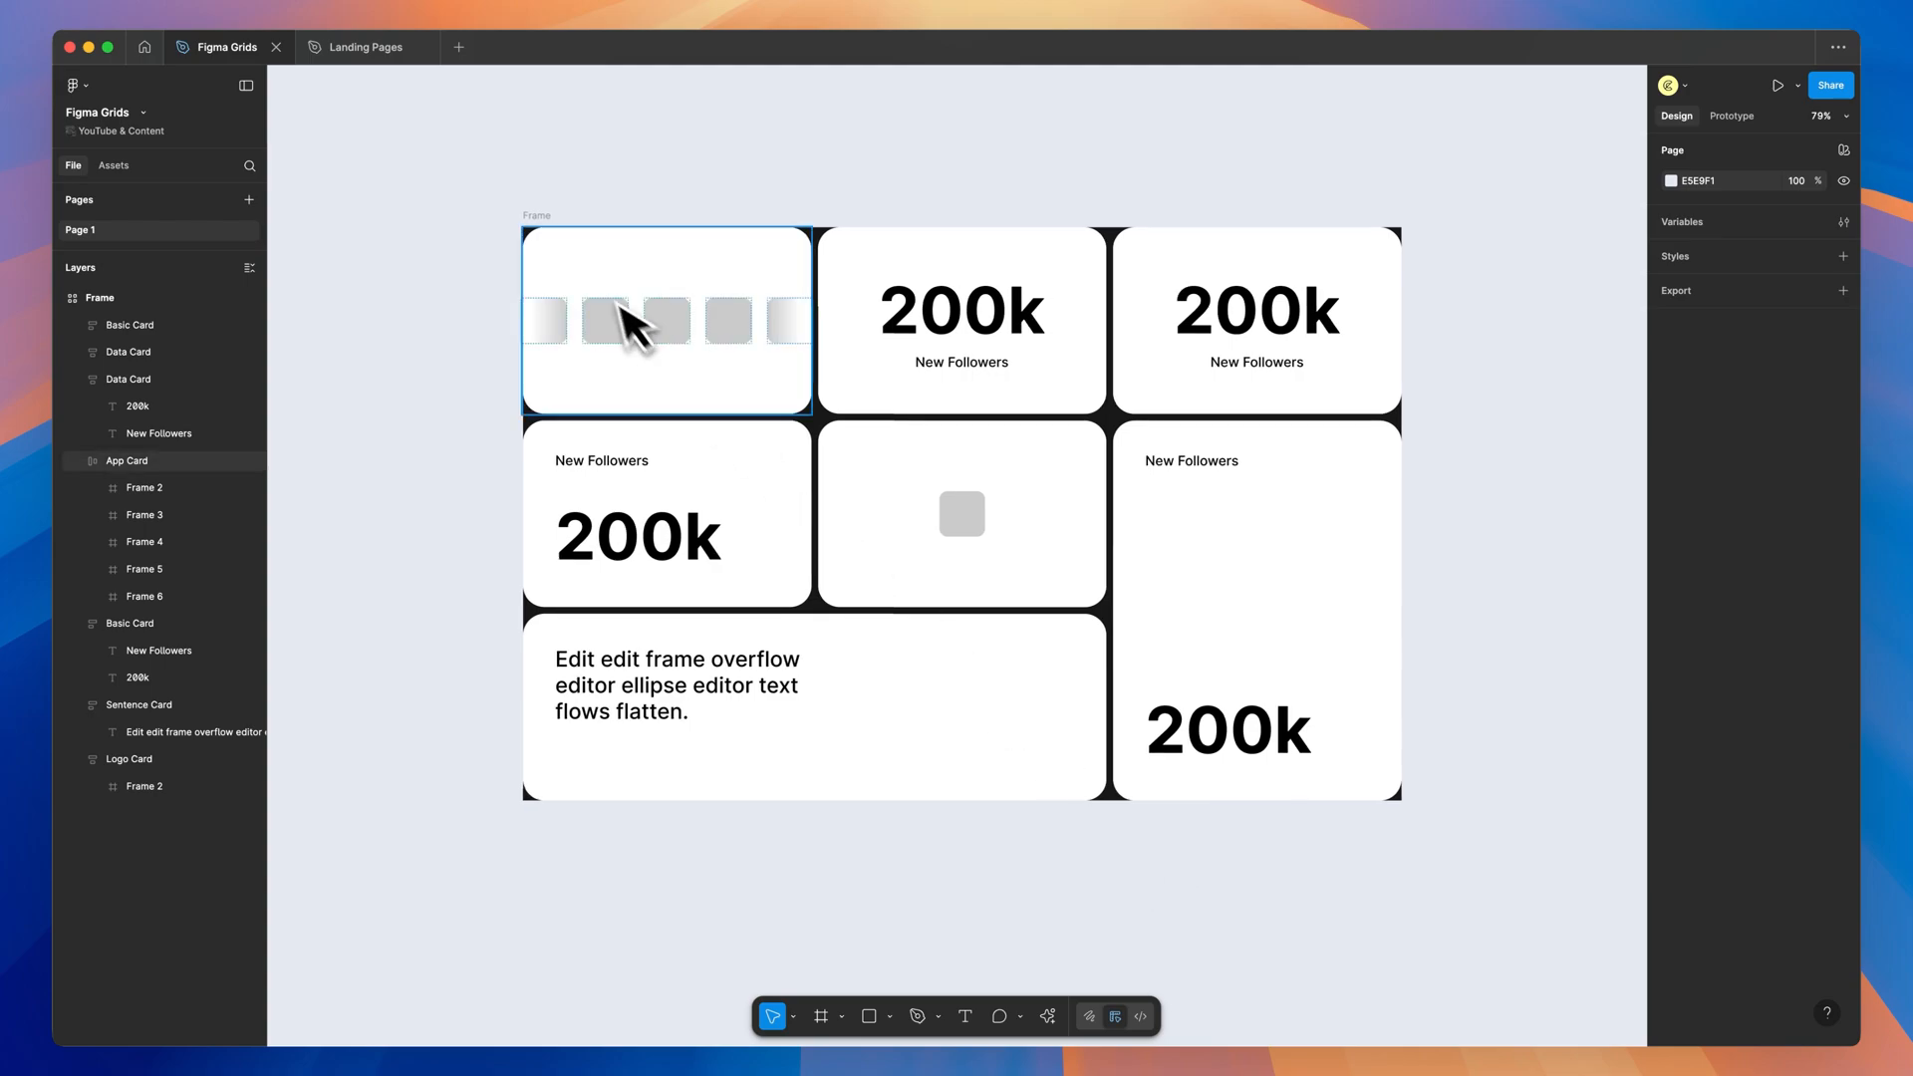
# Set the grid's gap and padding to 24 and resize the frame narrower and taller, about 1180×959.
pyautogui.click(99, 297)
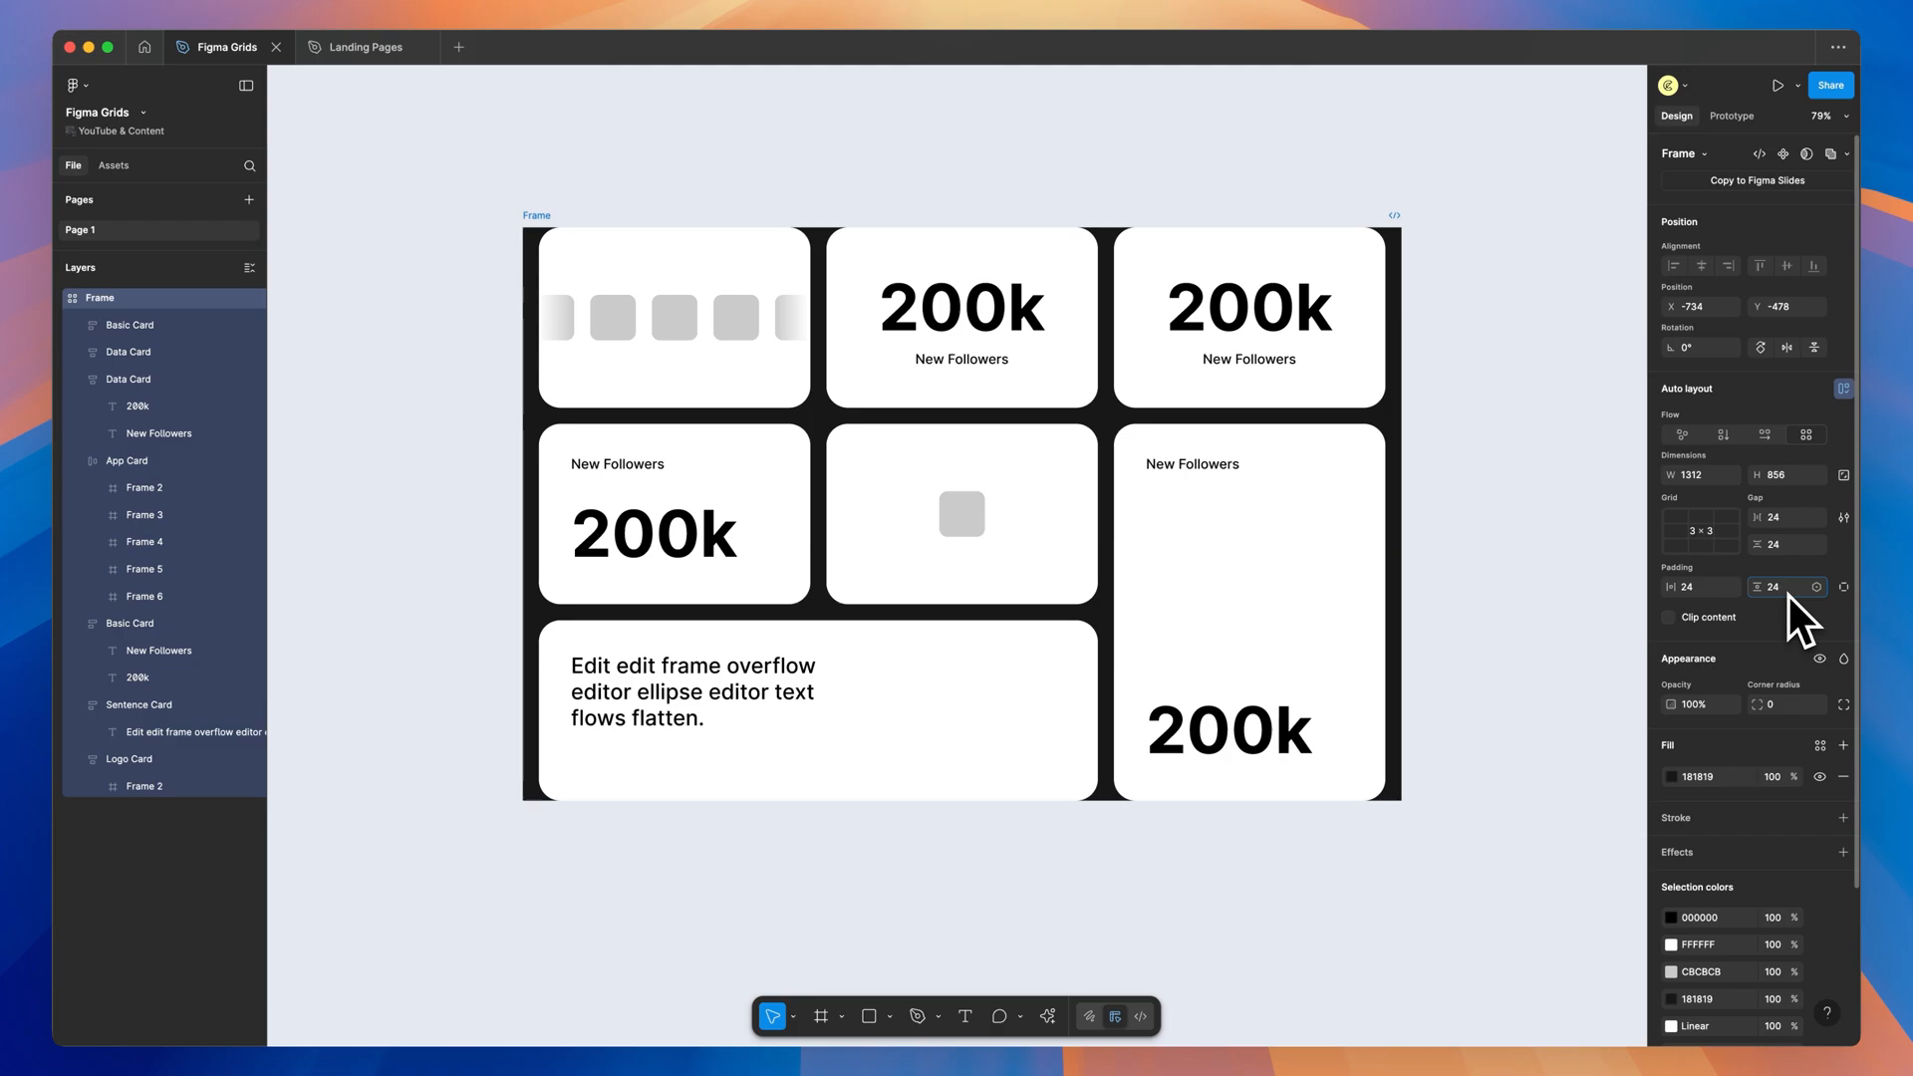
pyautogui.click(674, 327)
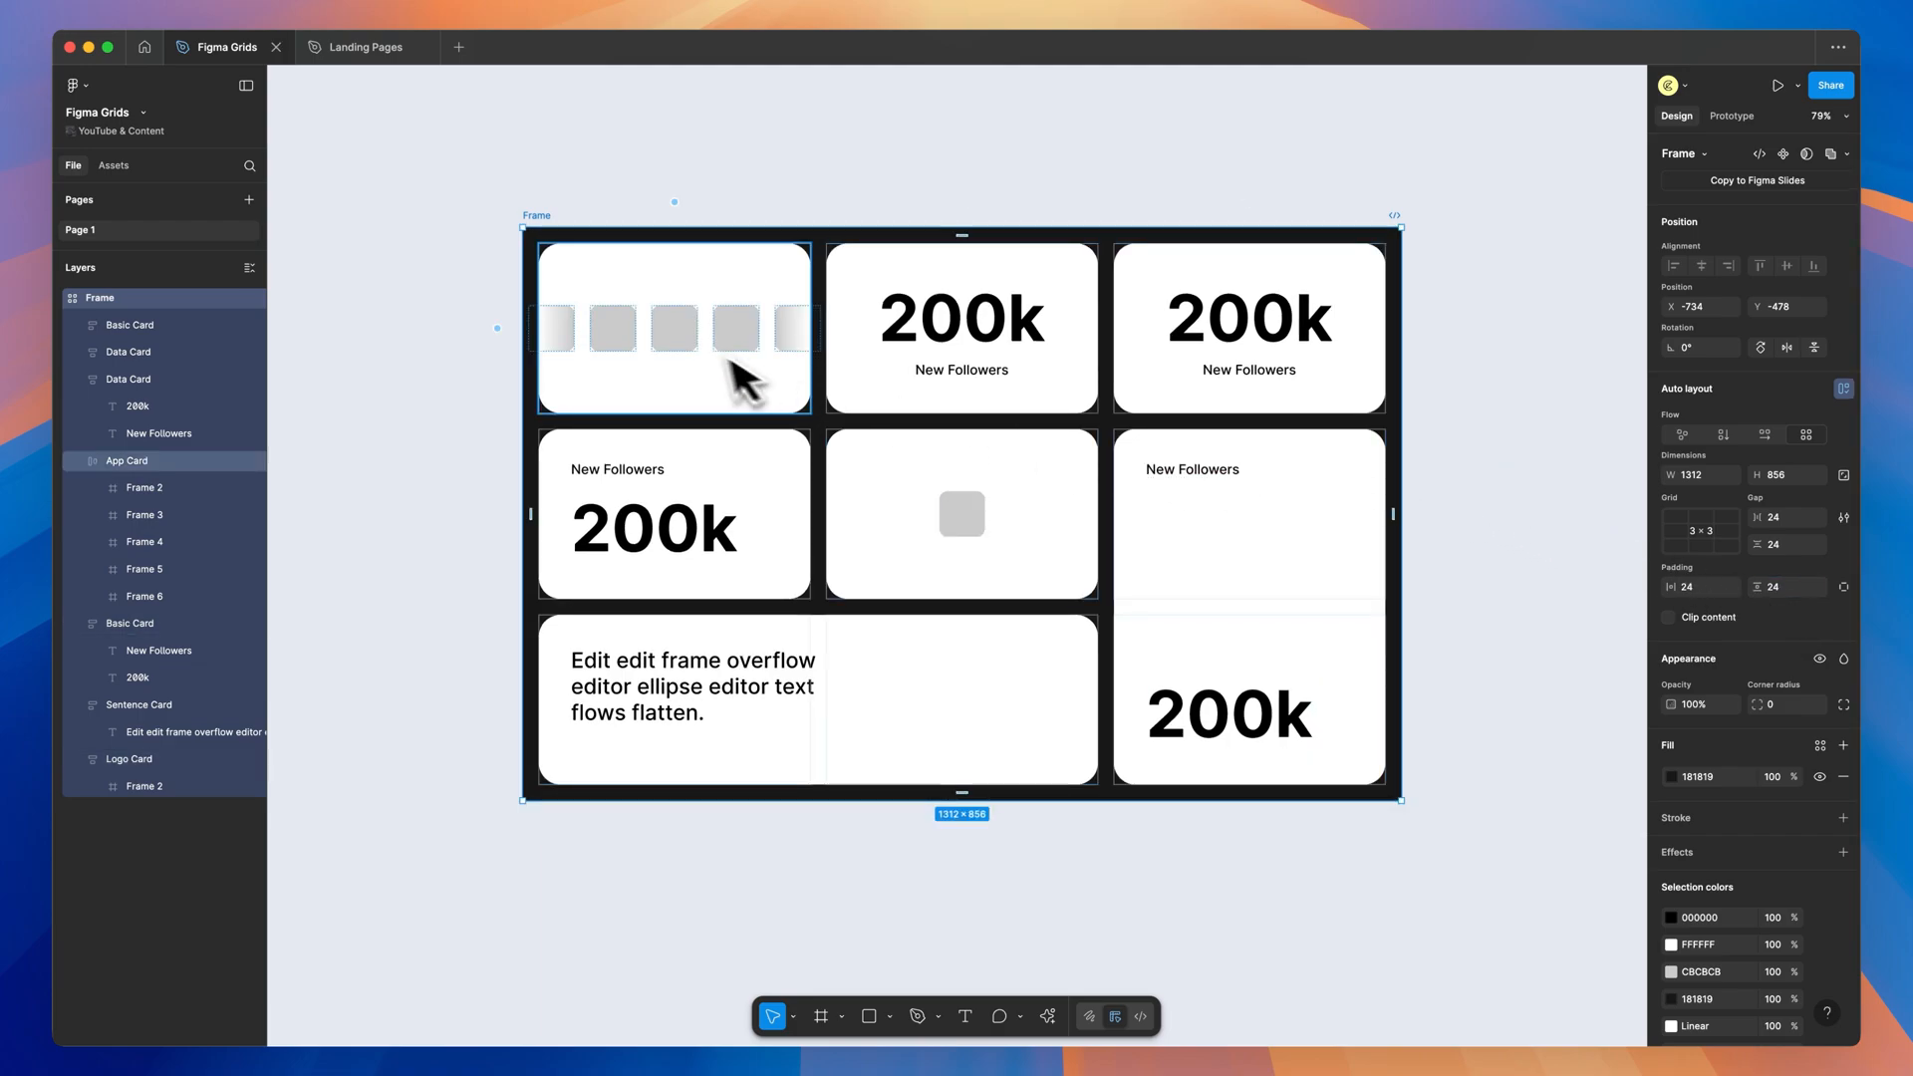
pyautogui.moveTo(1400, 800); pyautogui.dragTo(1399, 842)
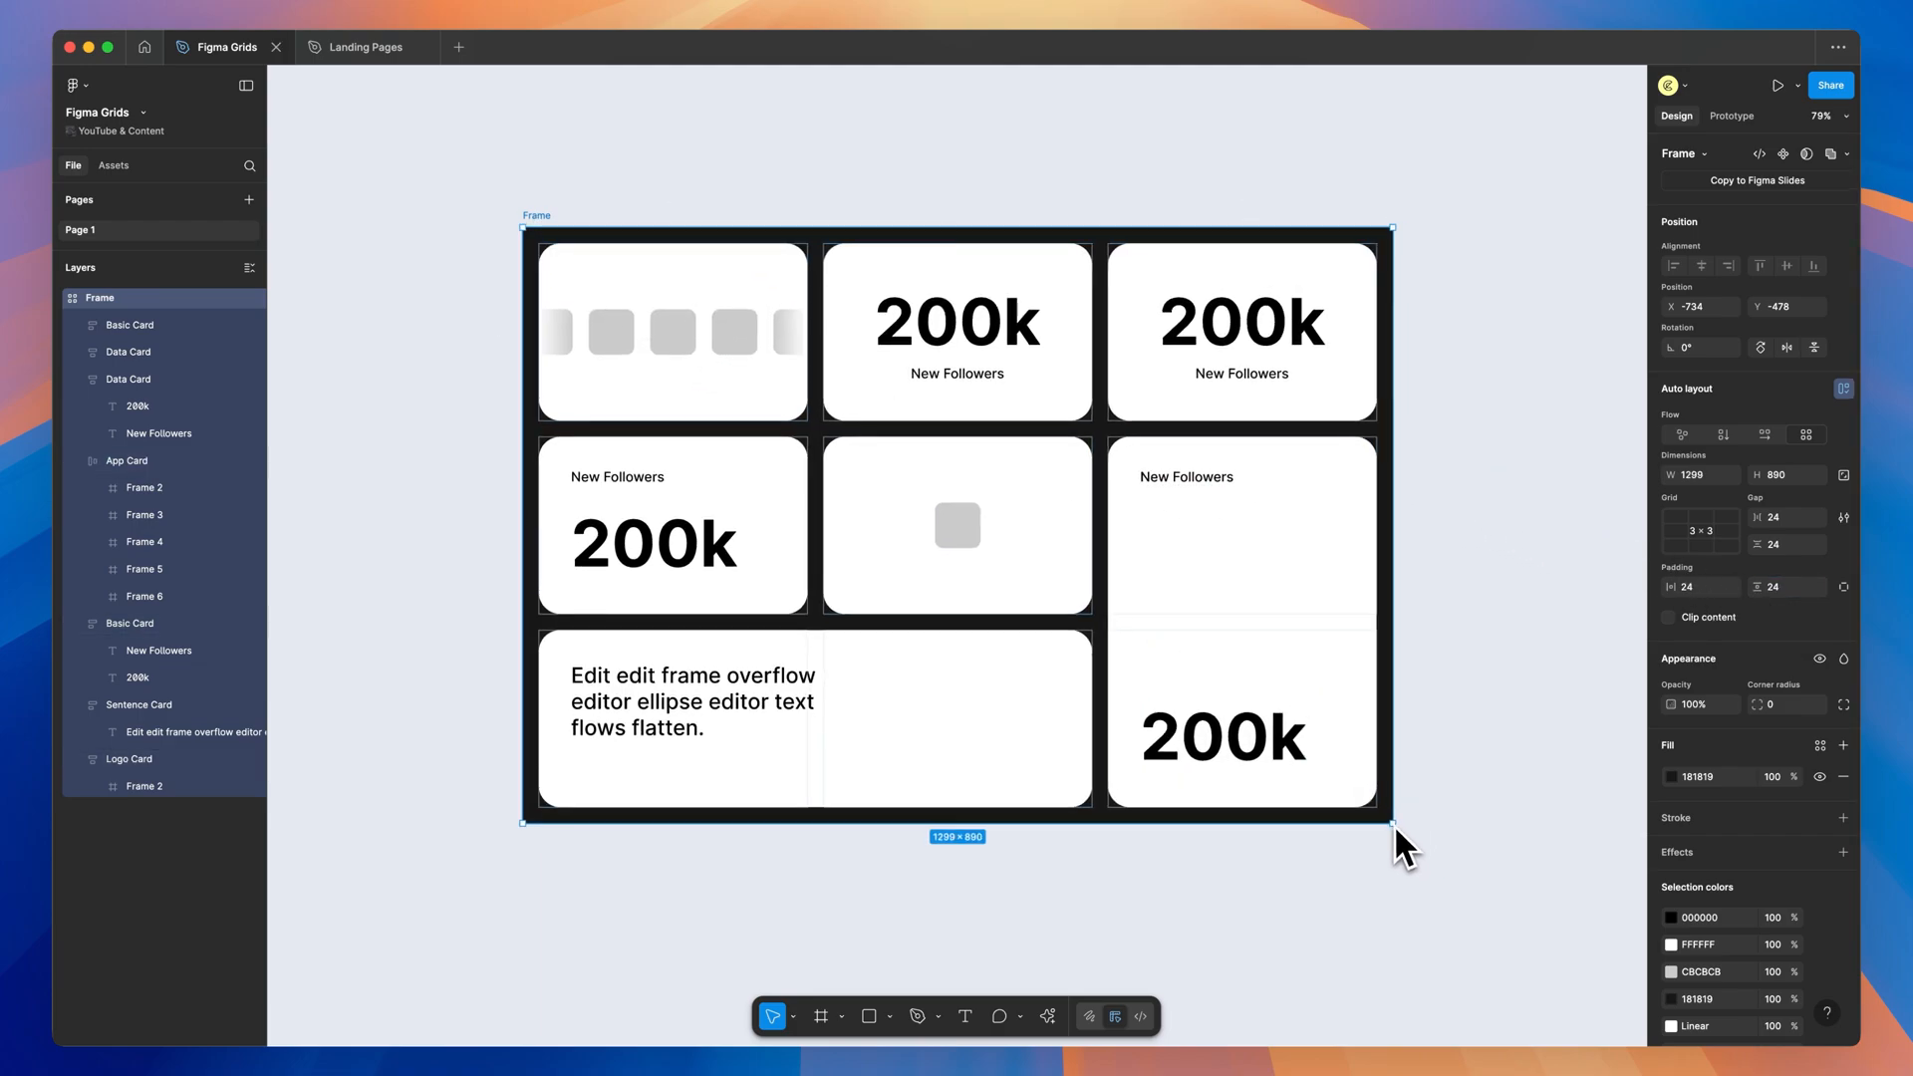
pyautogui.moveTo(1391, 817); pyautogui.dragTo(1308, 867)
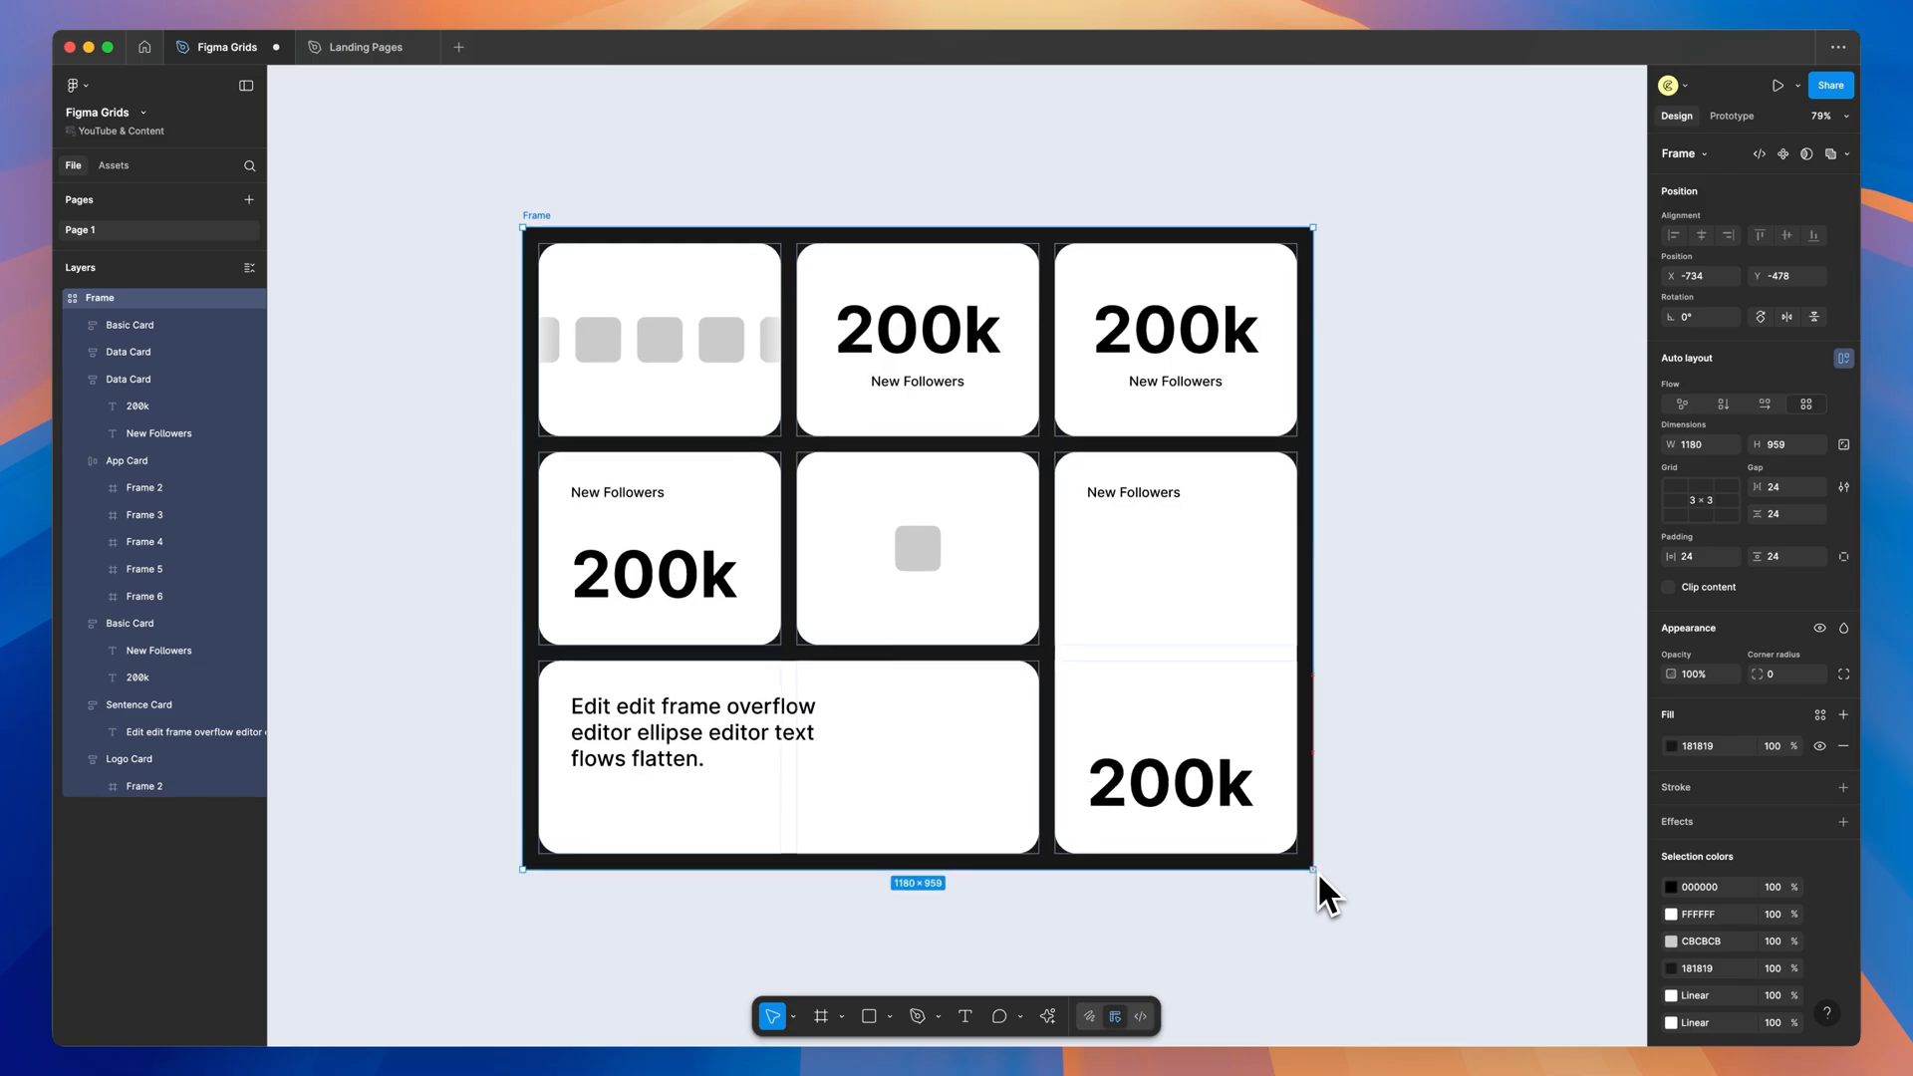
pyautogui.moveTo(1311, 867); pyautogui.dragTo(1298, 889)
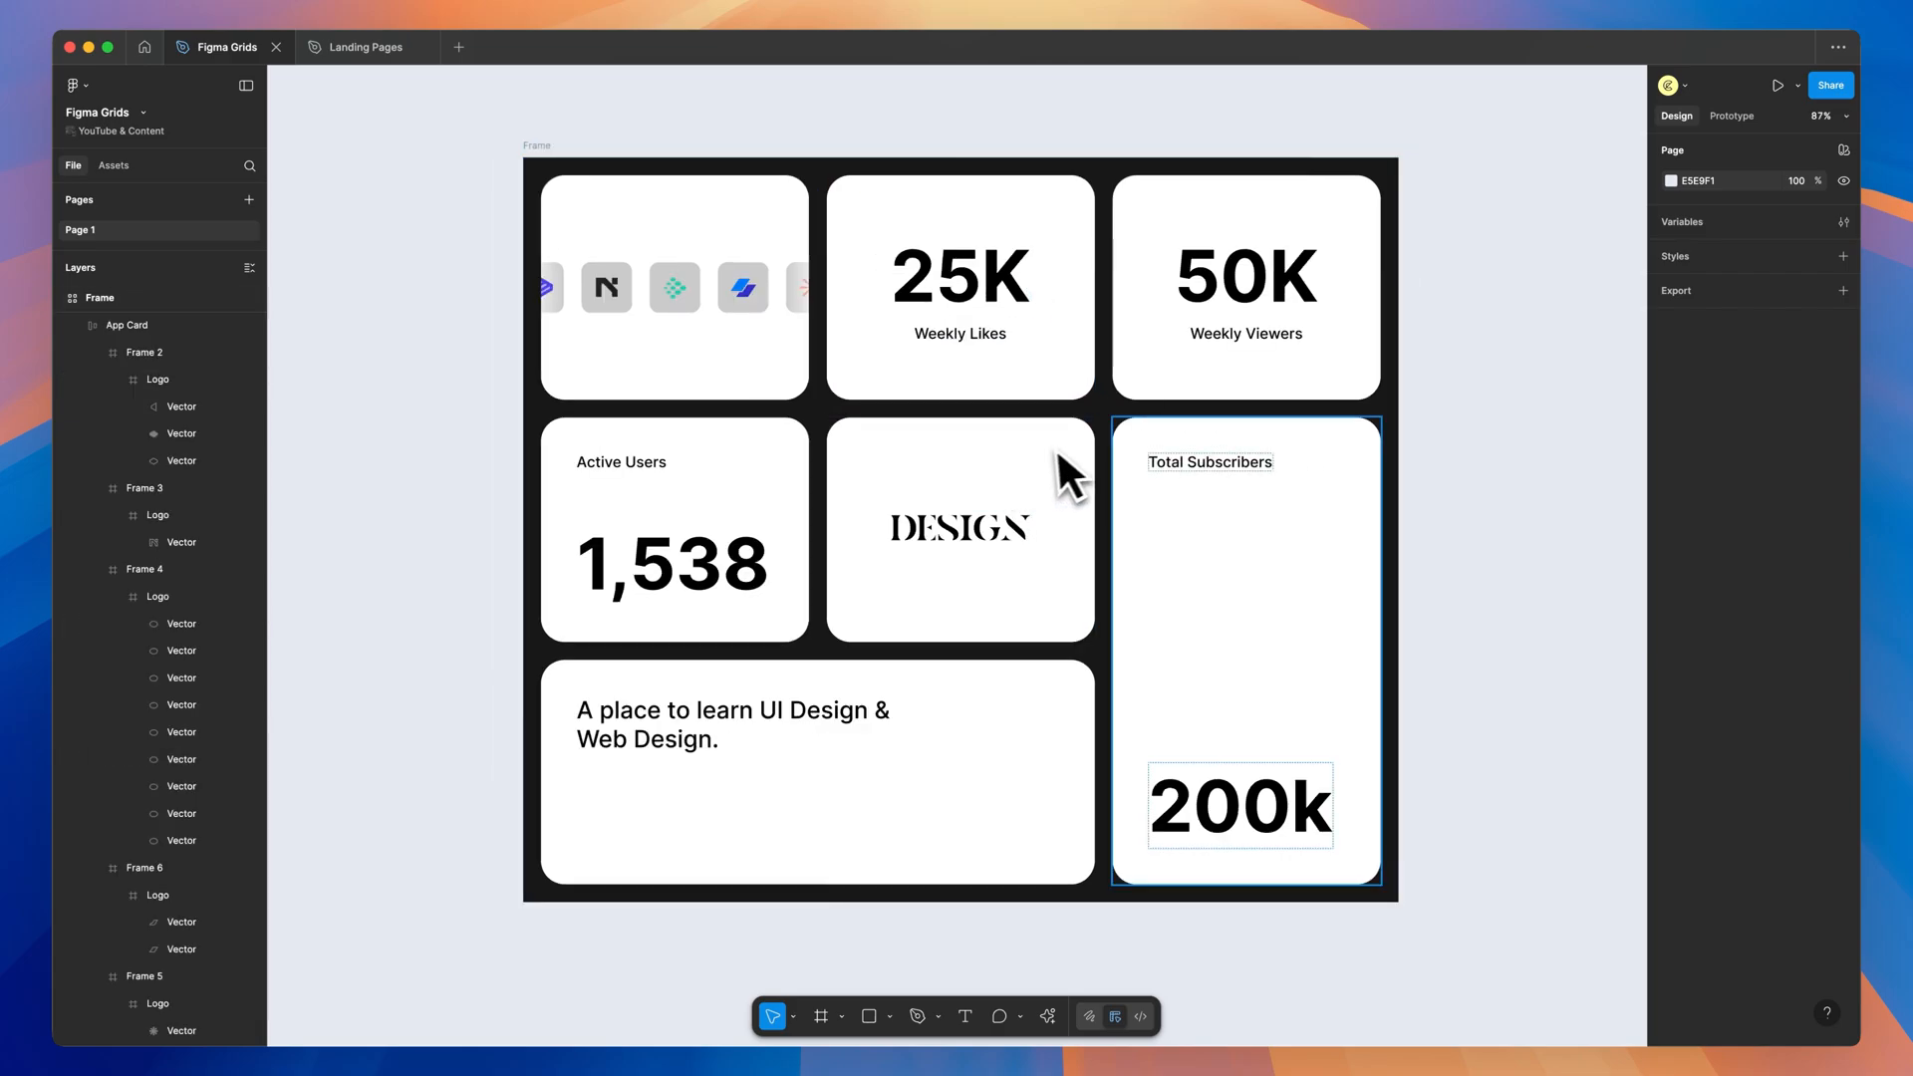
# Shift the DESIGN logo card's fill from red to purple 6421E9.
pyautogui.click(959, 531)
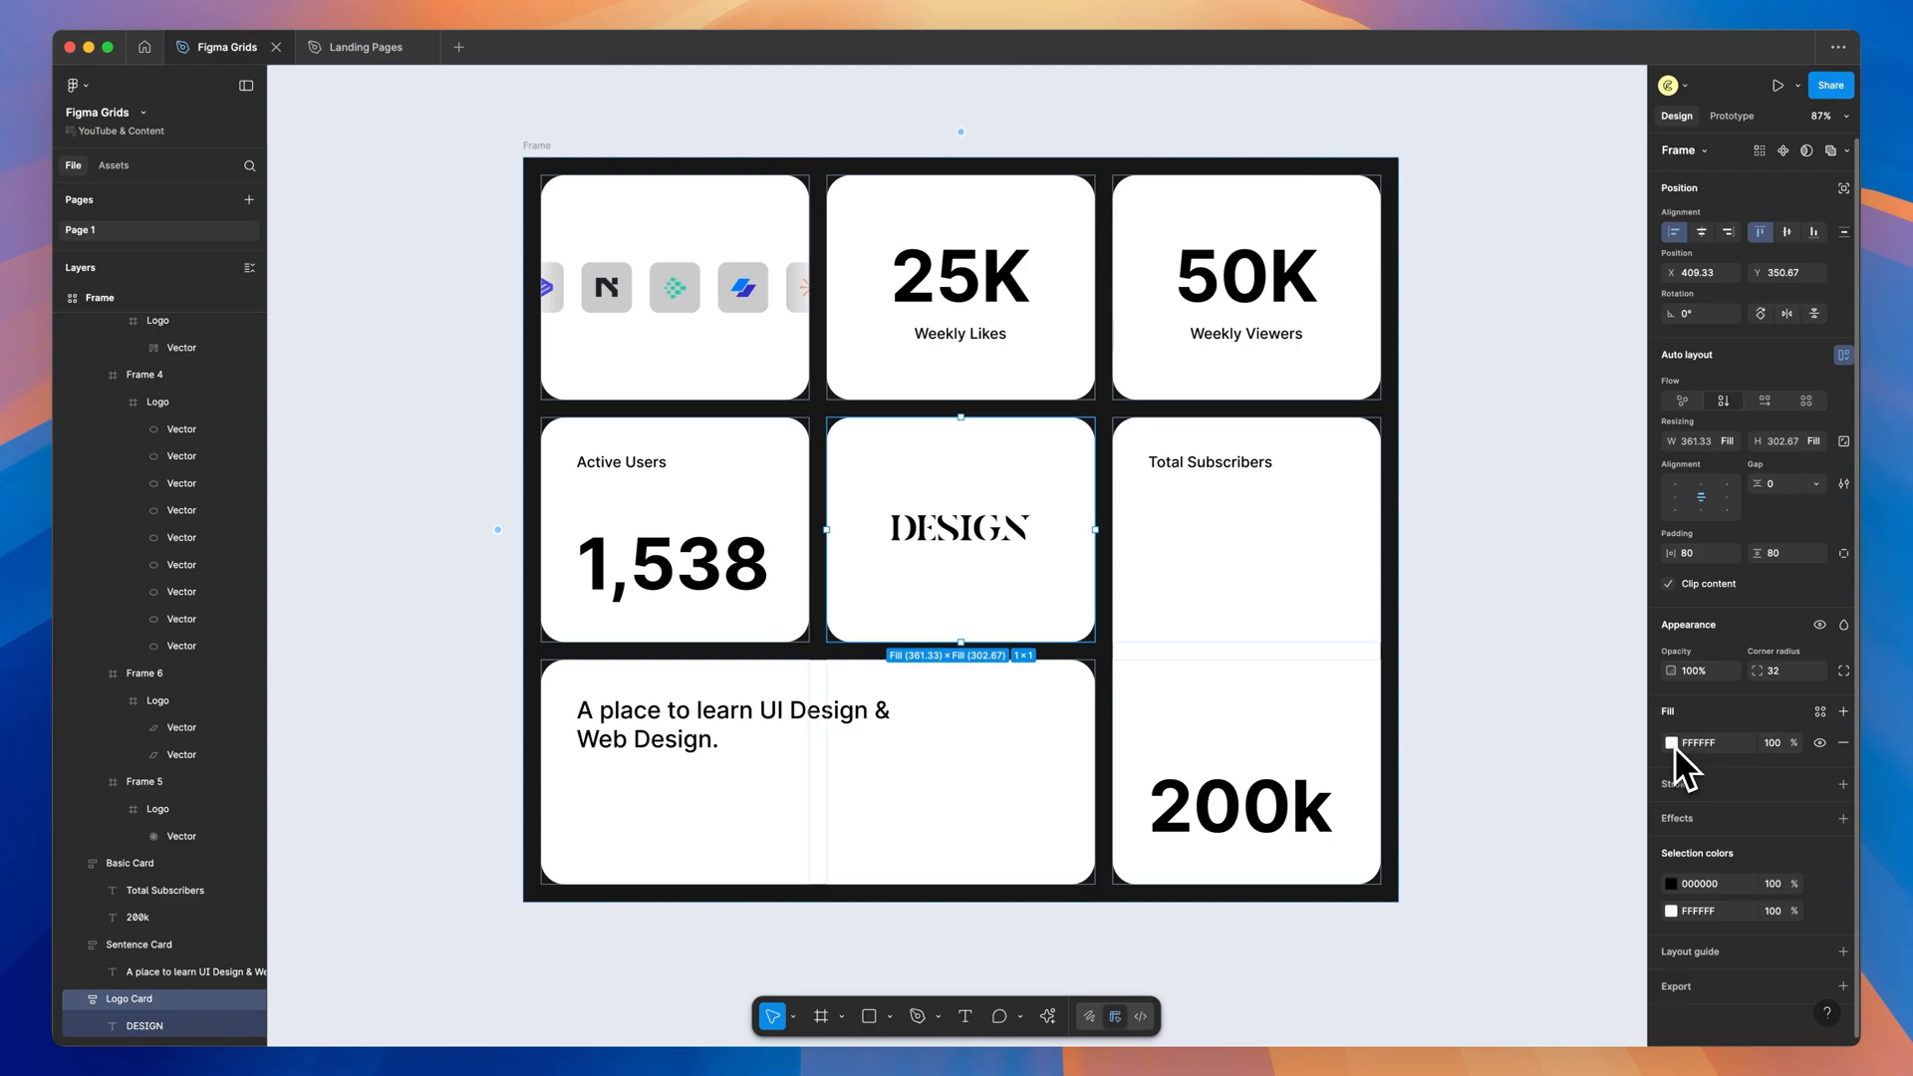
pyautogui.click(1671, 741)
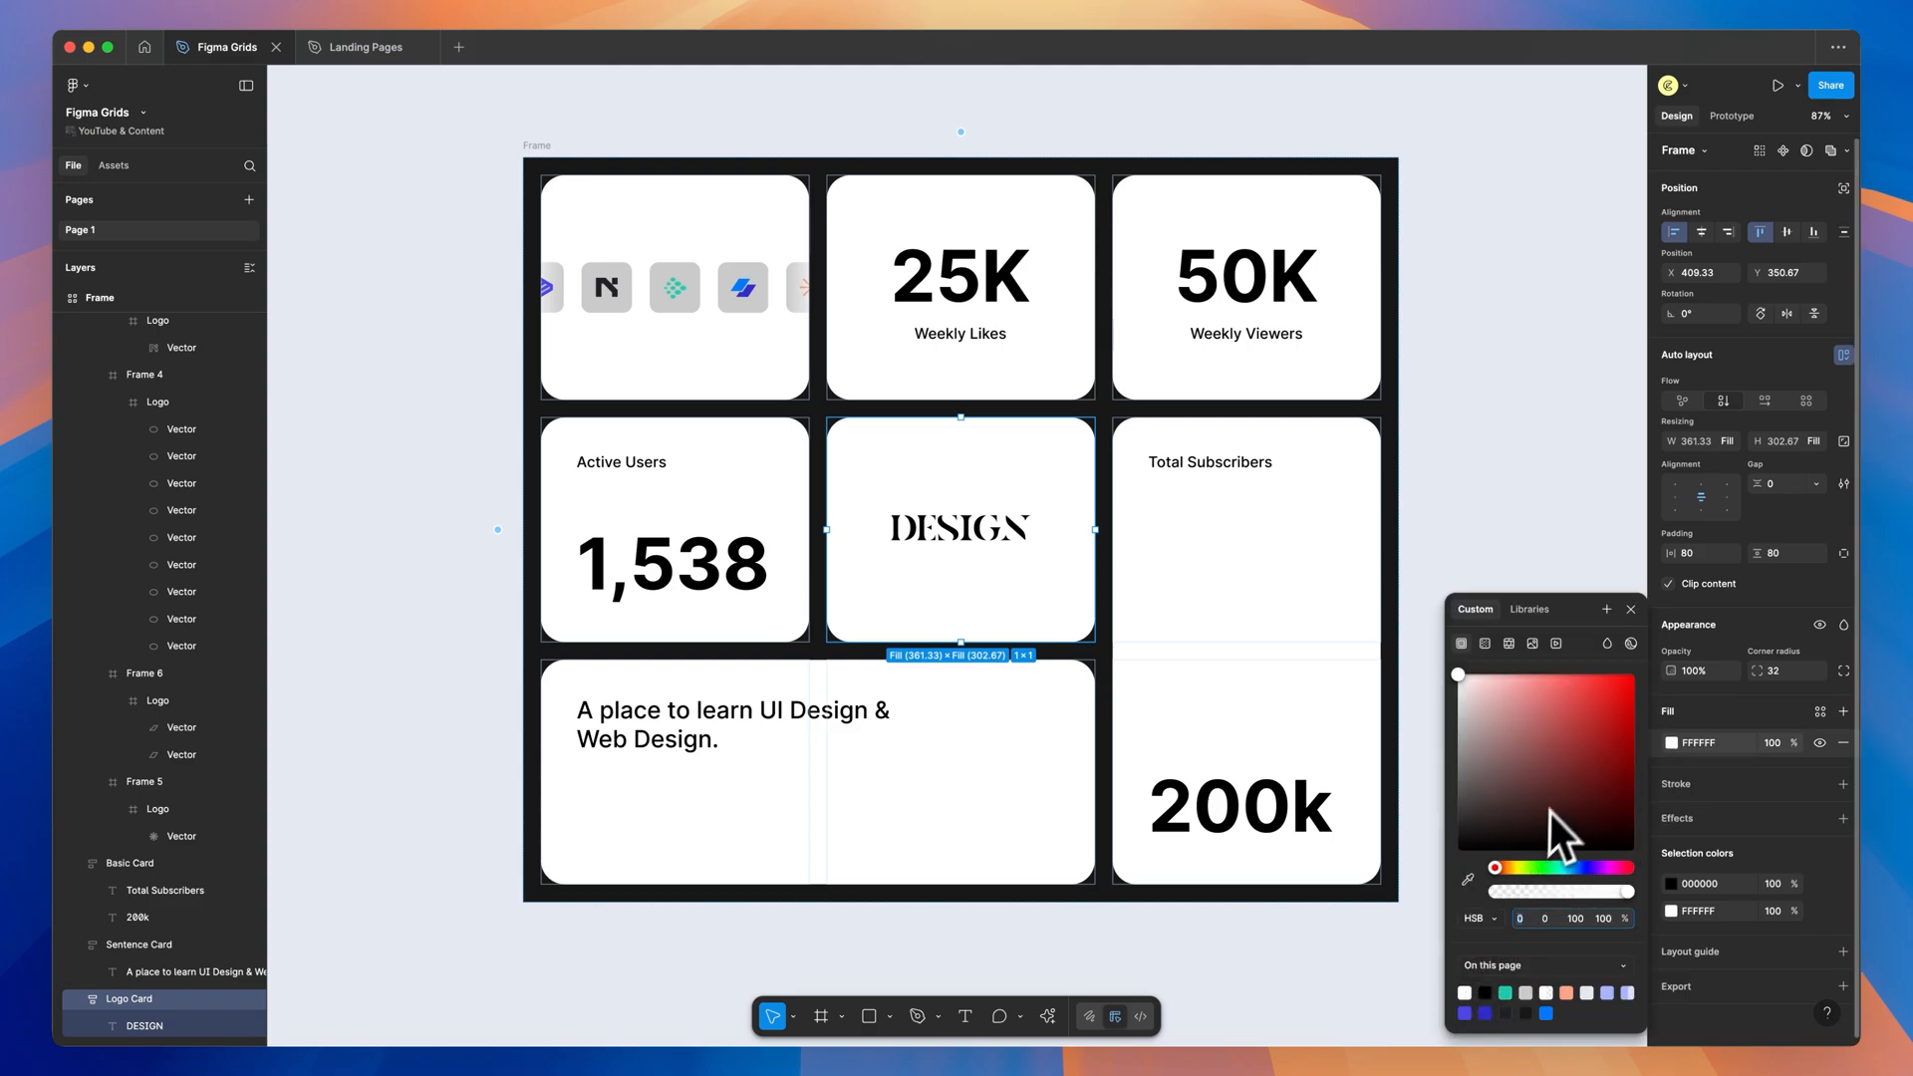
pyautogui.click(1608, 694)
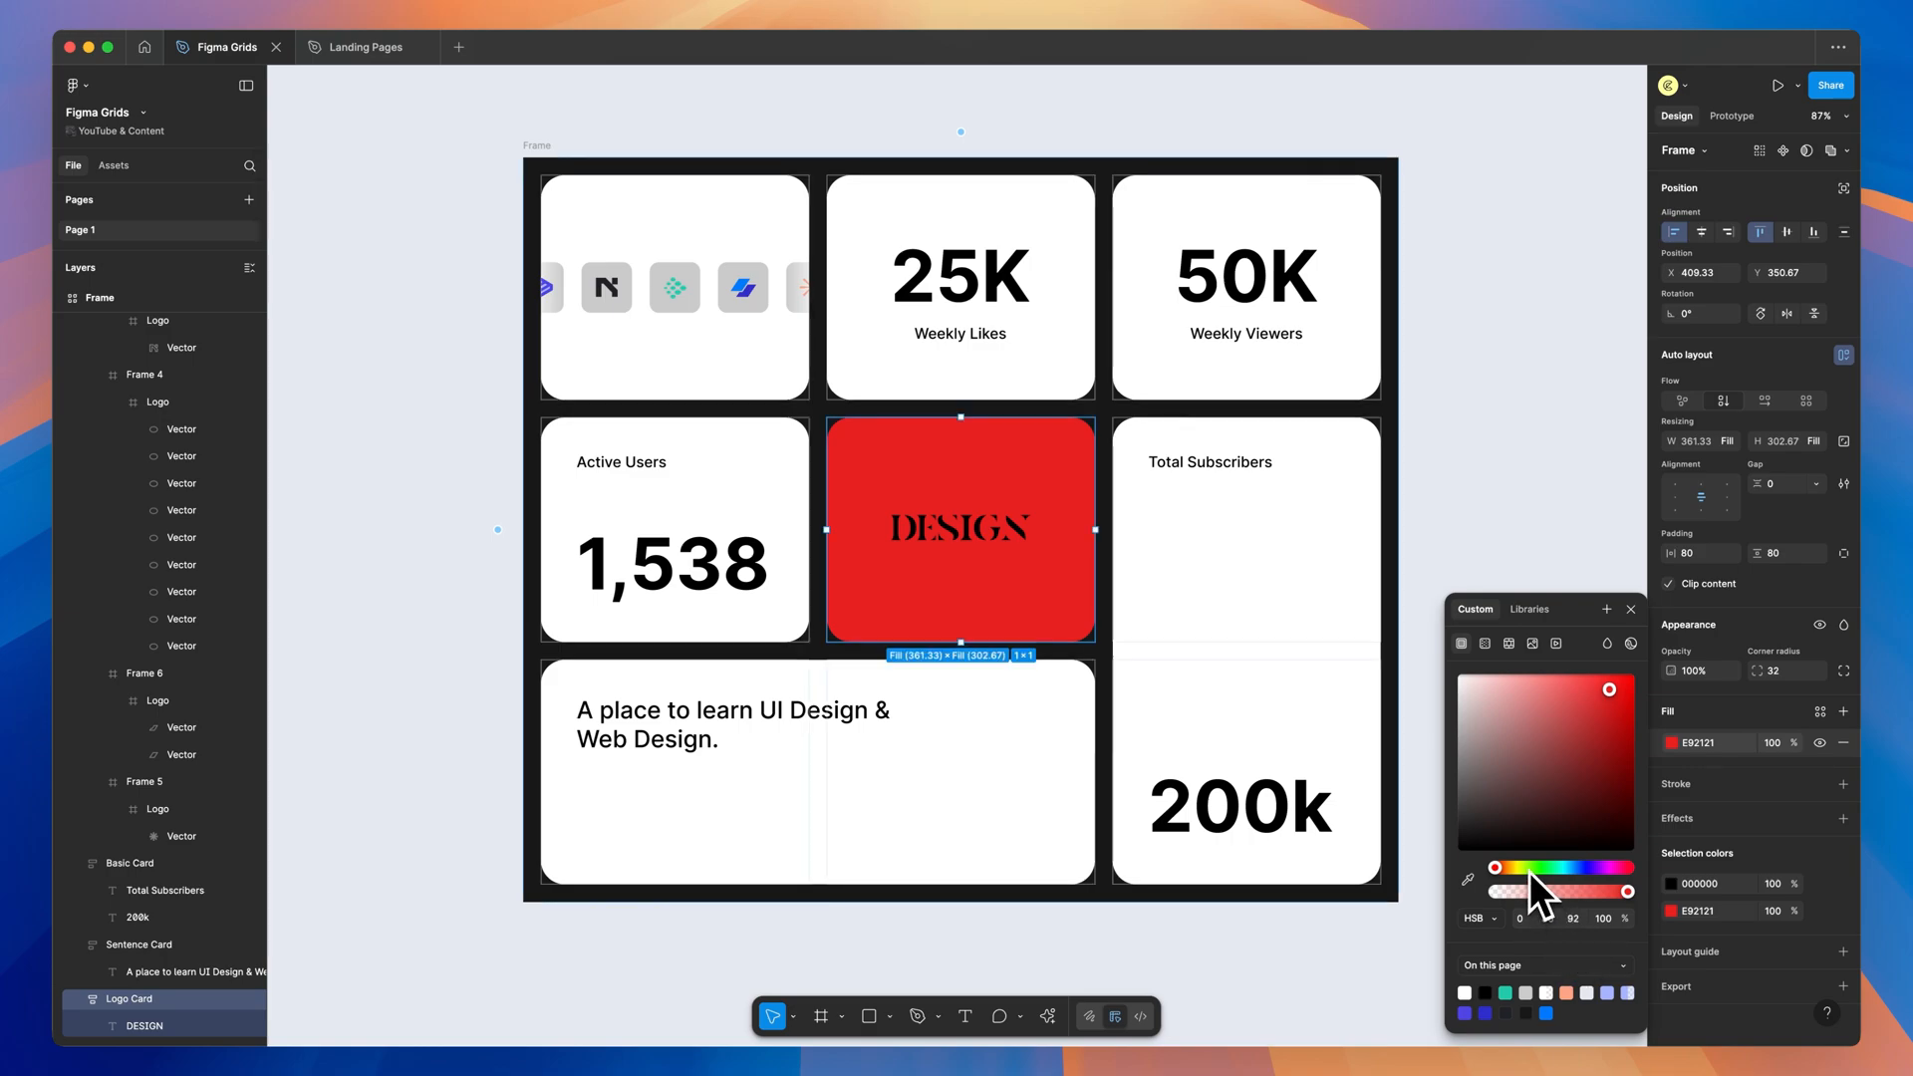
pyautogui.moveTo(1521, 889); pyautogui.dragTo(1588, 889)
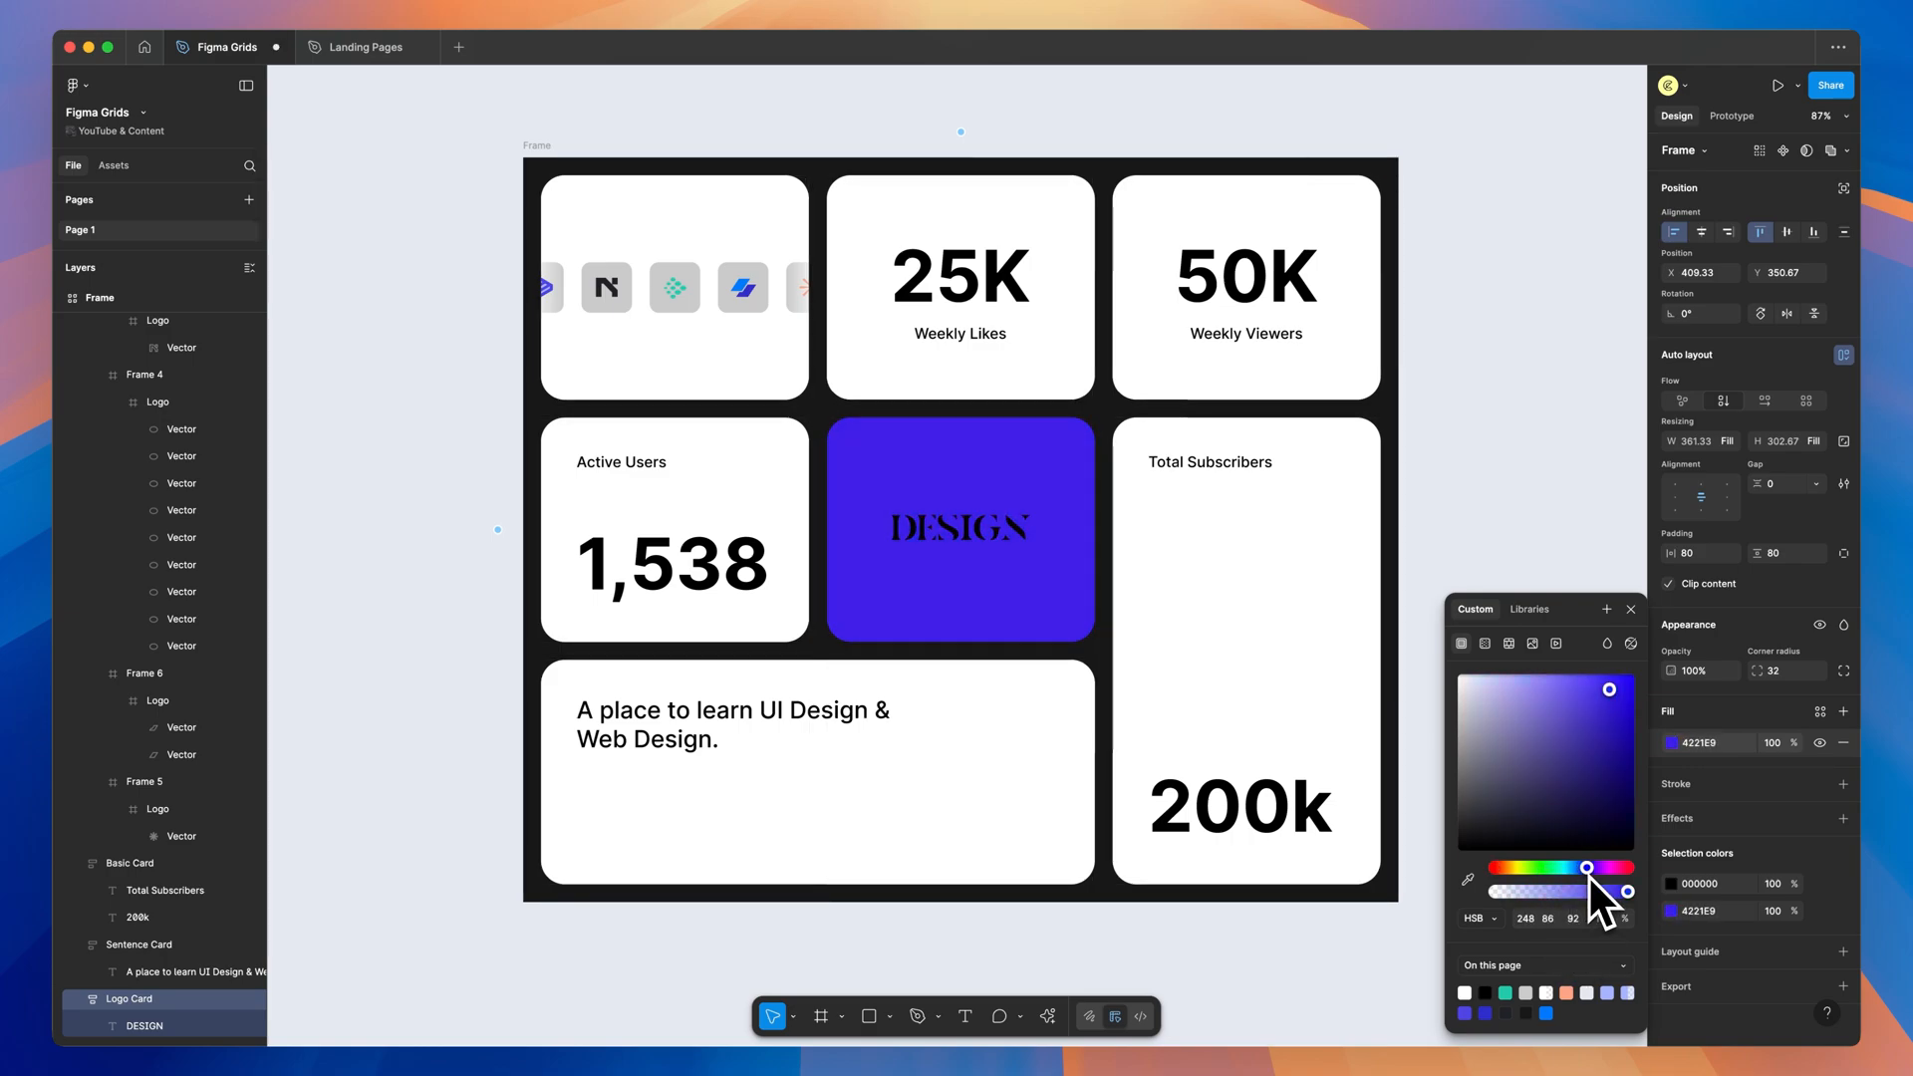
pyautogui.moveTo(1586, 867); pyautogui.dragTo(1592, 867)
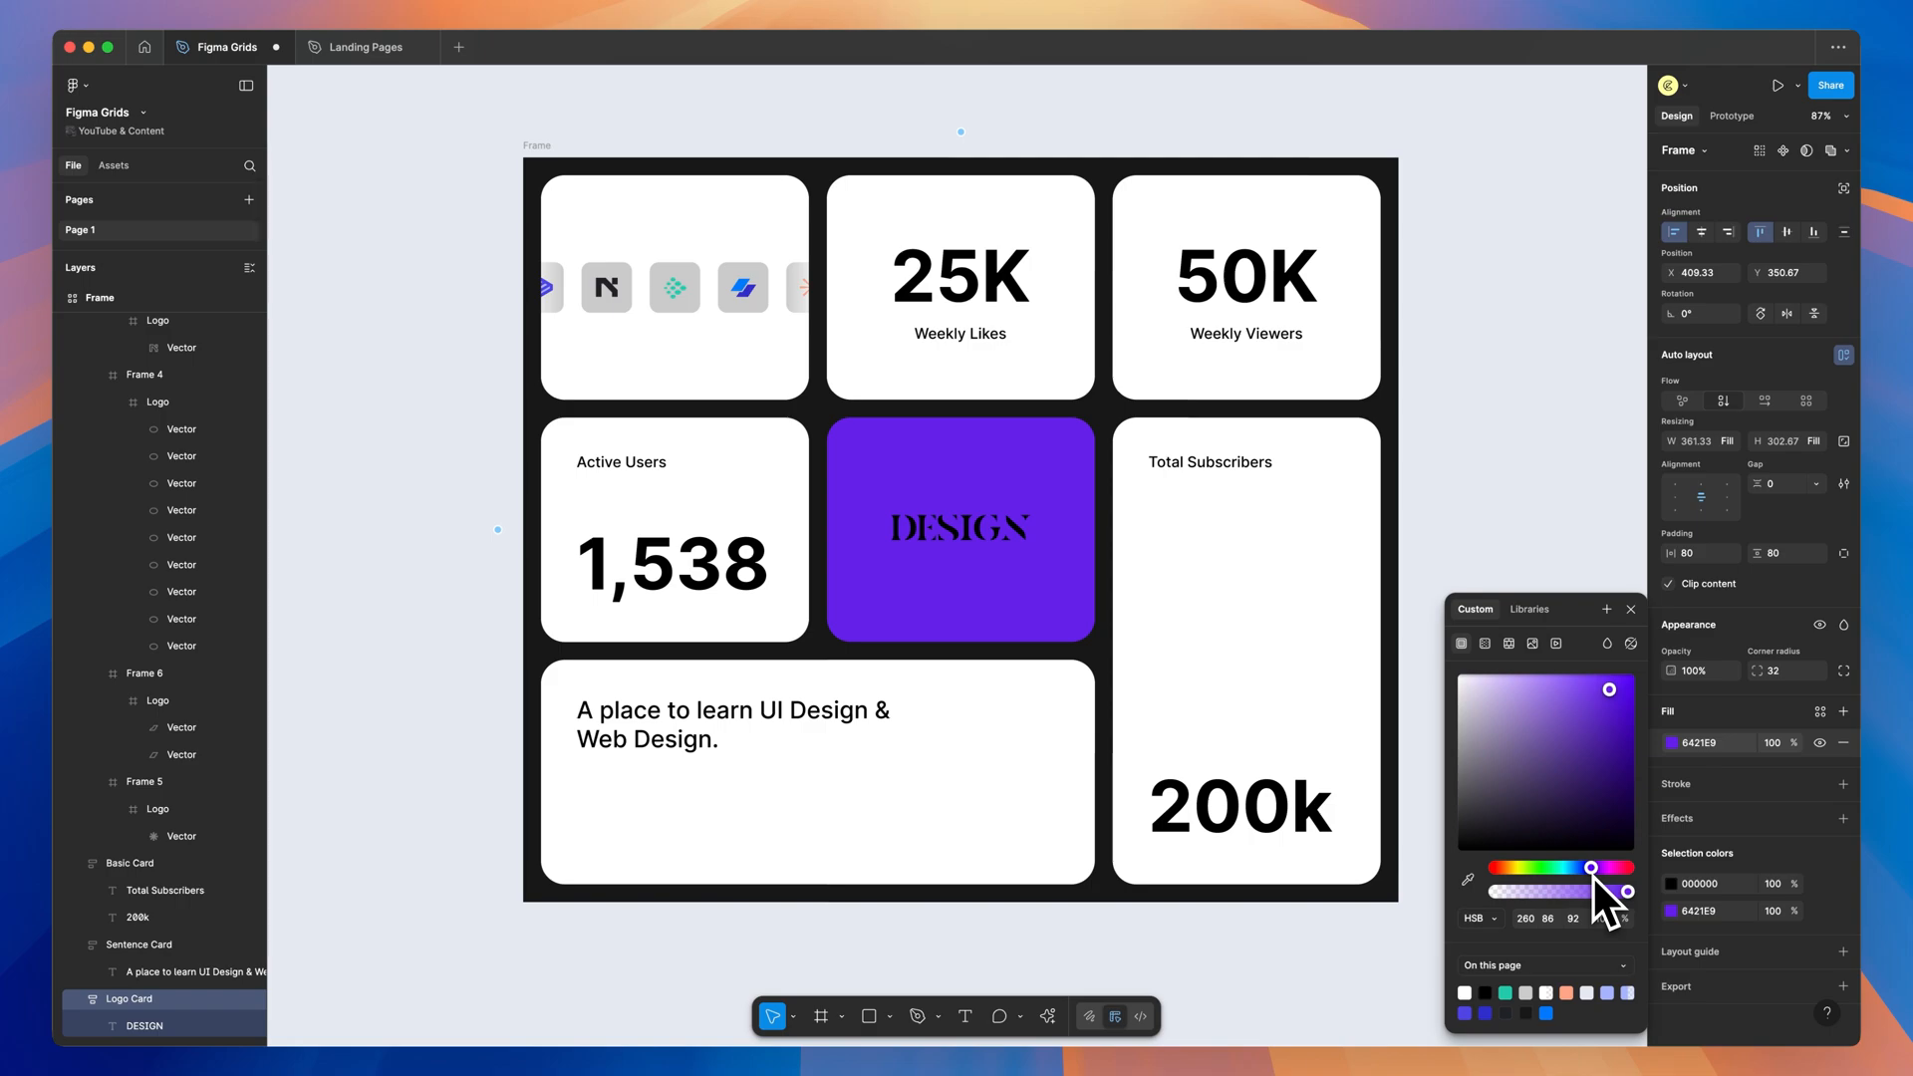
# Turn the DESIGN lettering a light colour.
pyautogui.click(960, 526)
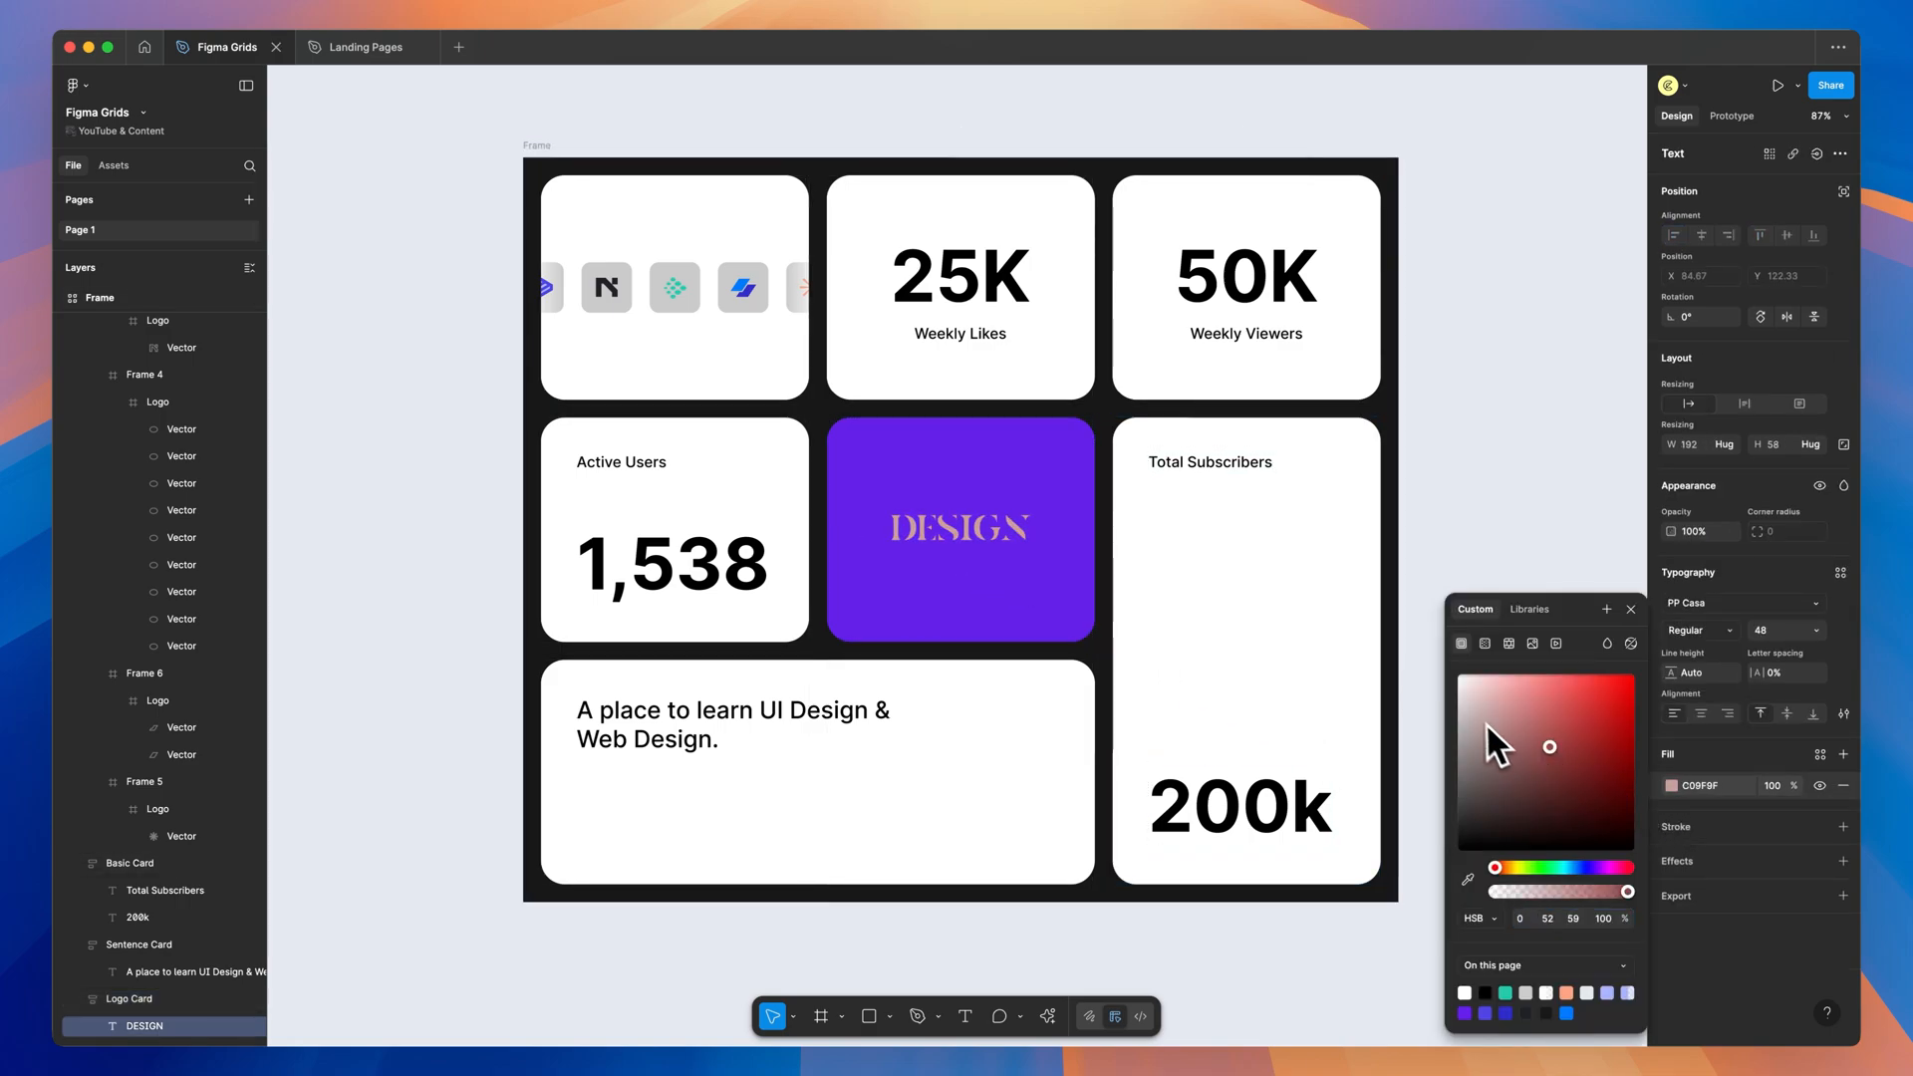
pyautogui.click(1459, 673)
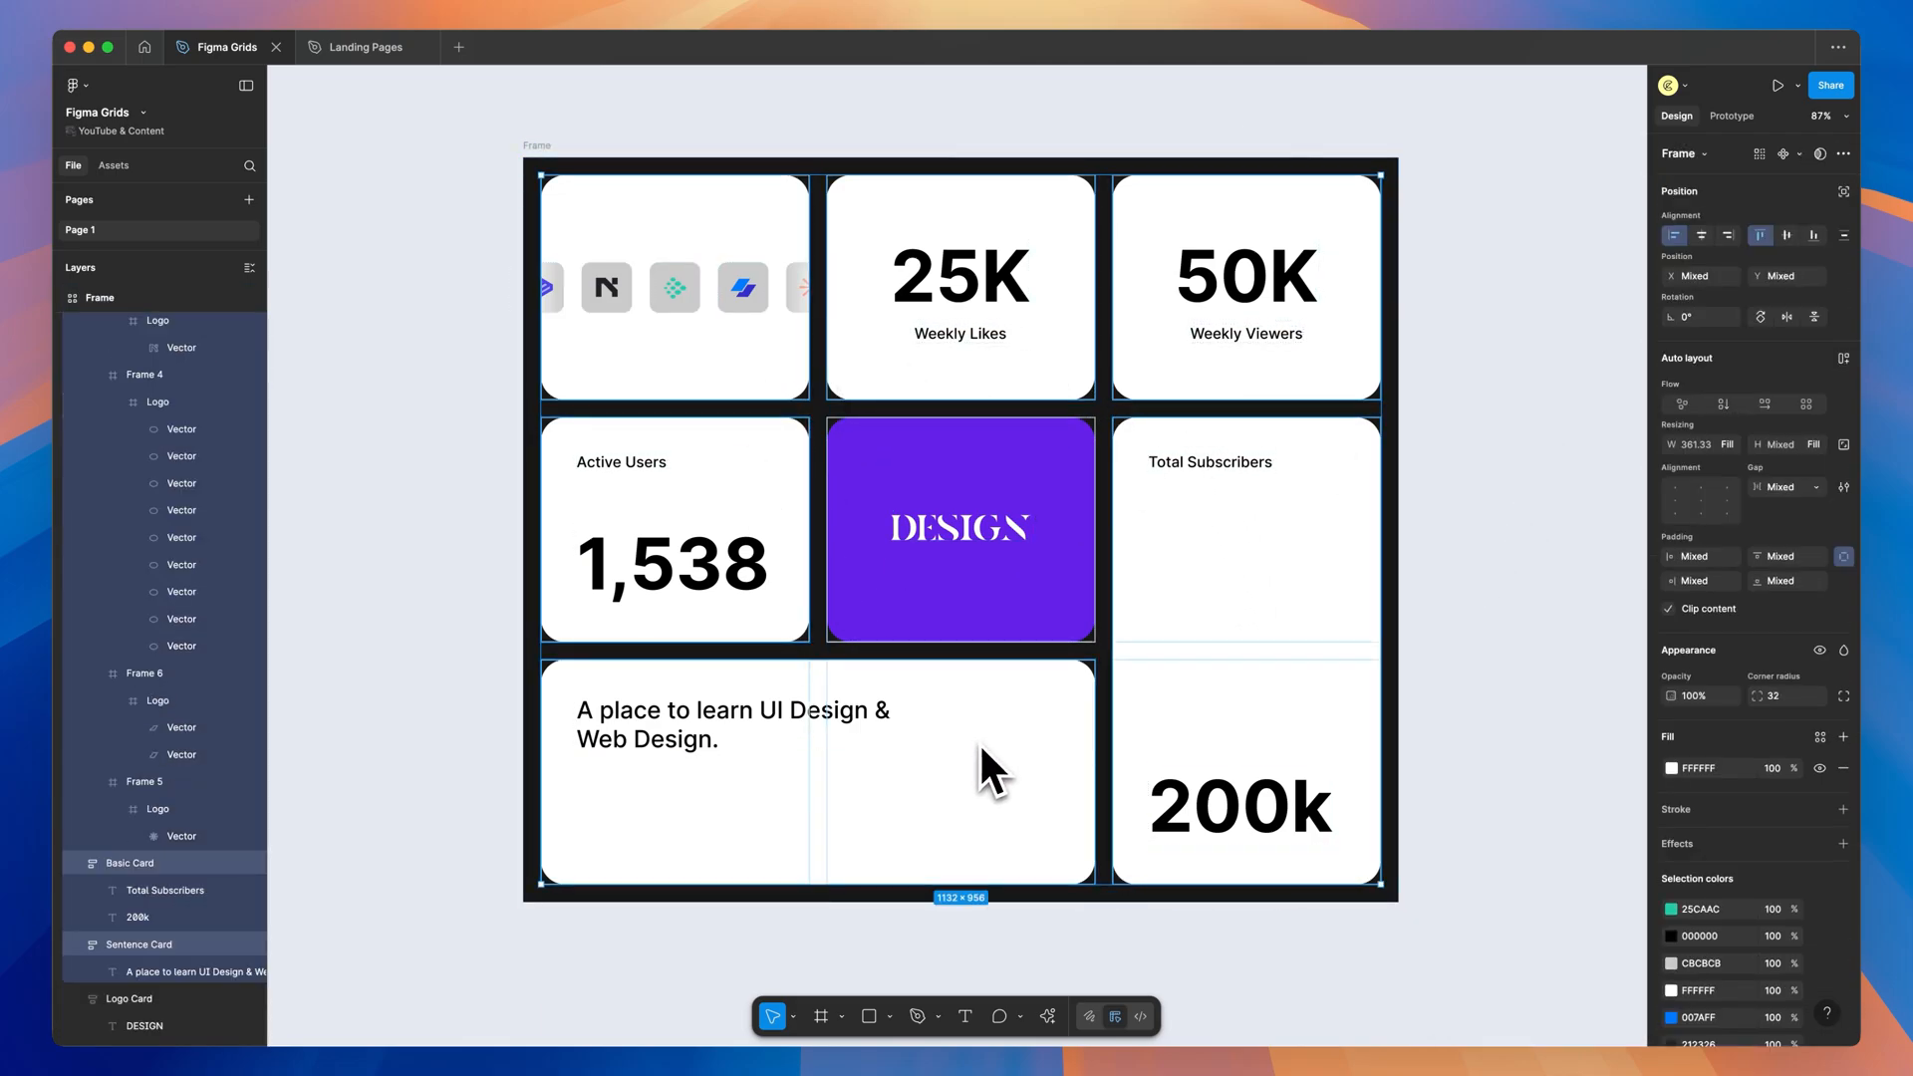
# Drag the other cards' fill colour to a pale lavender, turning the app icons purple.
pyautogui.click(1670, 767)
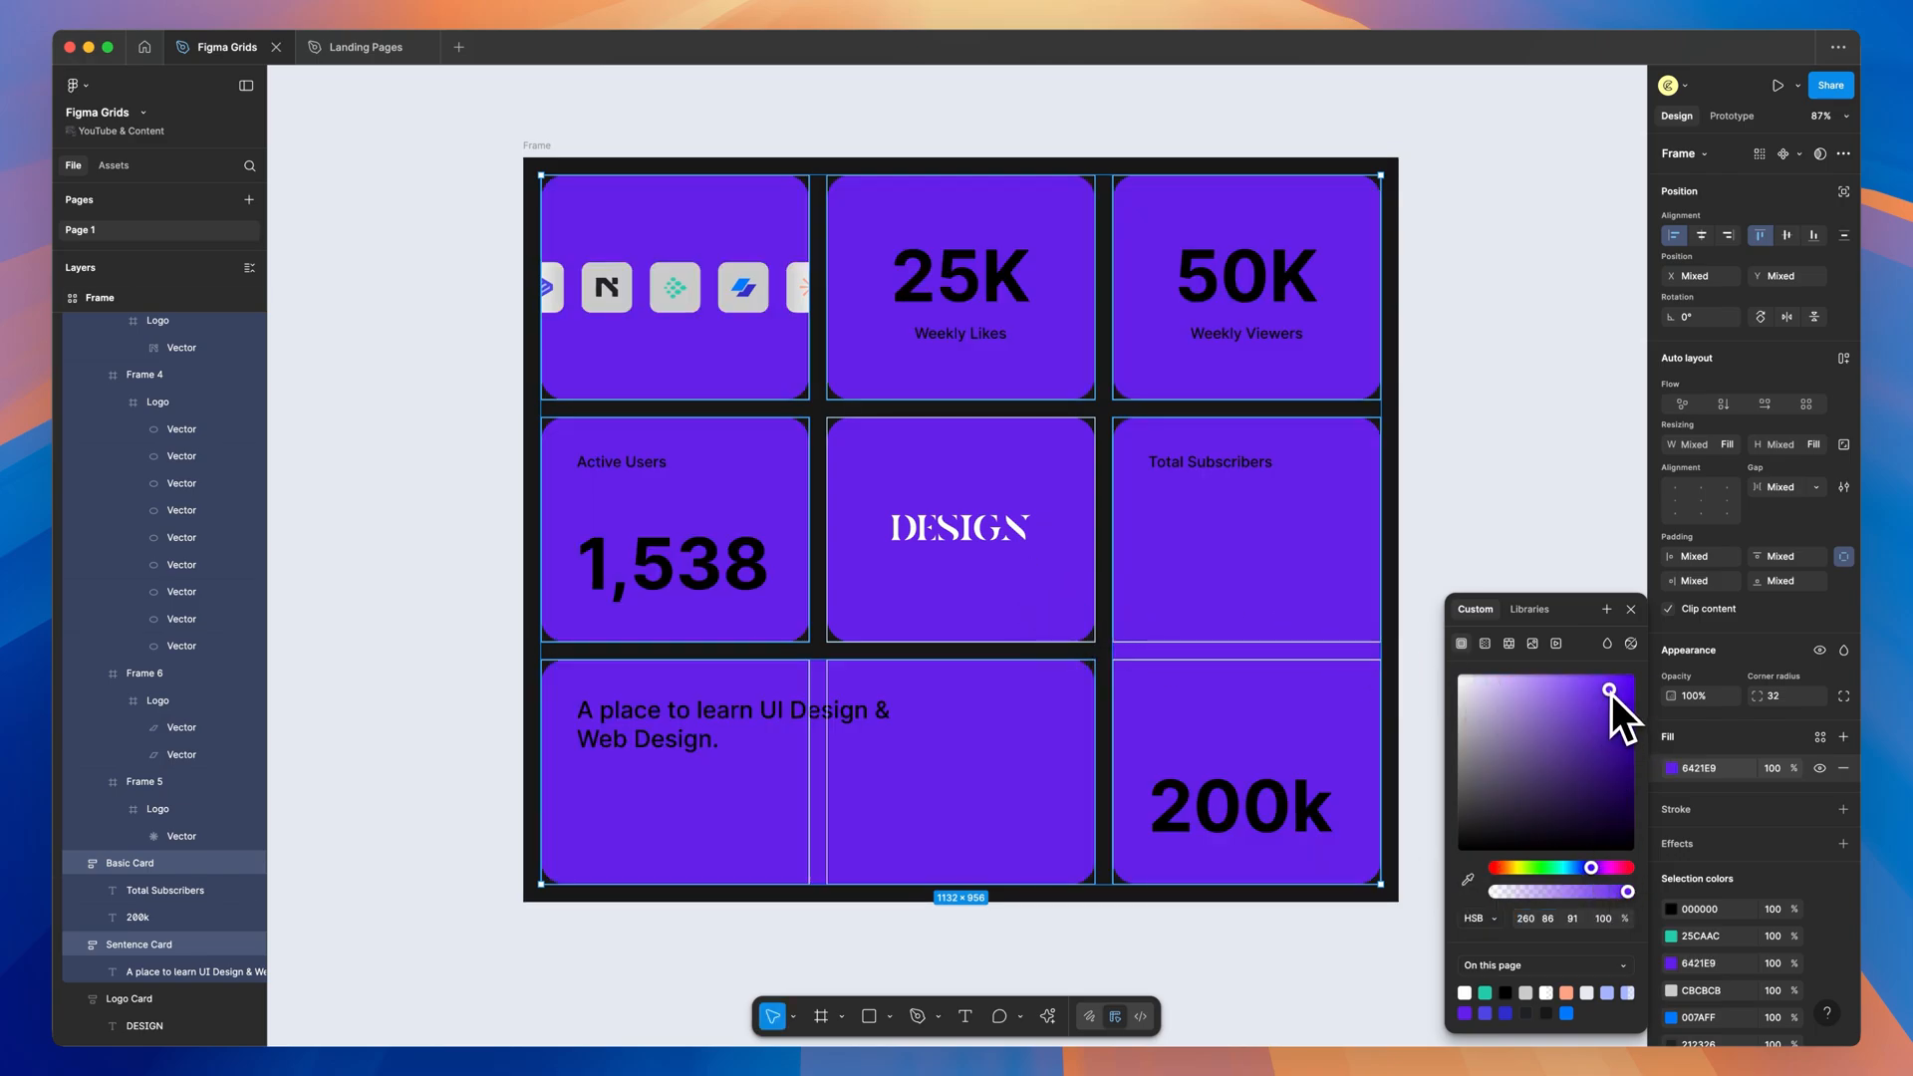
pyautogui.moveTo(1610, 691); pyautogui.dragTo(1515, 677)
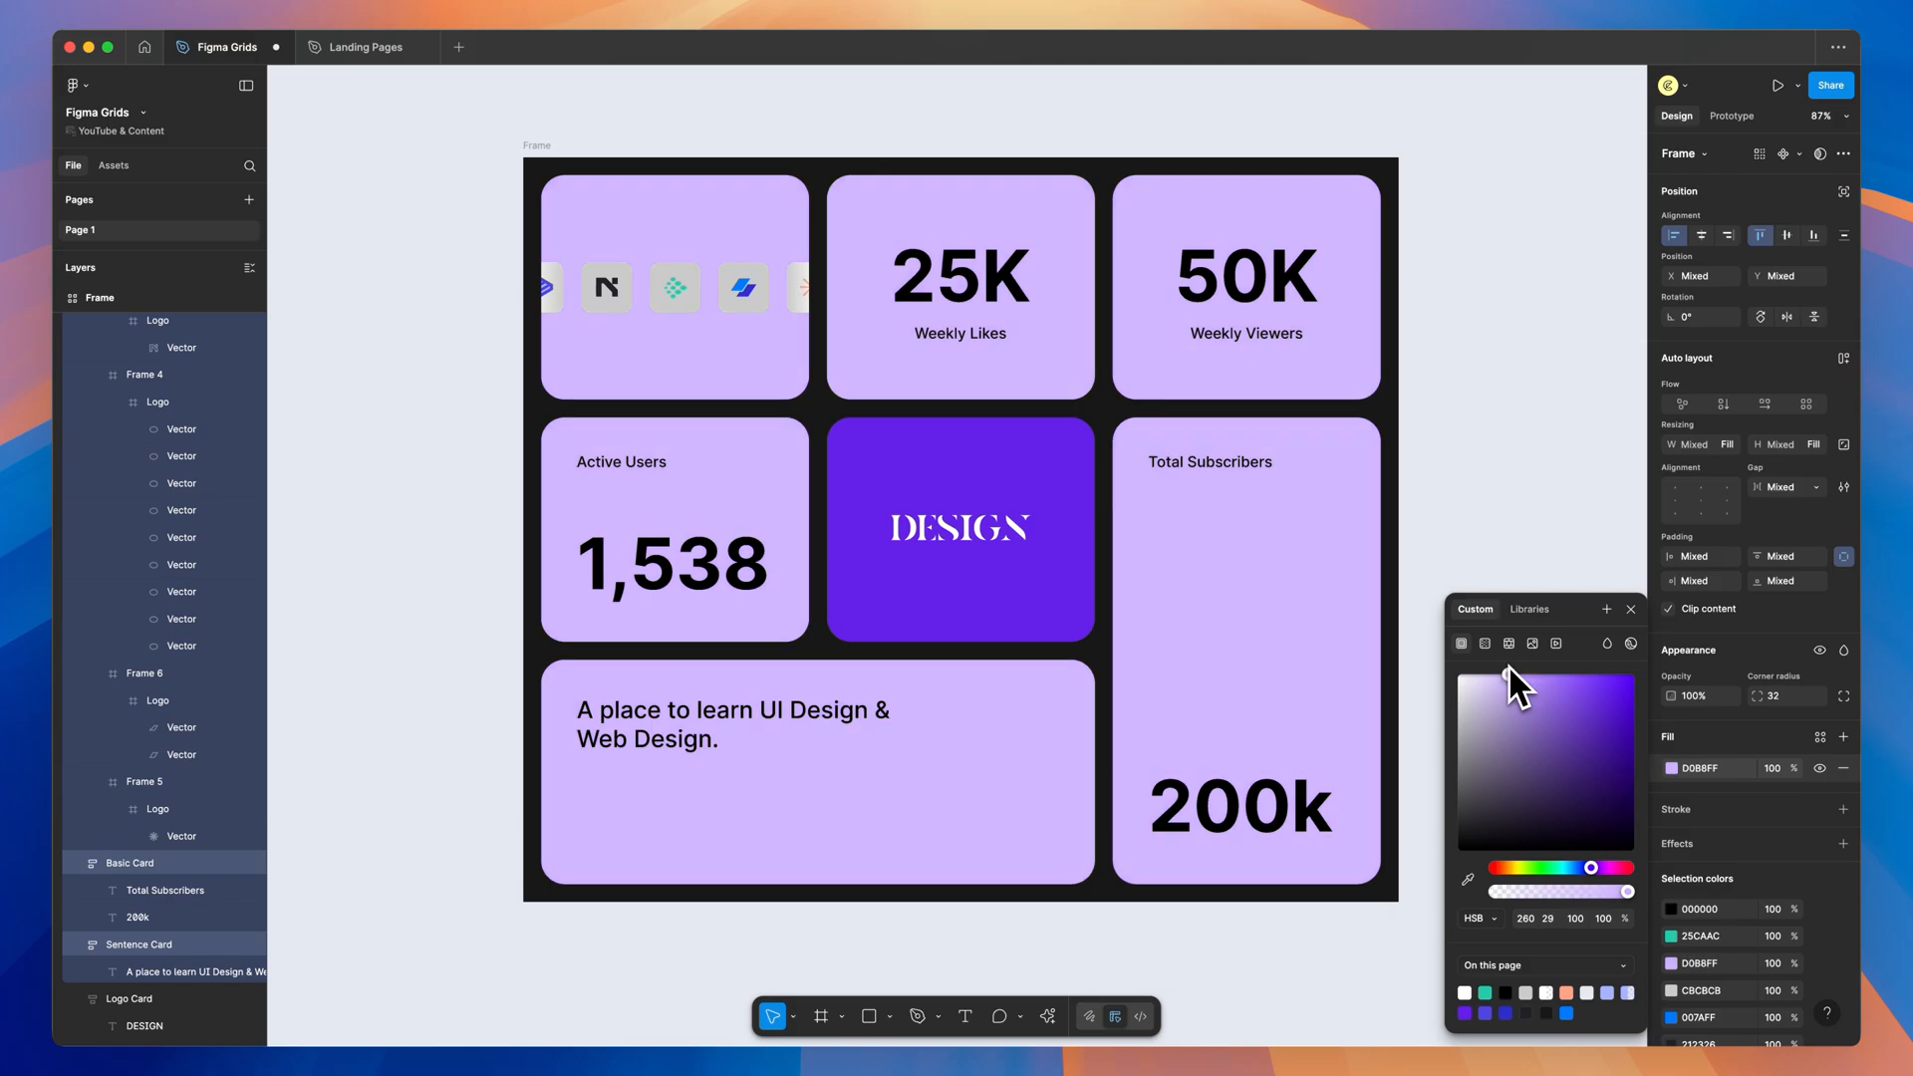
pyautogui.moveTo(1513, 683); pyautogui.dragTo(1477, 678)
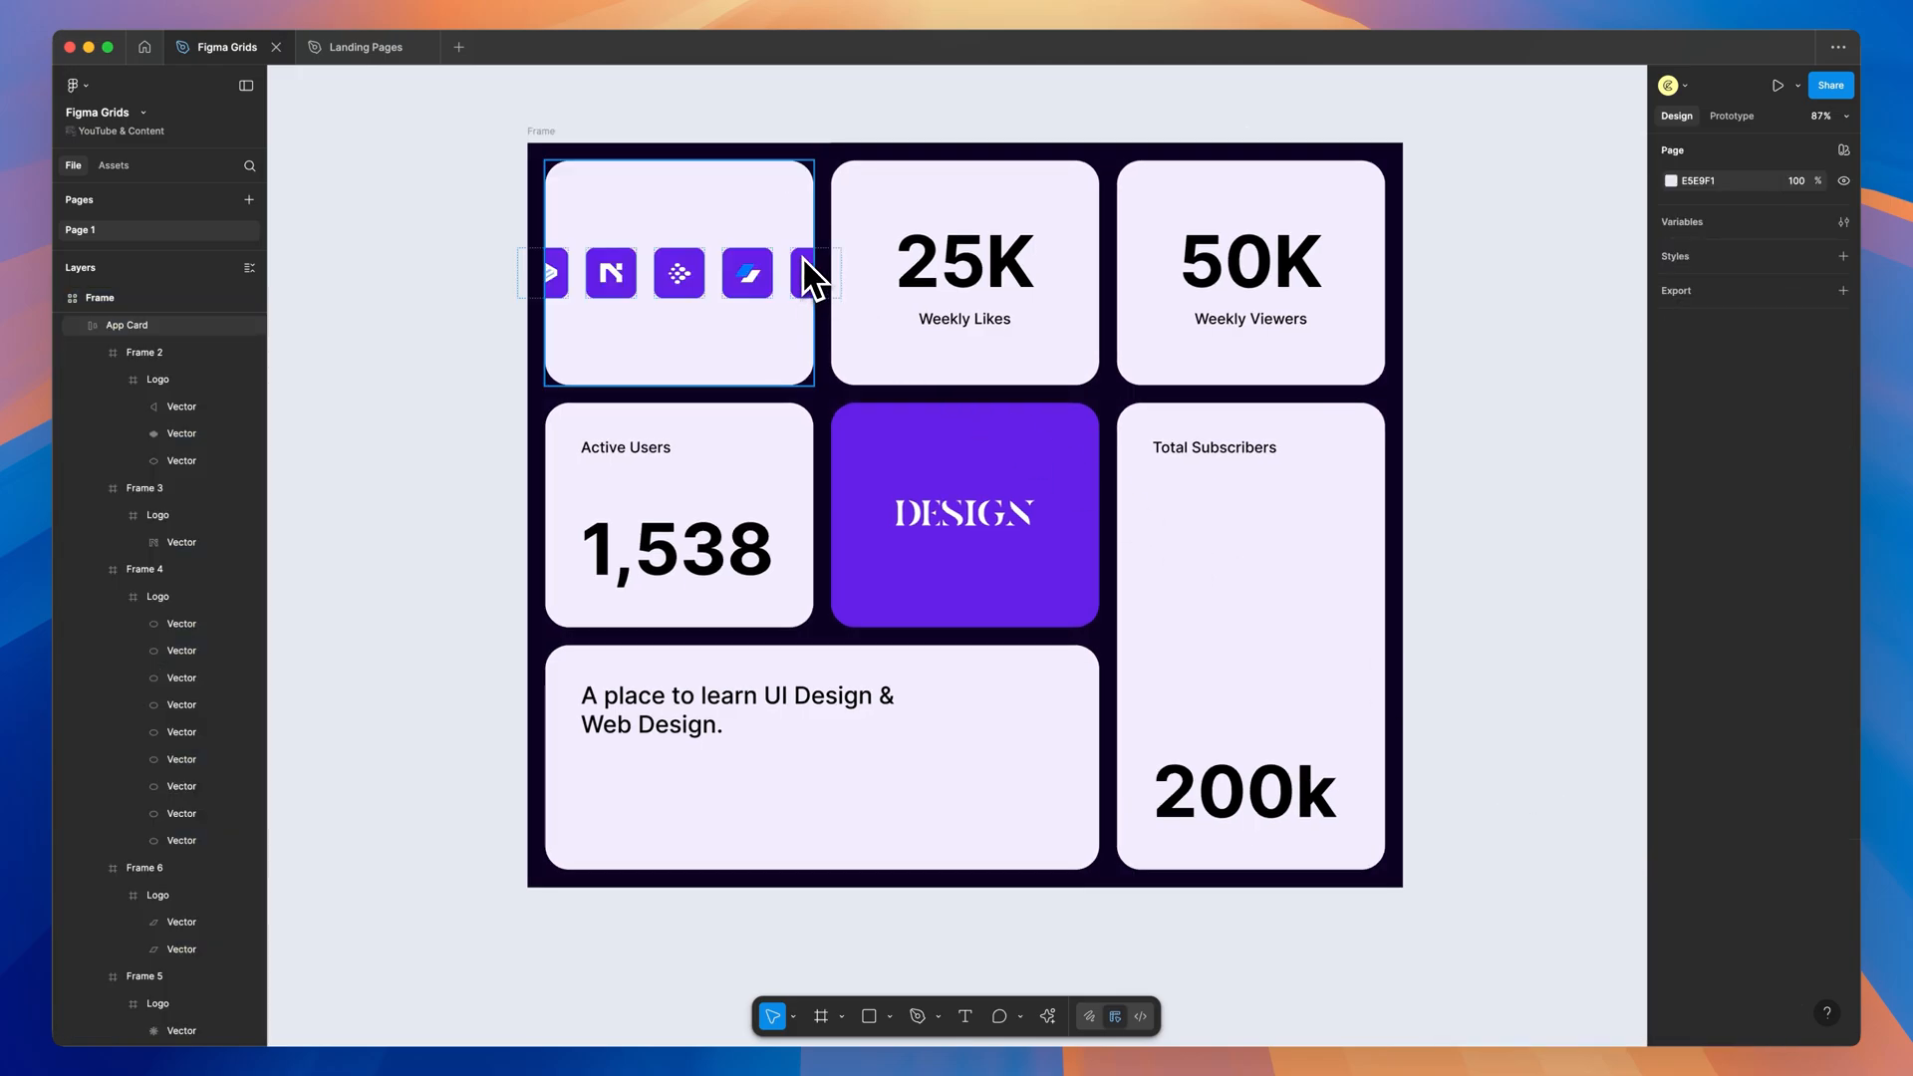
pyautogui.click(805, 273)
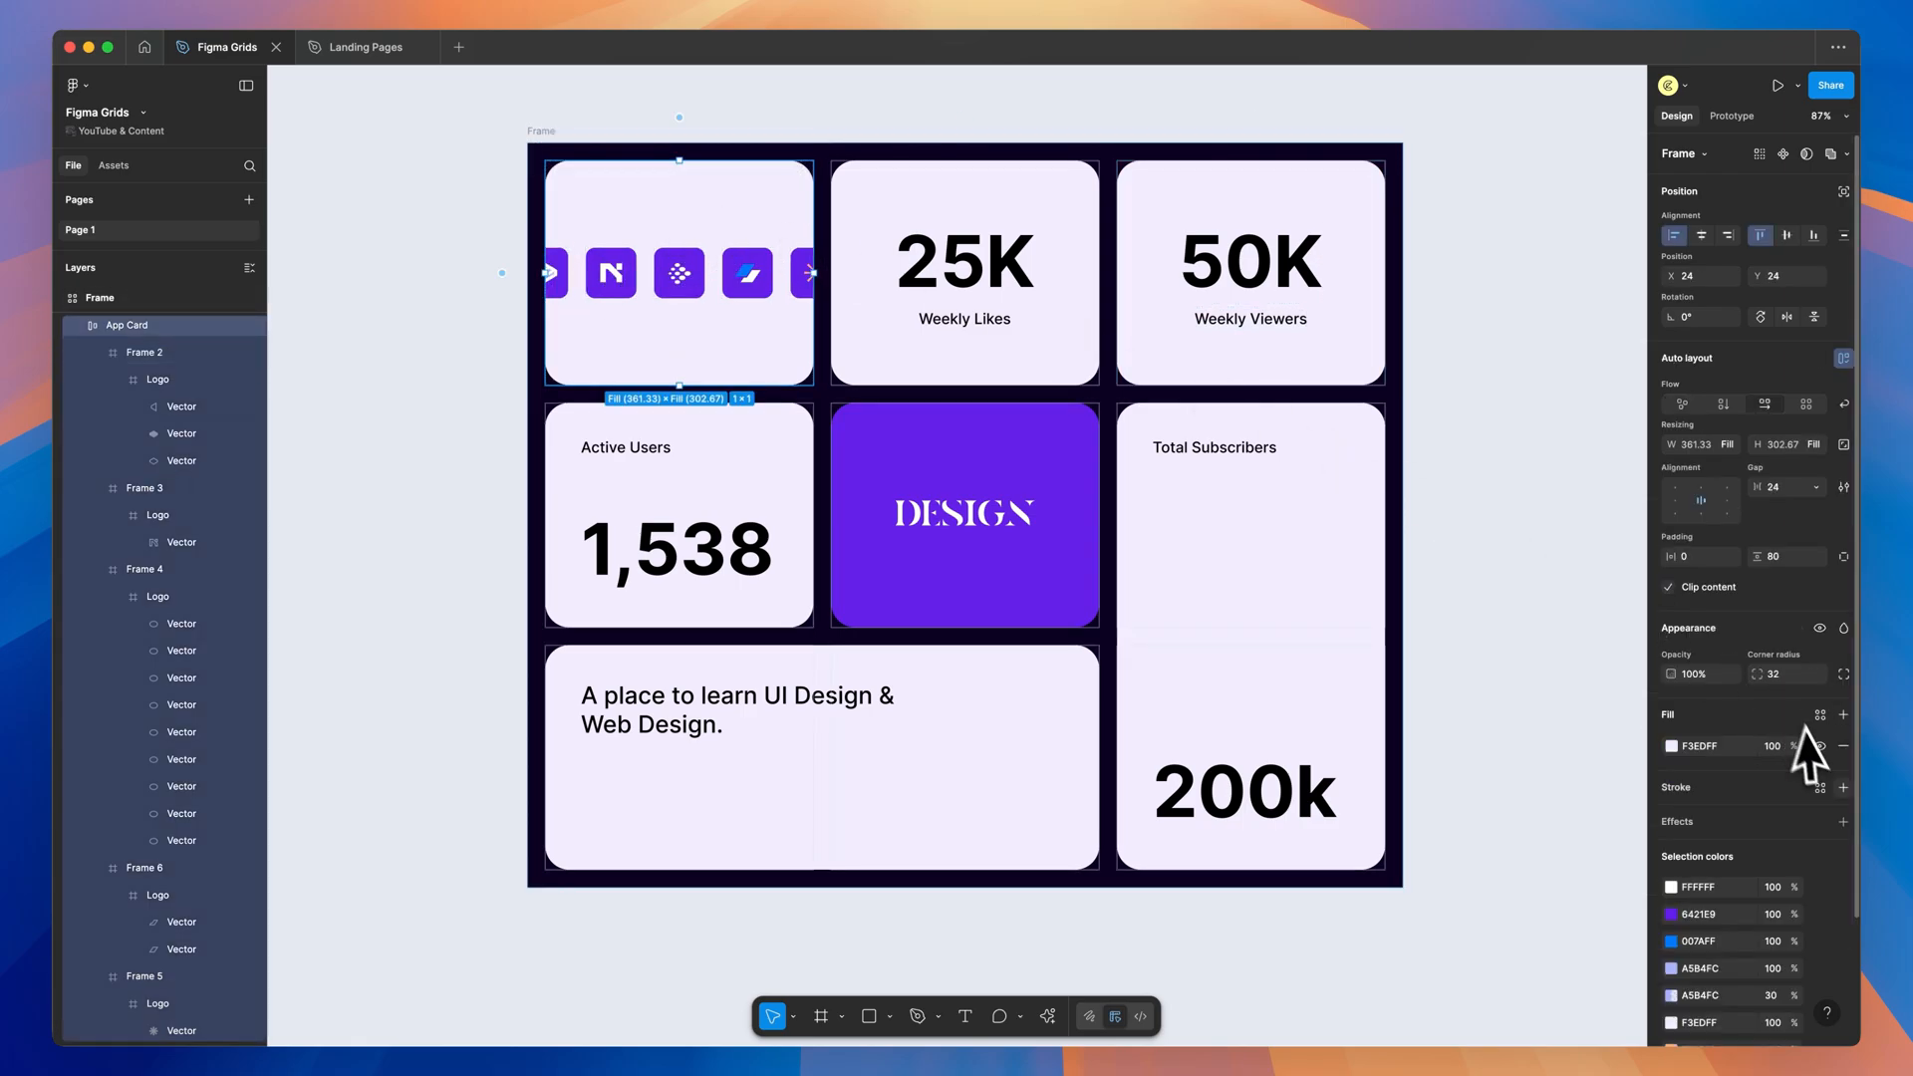
# Add an inner shadow to App Card, colour F3EDFF, blur 59, spread 16.
pyautogui.click(1845, 817)
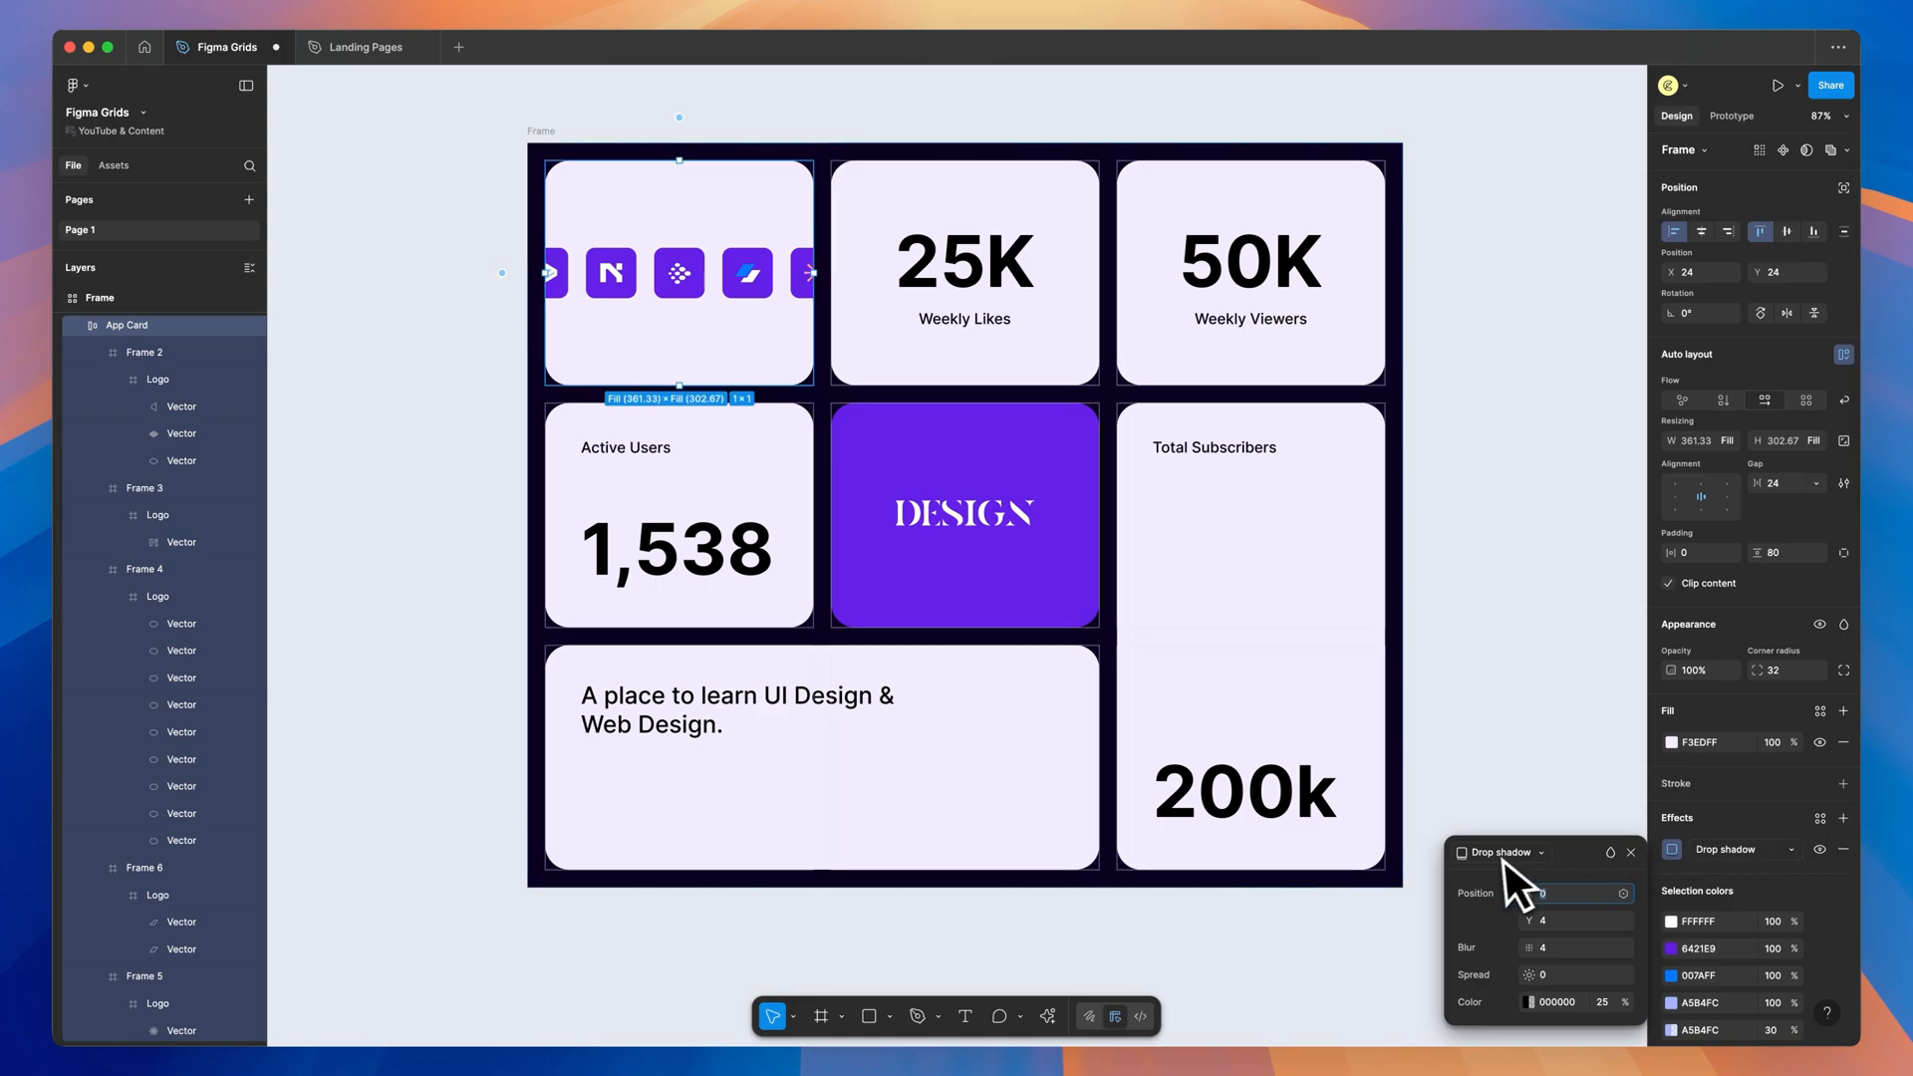
pyautogui.click(1511, 851)
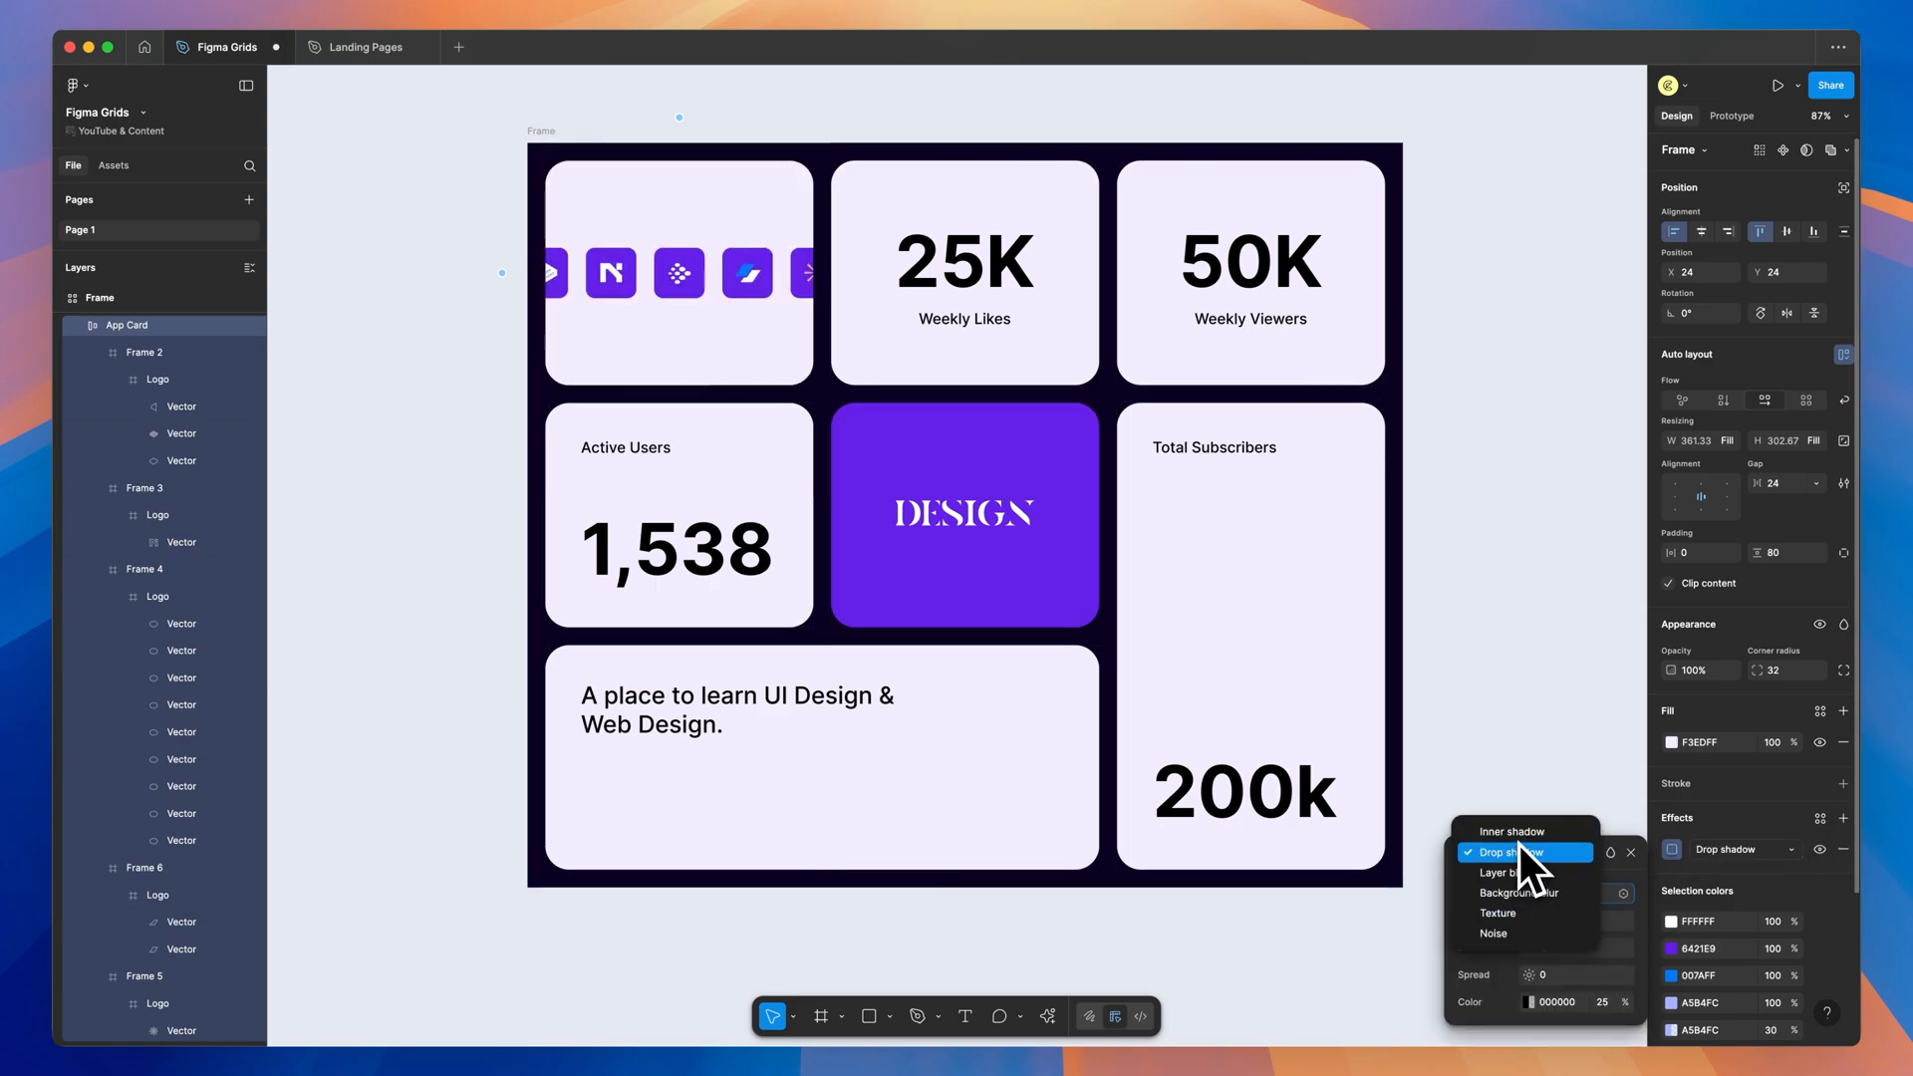
pyautogui.click(1510, 831)
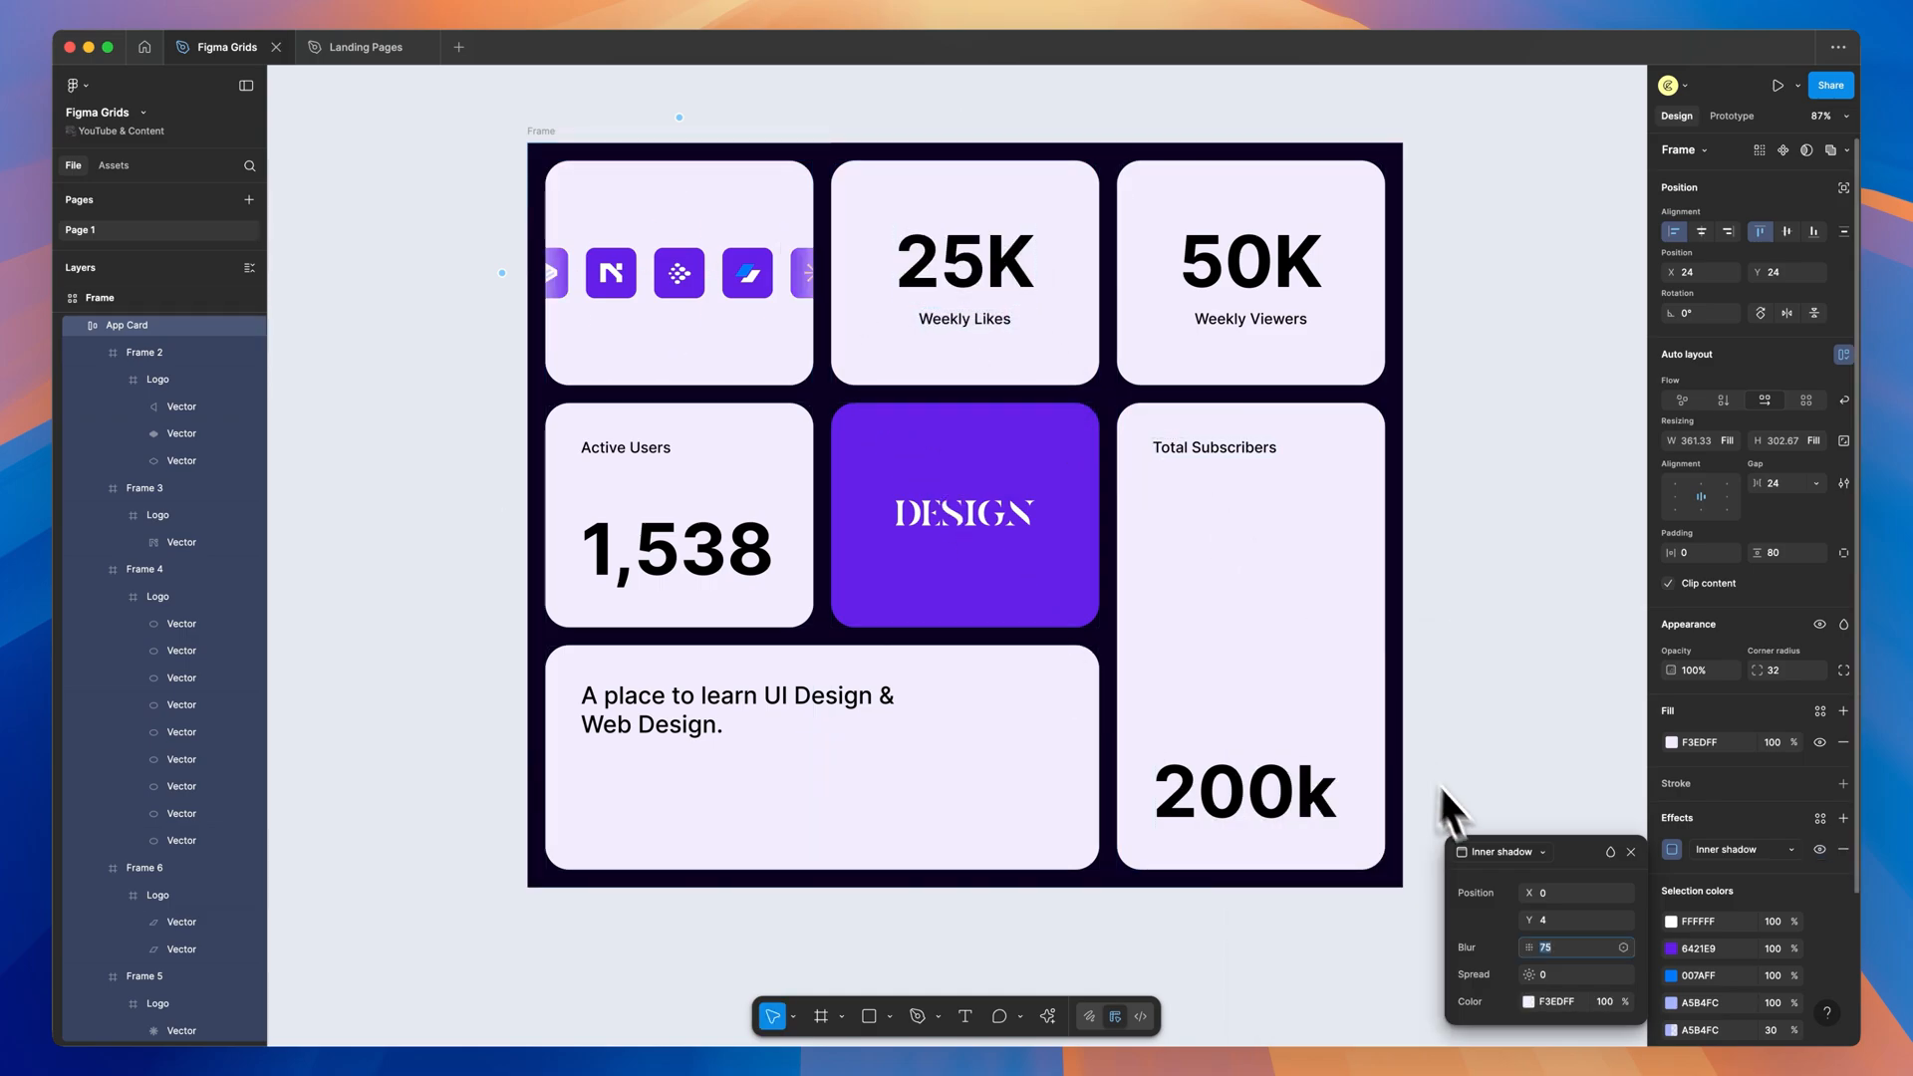
pyautogui.moveTo(1543, 946); pyautogui.dragTo(1581, 974)
pyautogui.write('16')
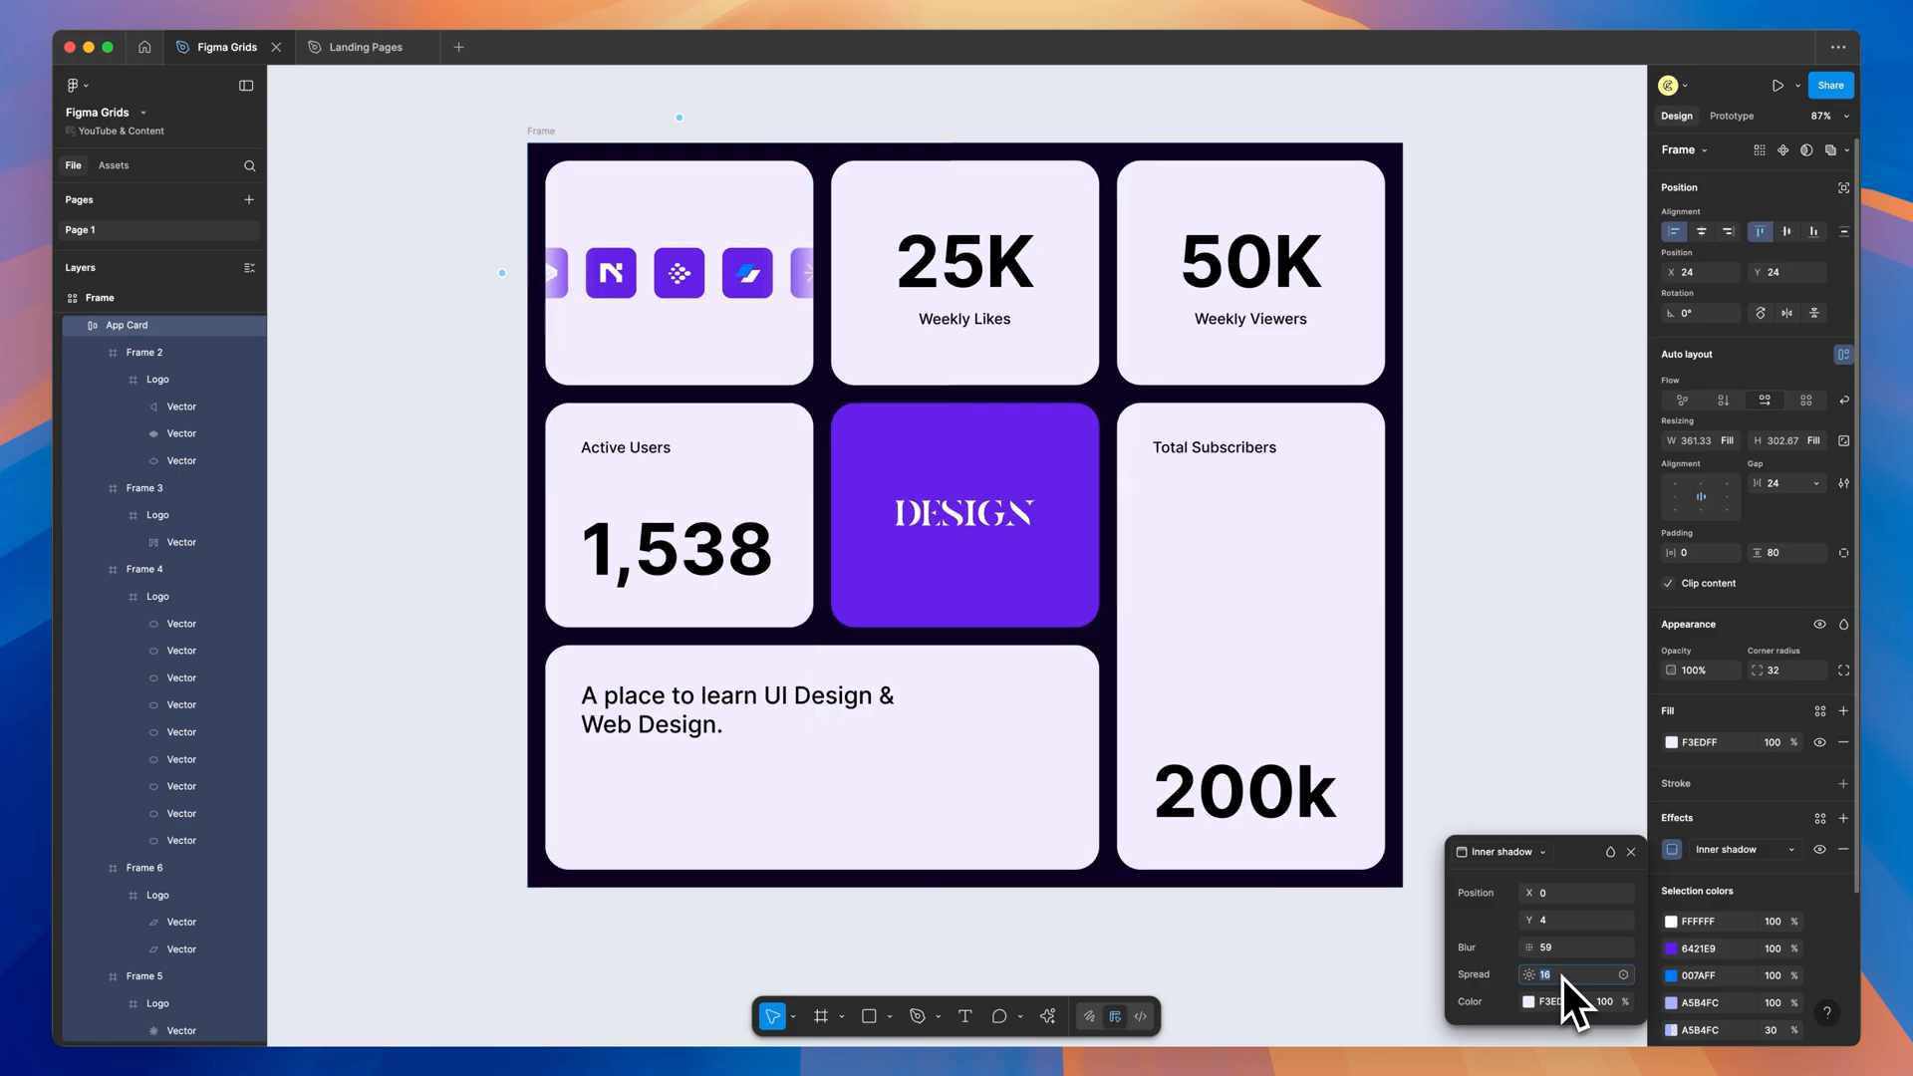
pyautogui.click(677, 271)
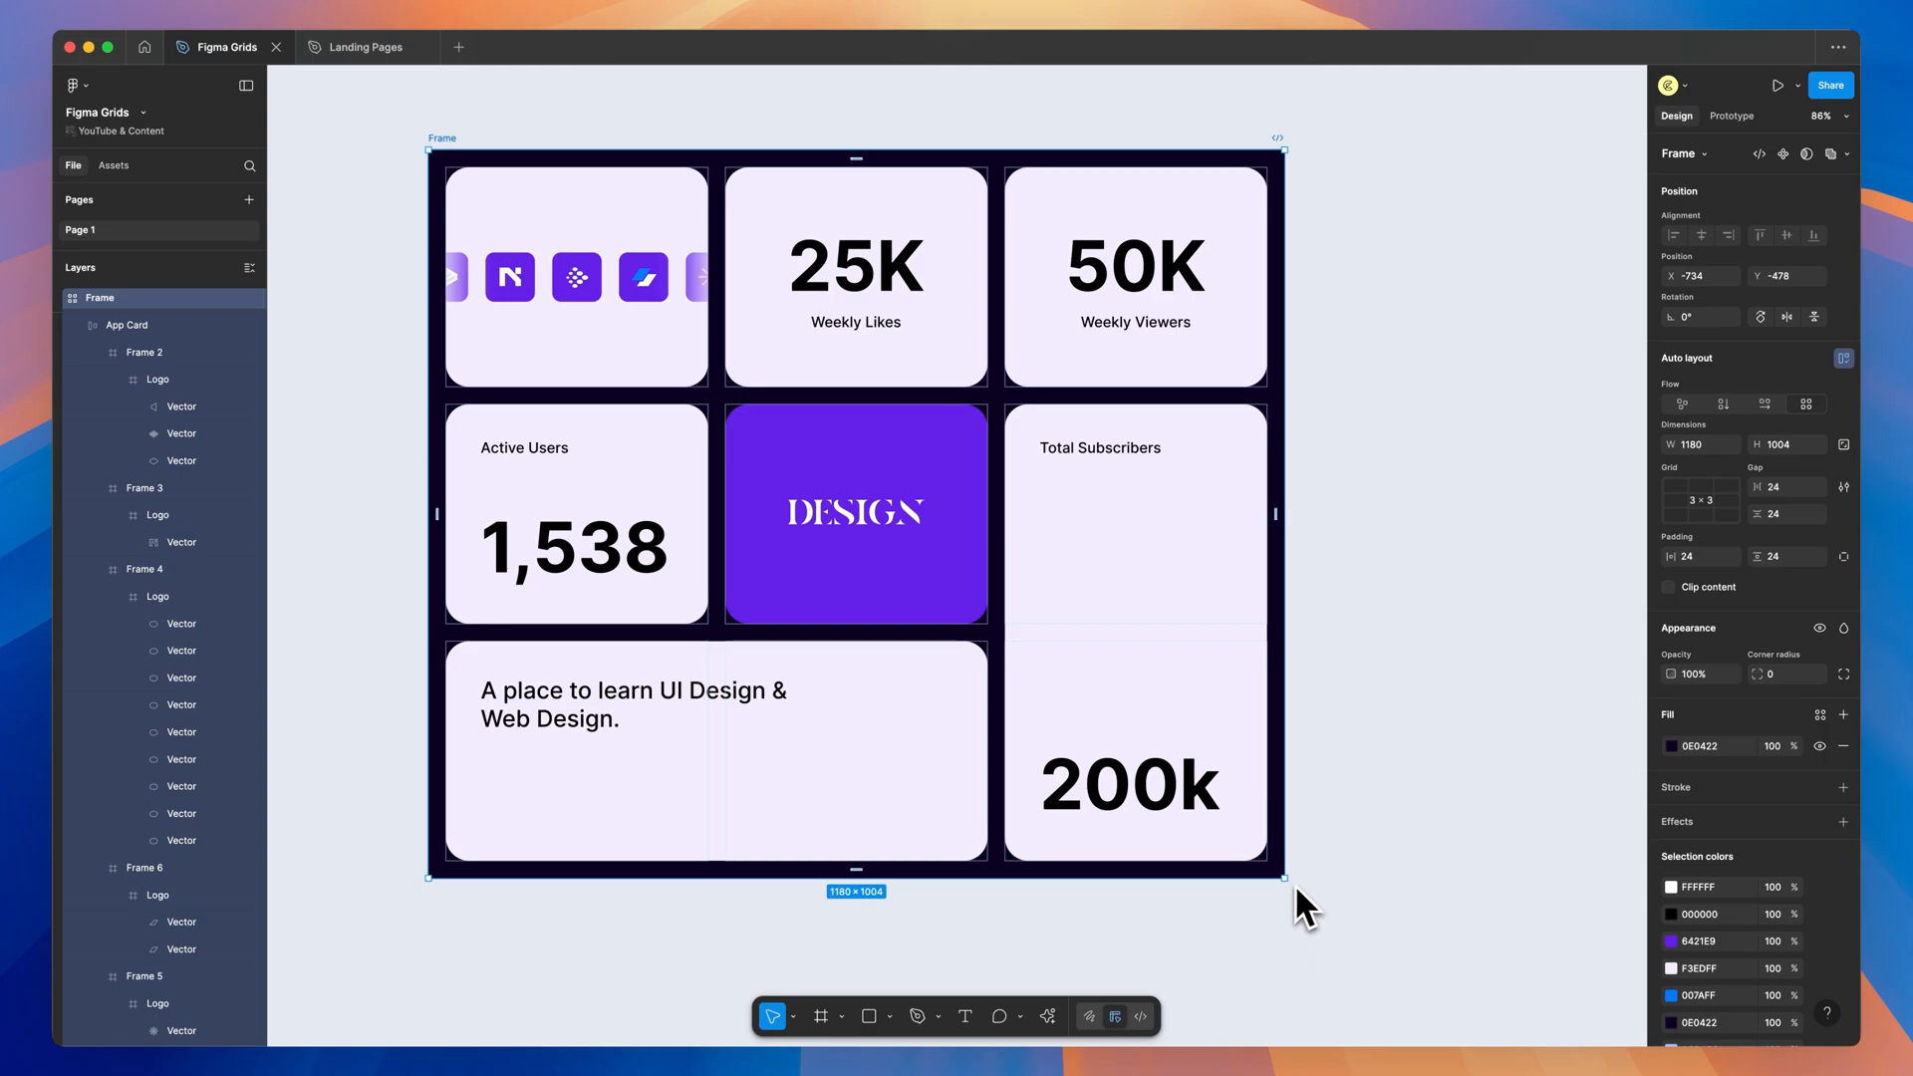
# Resize the bento grid frame by its corner handle several times, ending around 1073 × 941 with cards stretching.
pyautogui.moveTo(1281, 877); pyautogui.dragTo(1092, 881)
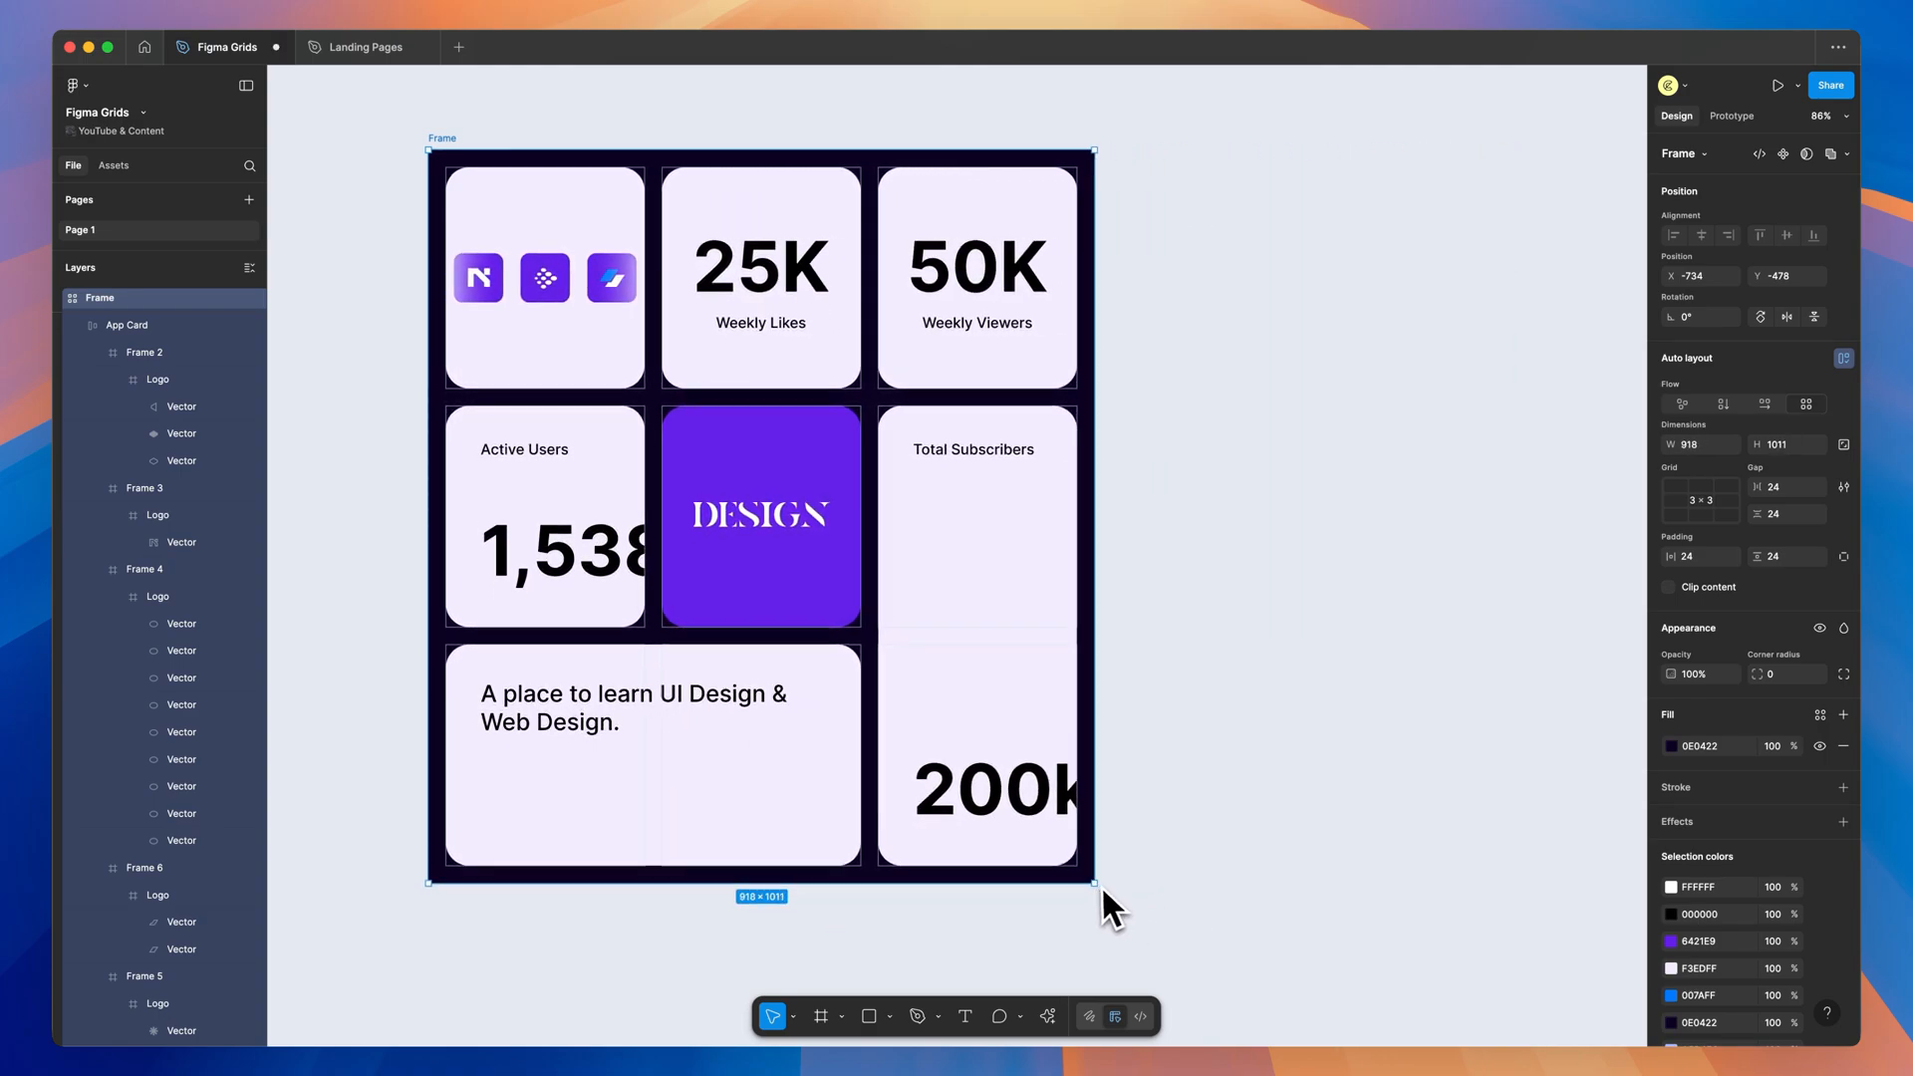
pyautogui.moveTo(1094, 883); pyautogui.dragTo(1310, 891)
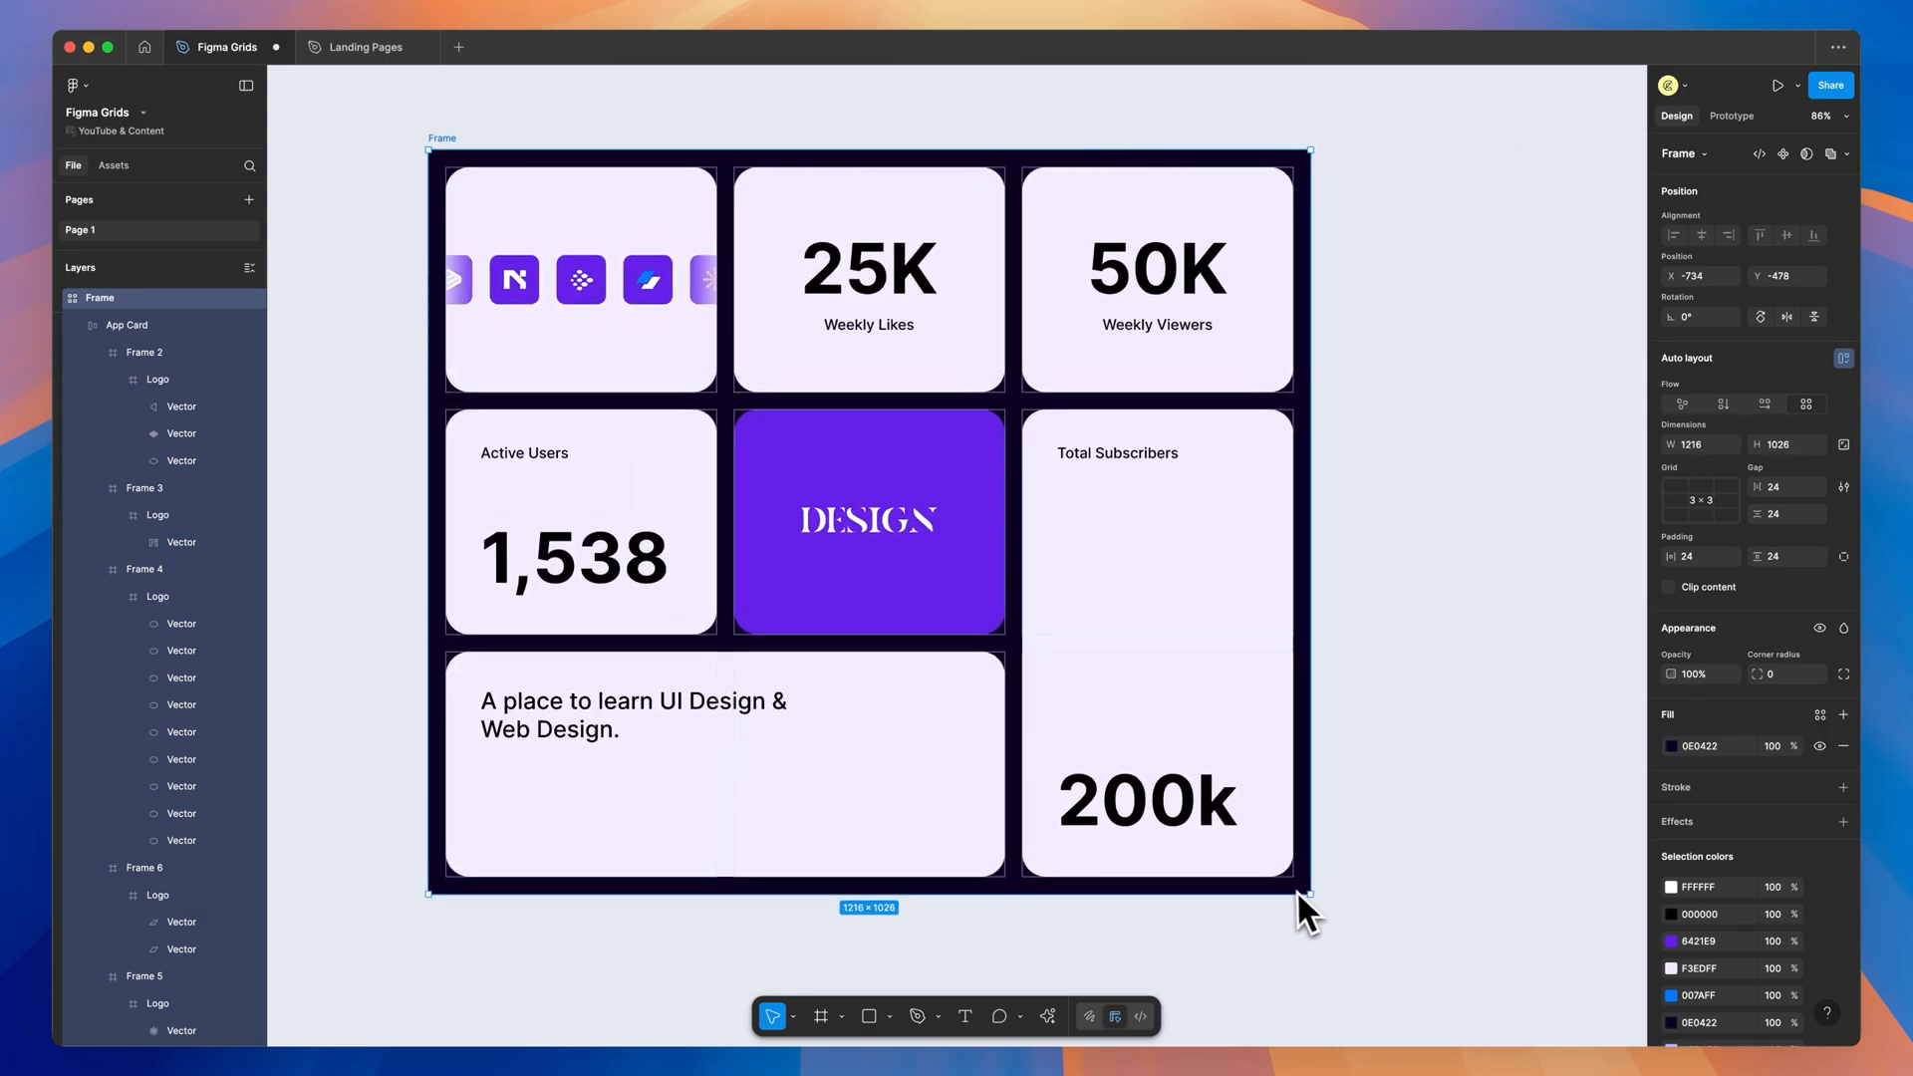
pyautogui.moveTo(1306, 891); pyautogui.dragTo(1395, 930)
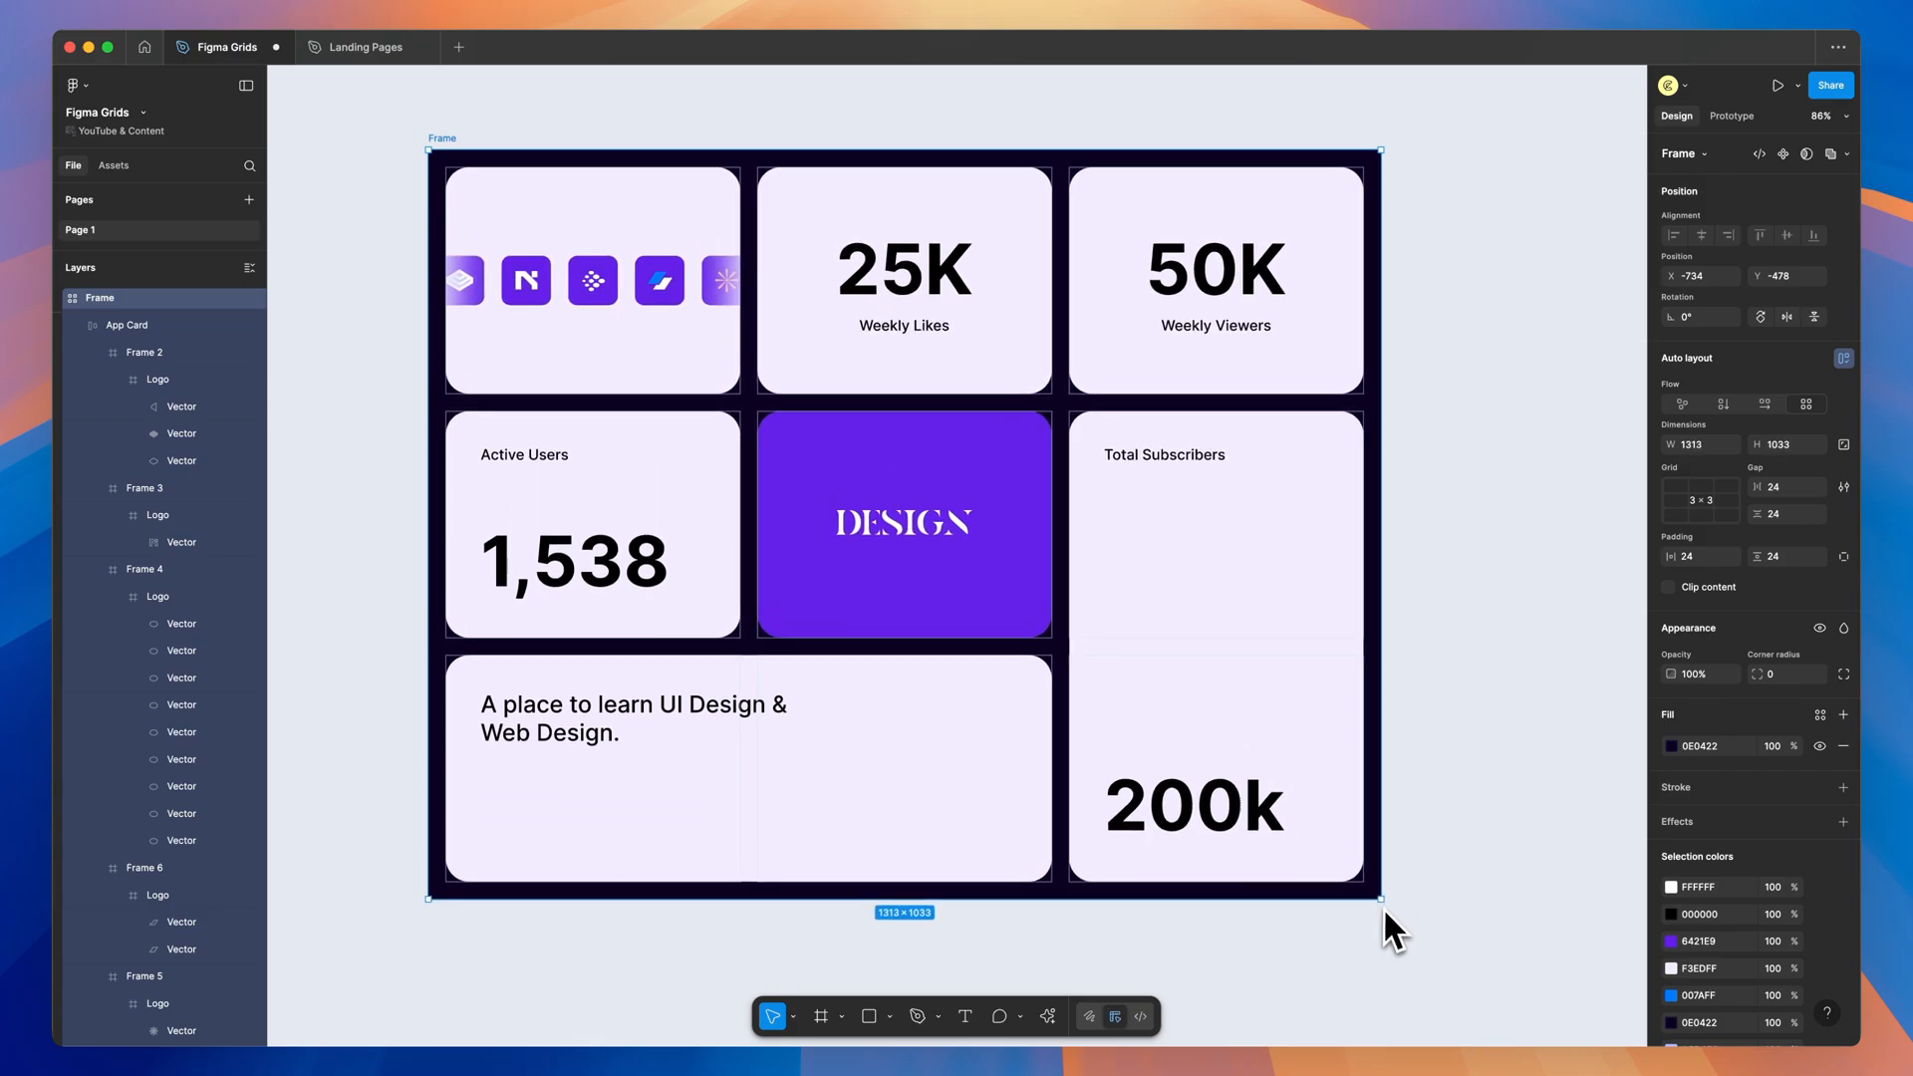
pyautogui.moveTo(1379, 893); pyautogui.dragTo(1208, 825)
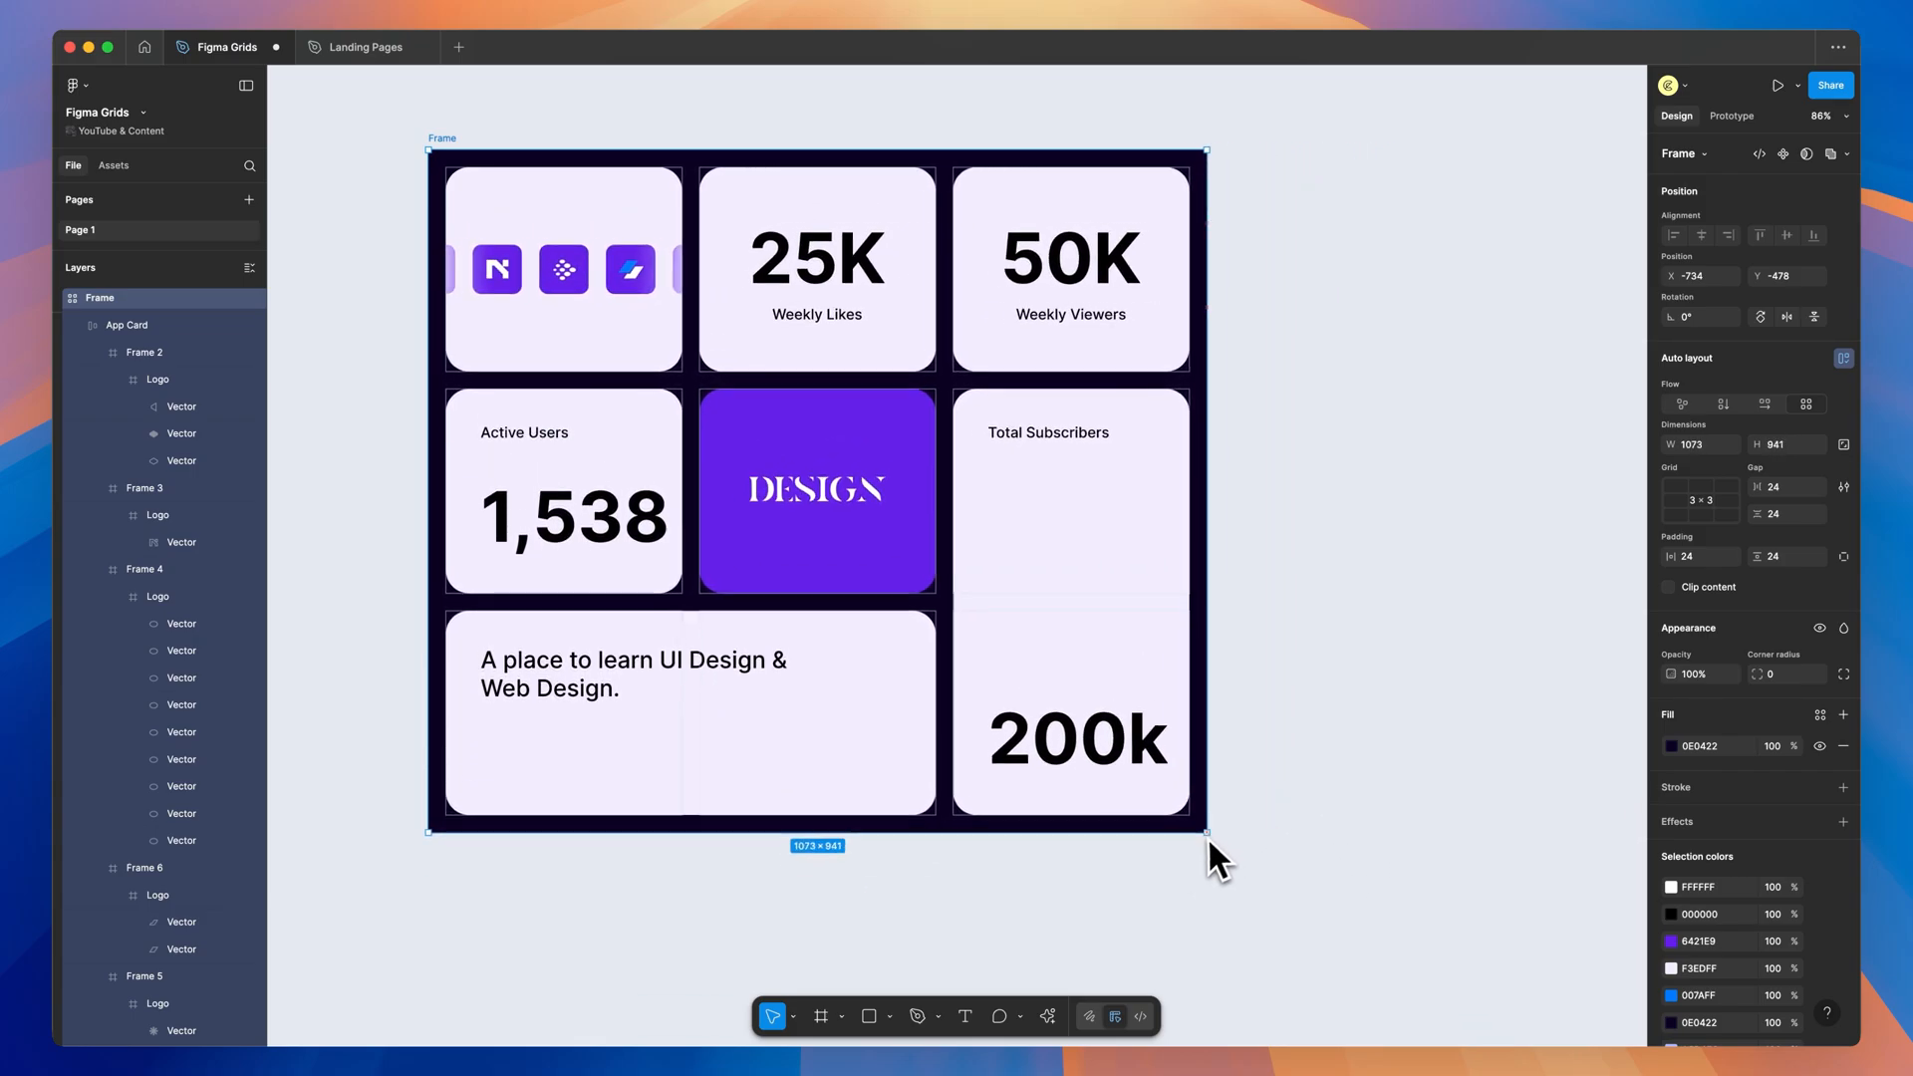
pyautogui.moveTo(1210, 830); pyautogui.dragTo(1465, 893)
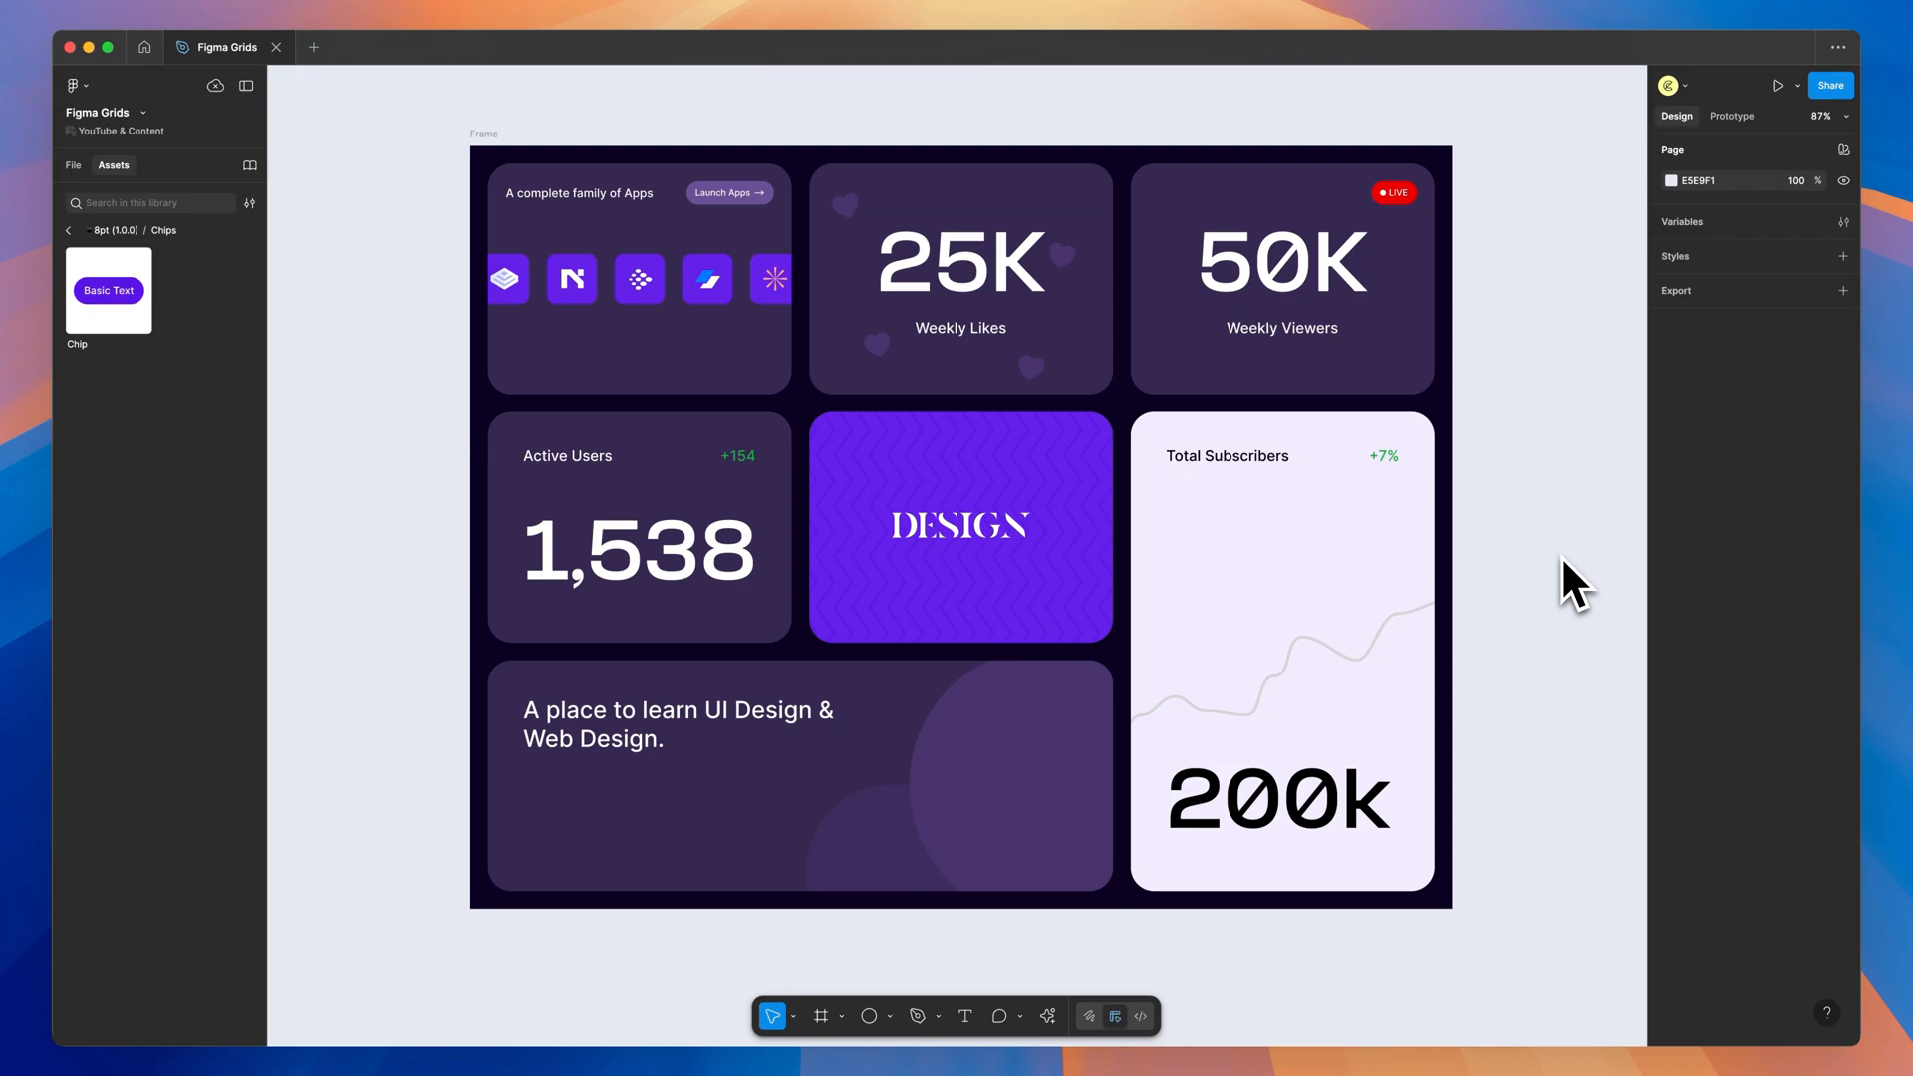
pyautogui.click(1232, 512)
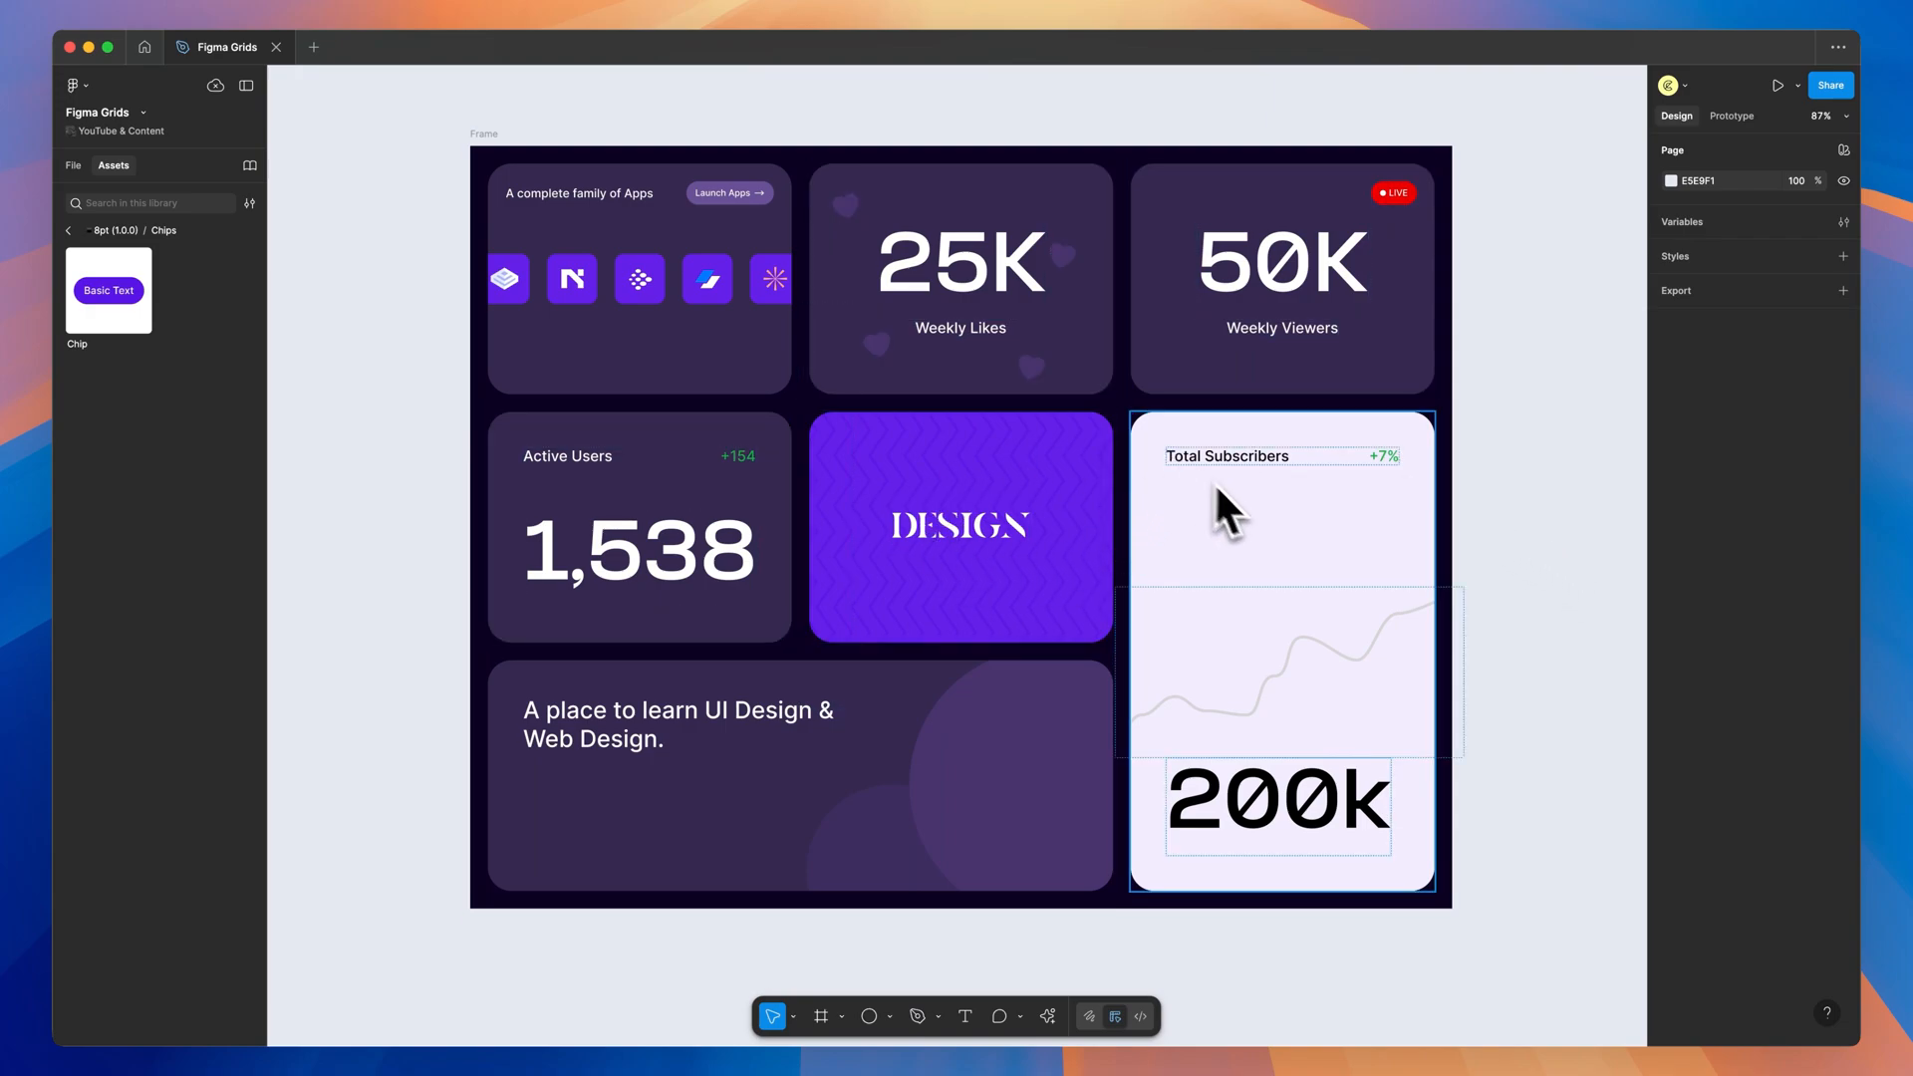
pyautogui.click(1495, 421)
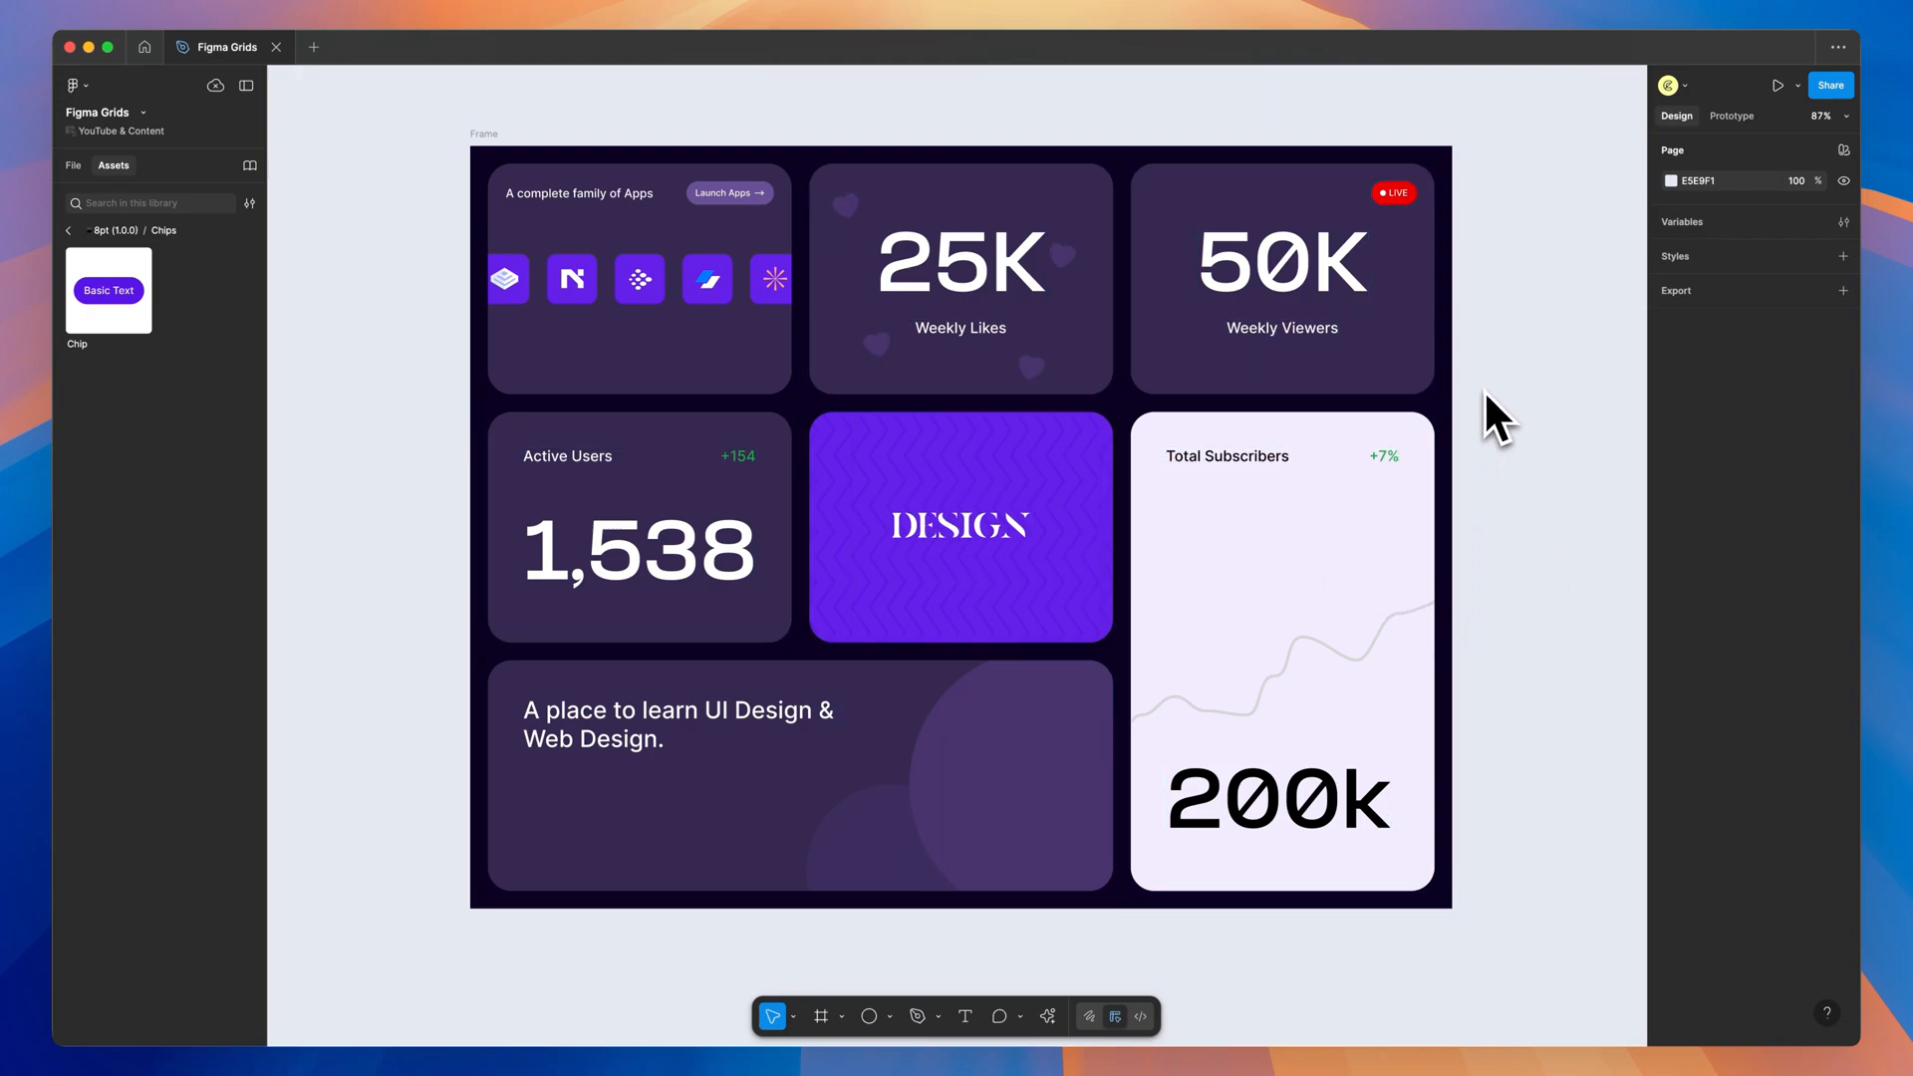
pyautogui.moveTo(1518, 480)
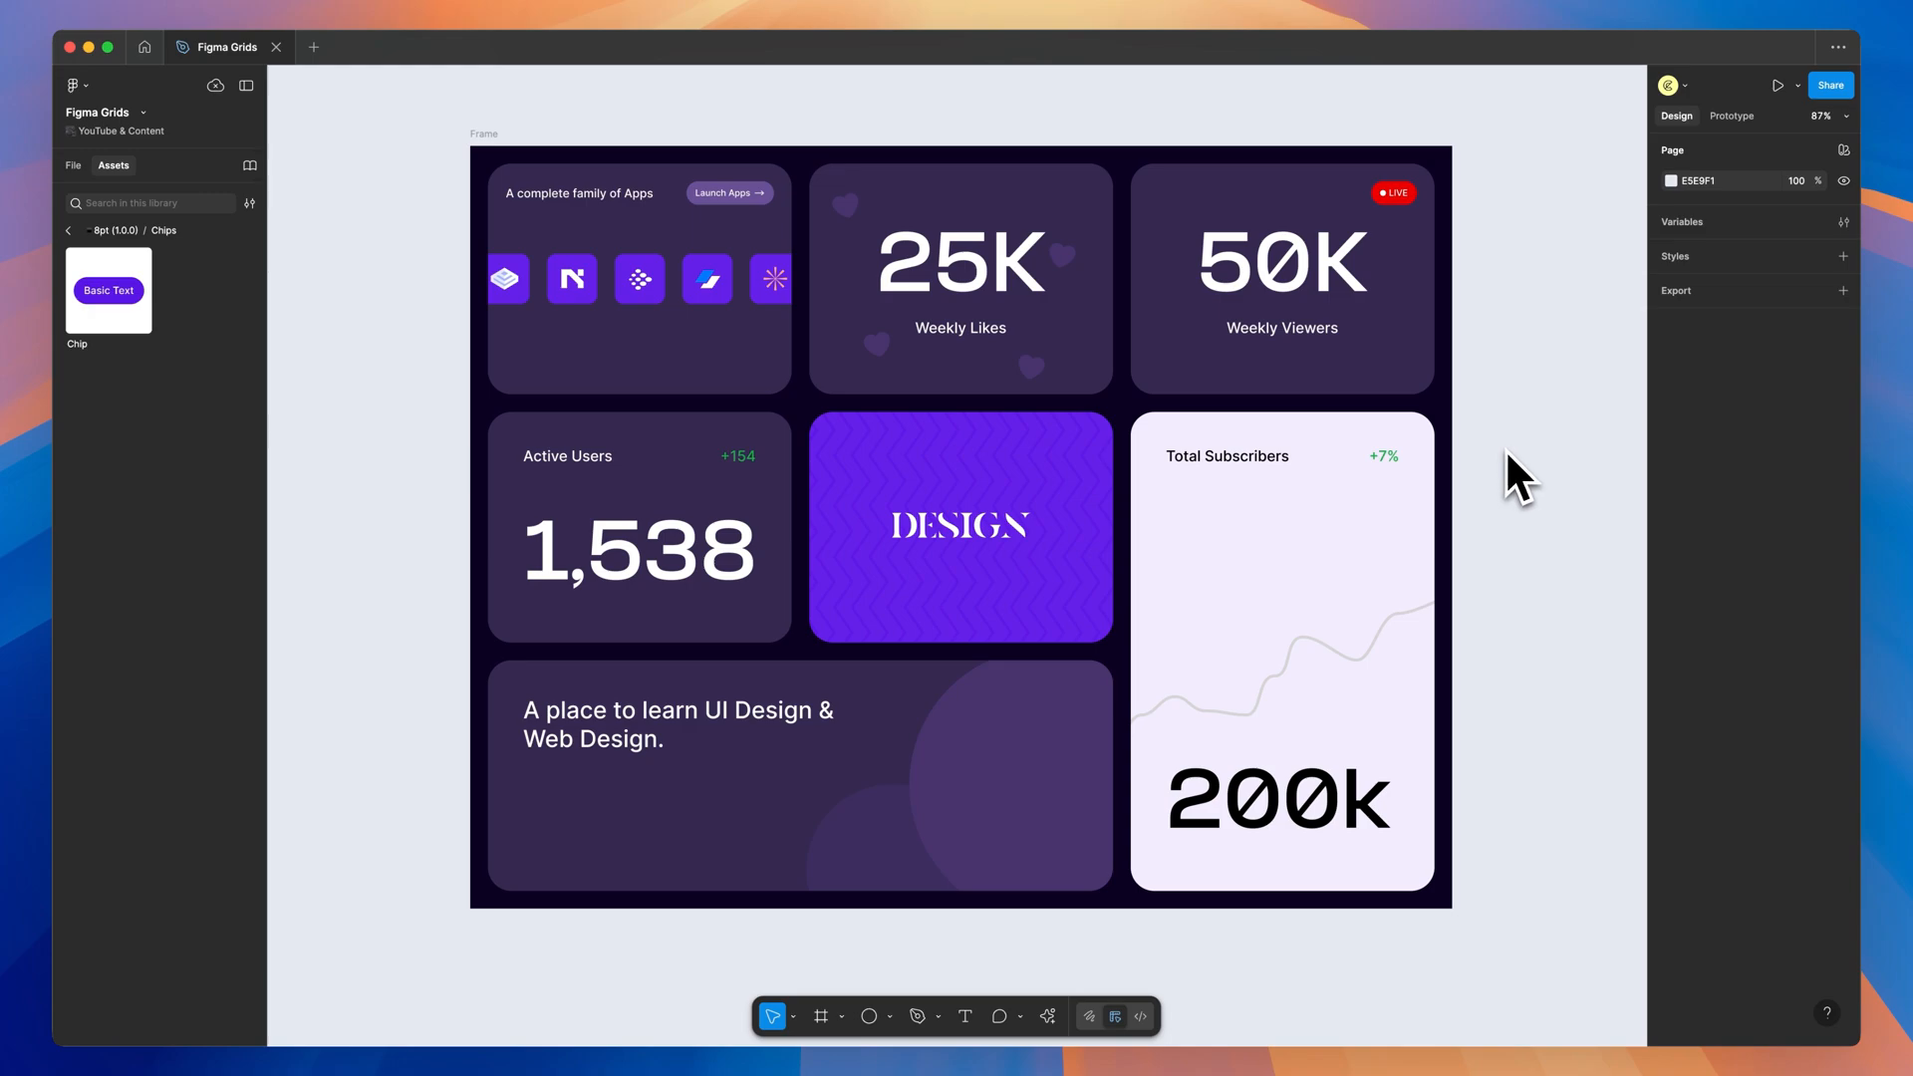
pyautogui.moveTo(1519, 488)
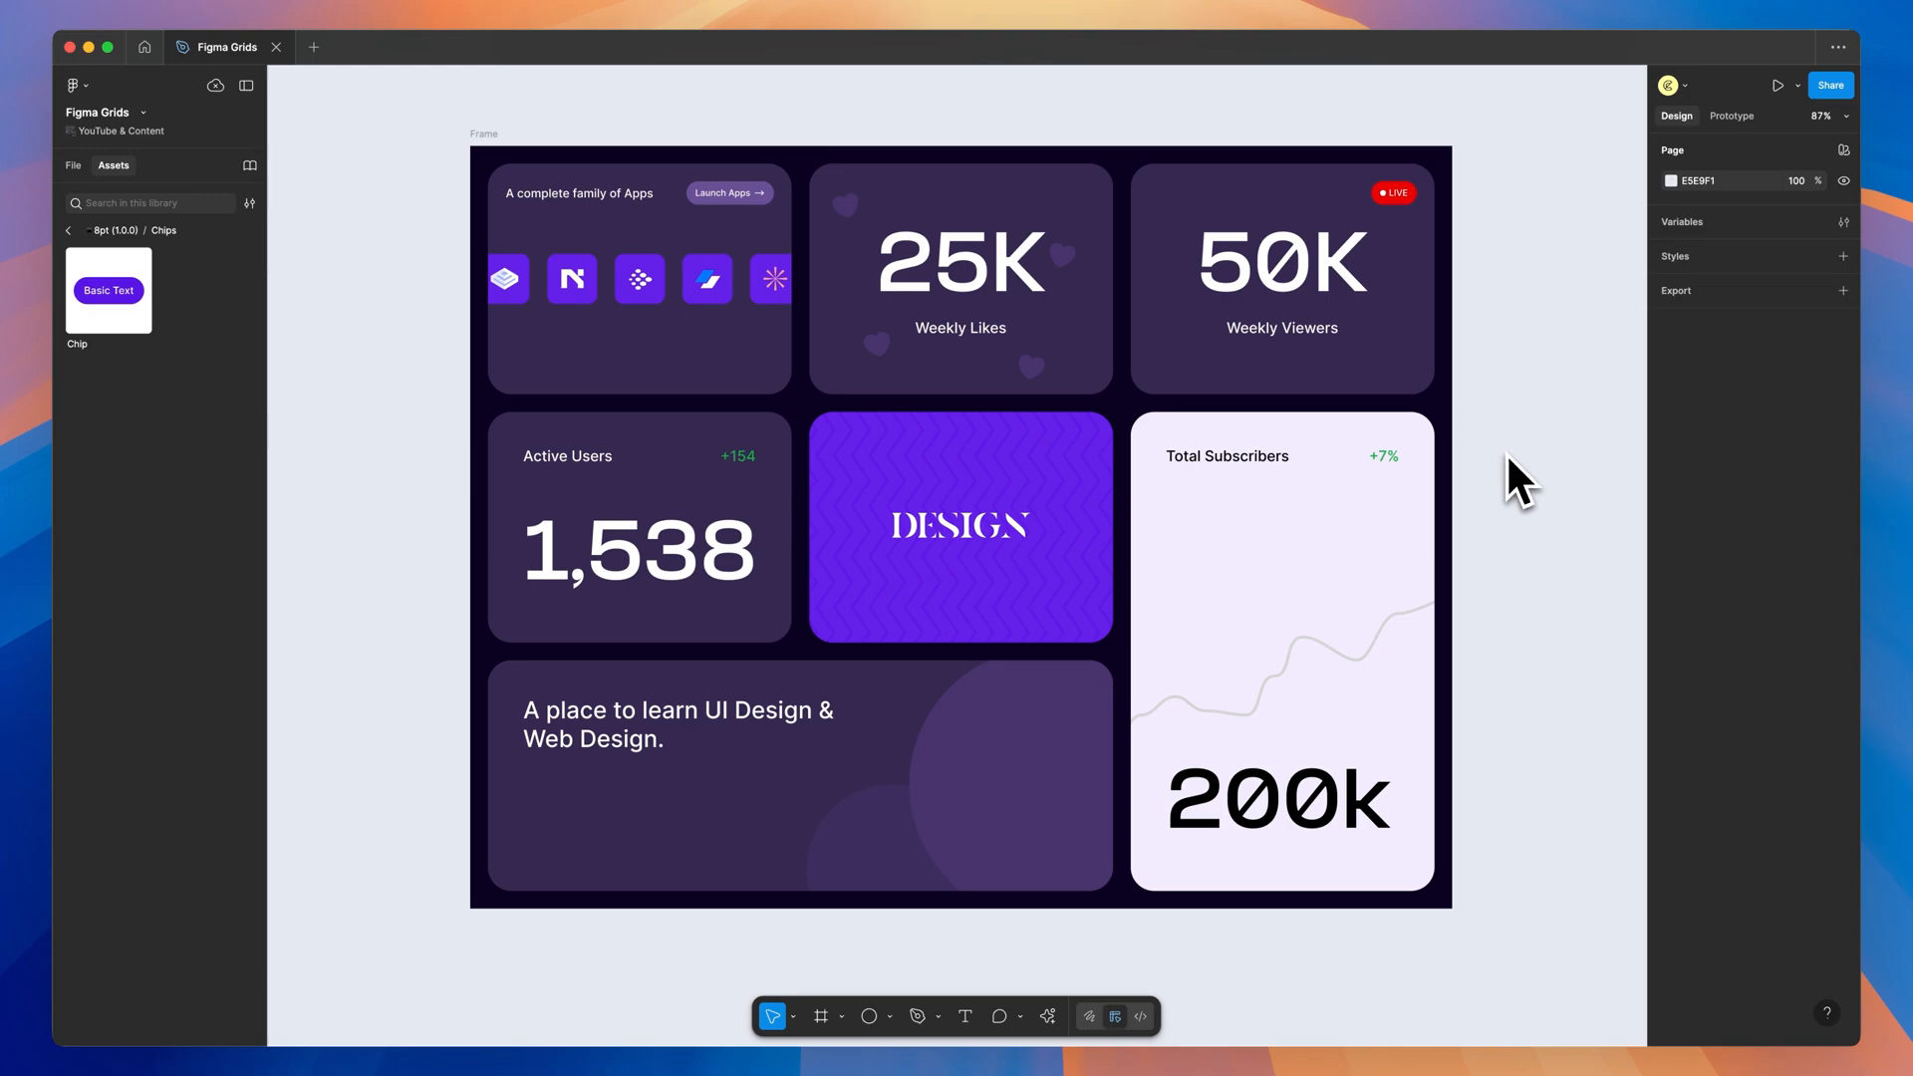
pyautogui.moveTo(1543, 494)
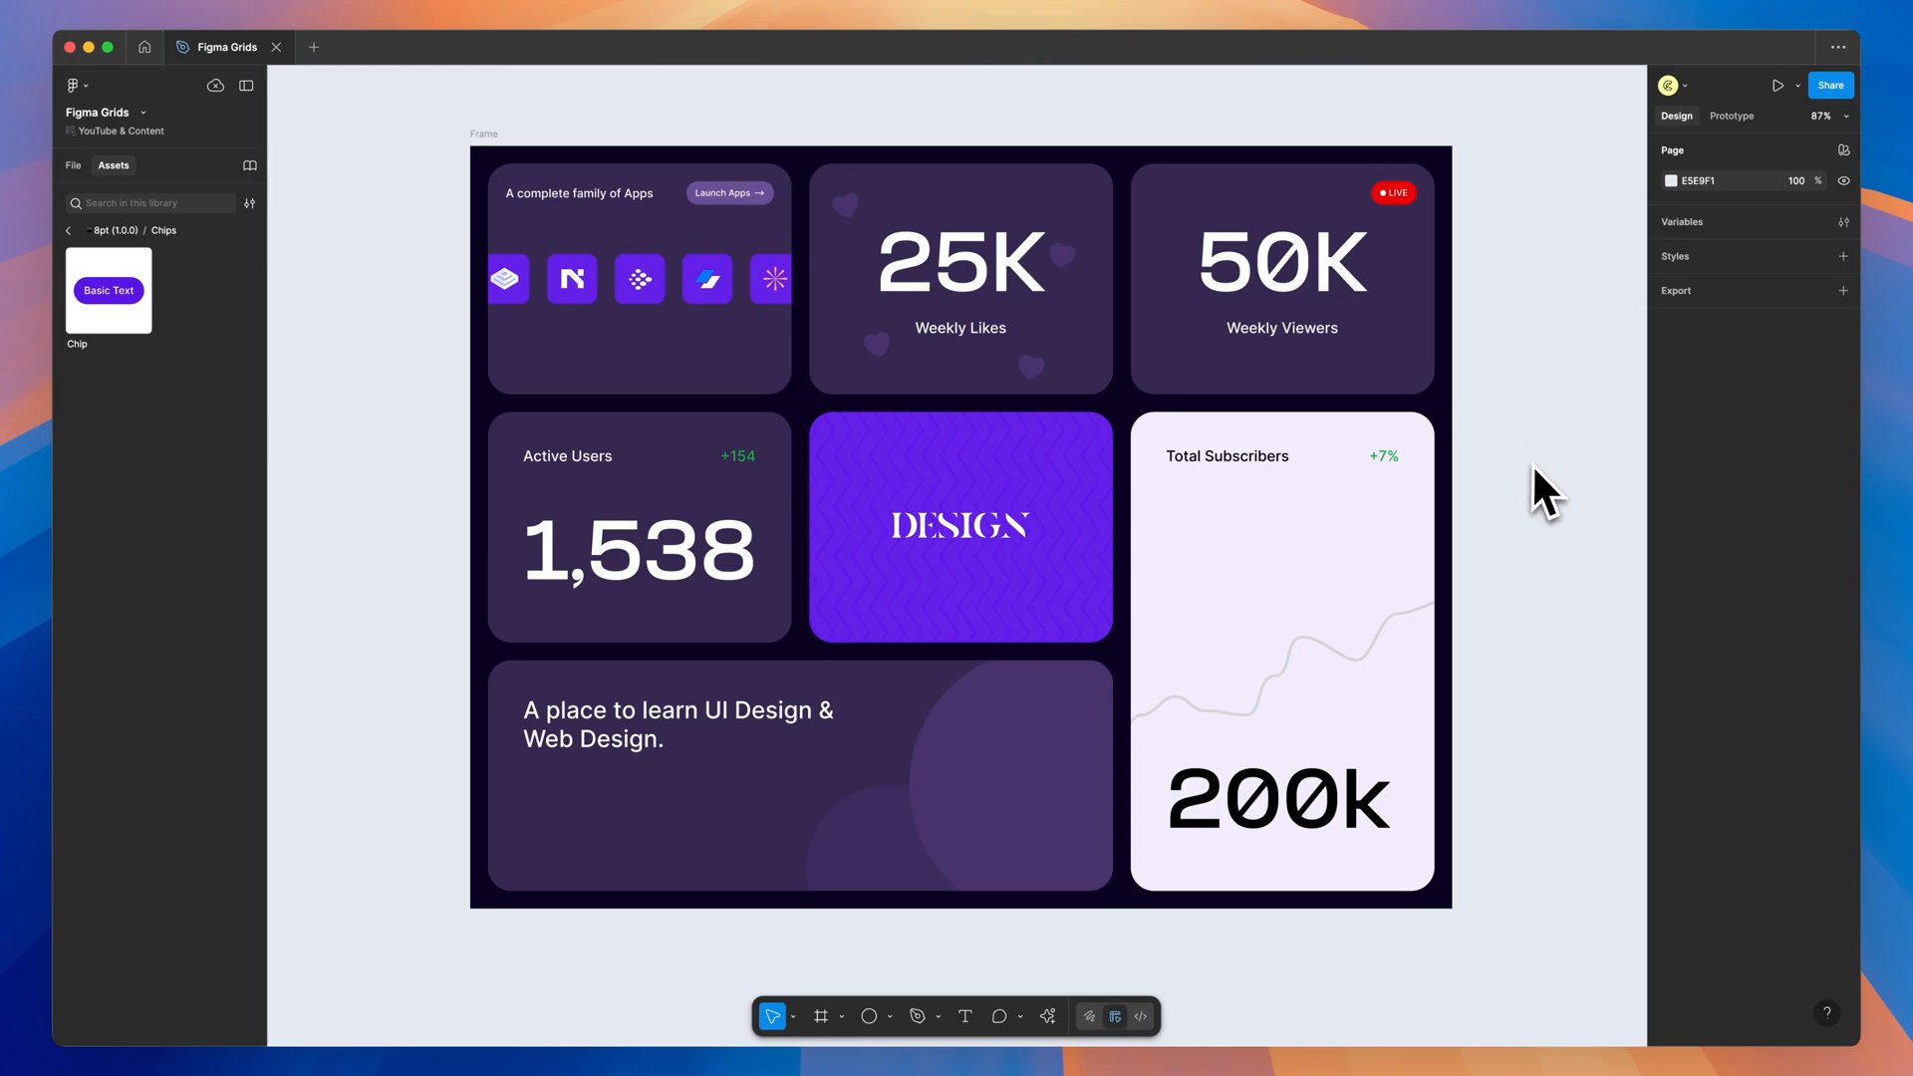
pyautogui.moveTo(1519, 477)
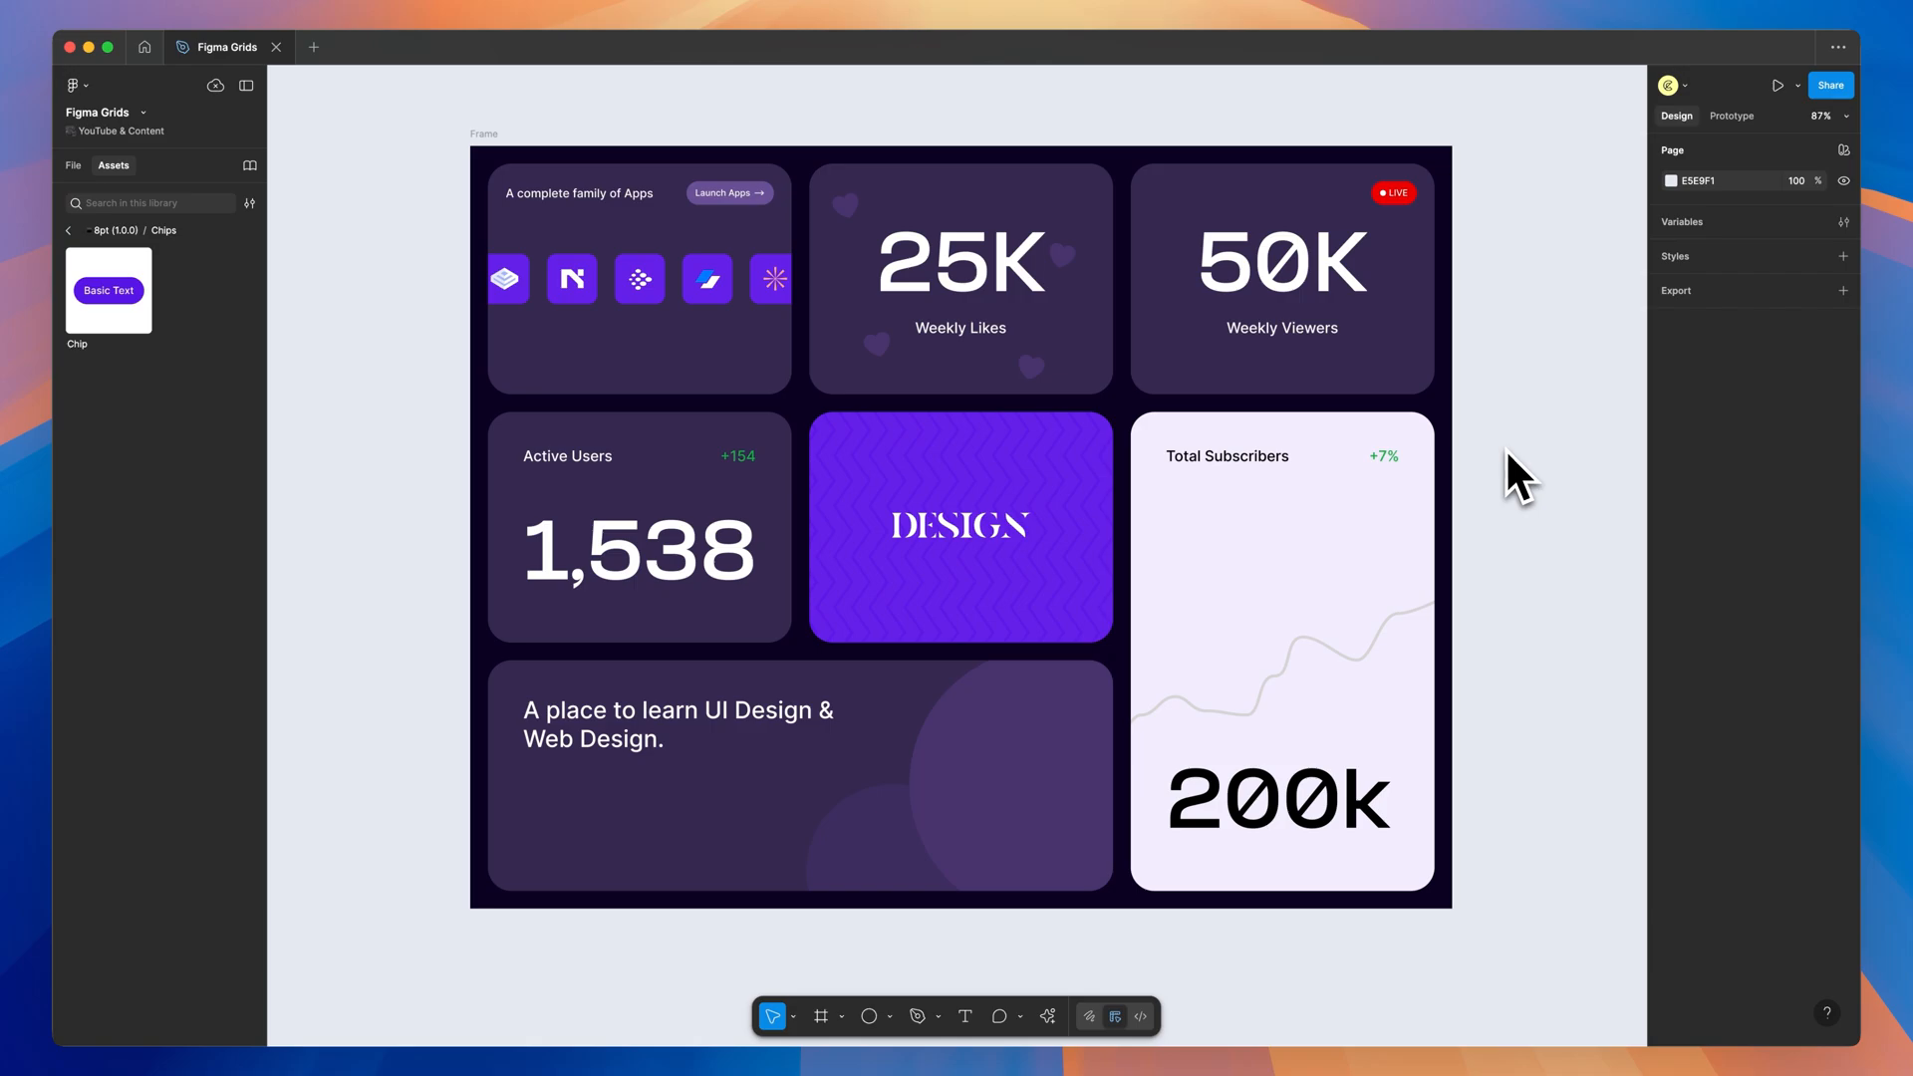
pyautogui.moveTo(1519, 477)
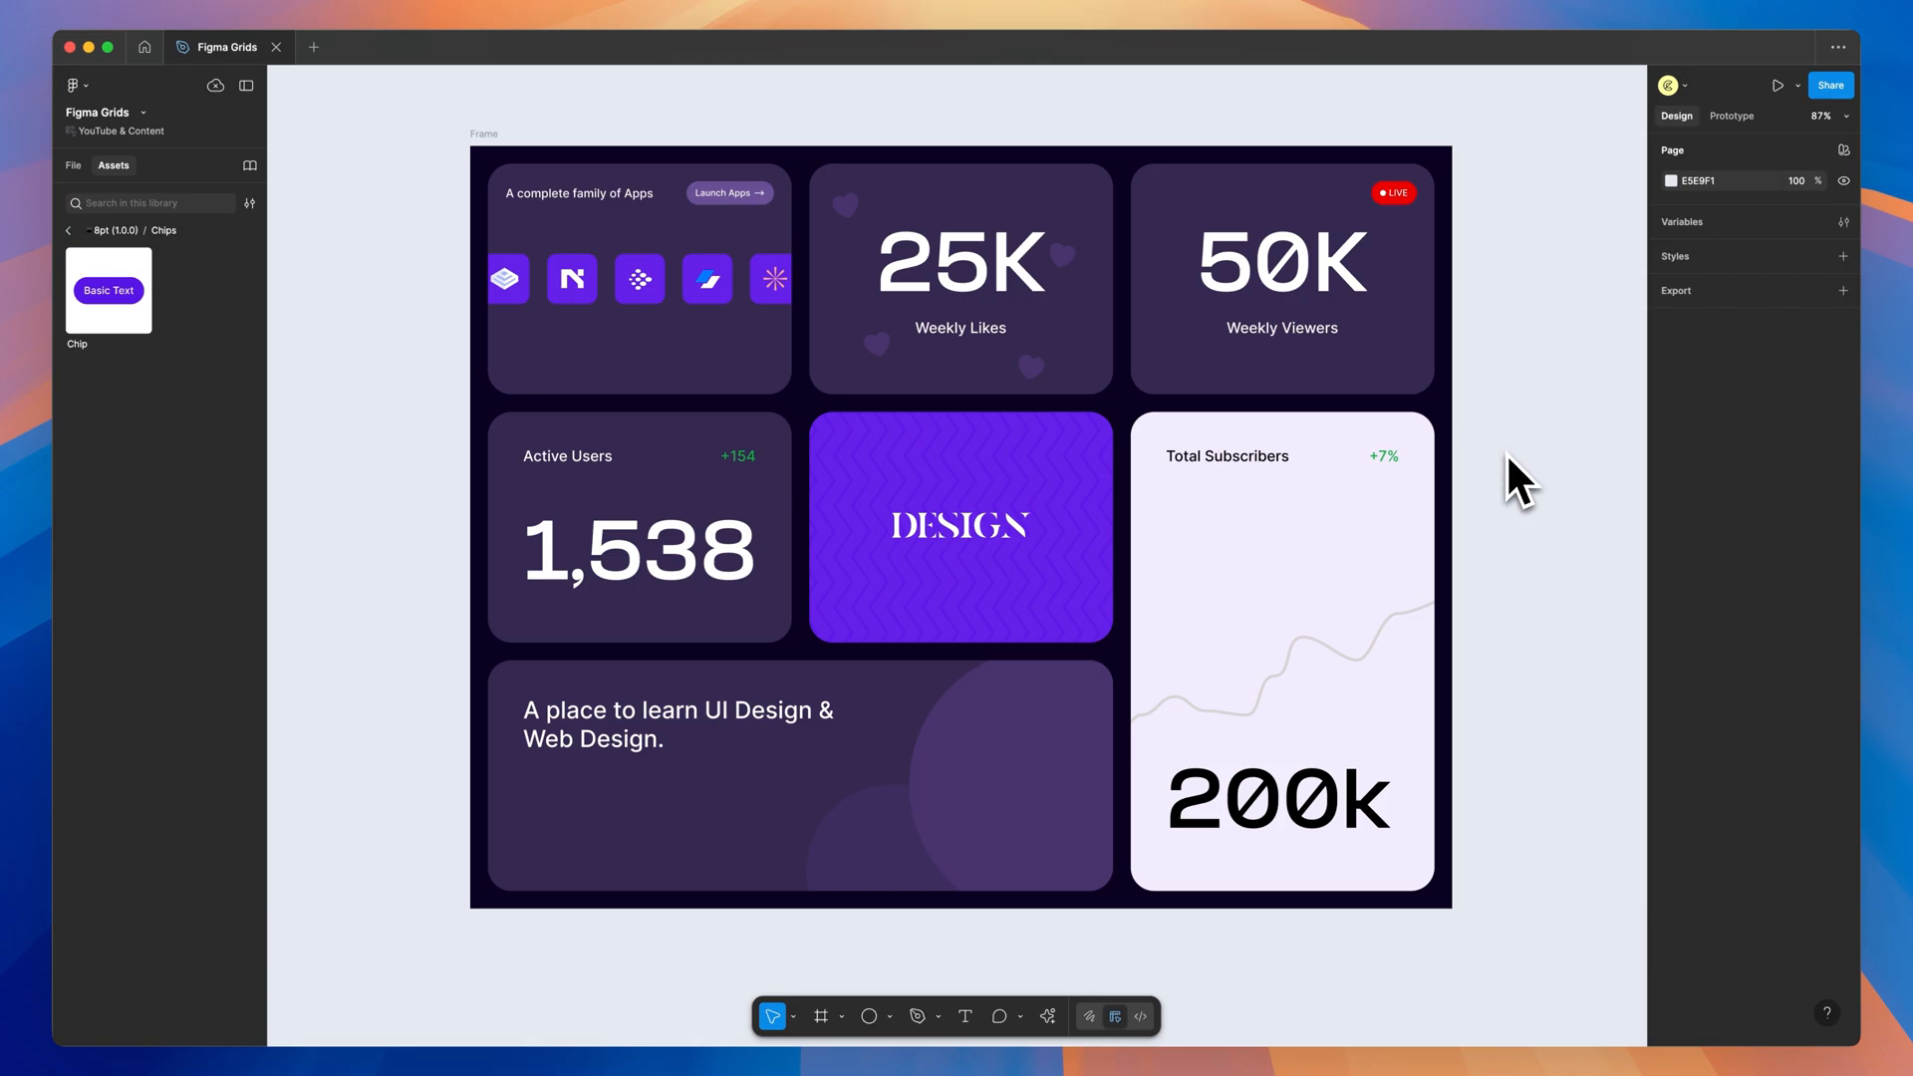
pyautogui.moveTo(1535, 486)
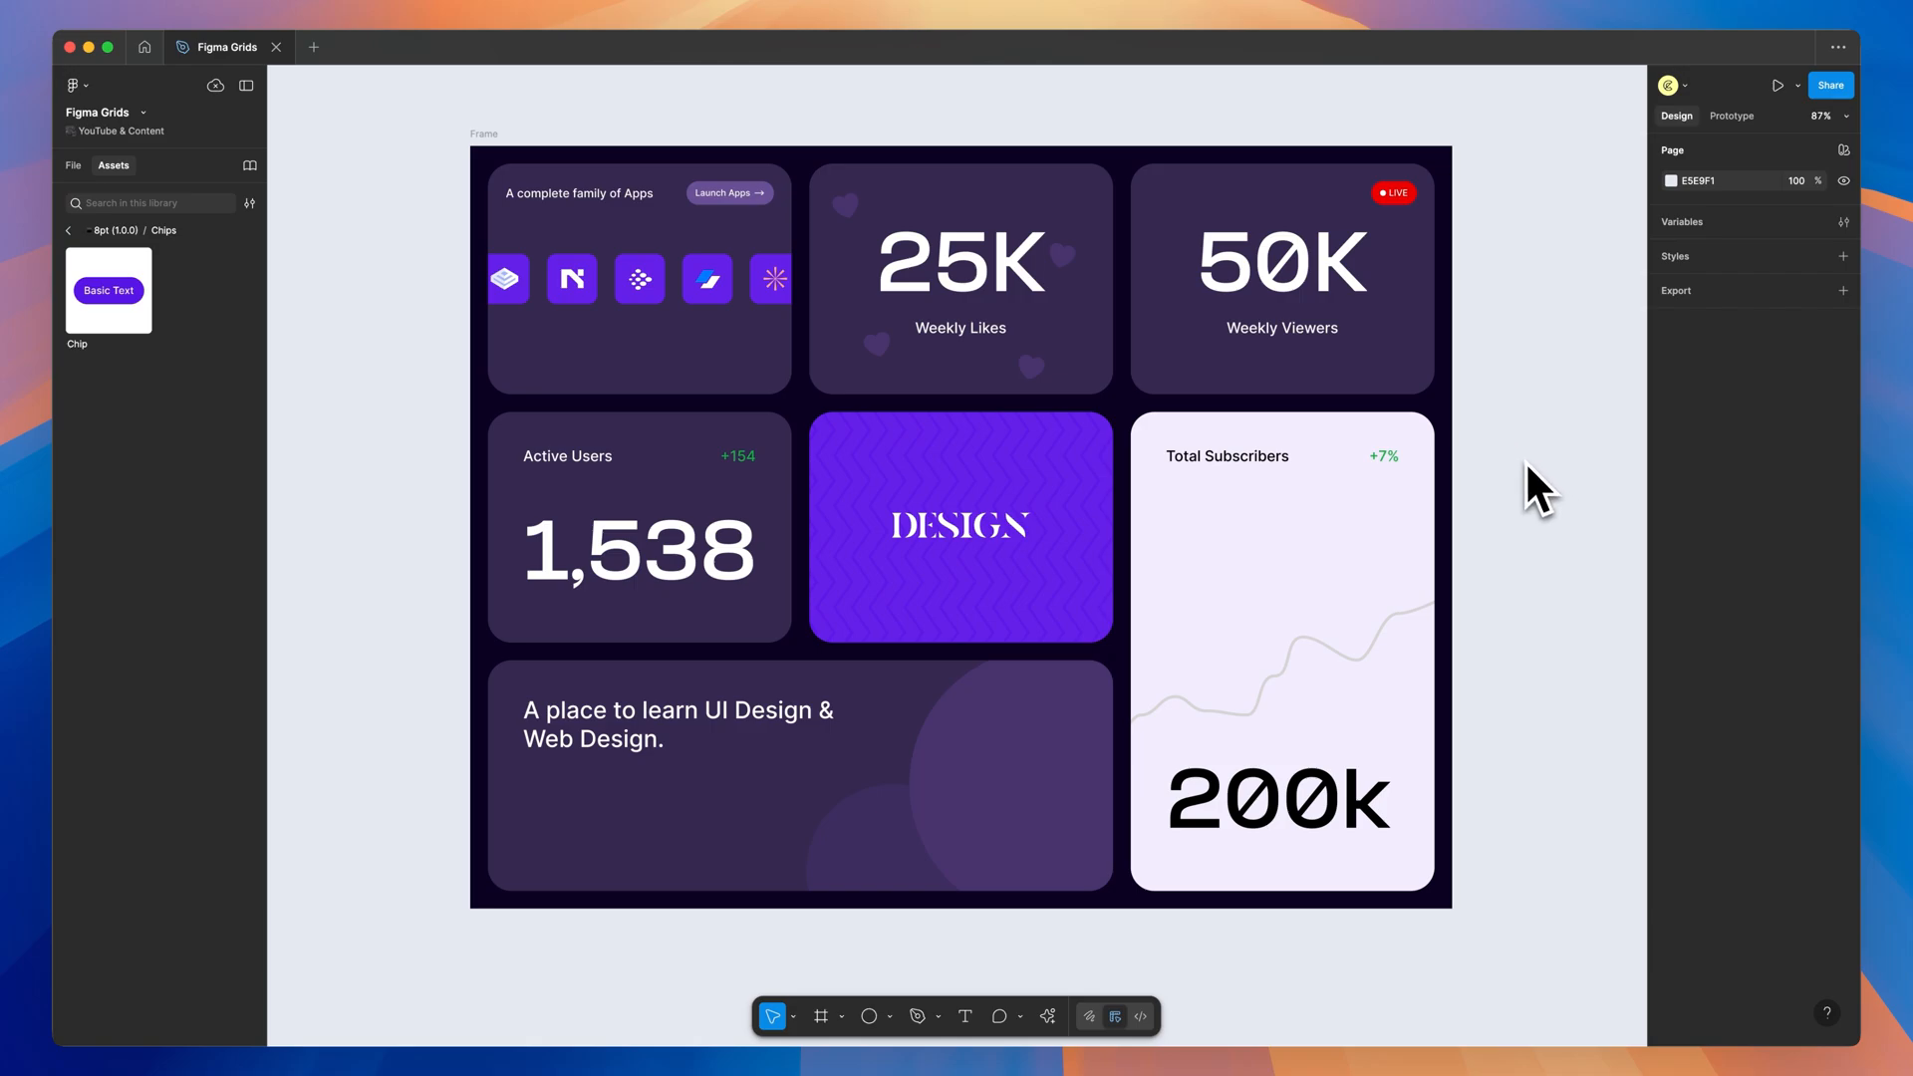